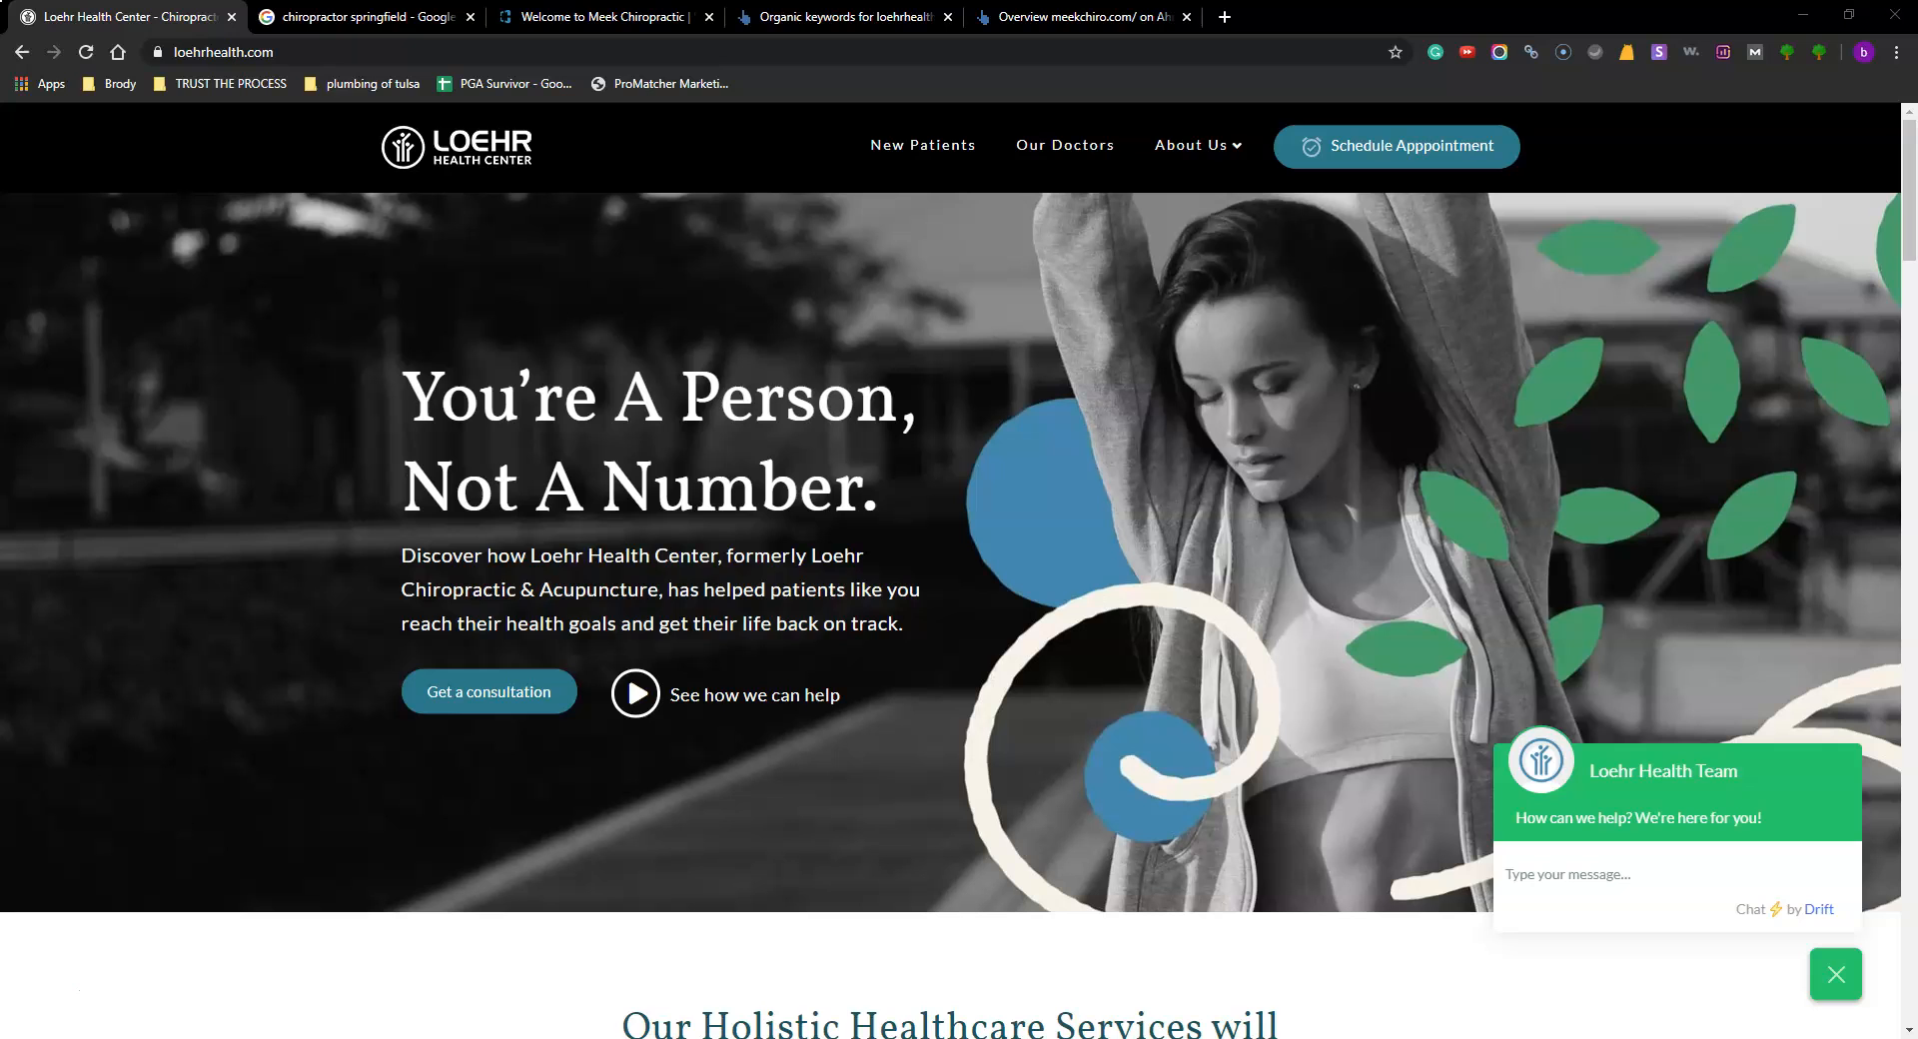
mouse_move(922, 347)
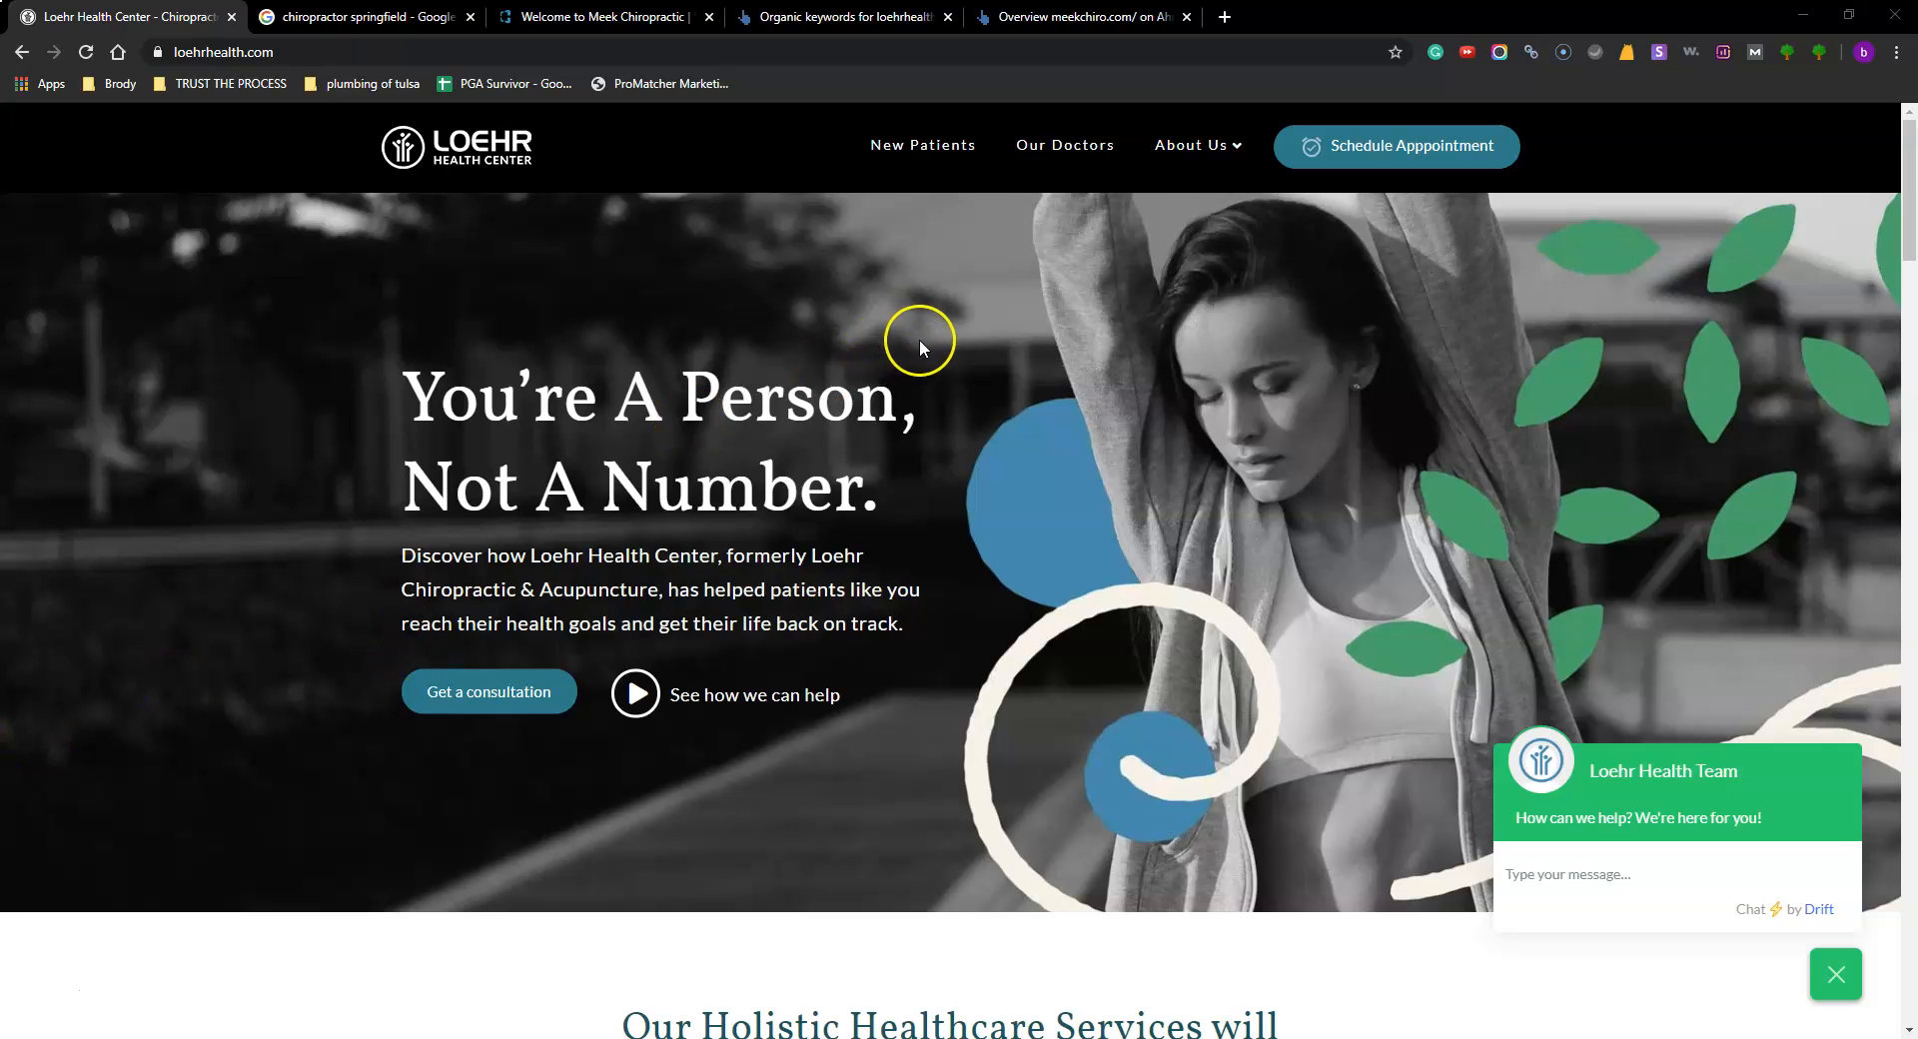
Step: Scroll up and down through the current page before returning to the search results
scroll(down, 3)
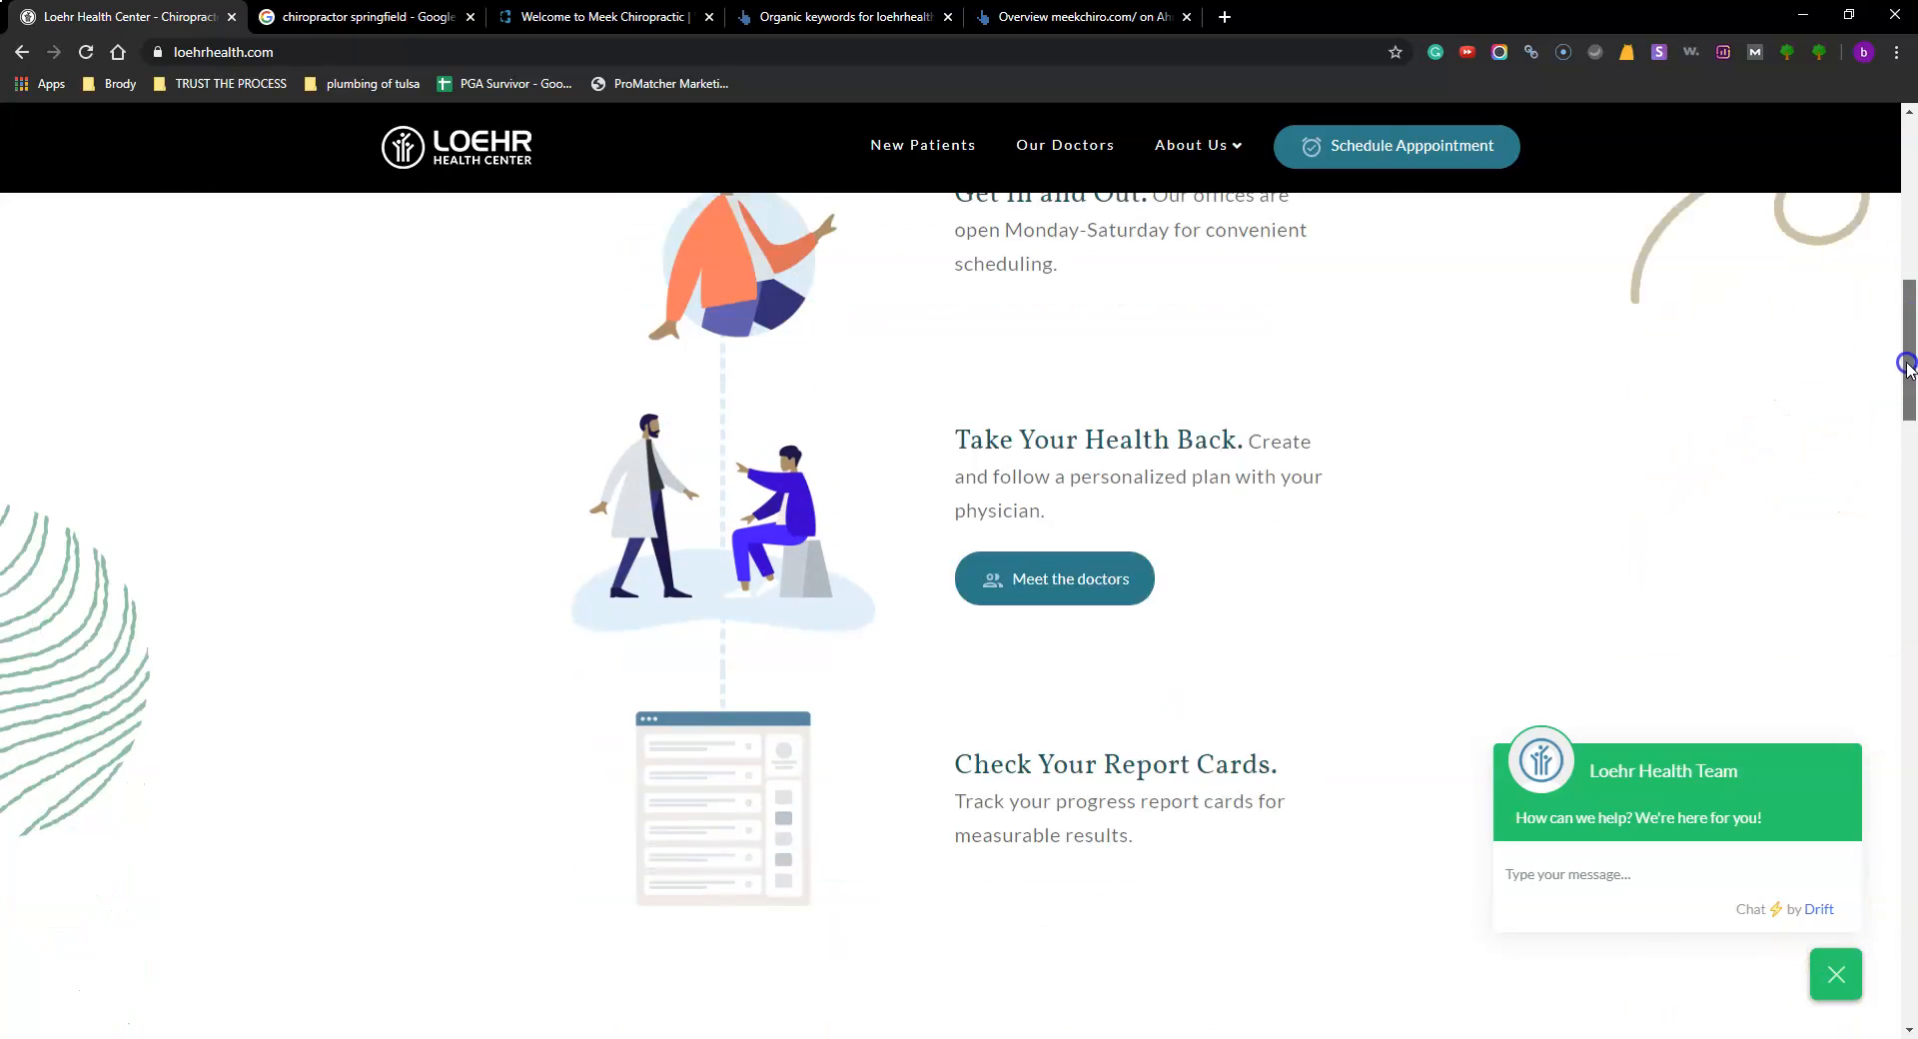
scroll(down, 3)
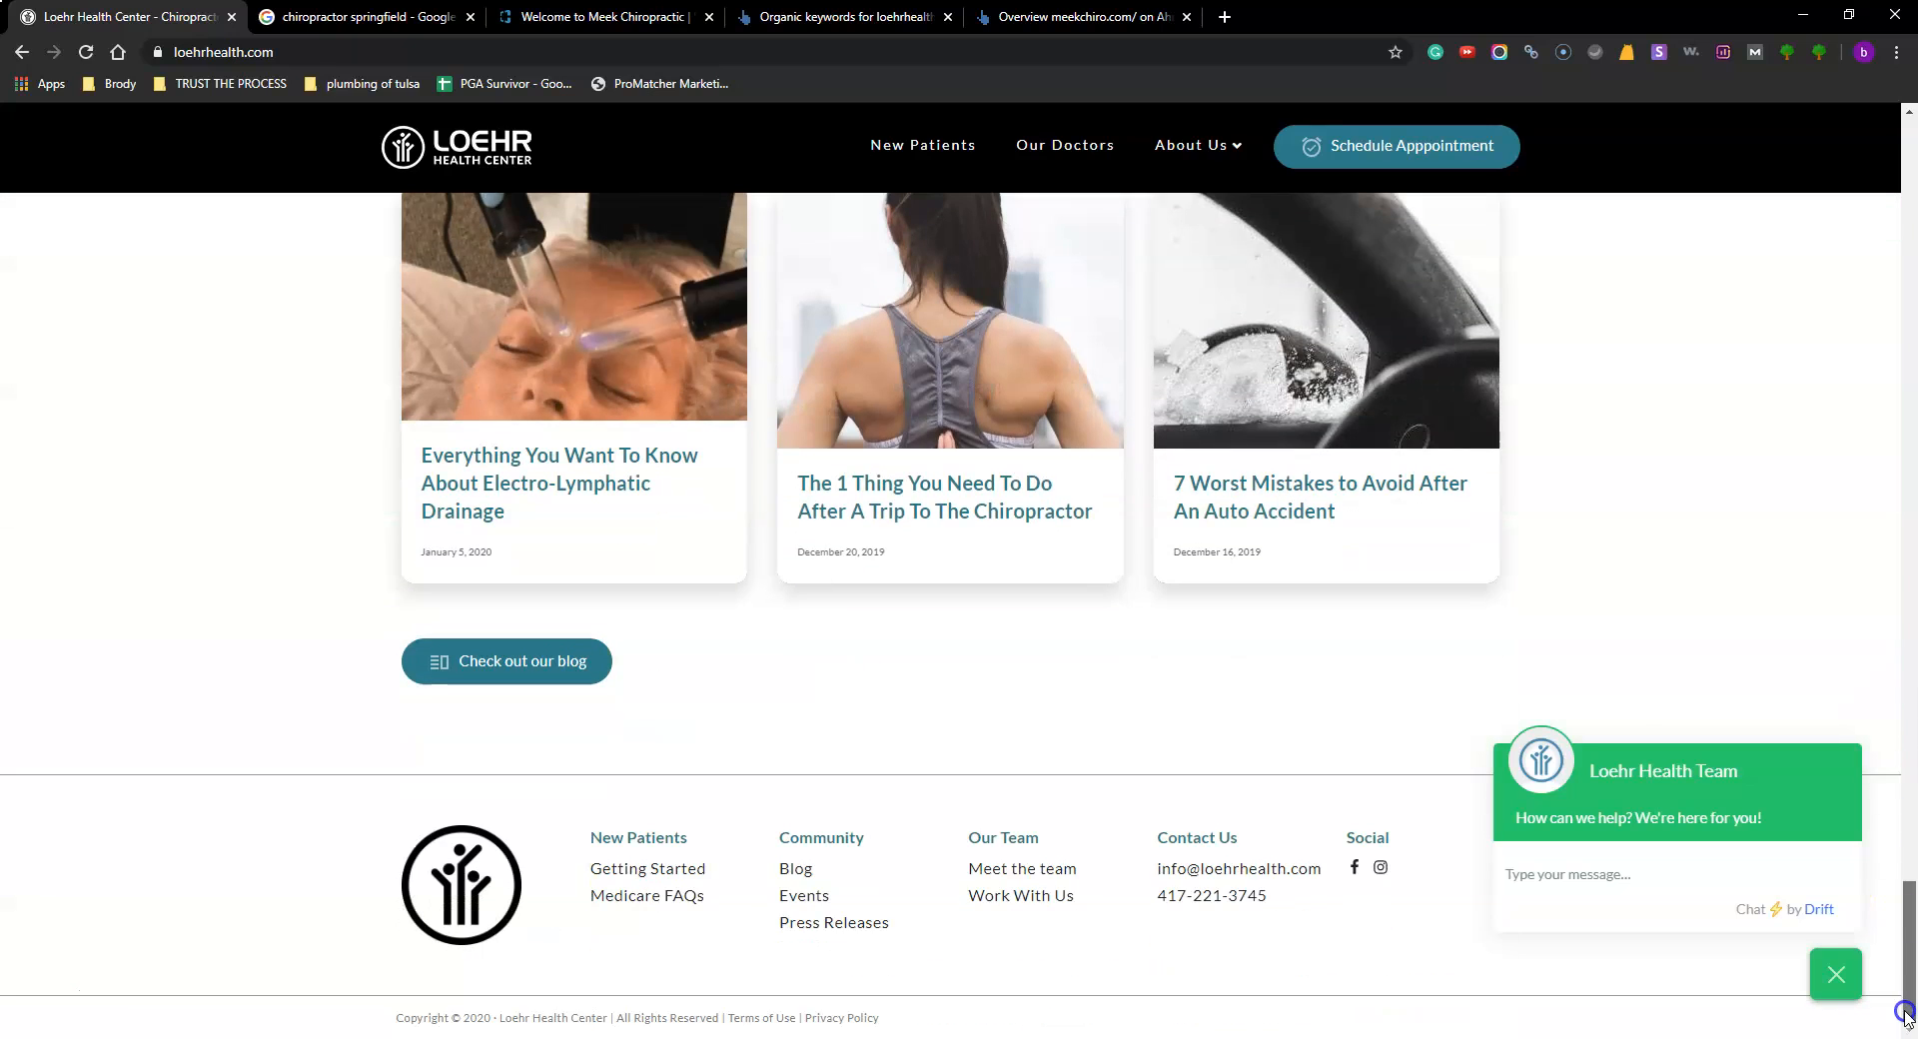
scroll(up, 3)
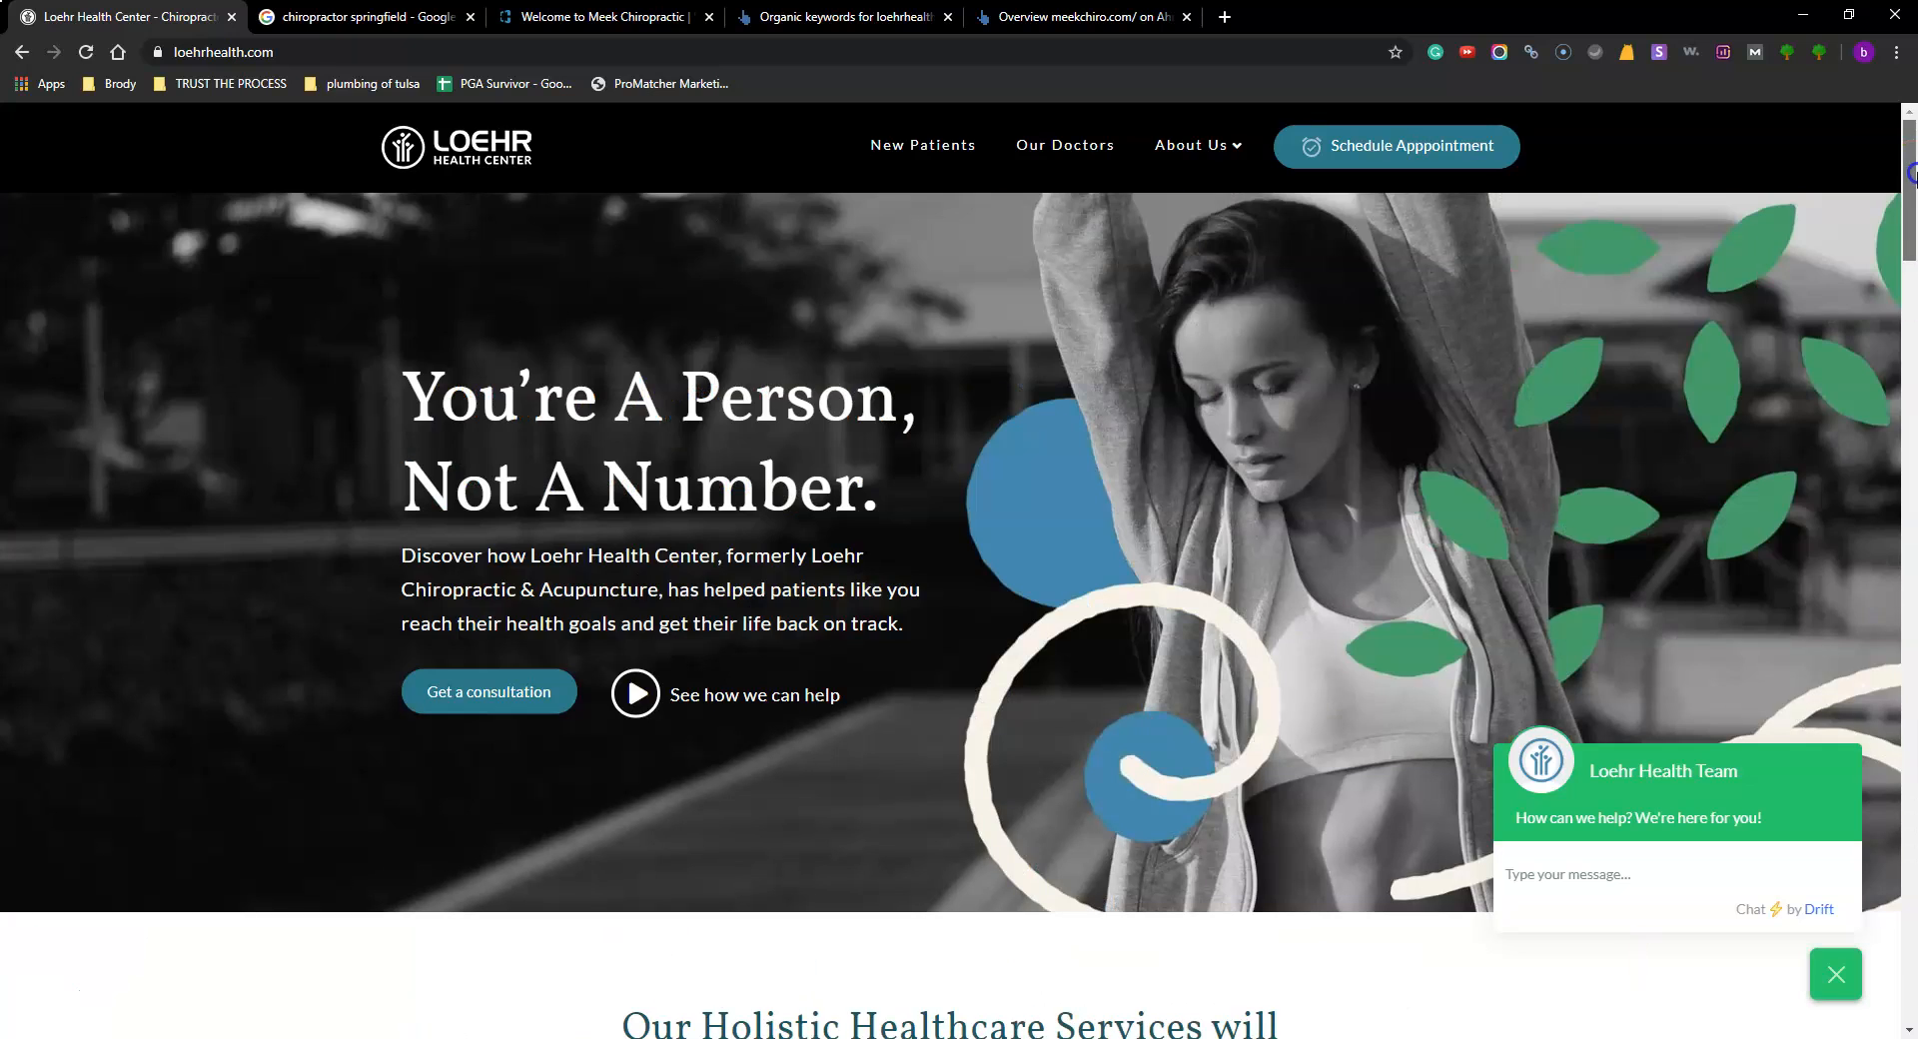
mouse_move(1282, 333)
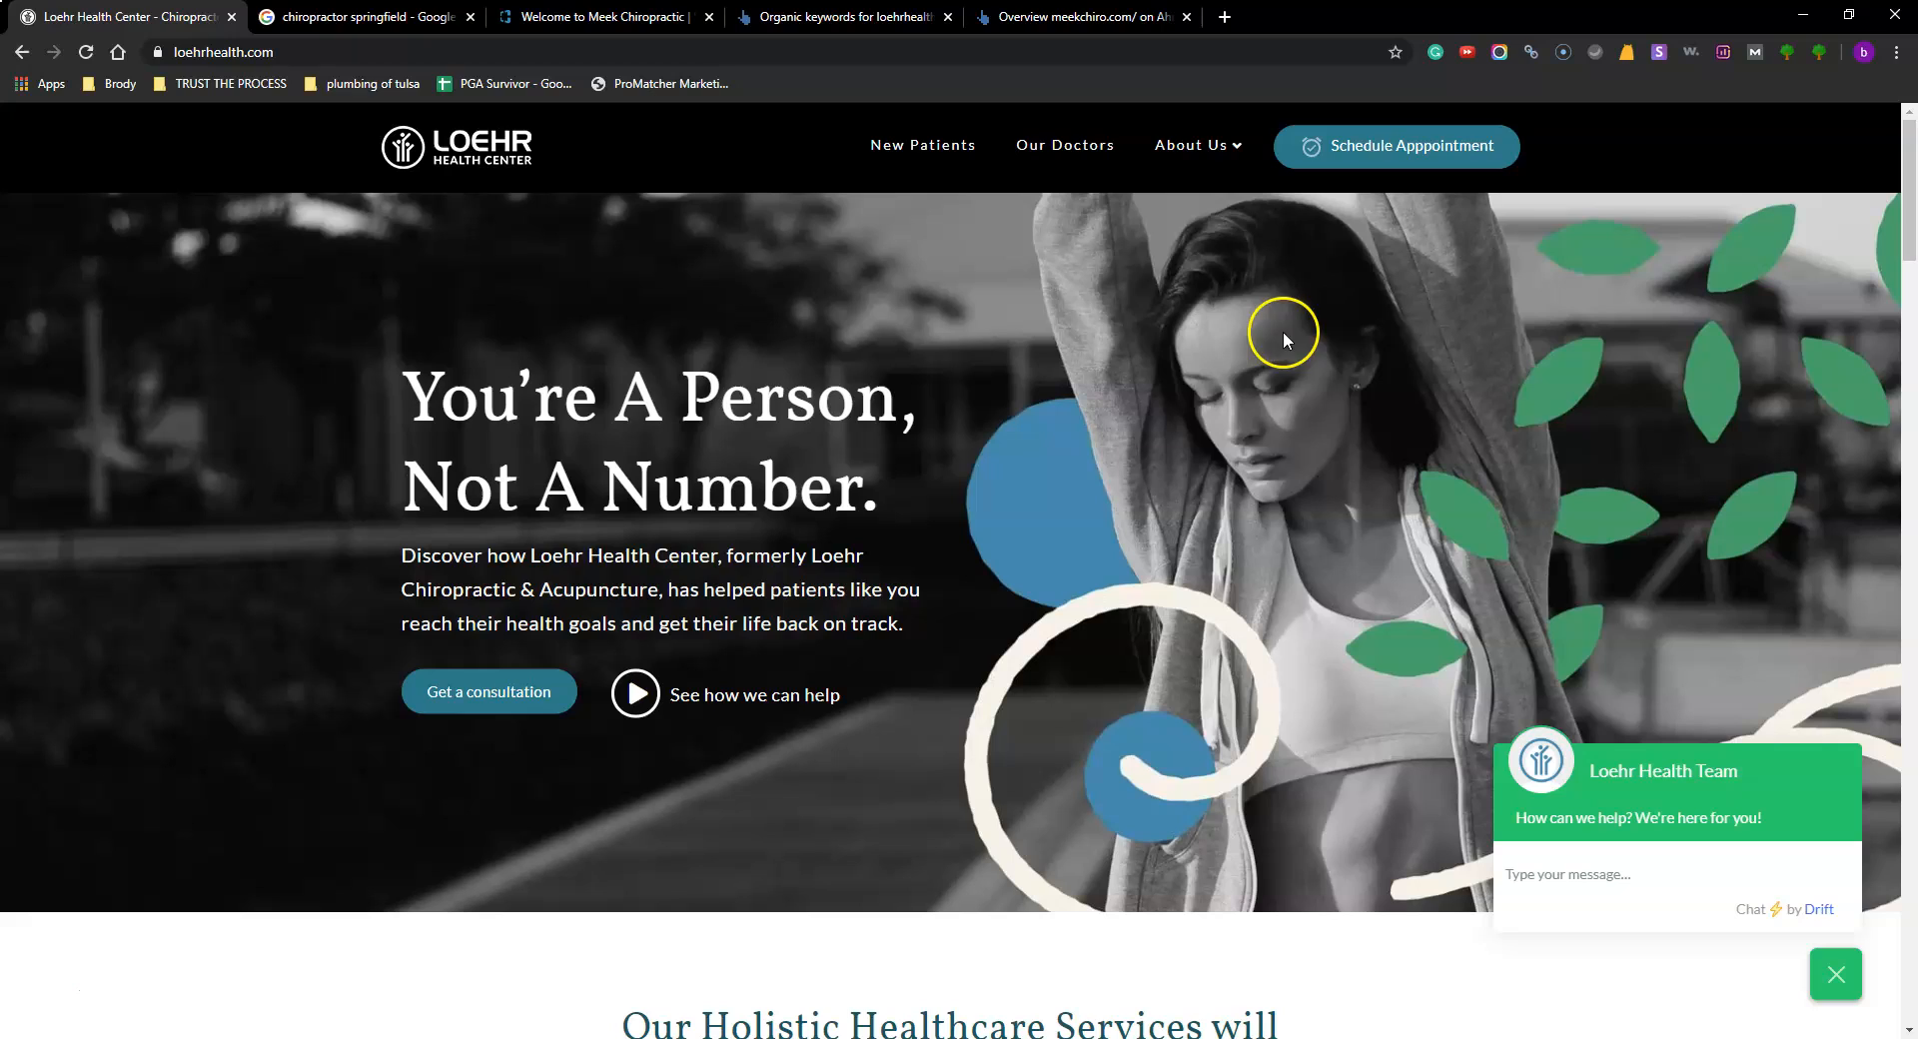
mouse_move(1144, 380)
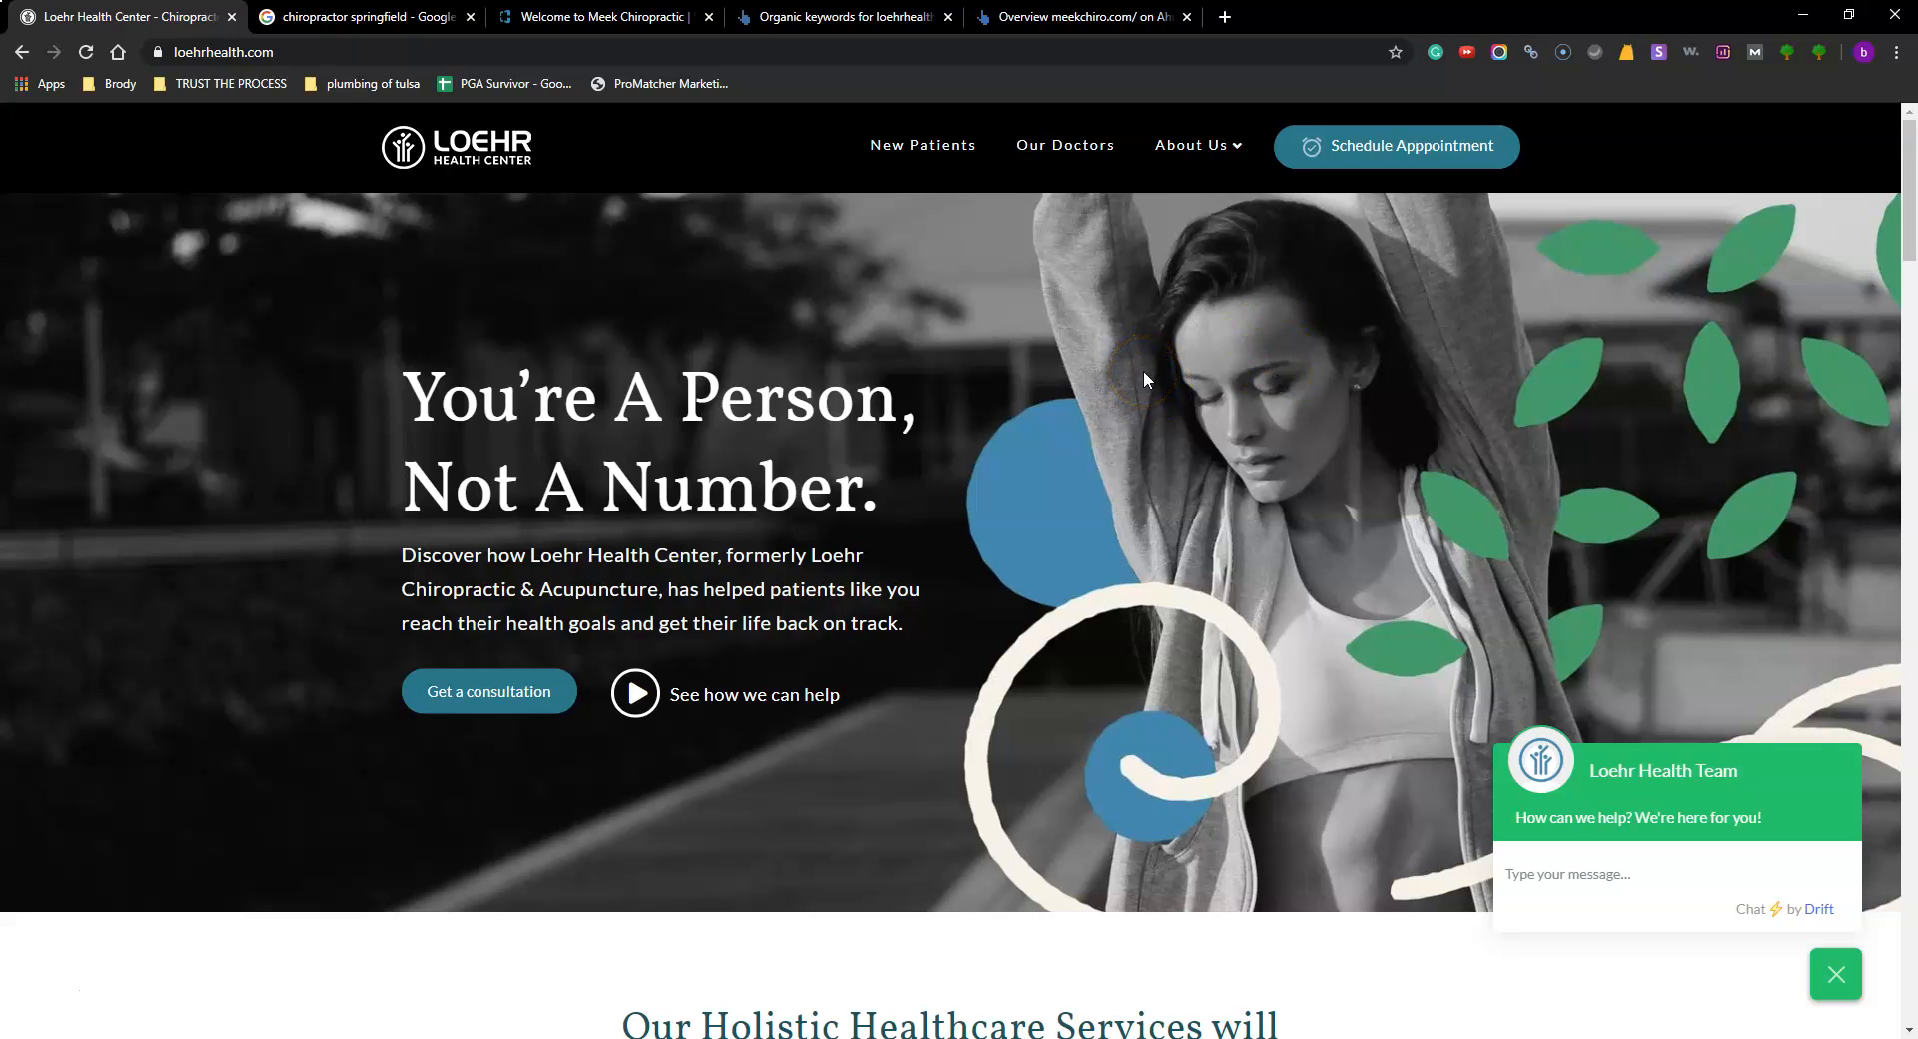
mouse_move(856, 294)
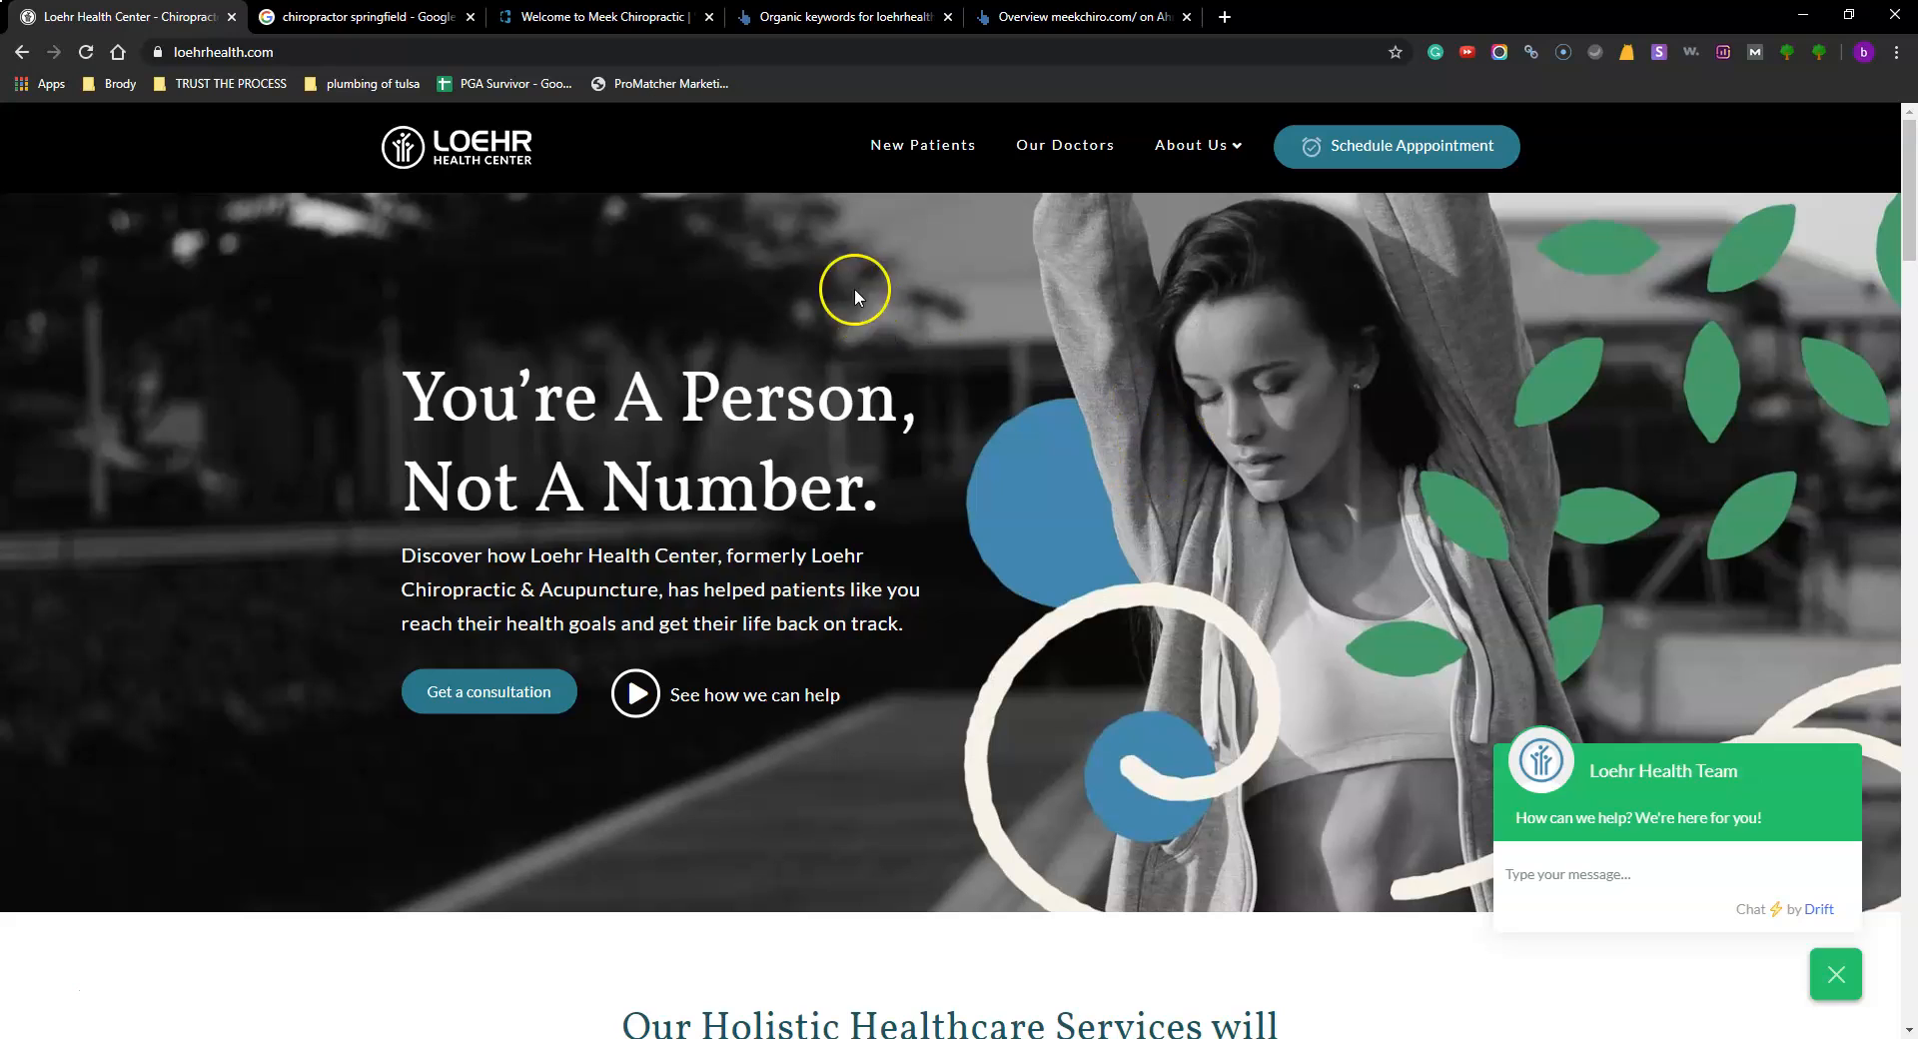
mouse_move(774, 307)
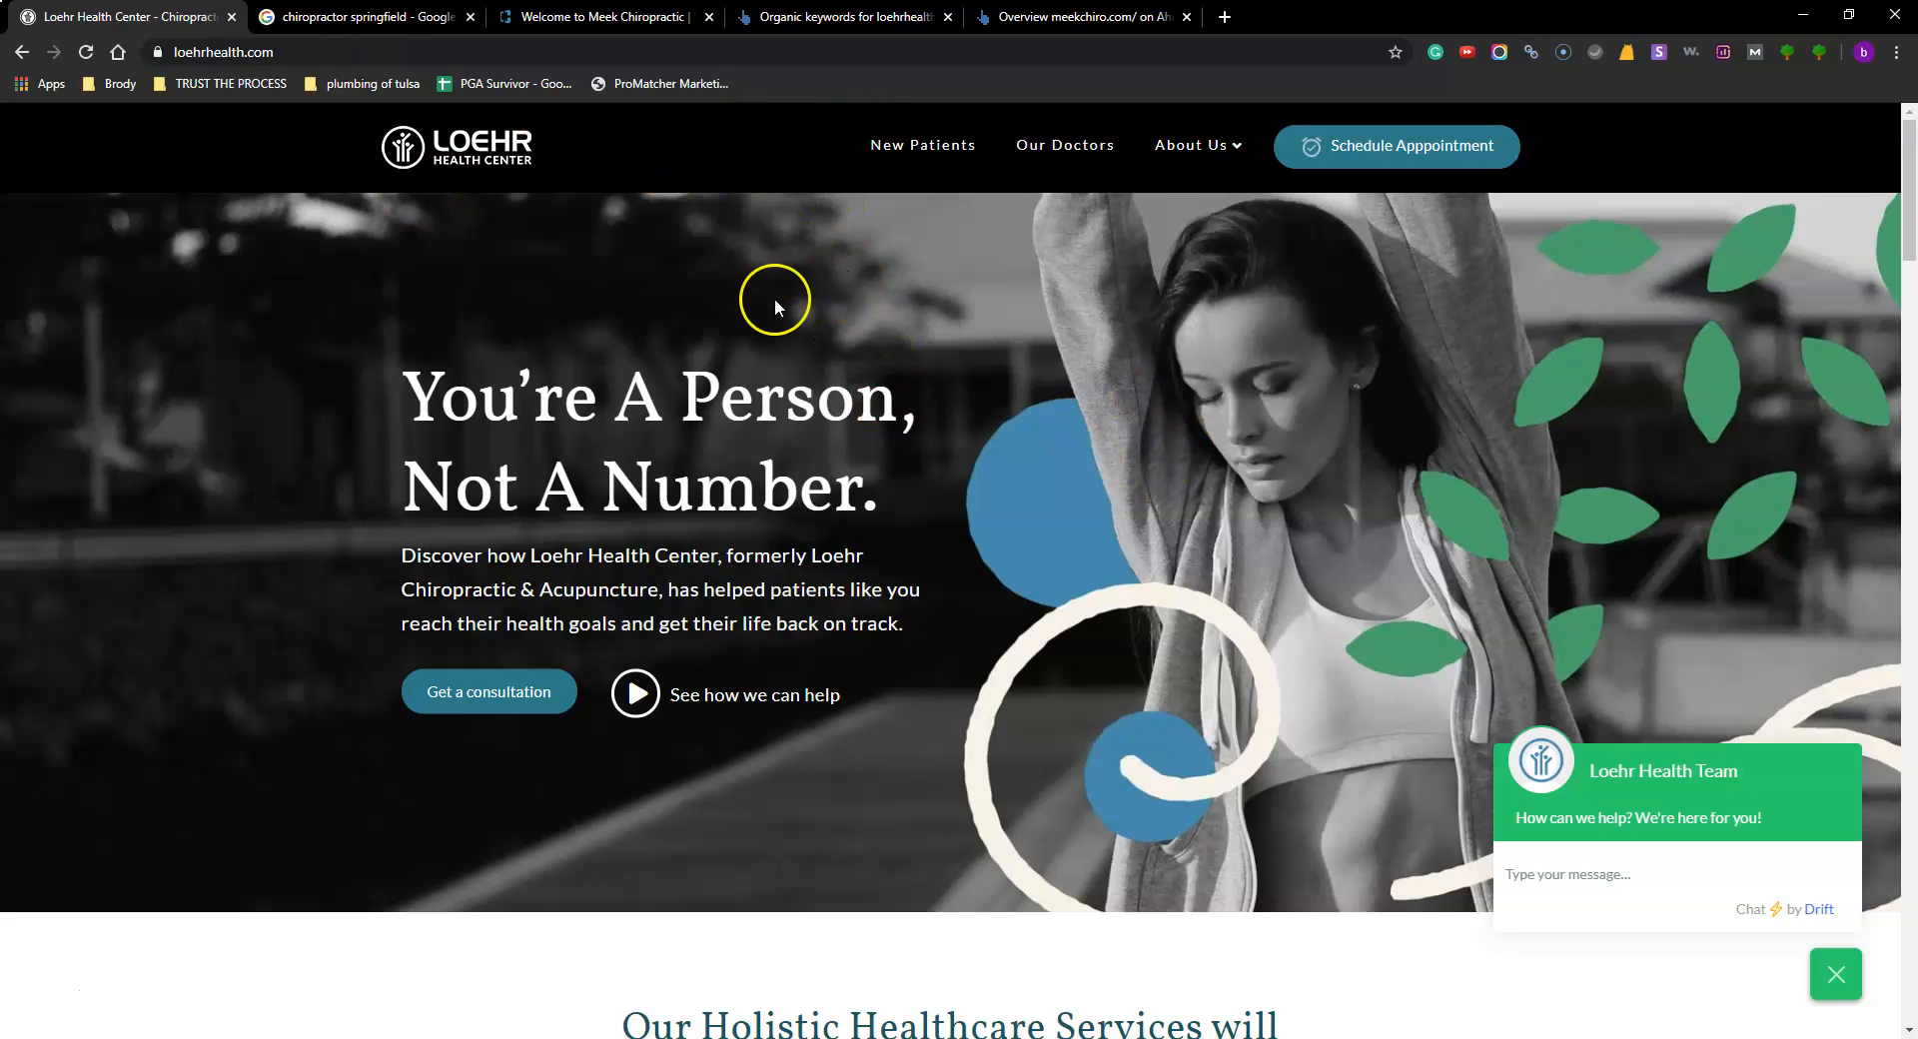
mouse_move(952, 439)
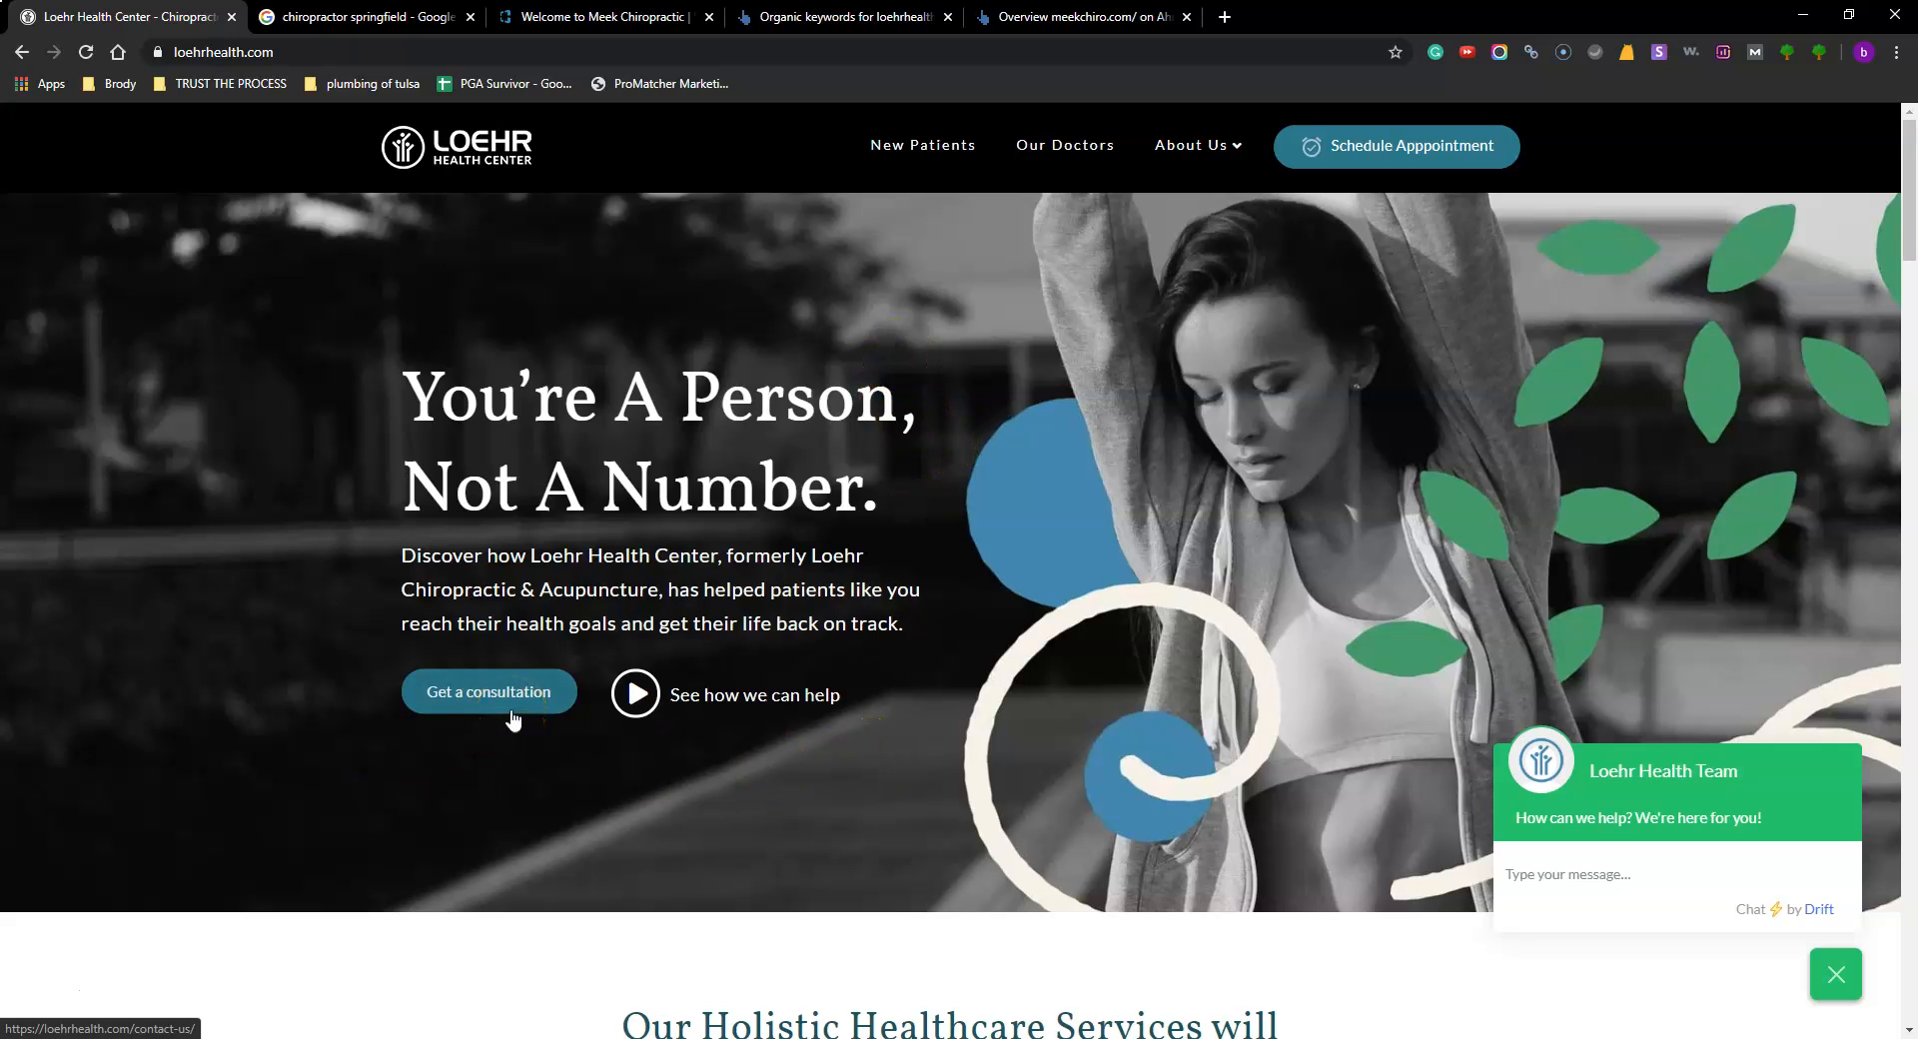
scroll(down, 3)
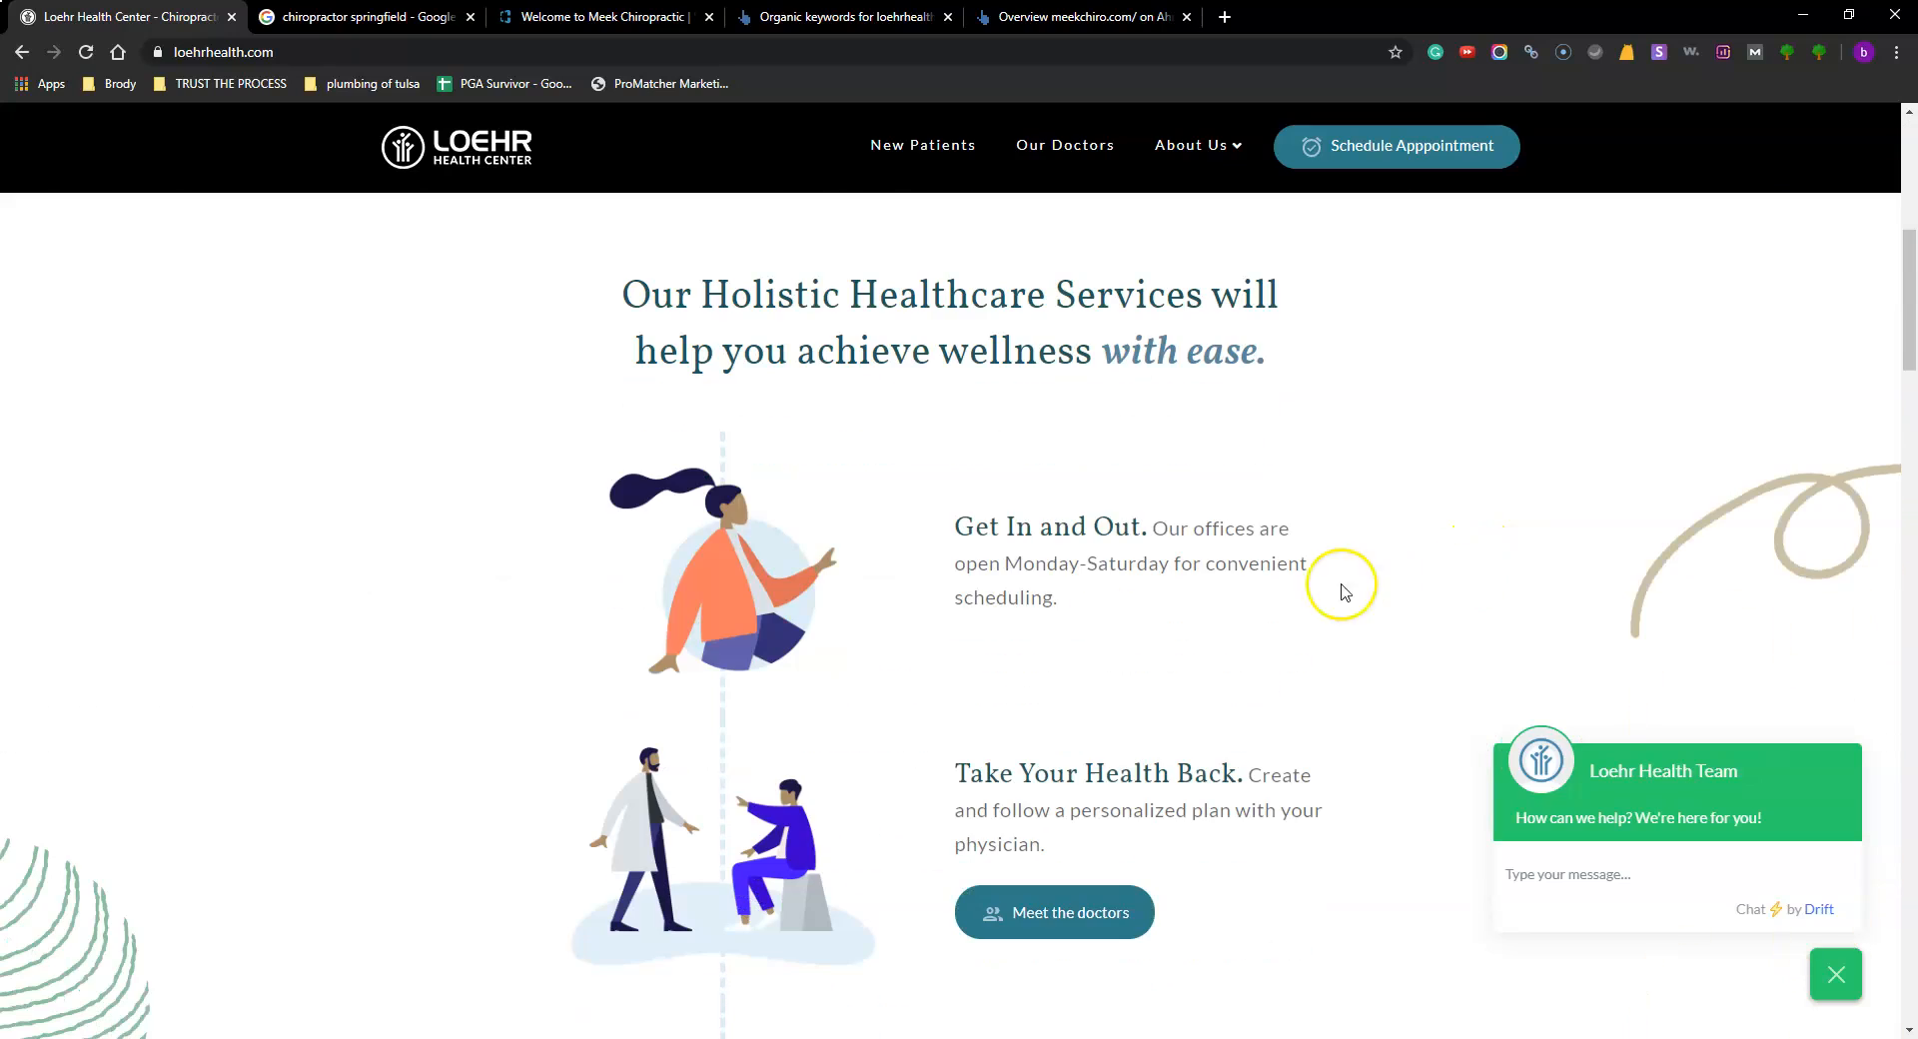
scroll(down, 3)
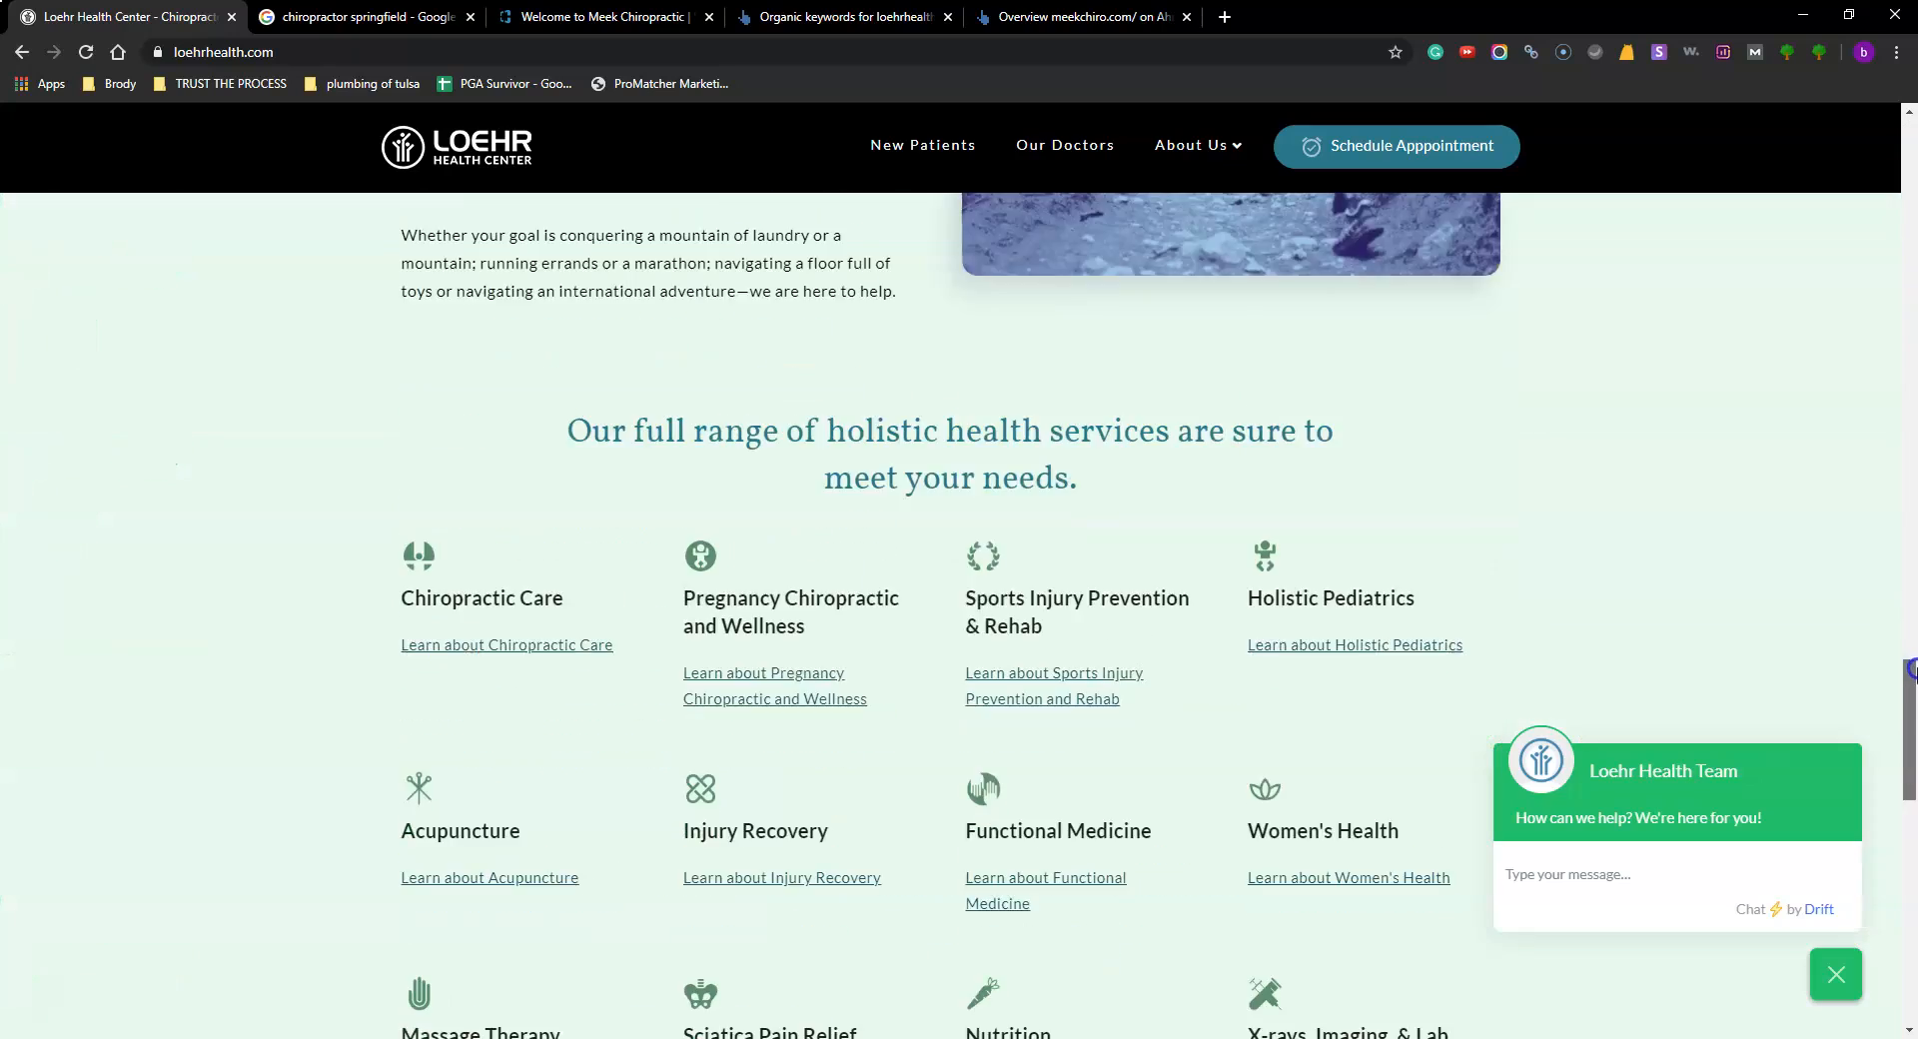
scroll(down, 3)
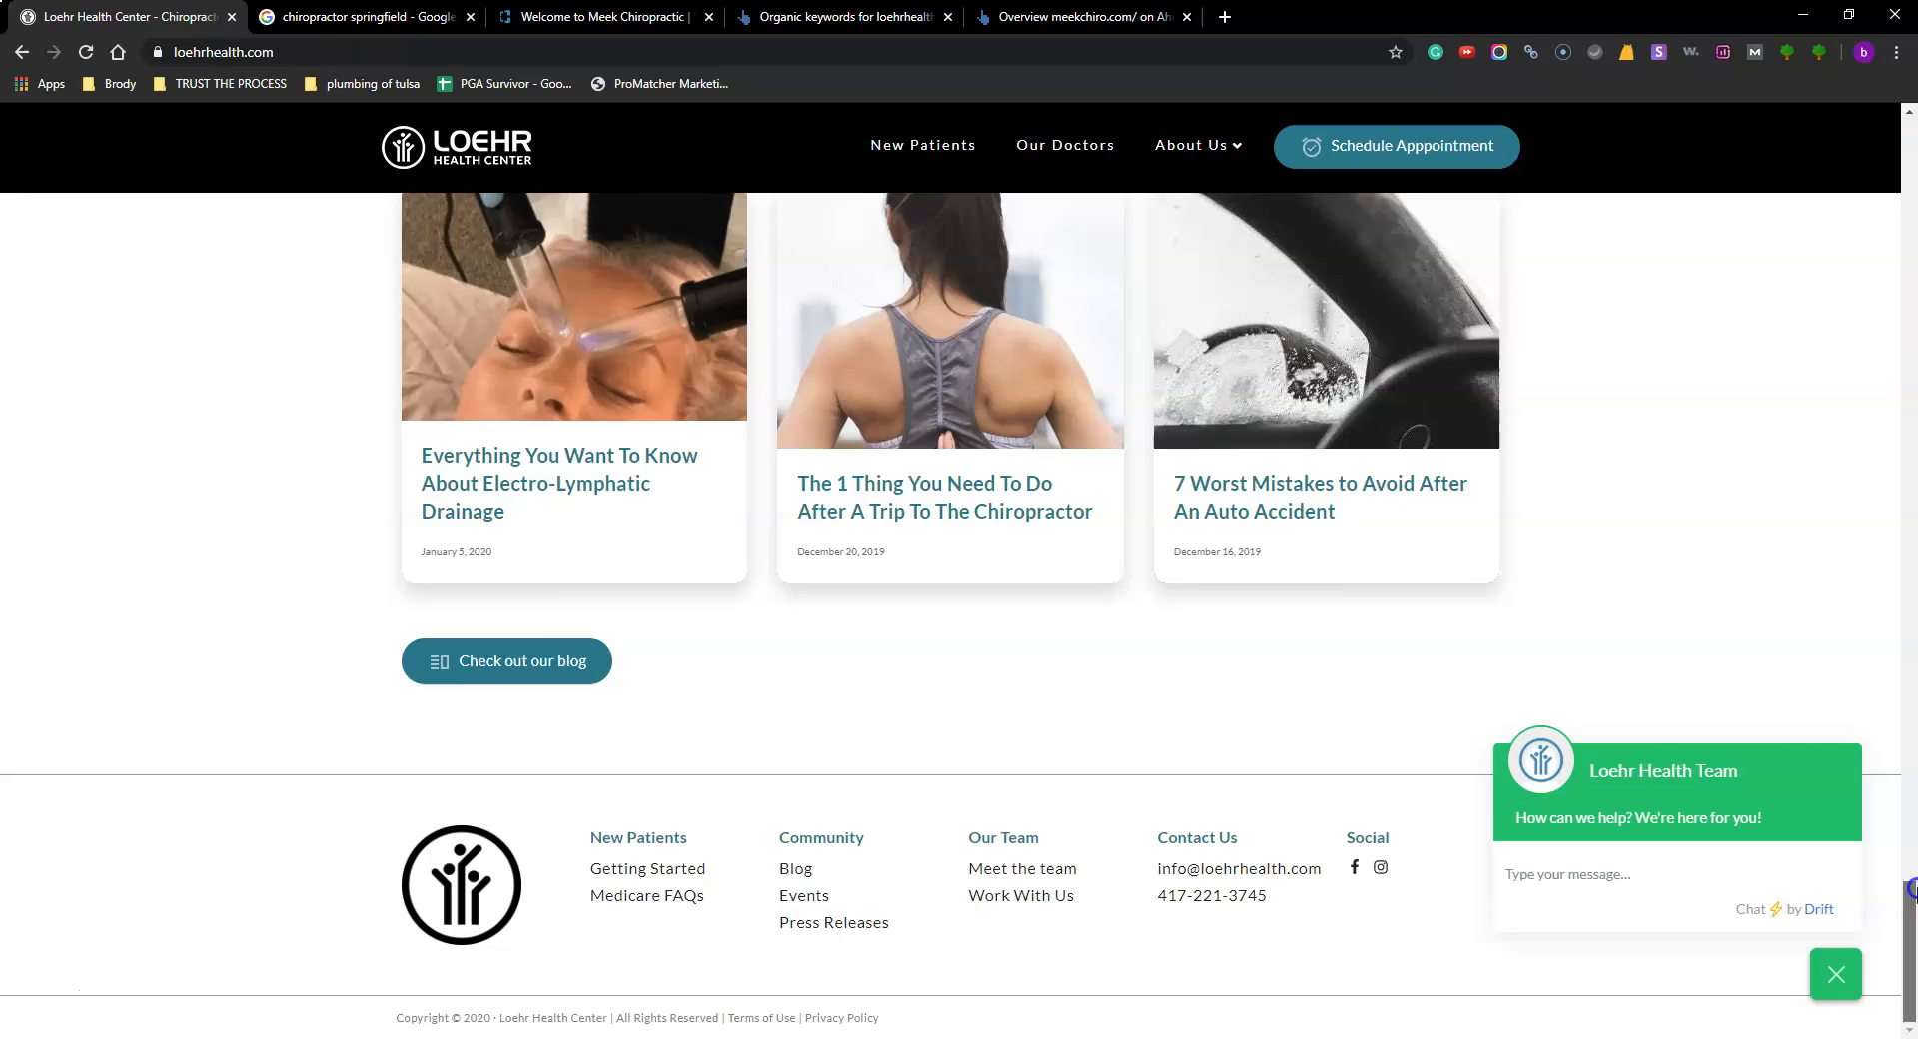
scroll(up, 3)
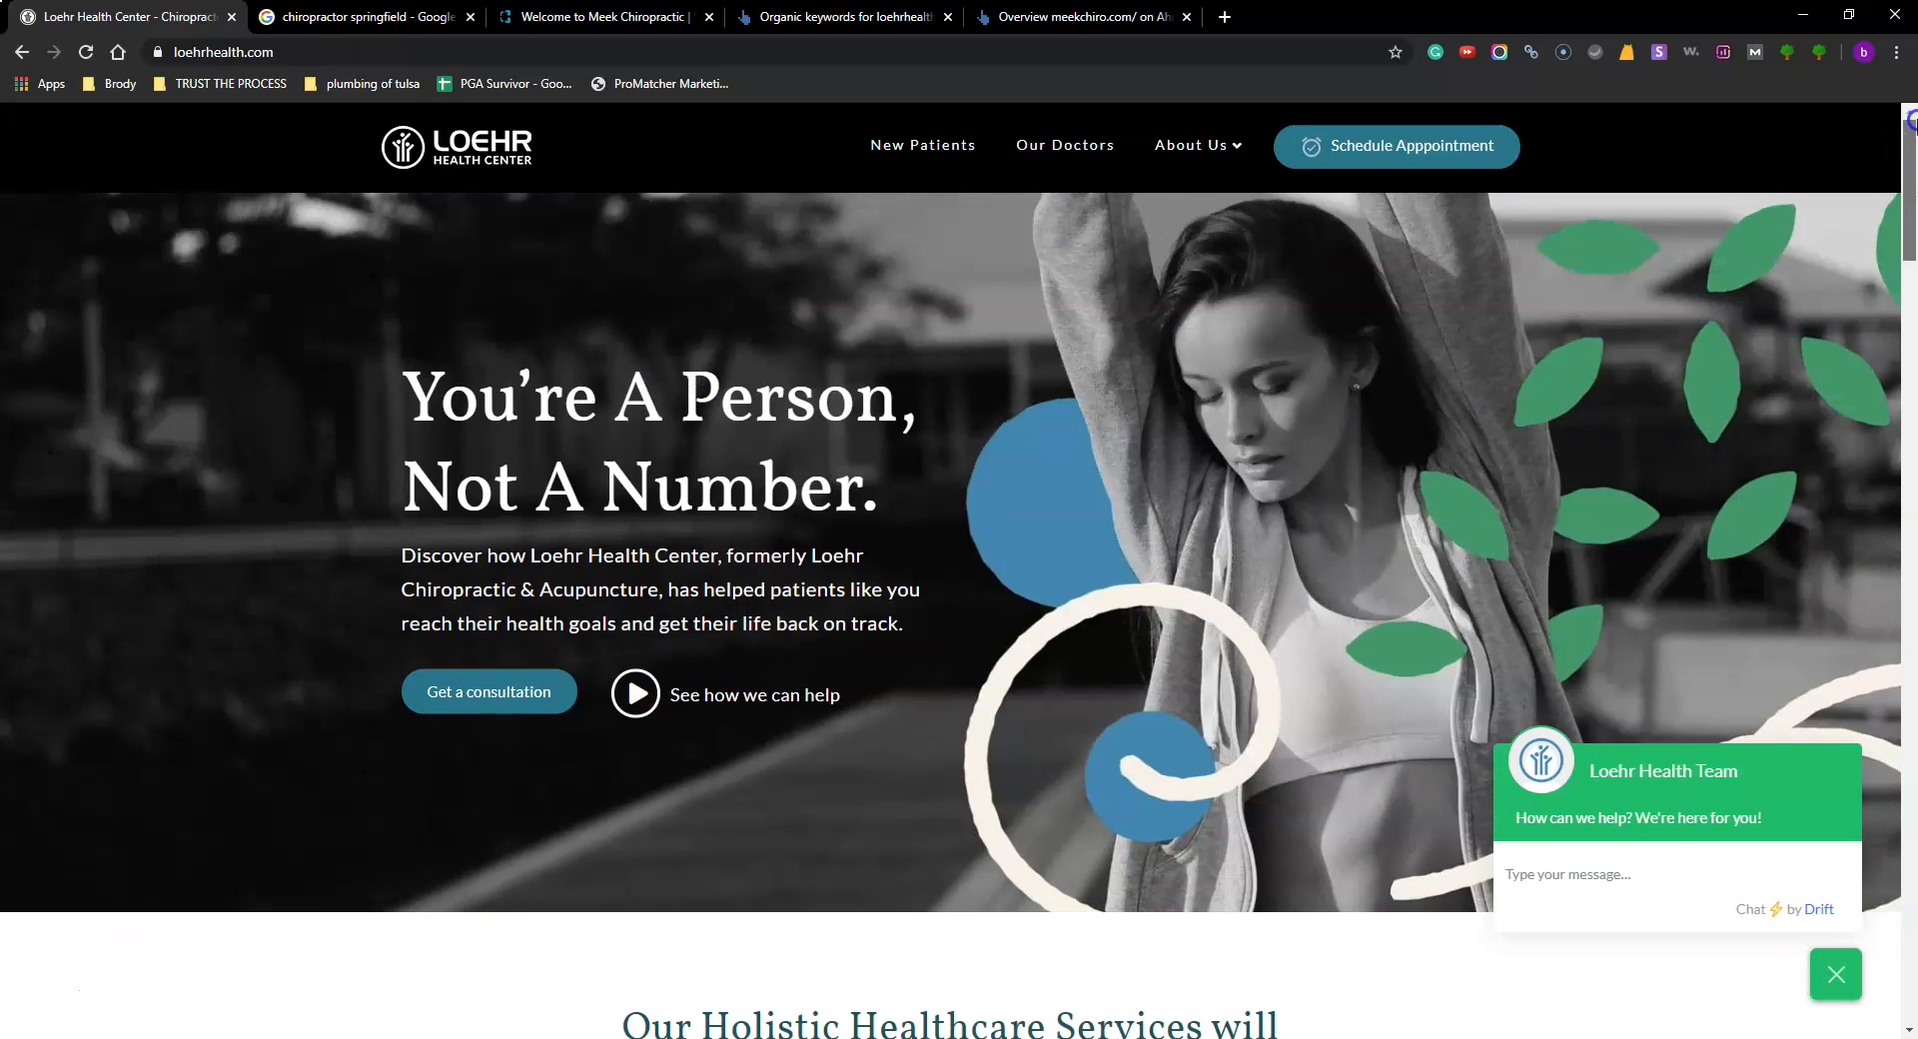
scroll(down, 3)
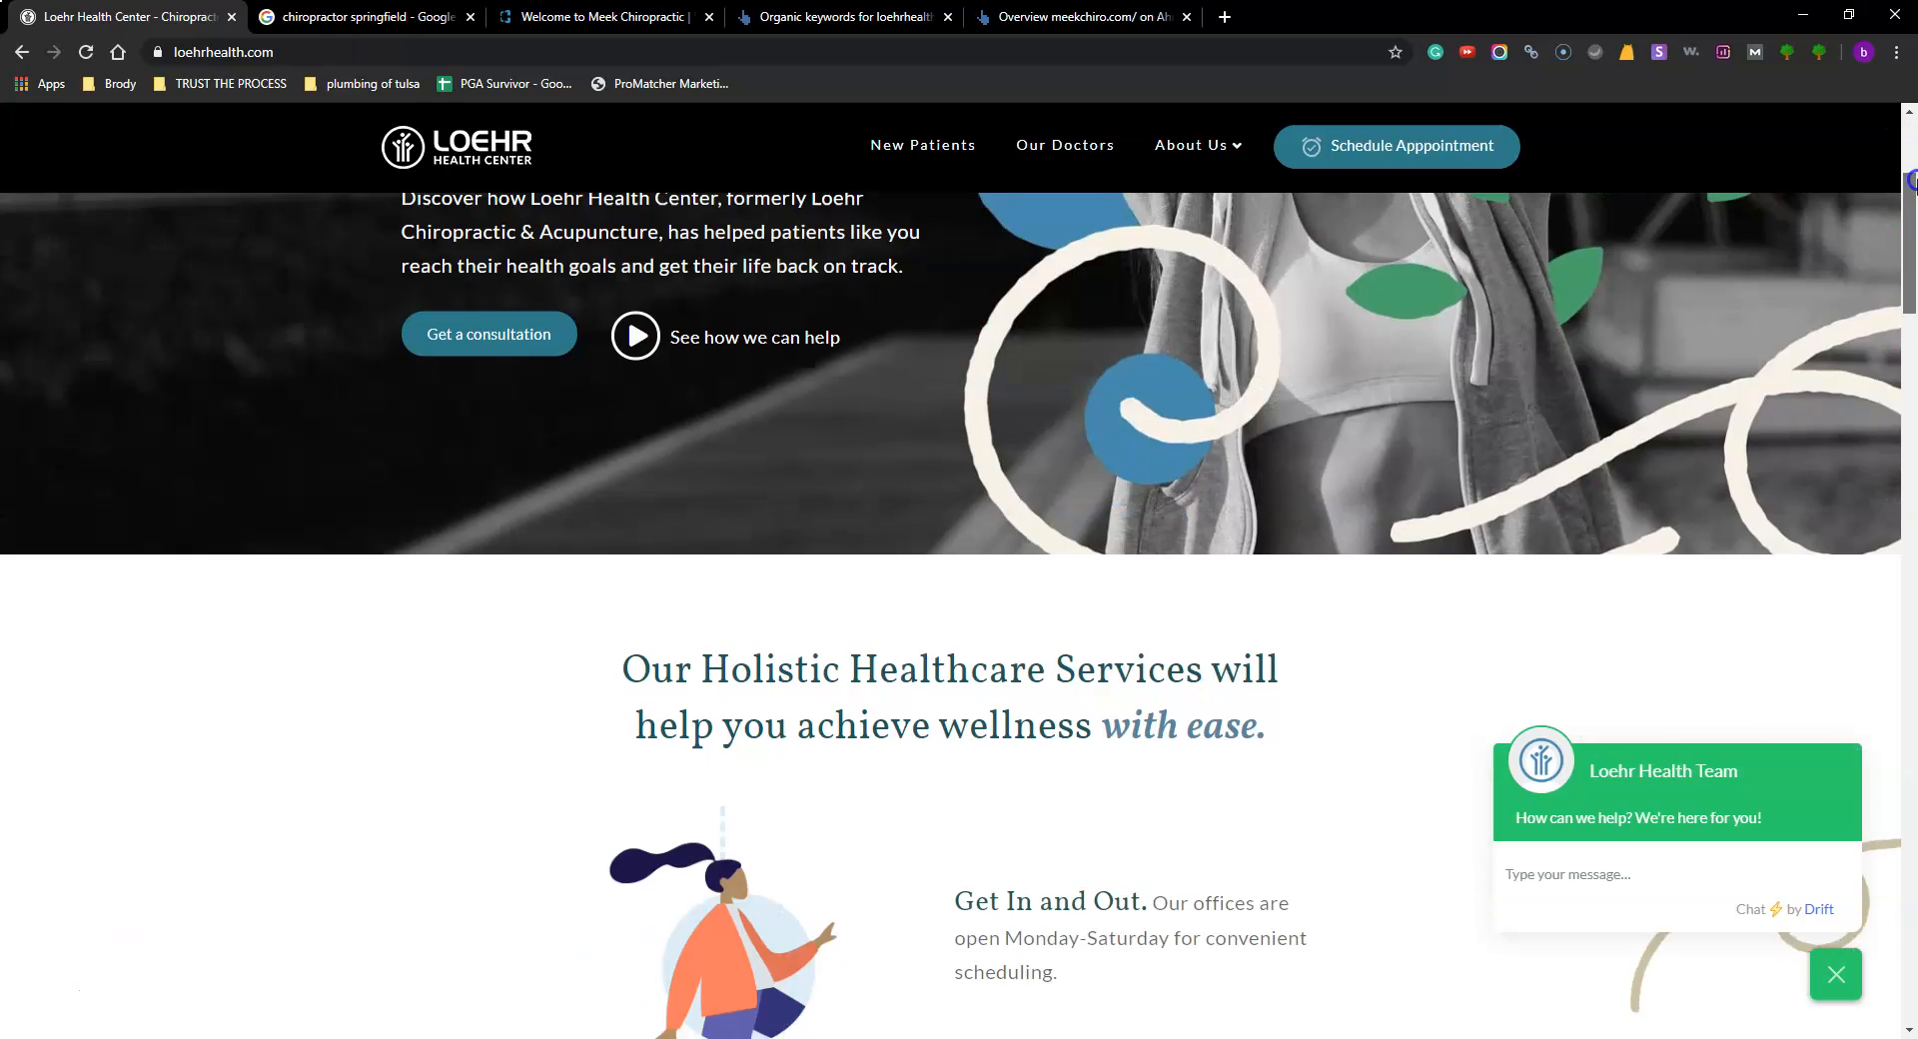
scroll(up, 3)
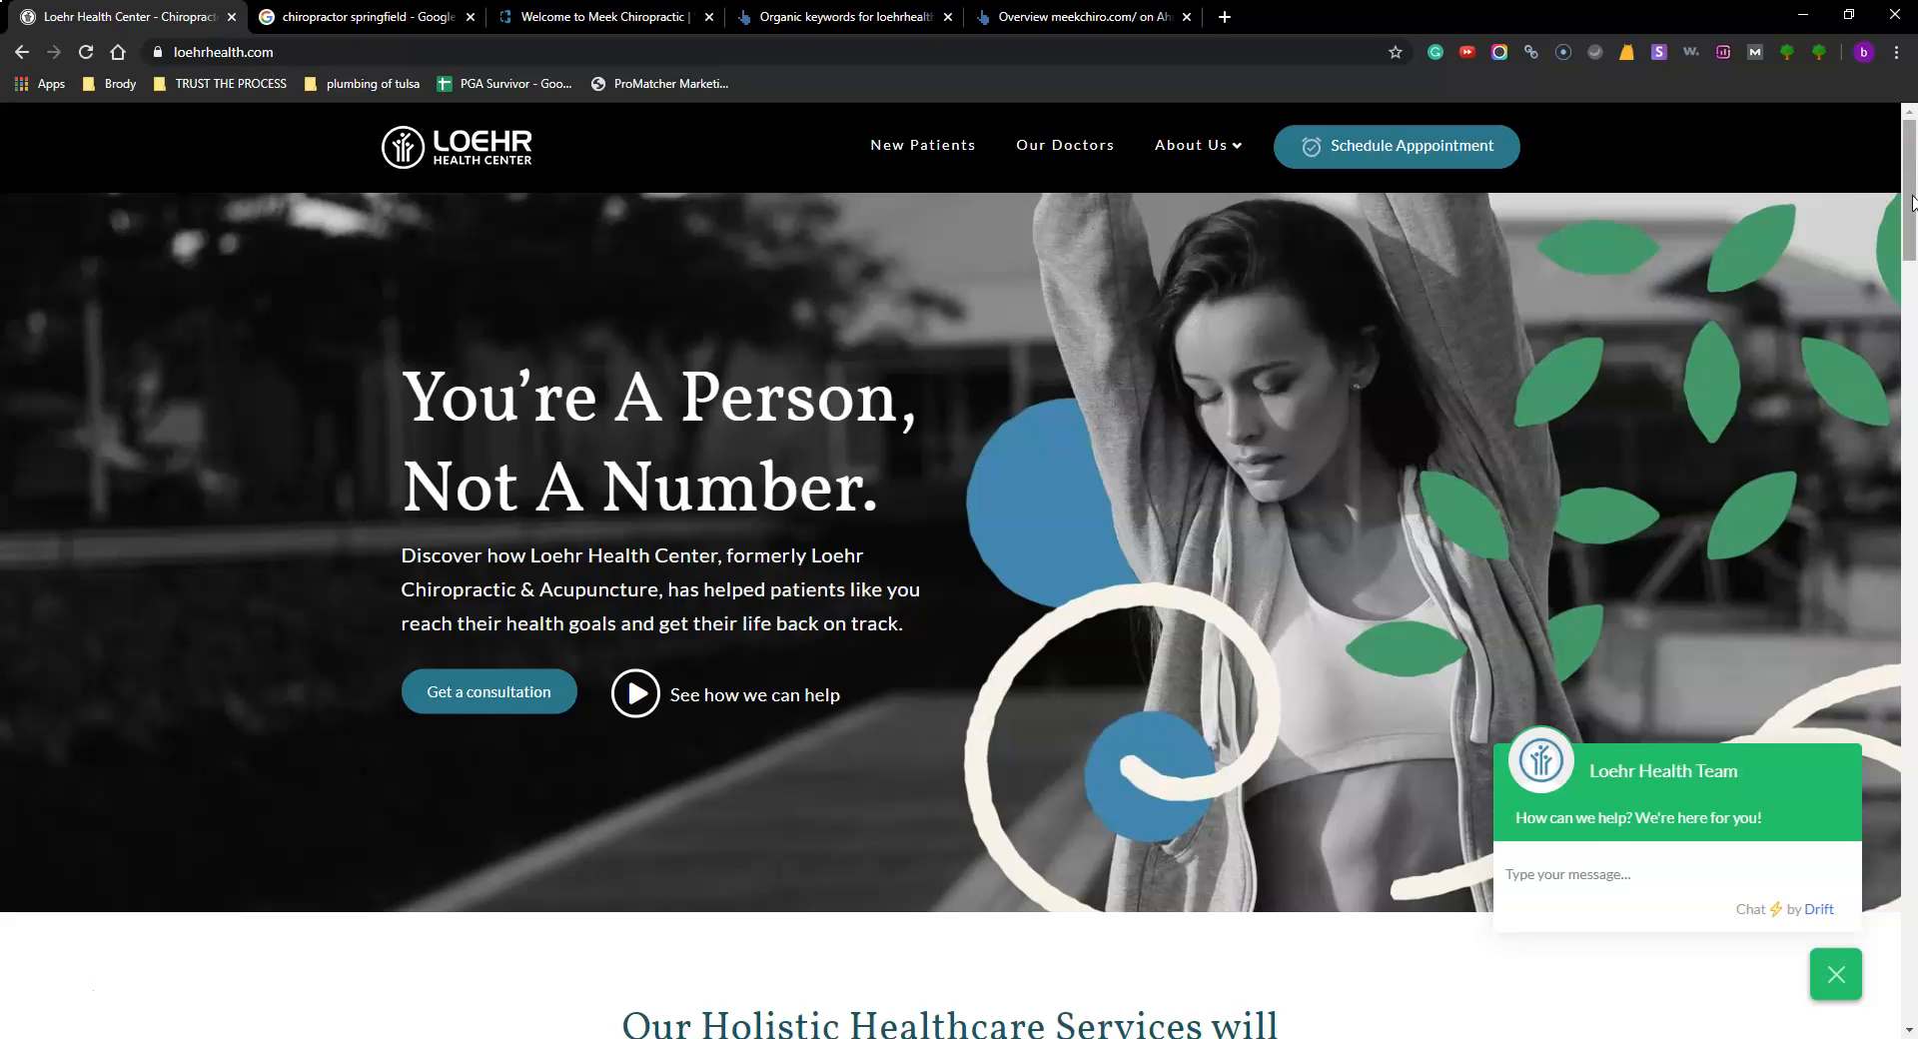
scroll(down, 3)
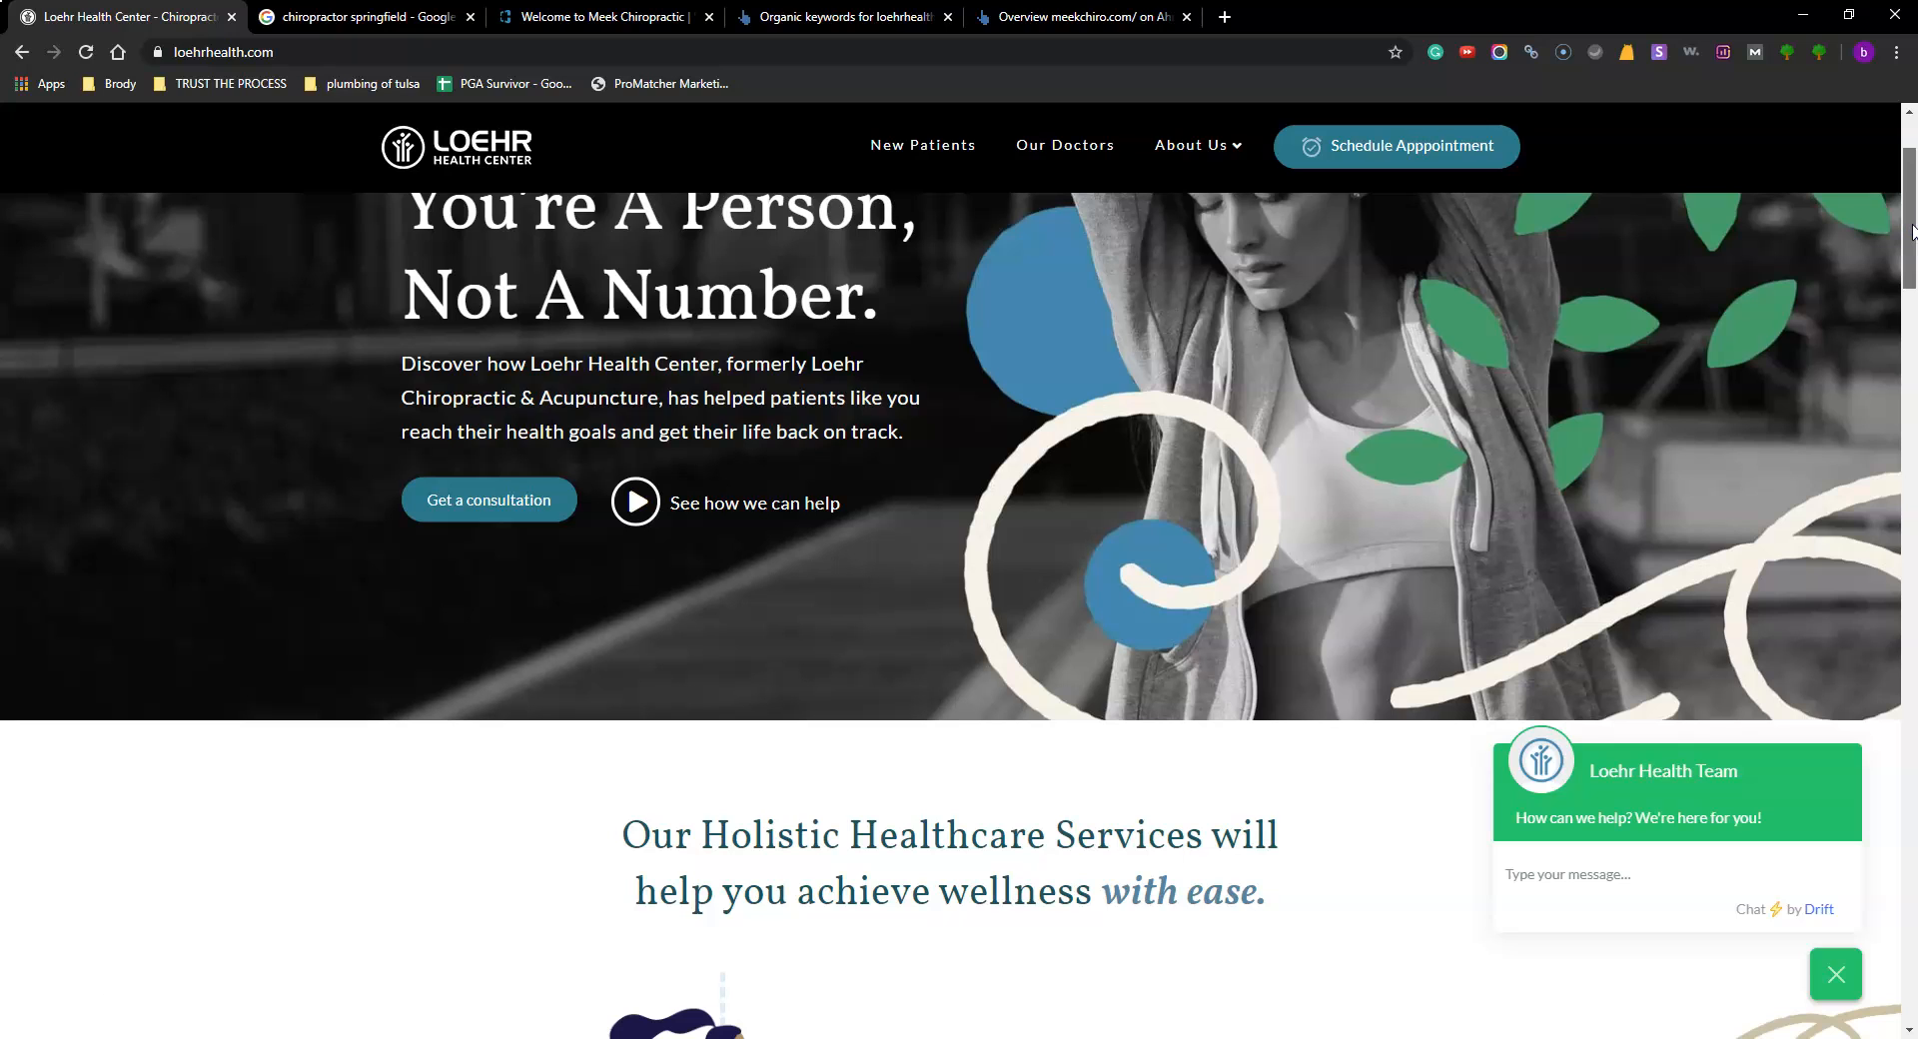
scroll(up, 3)
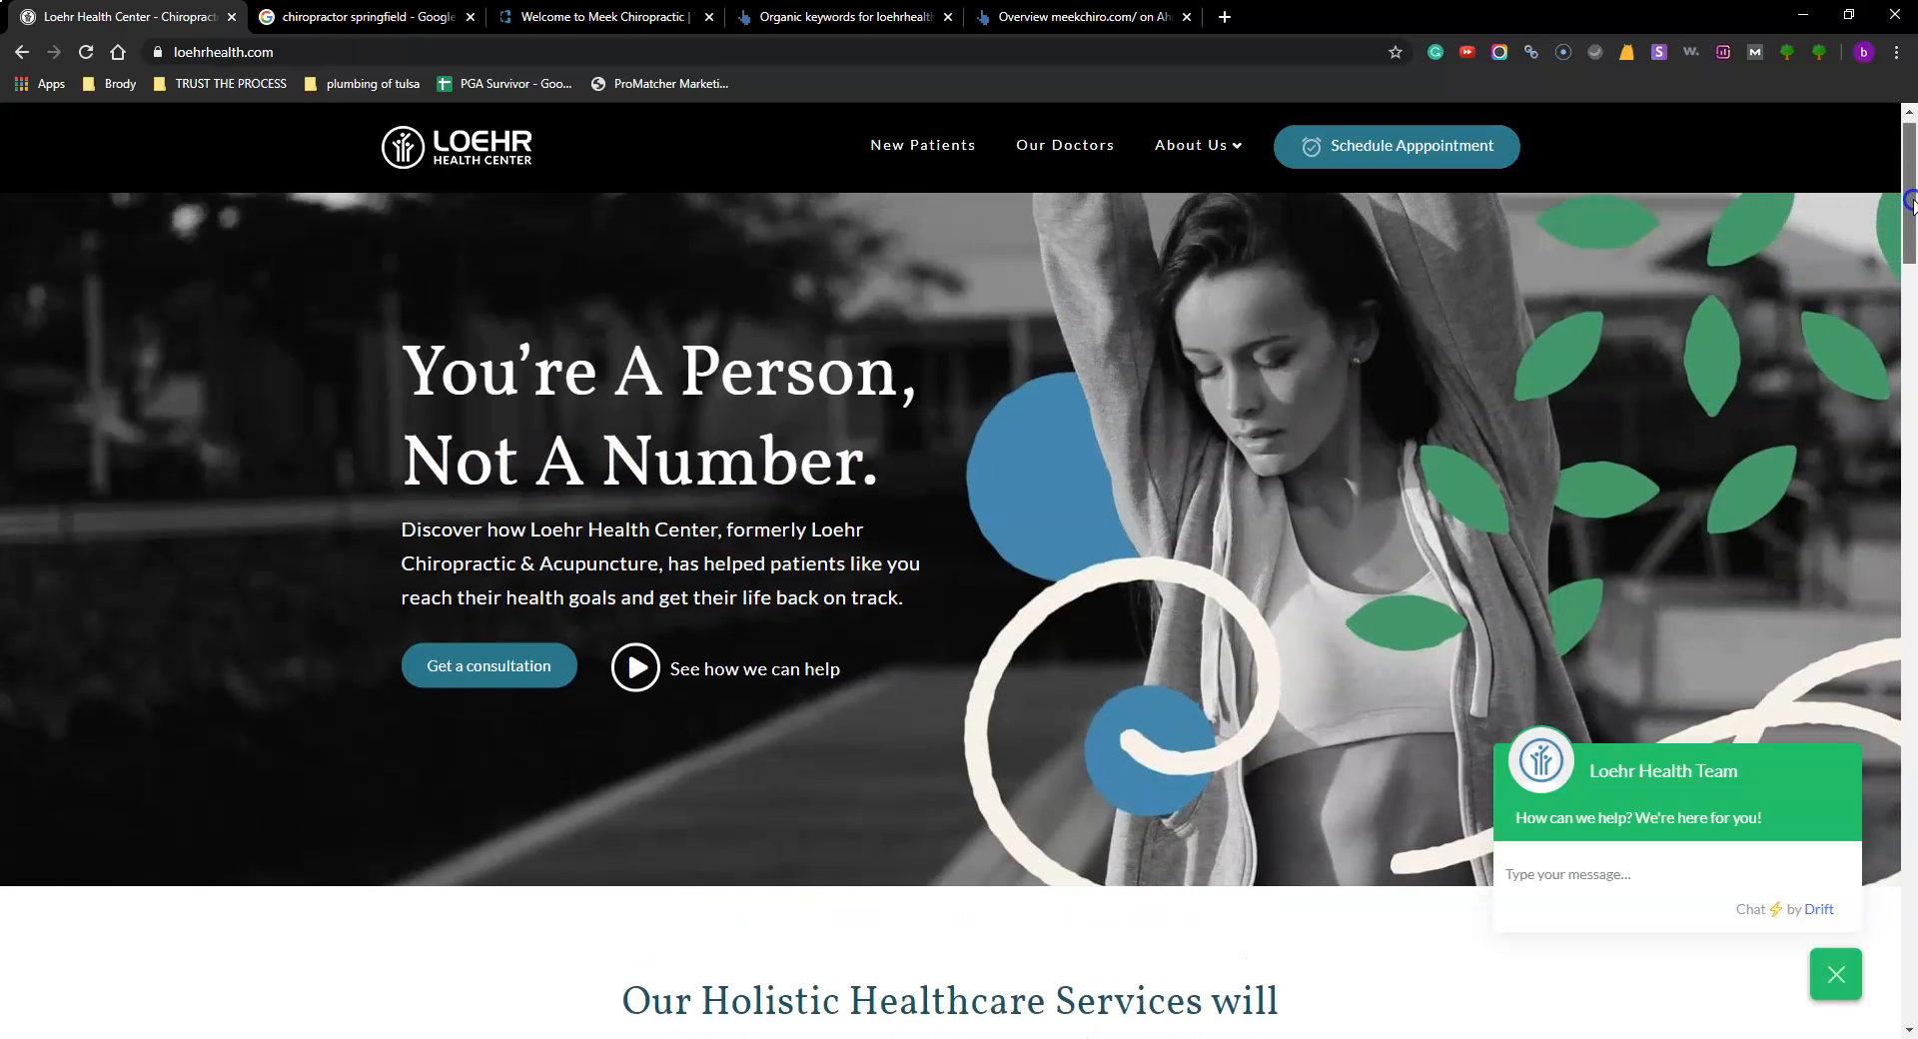
scroll(down, 3)
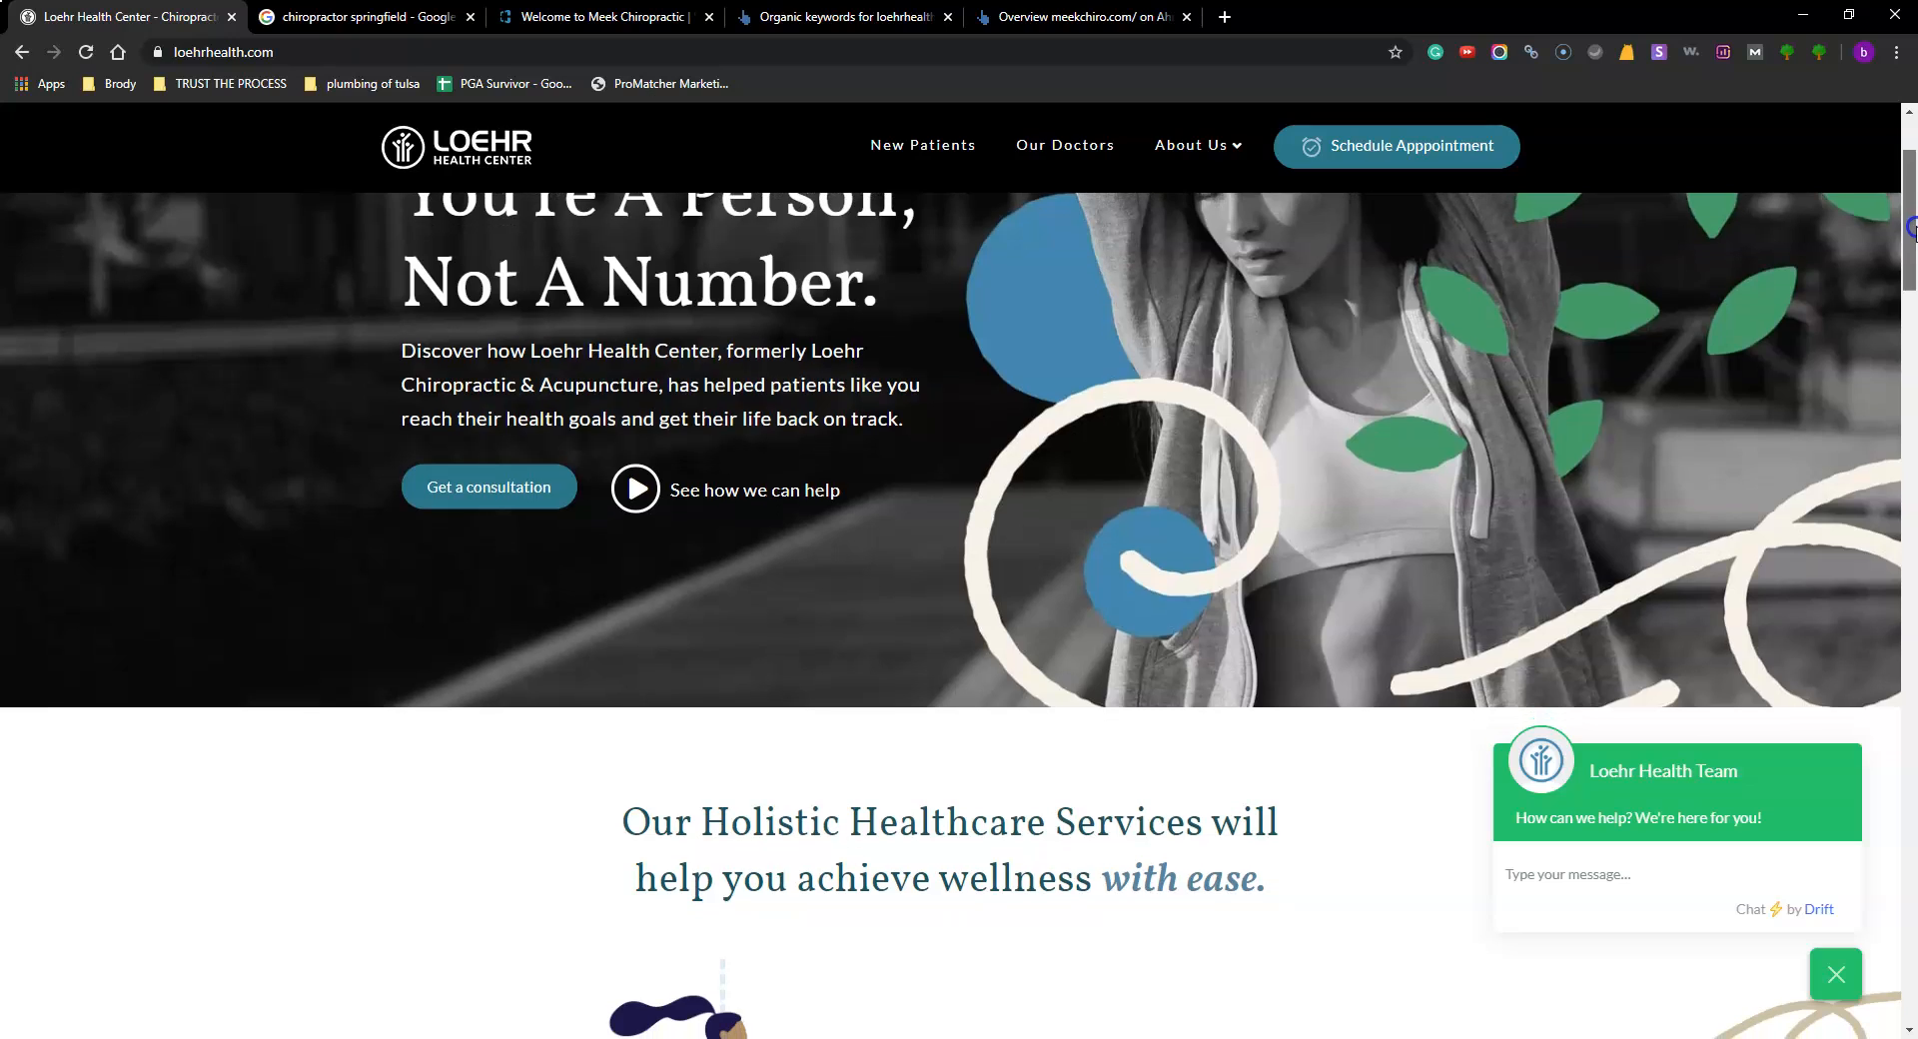
scroll(up, 3)
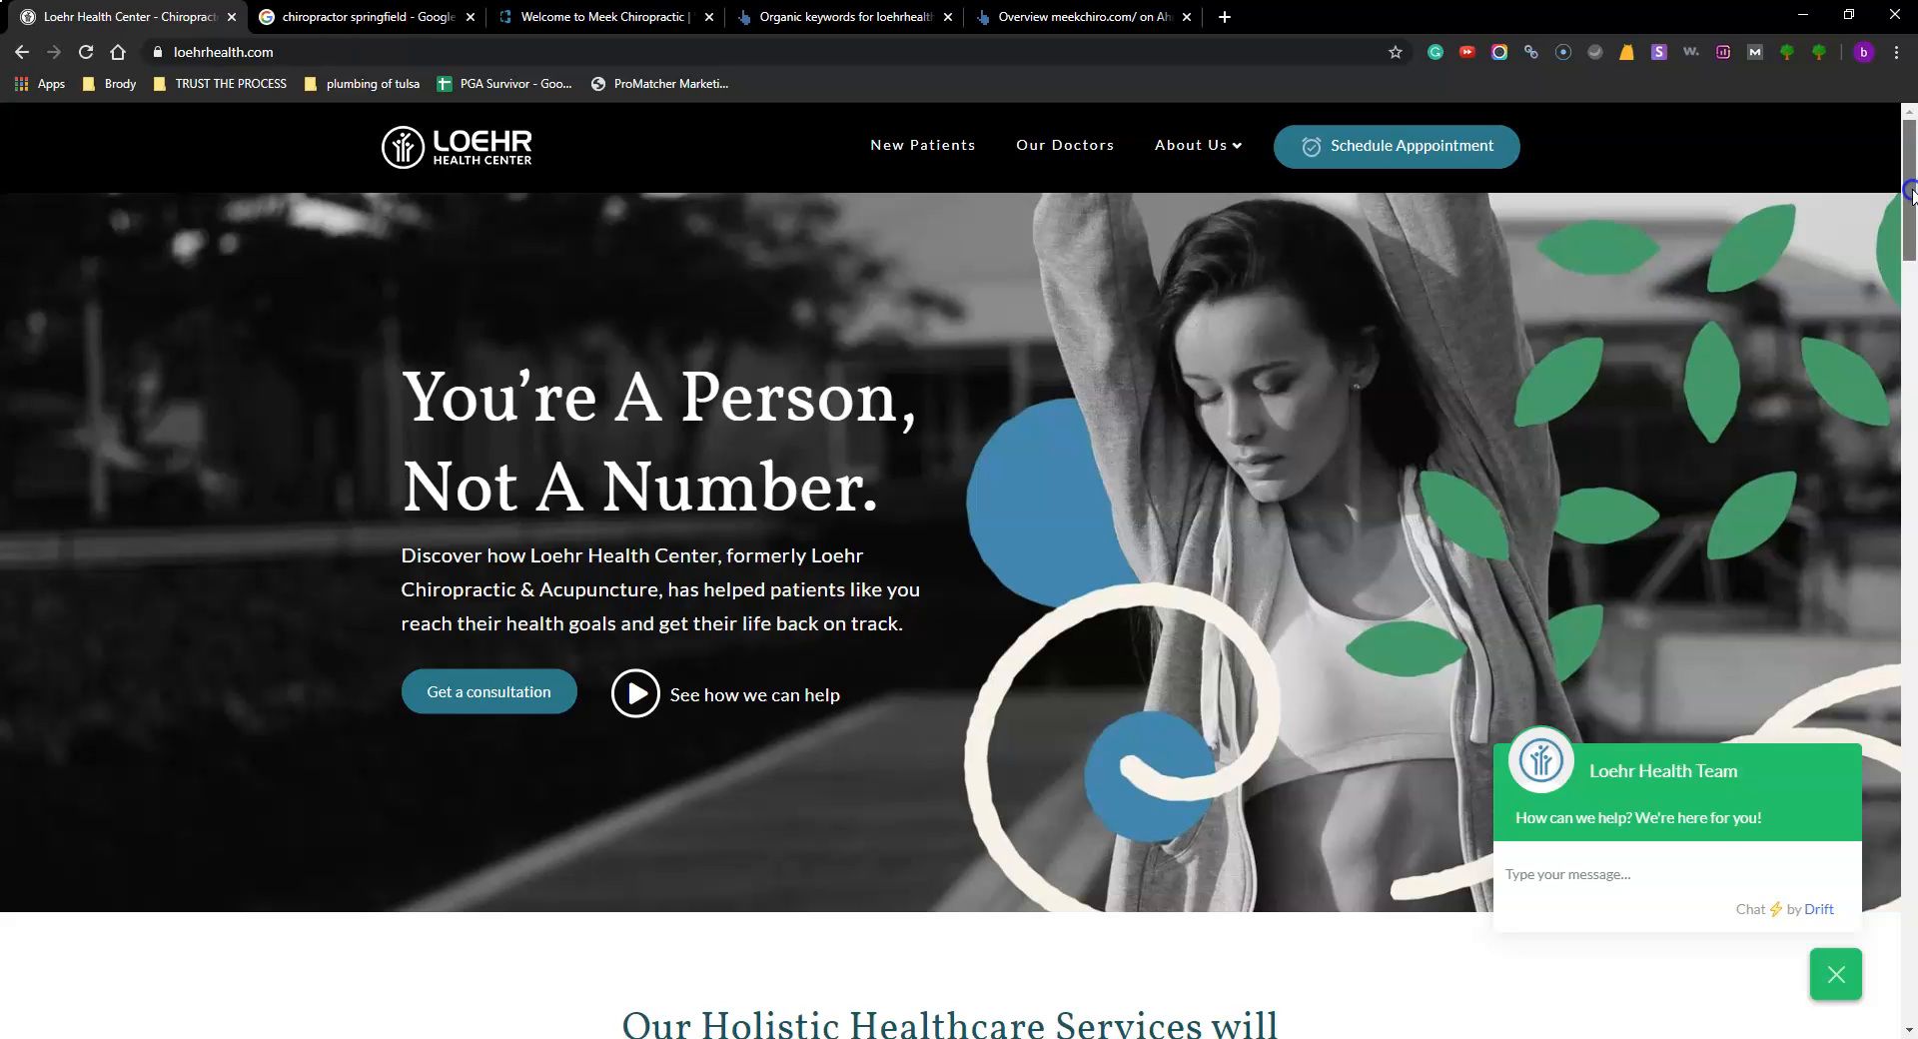
mouse_move(1890, 130)
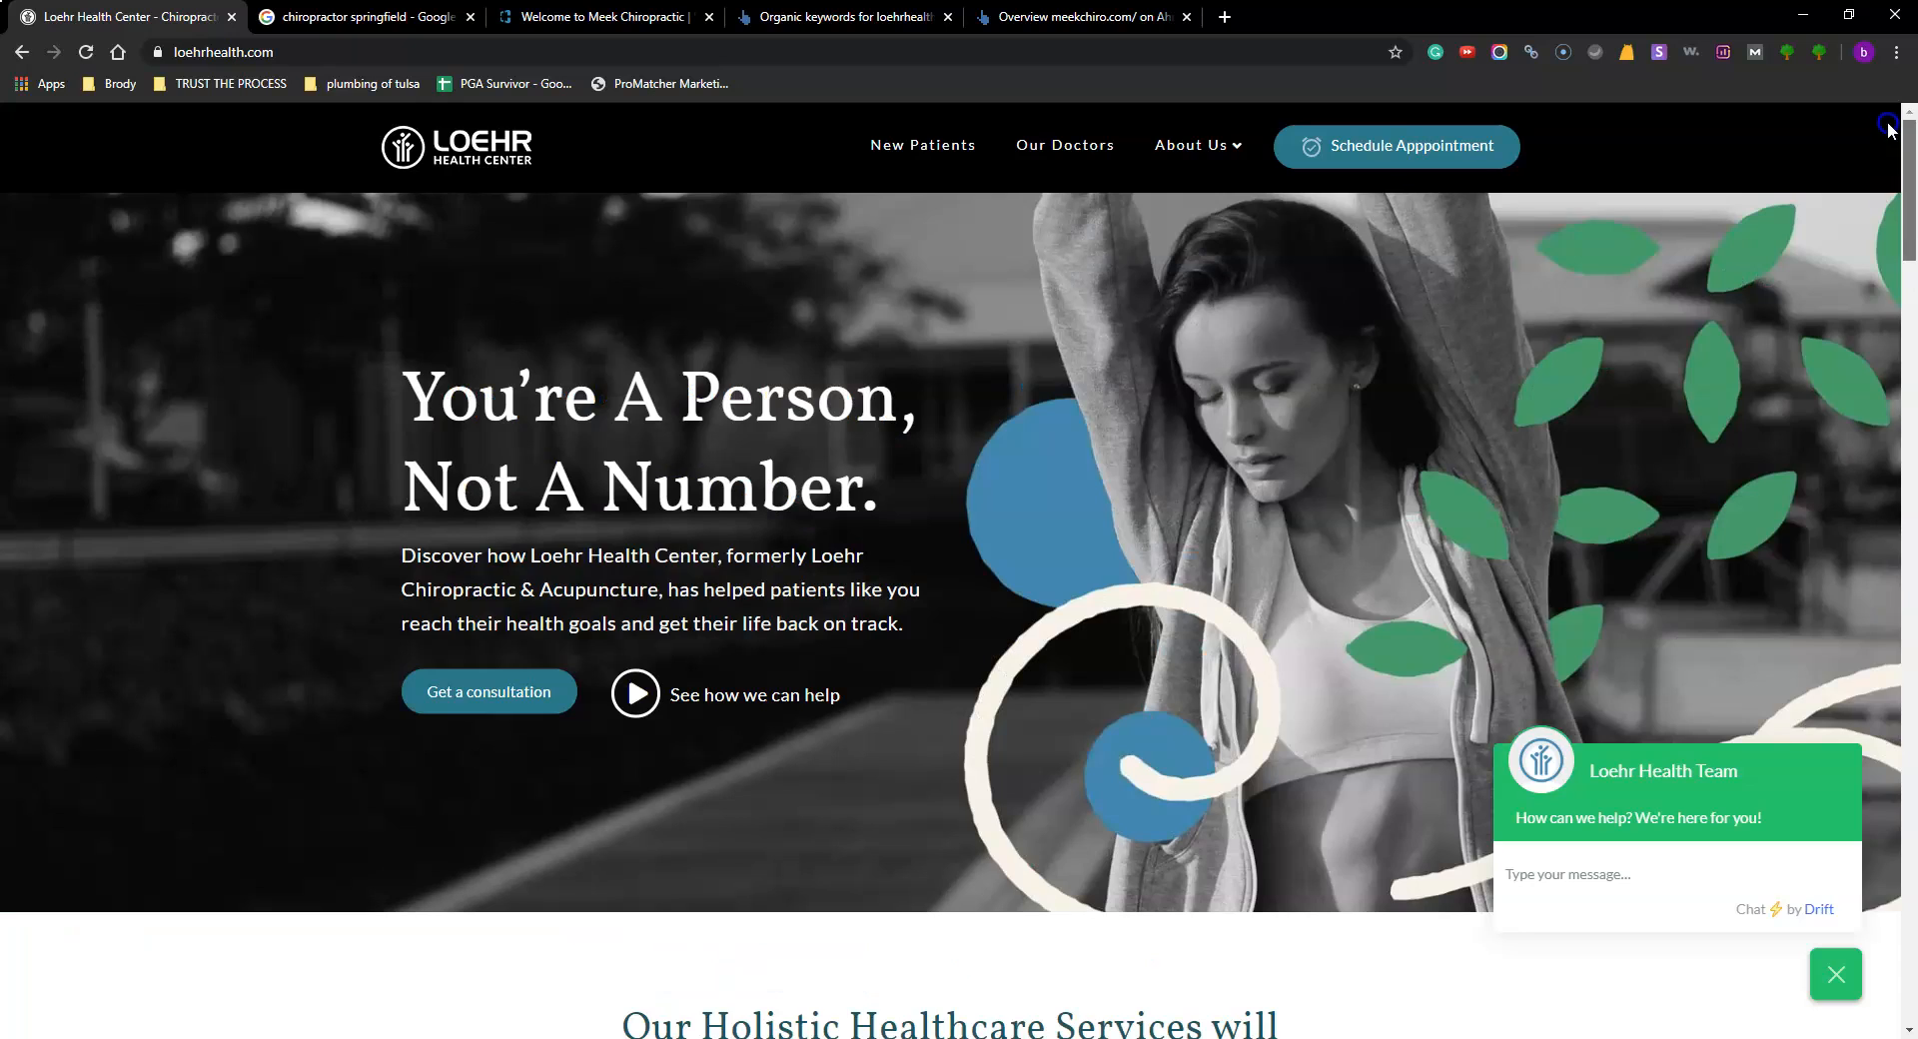
Step: Return to the 'chiropractor springfield' results and scroll down to the related searches and page numbers
click(364, 16)
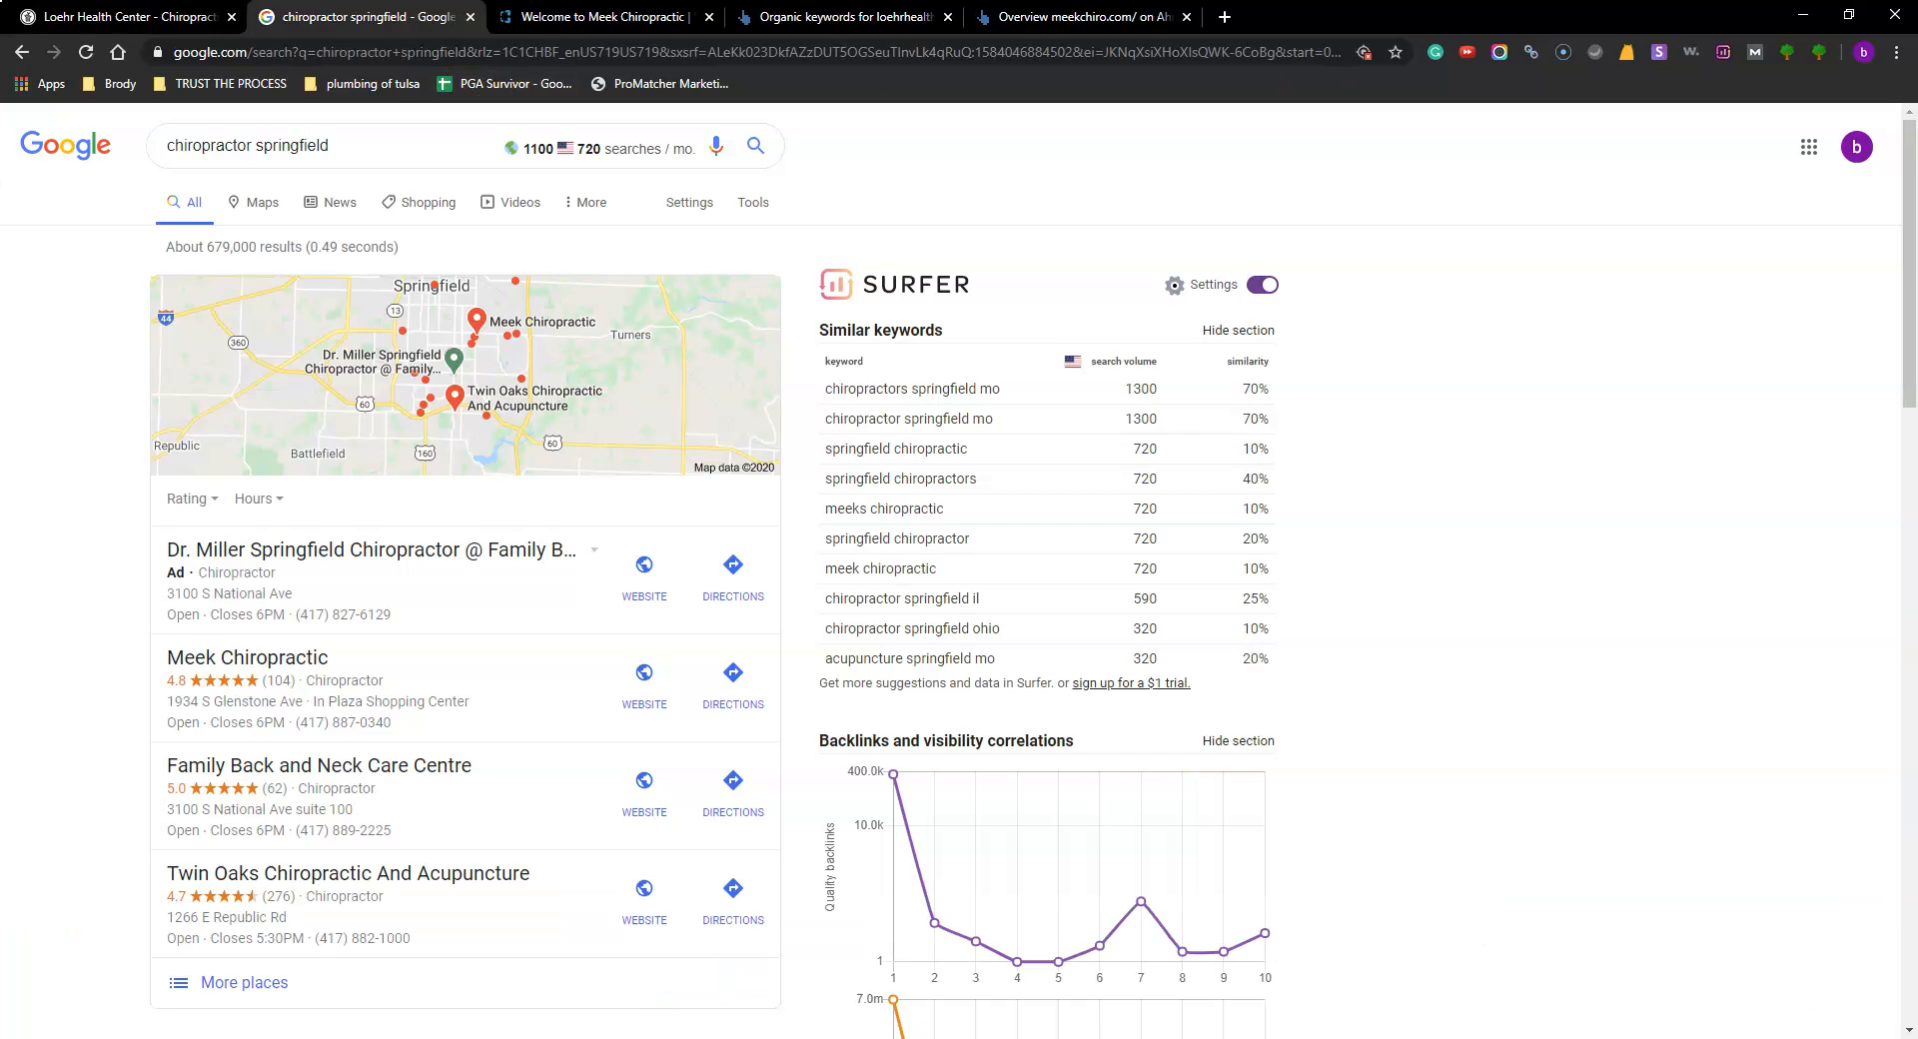
mouse_move(51, 667)
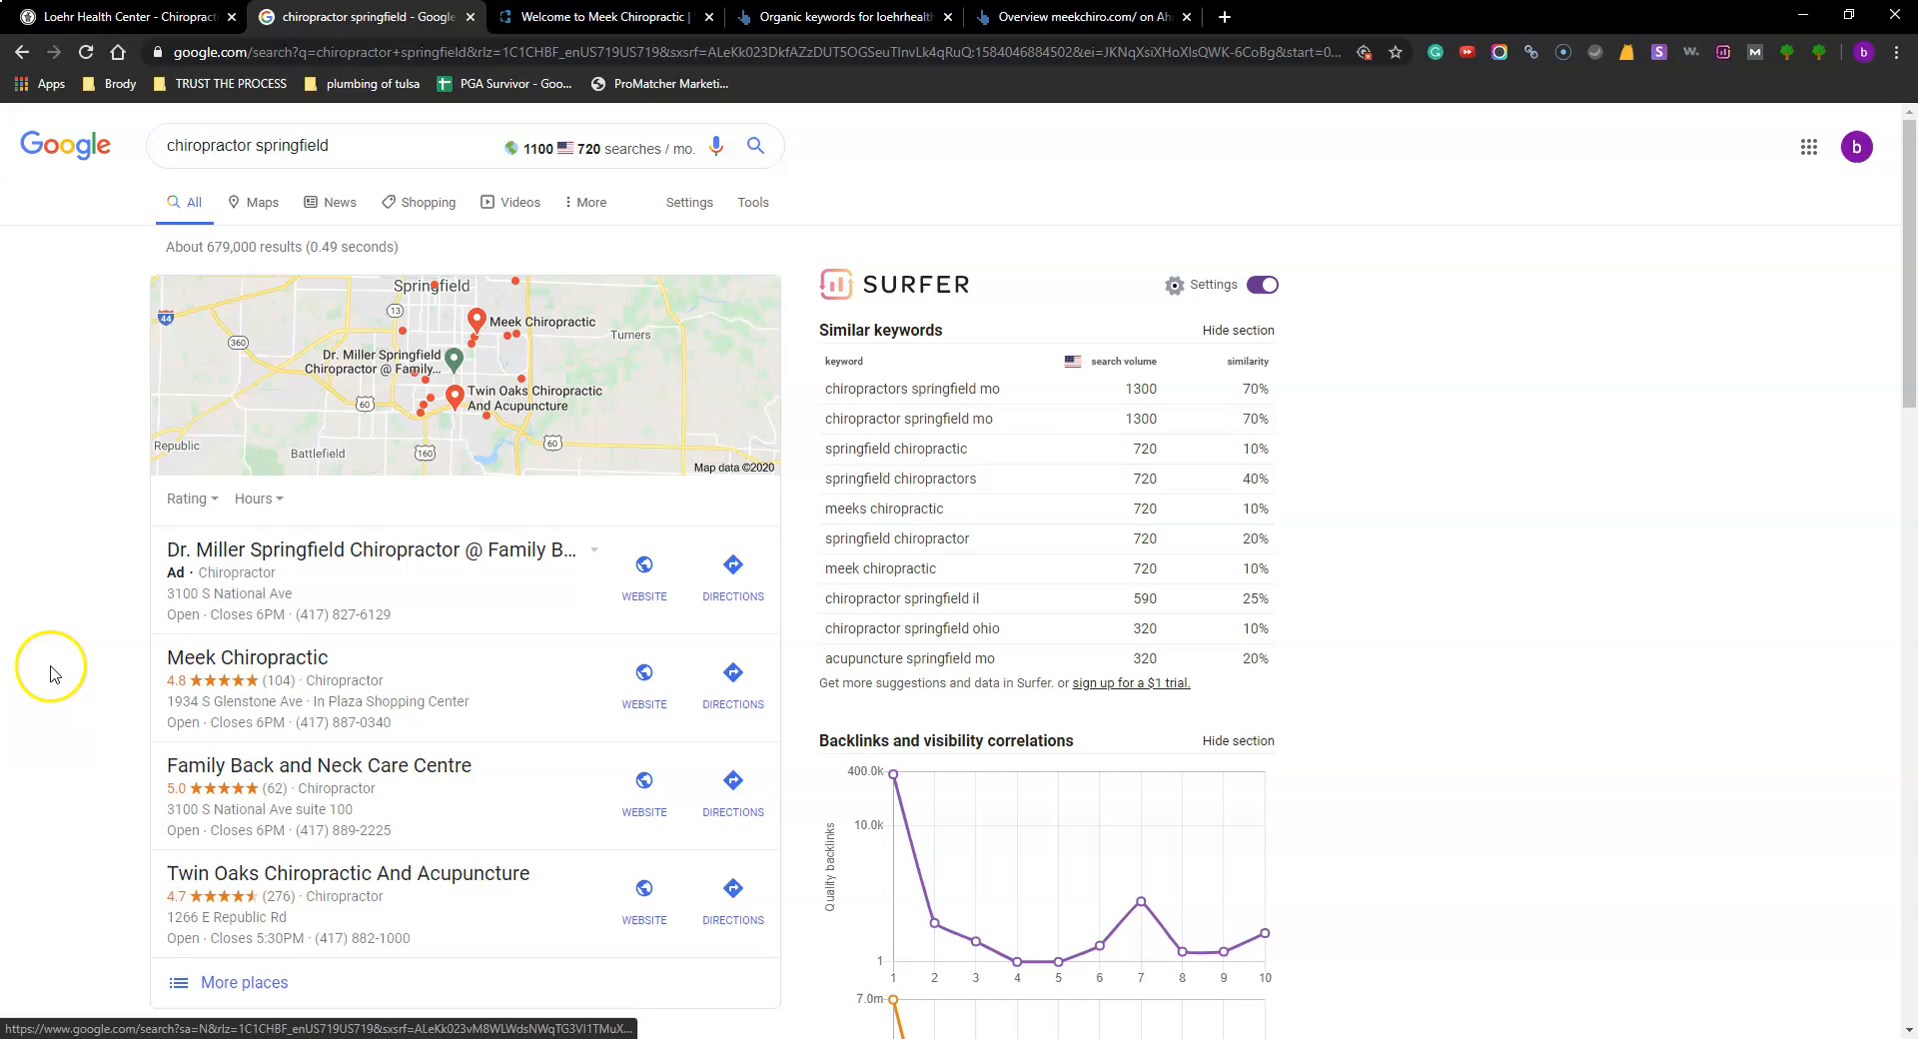
scroll(down, 3)
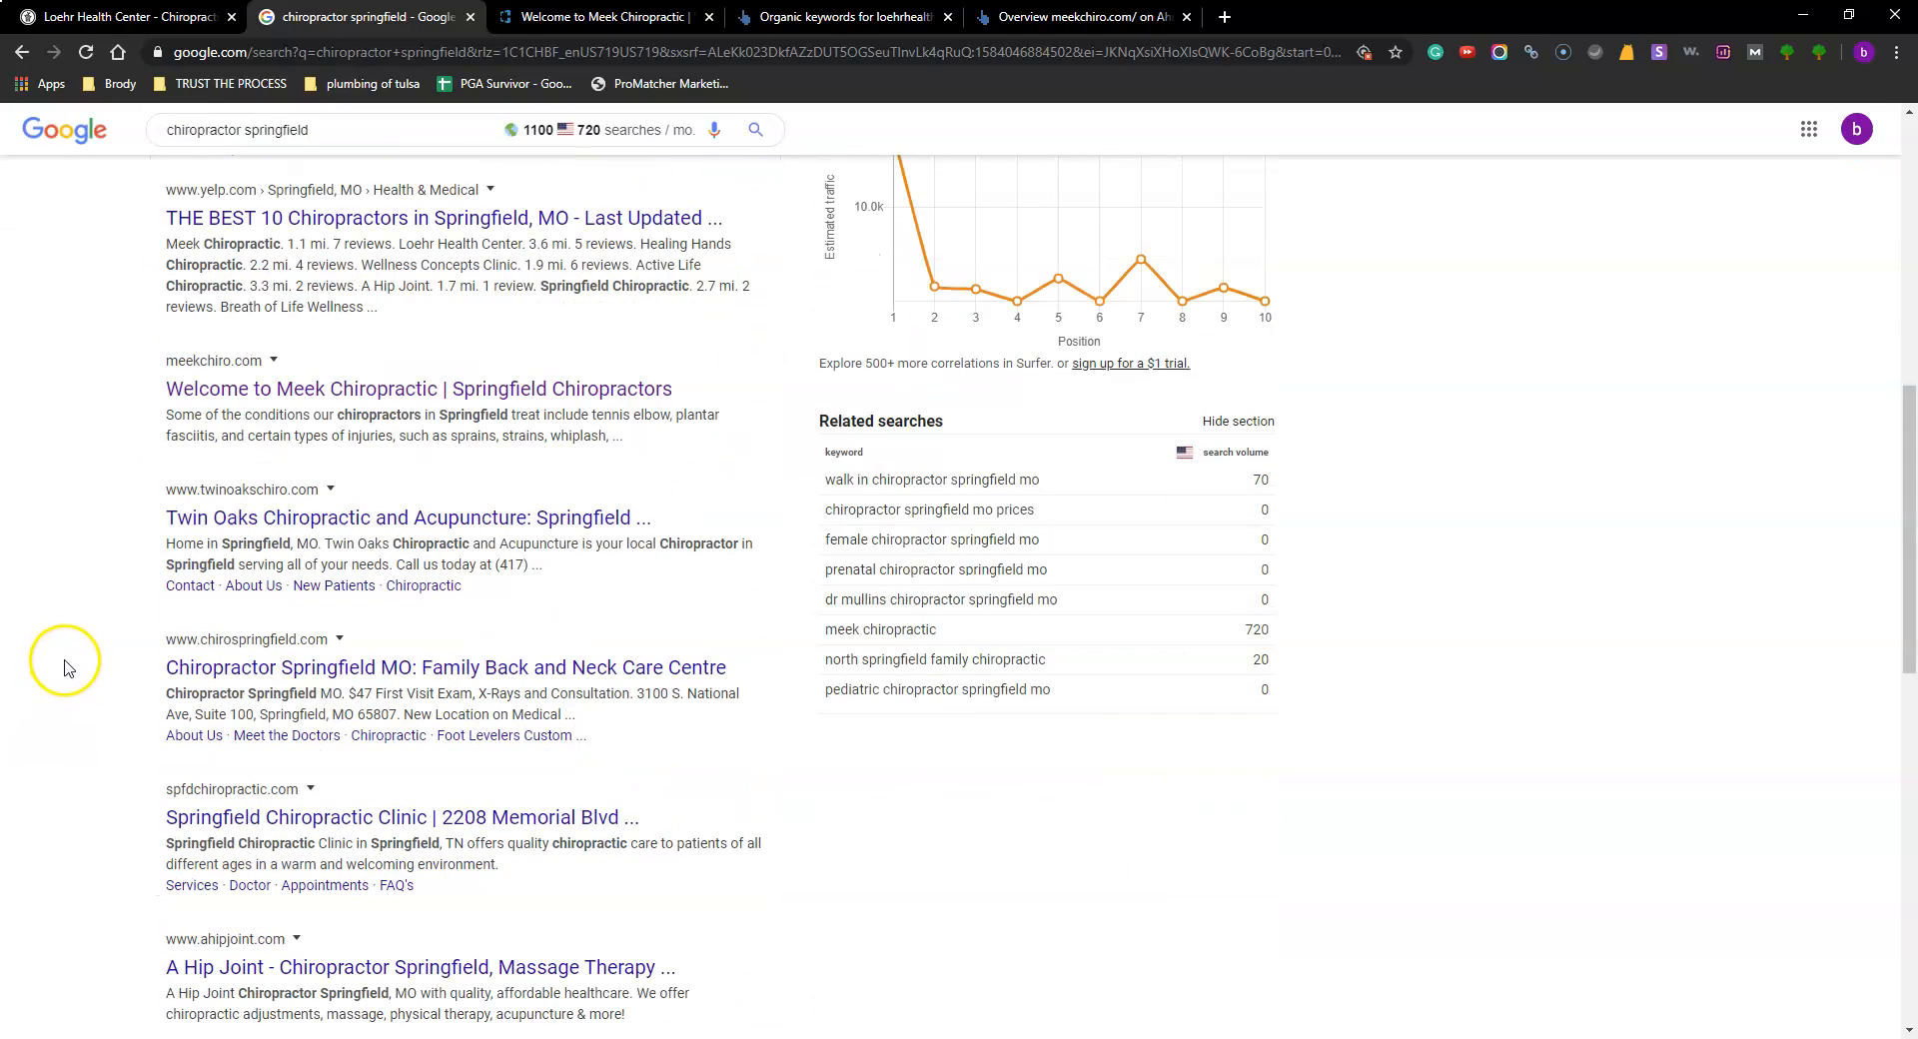
scroll(up, 3)
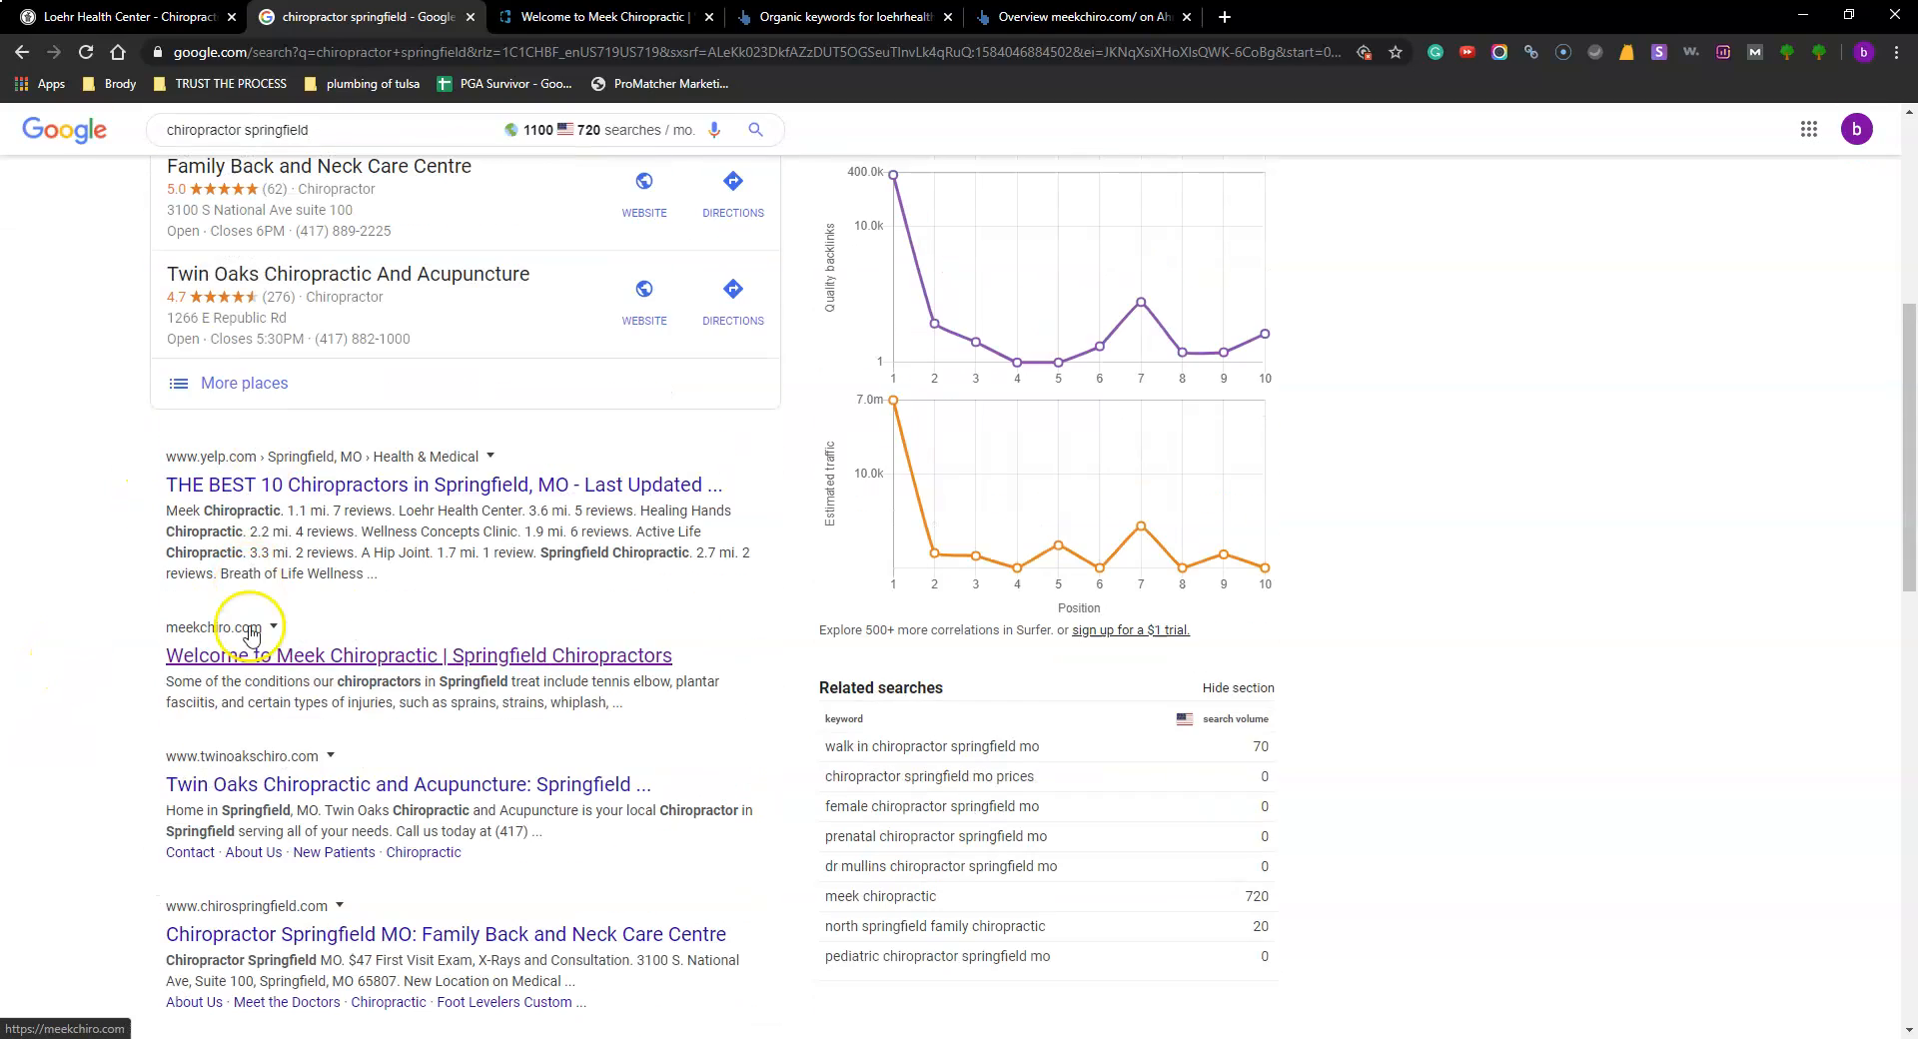
scroll(up, 3)
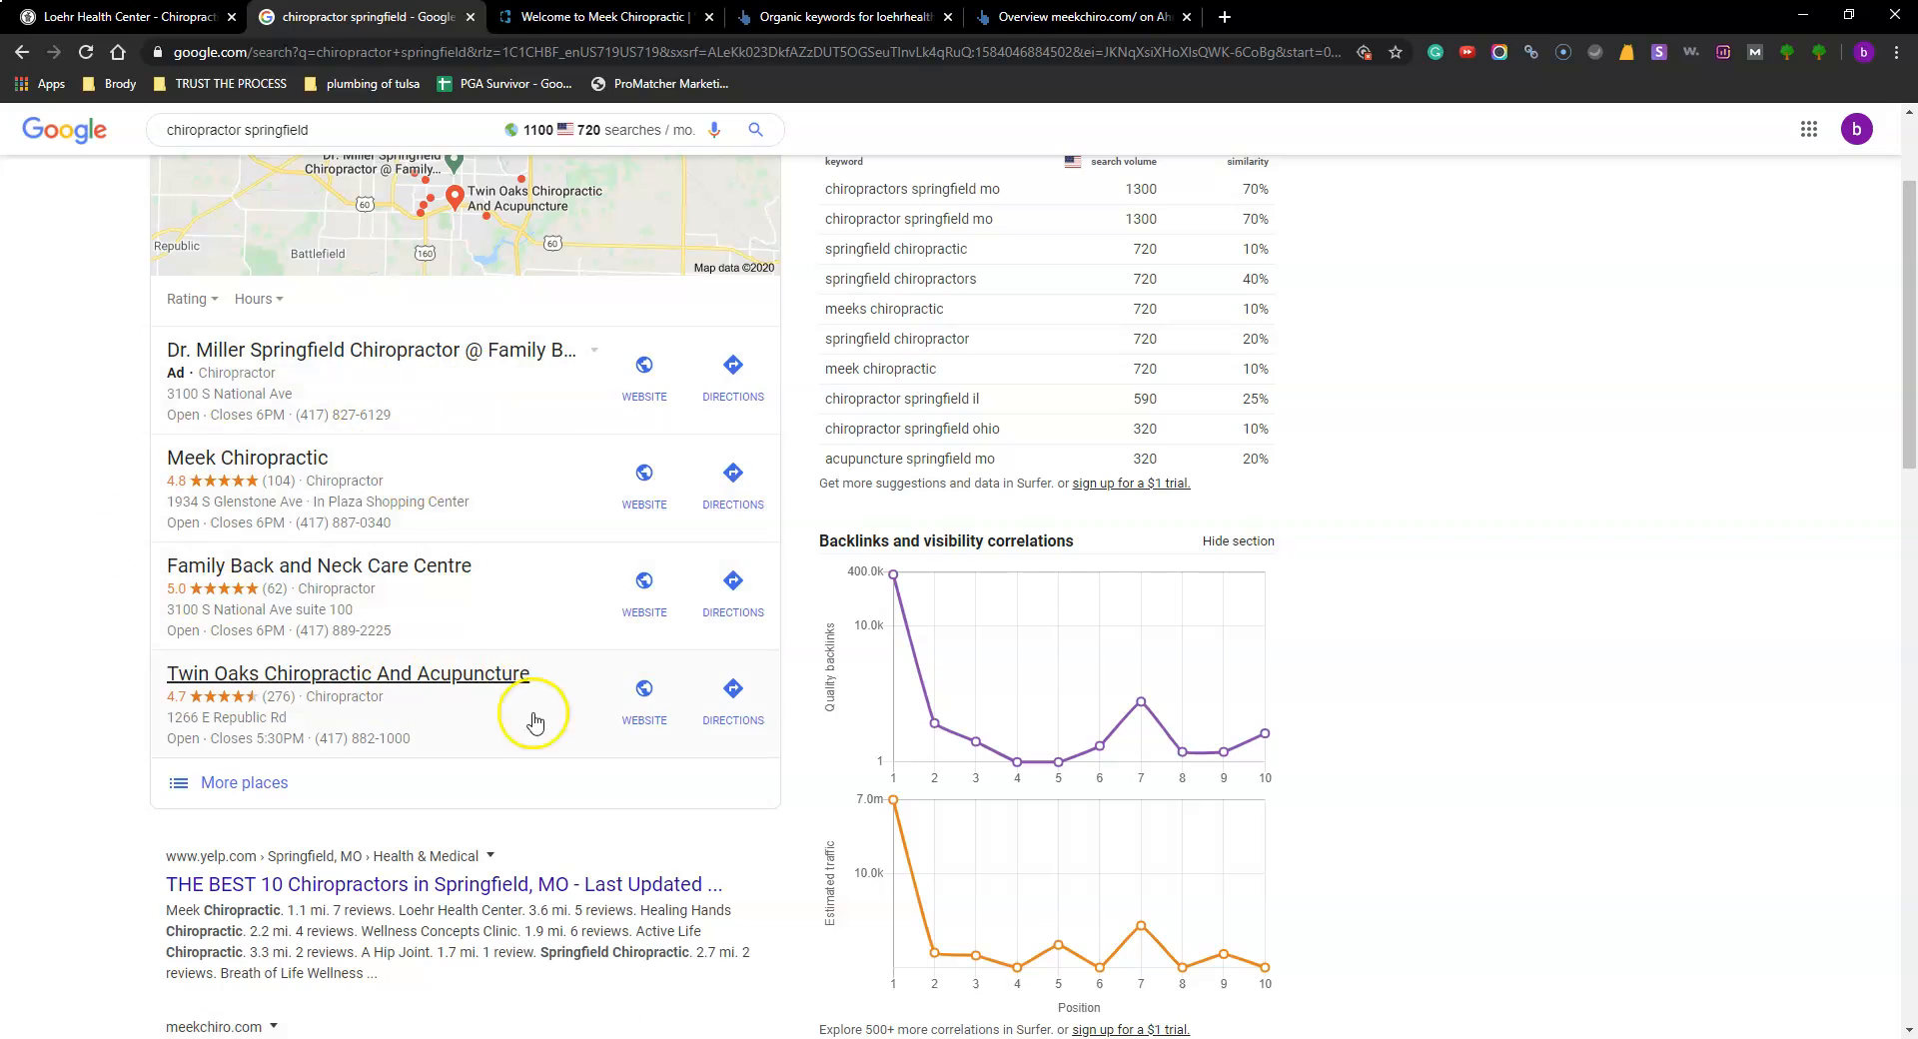
scroll(down, 3)
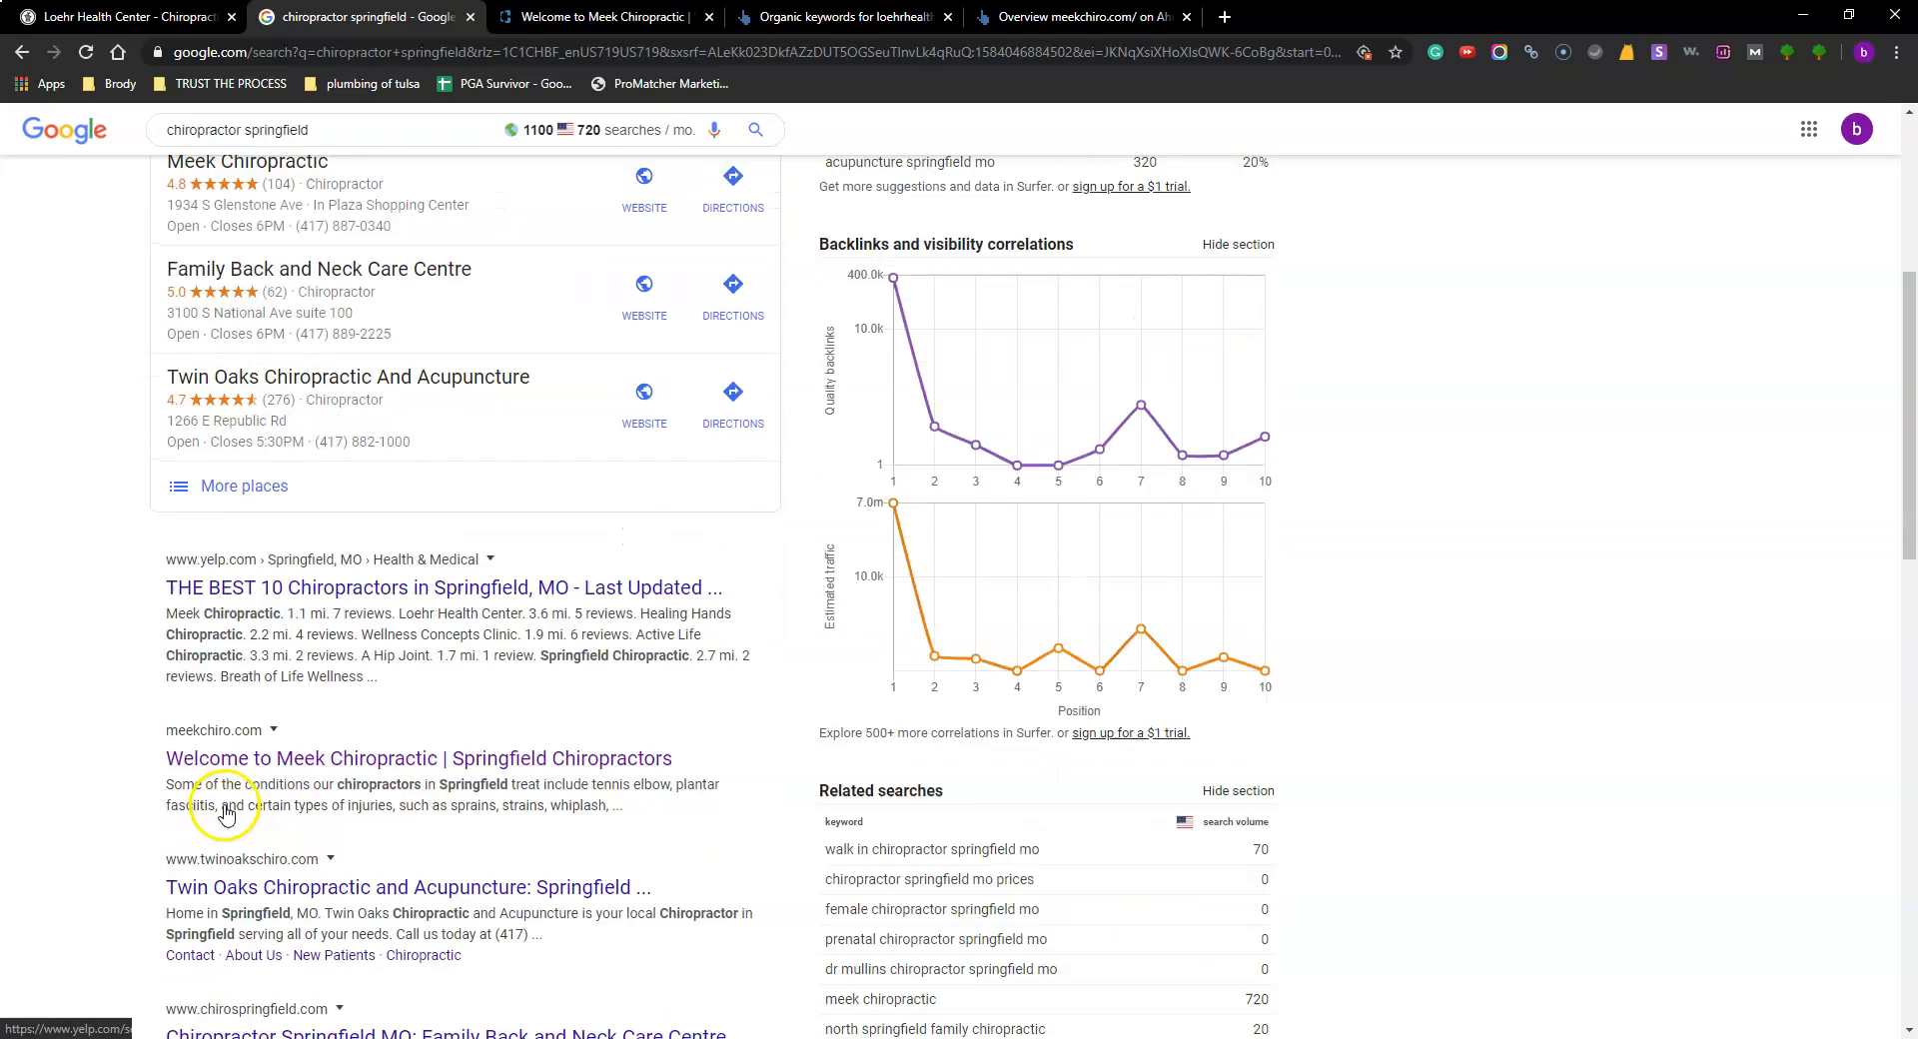
scroll(down, 3)
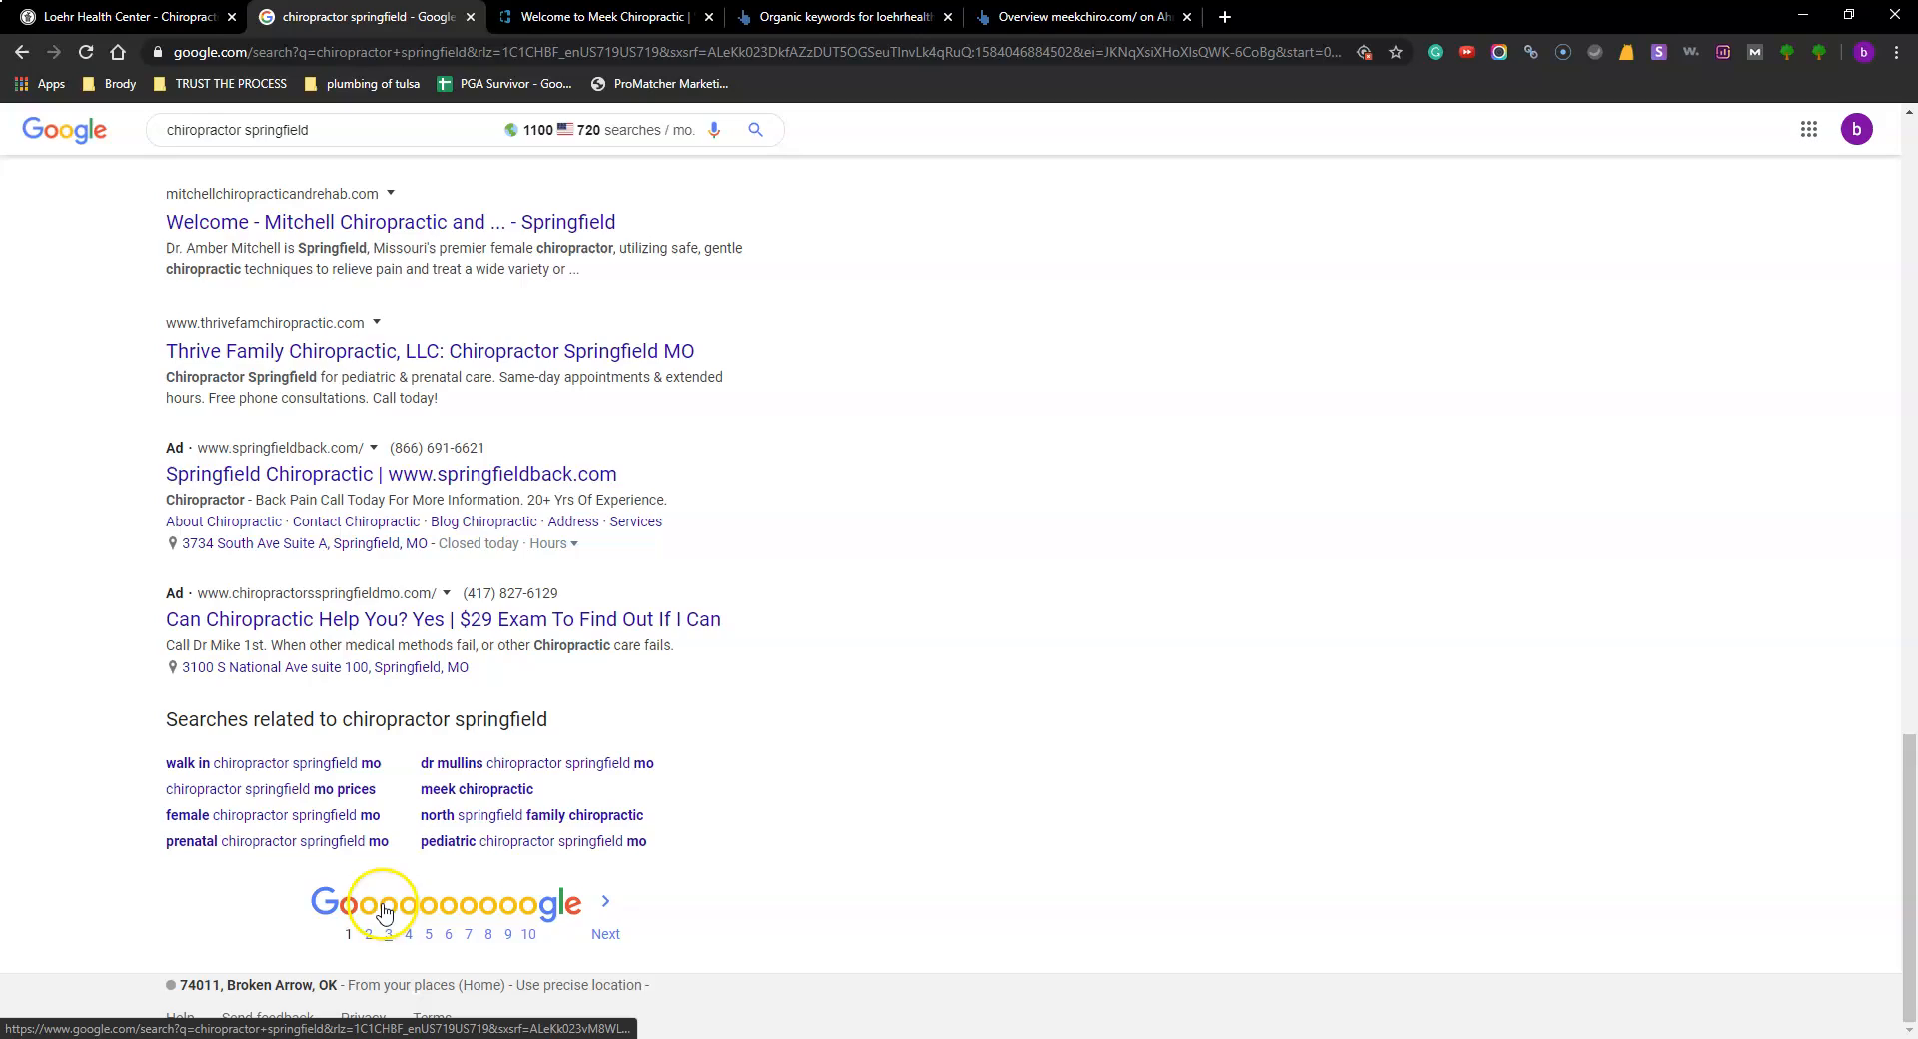
Step: Open results page 3, locate the loehrhealth.com listing, then switch to Meek Chiropractic's site
click(386, 934)
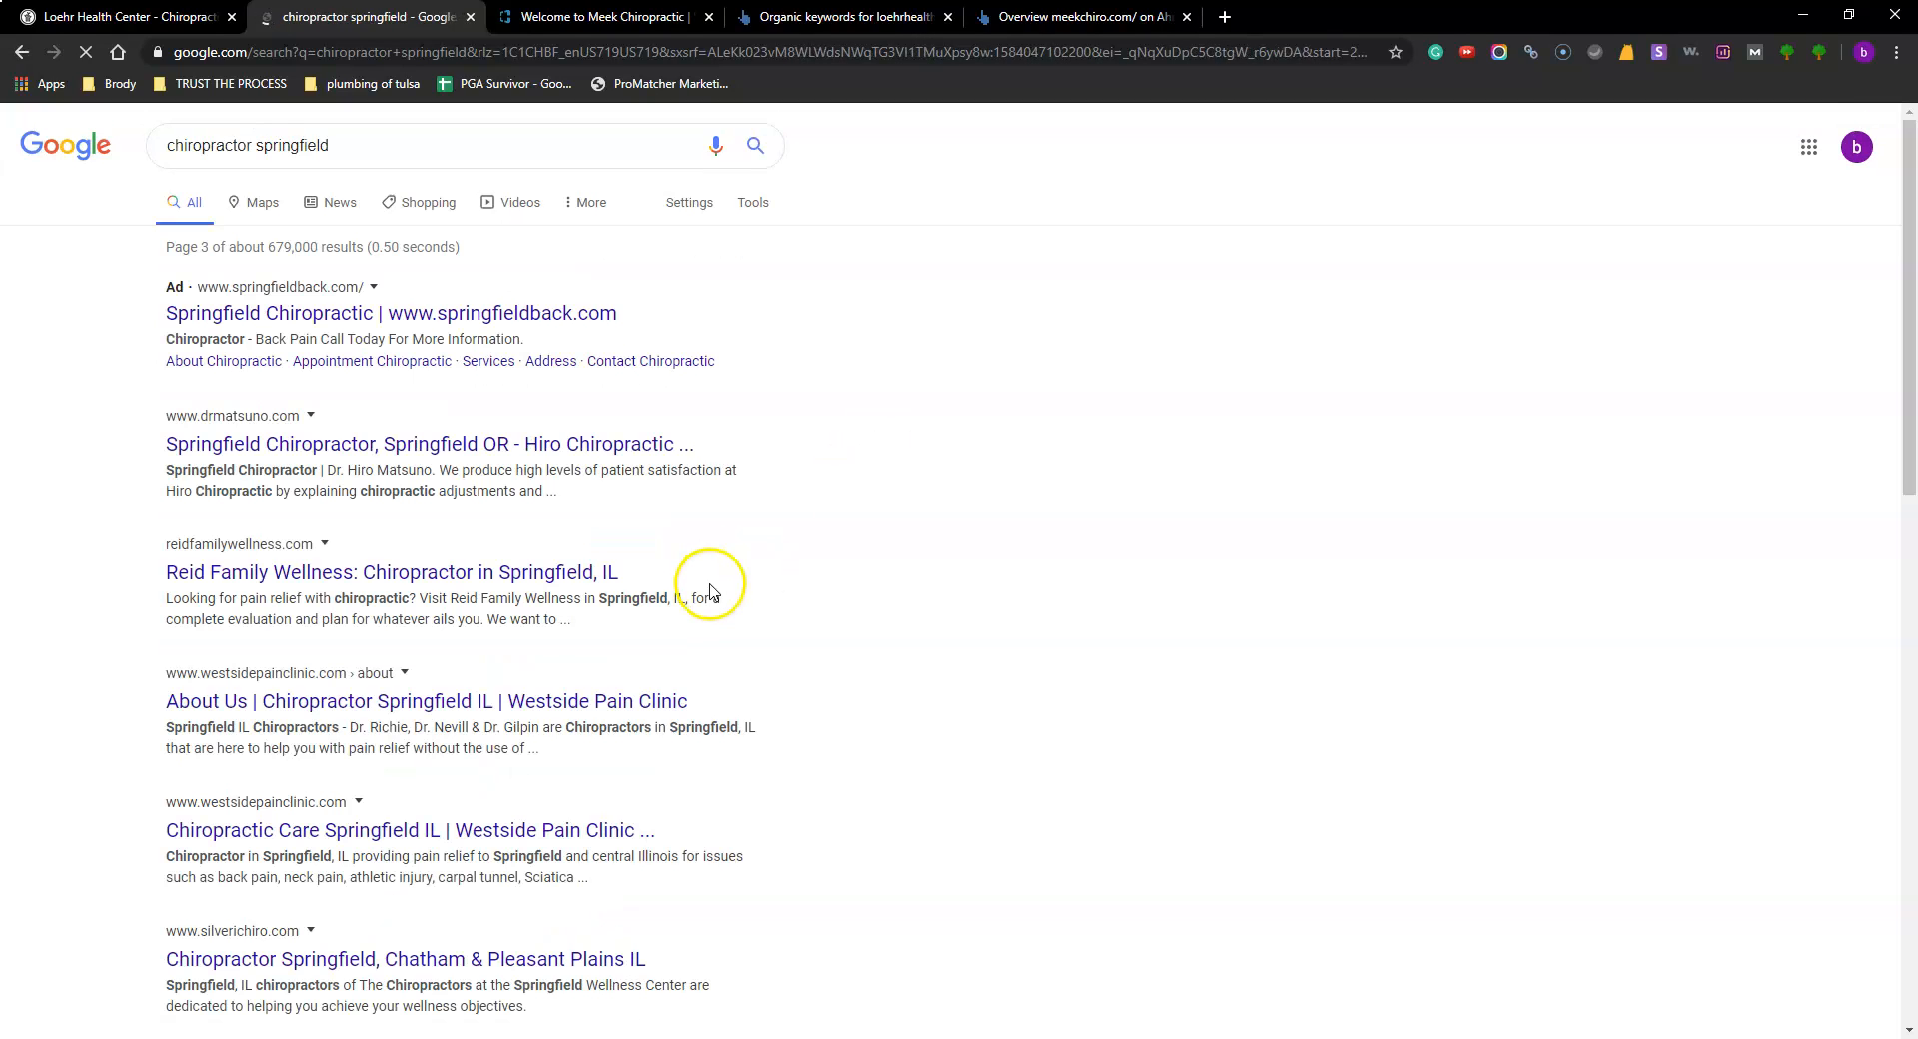
scroll(down, 3)
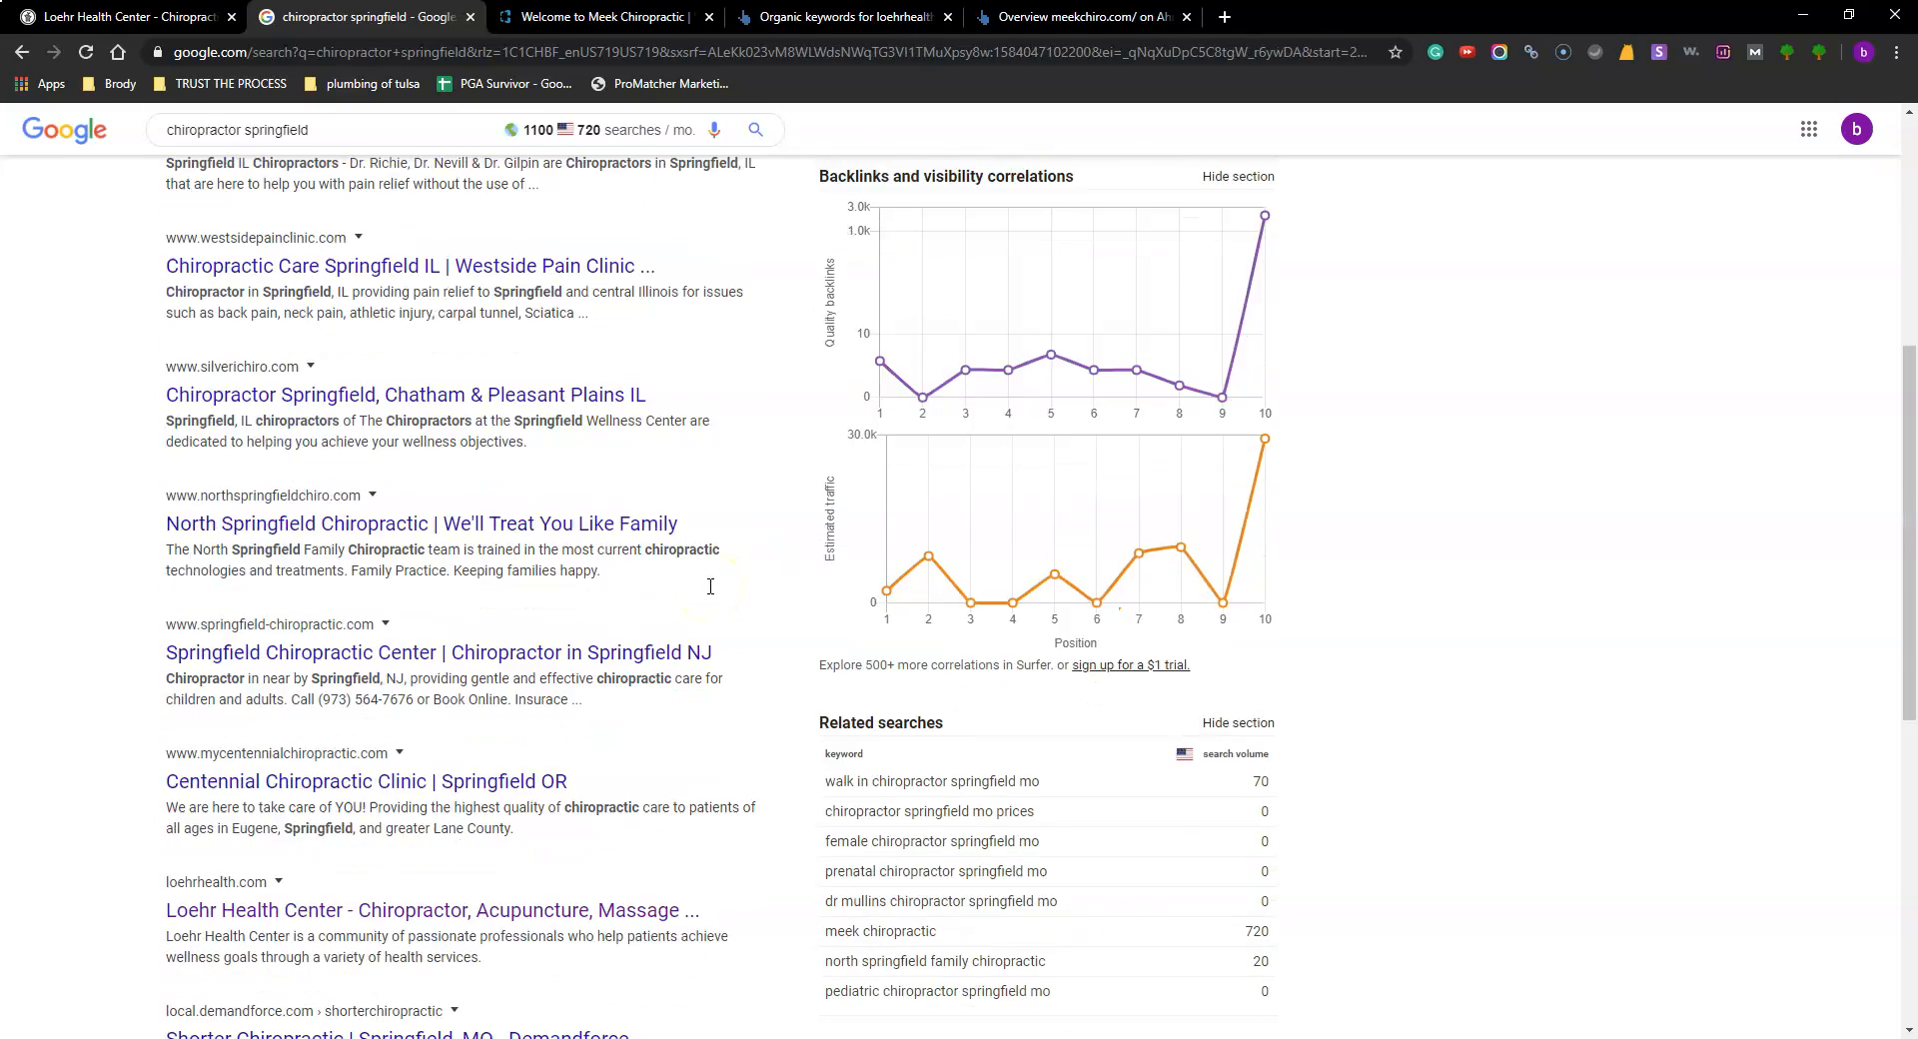
scroll(down, 3)
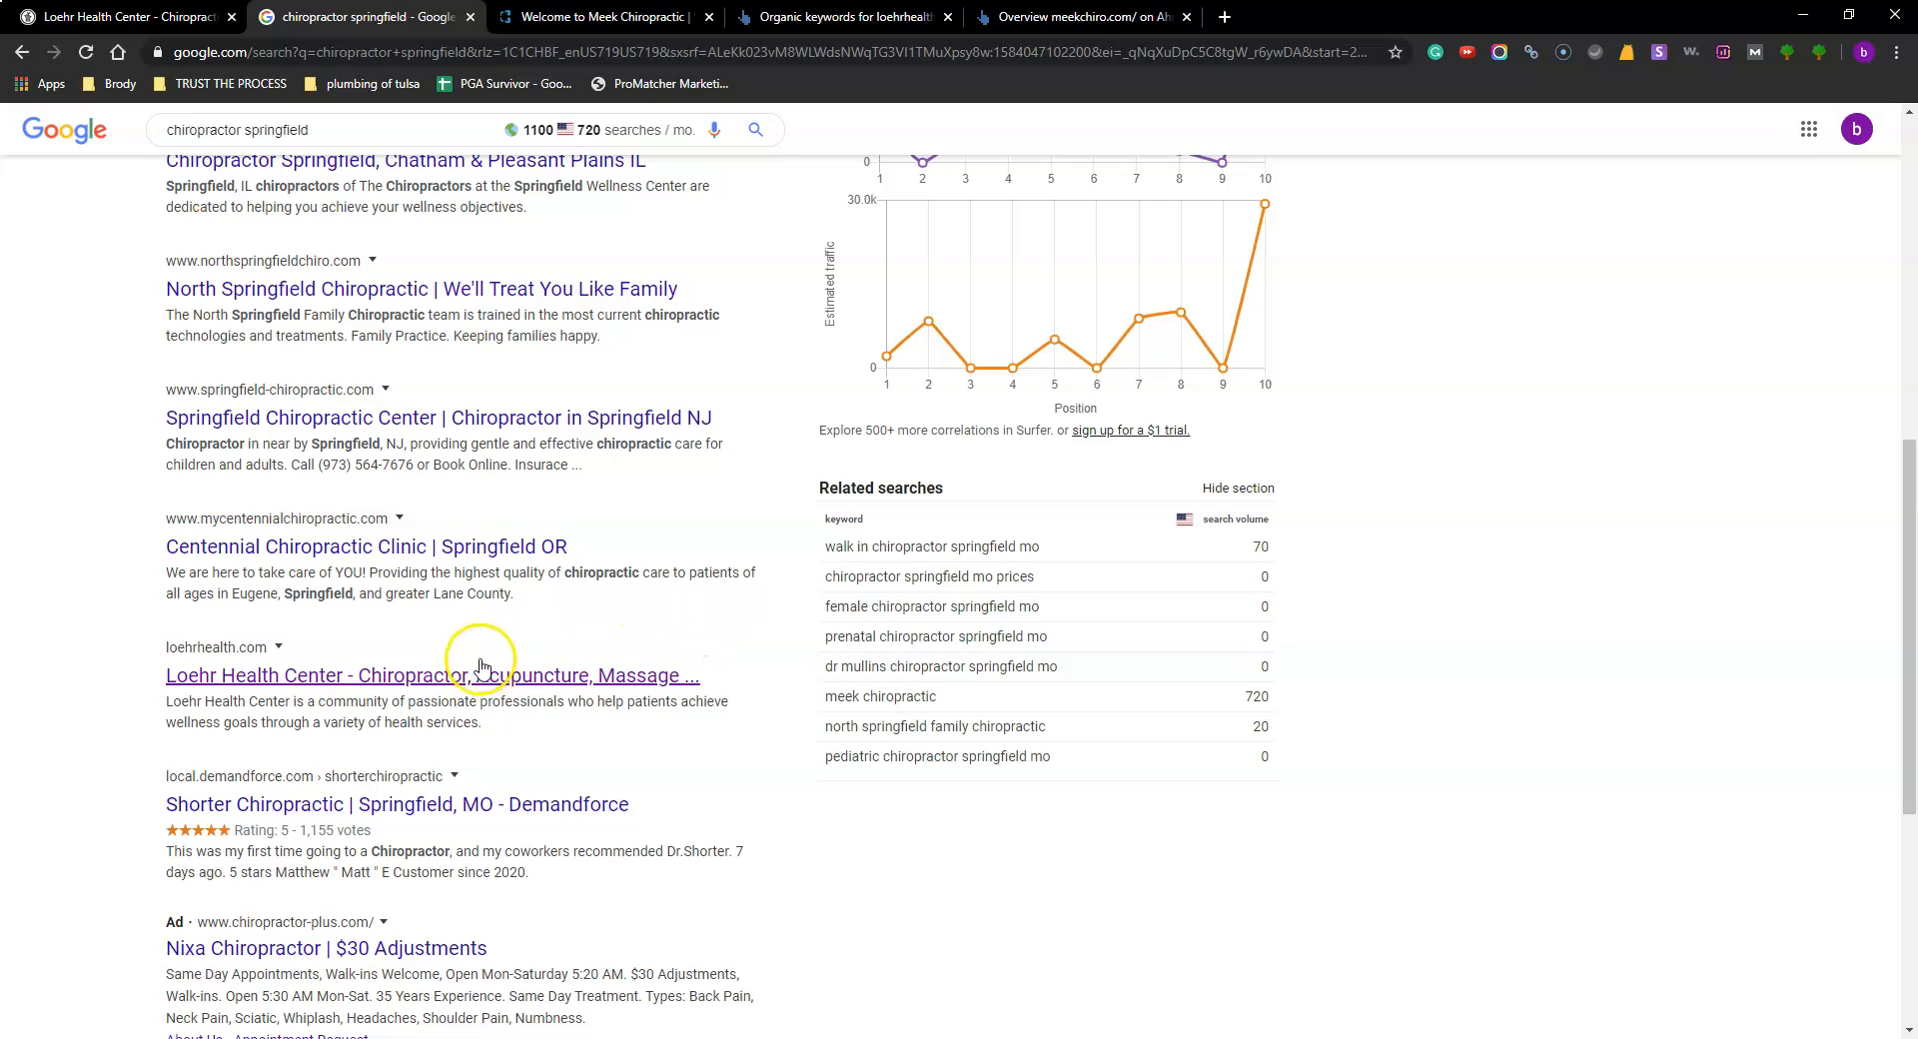
mouse_move(220, 691)
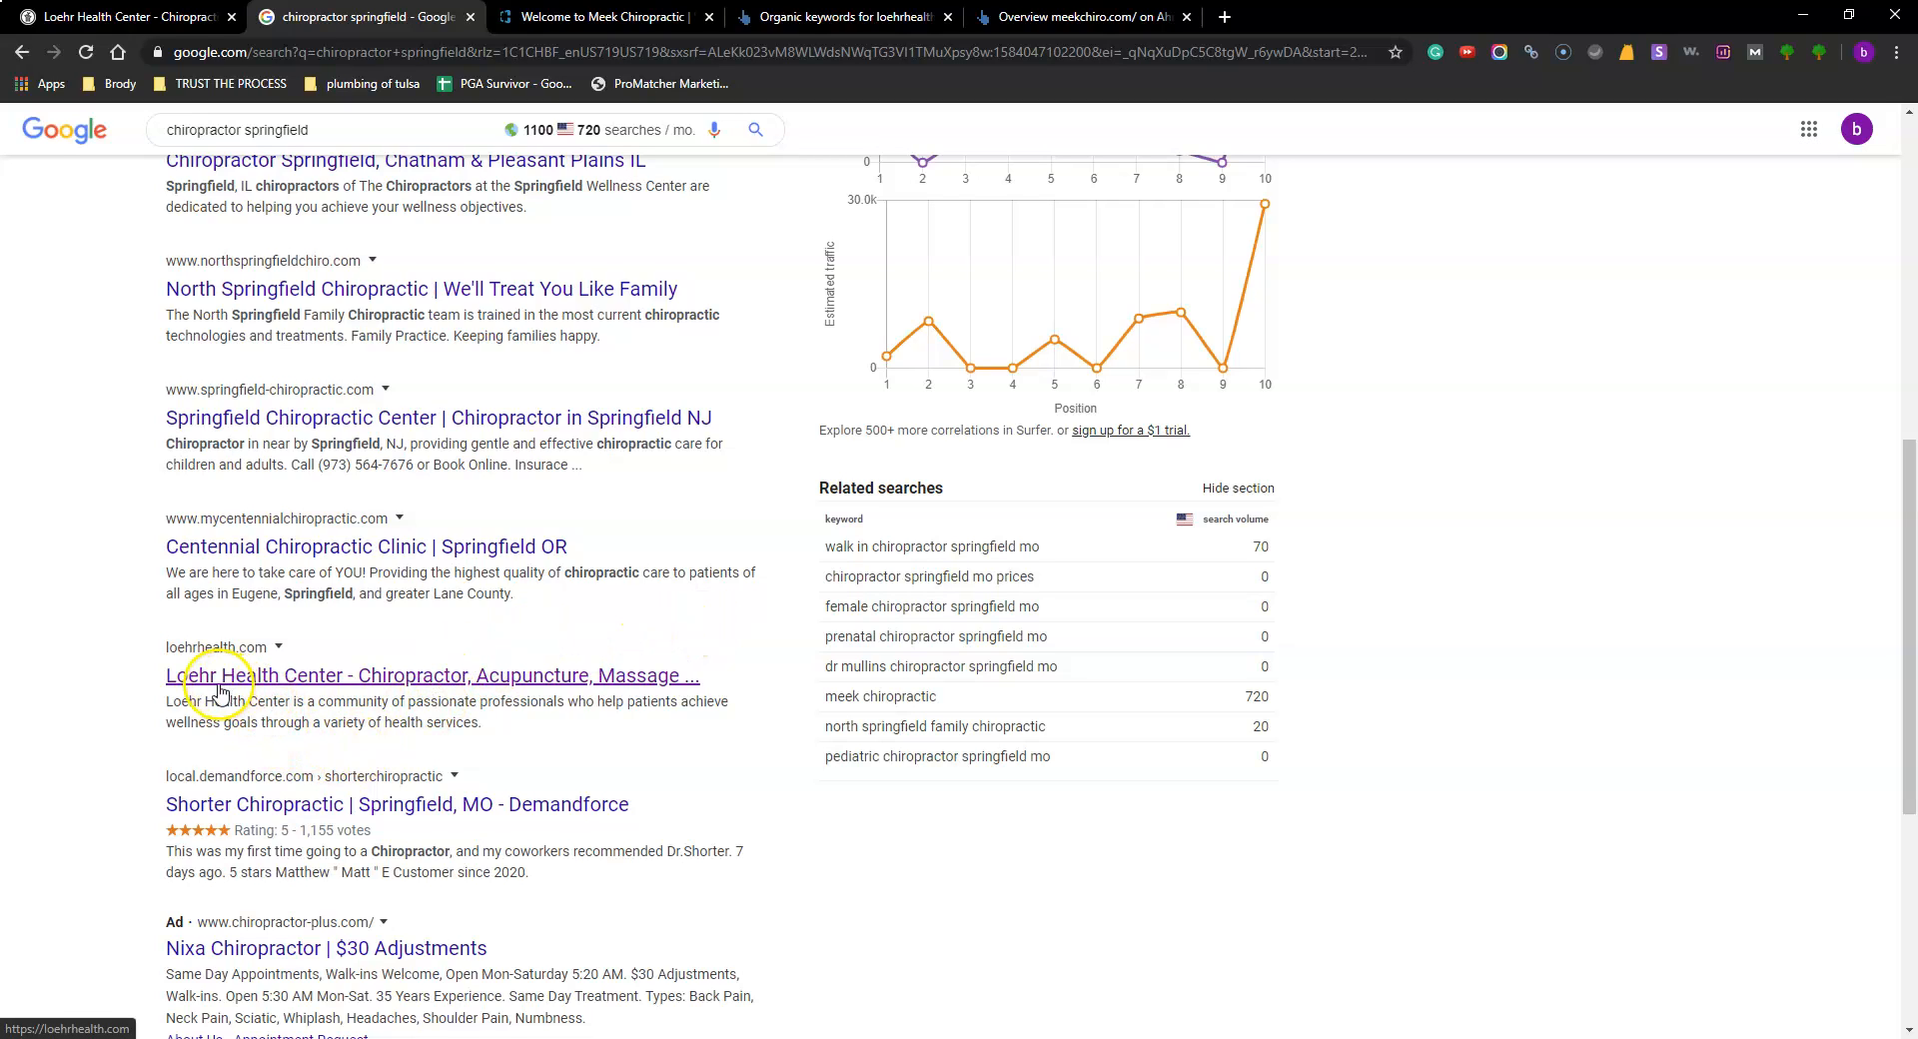
mouse_move(398, 686)
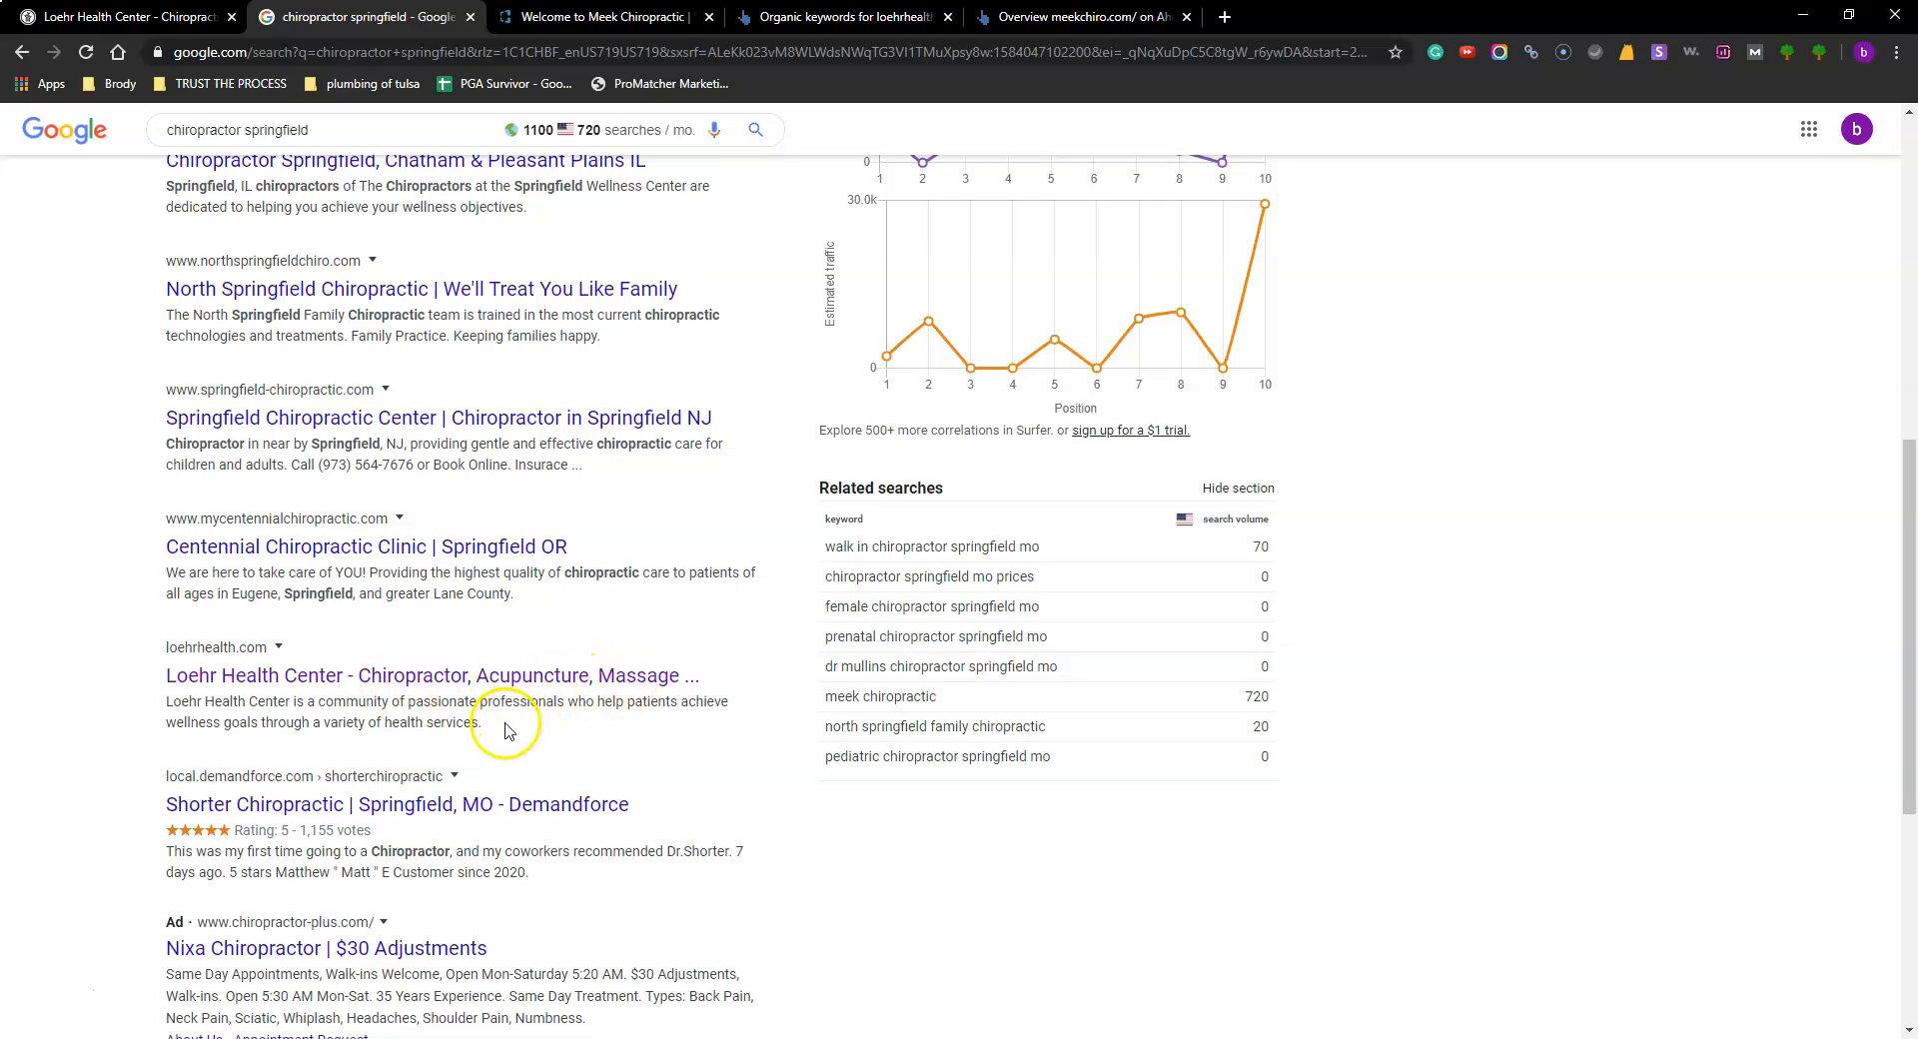
mouse_move(533, 772)
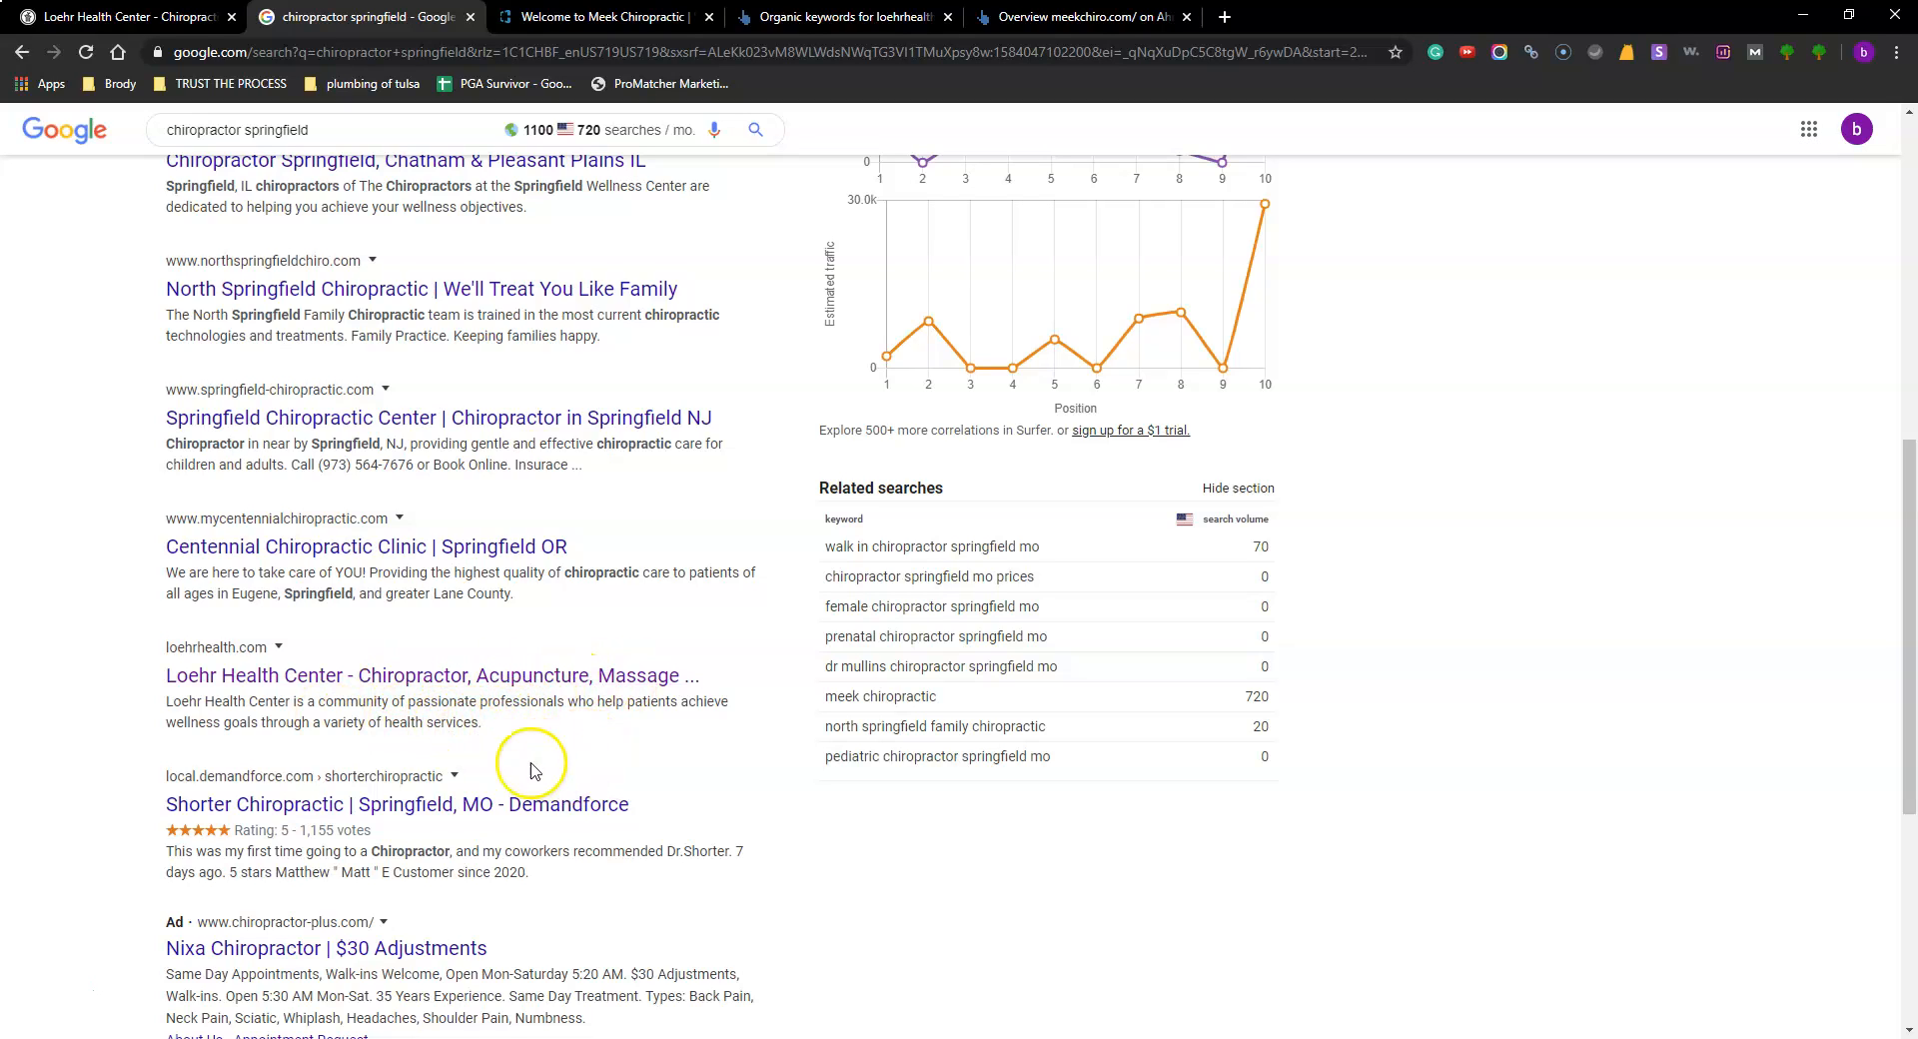
scroll(down, 3)
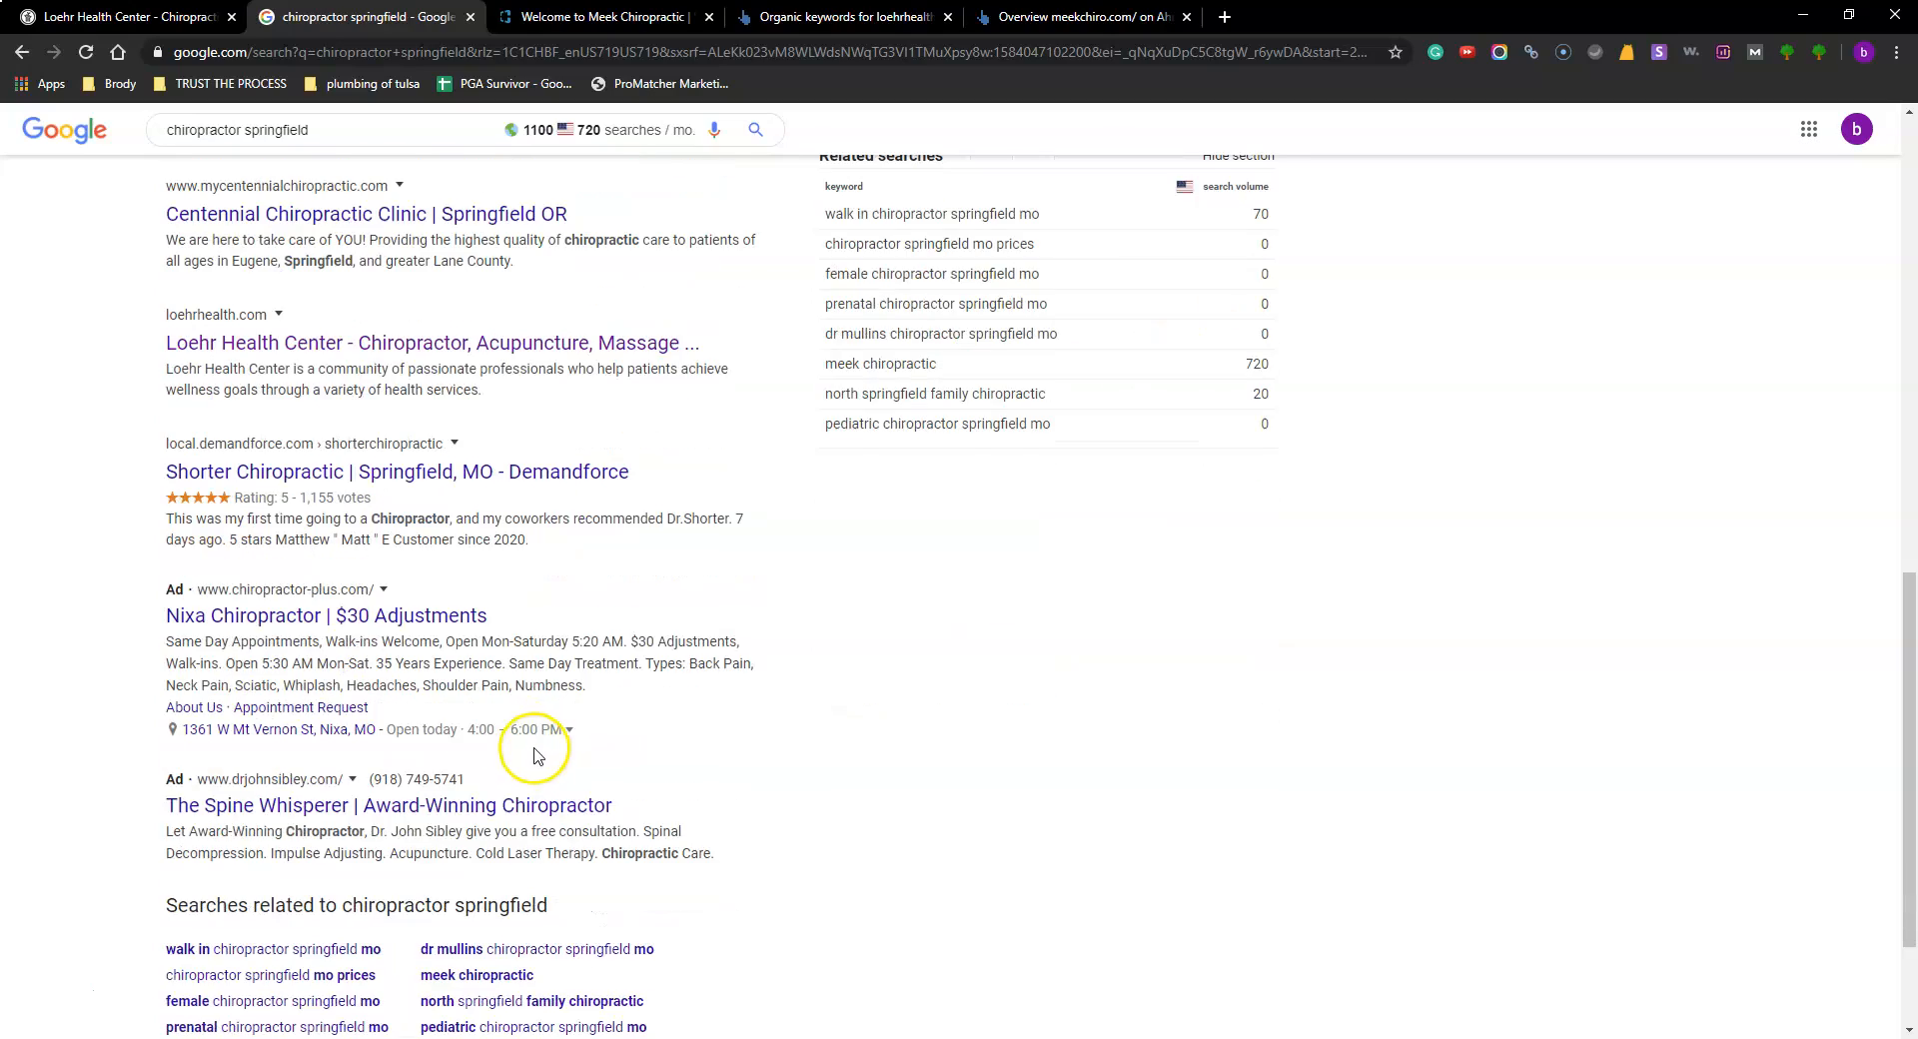
scroll(up, 3)
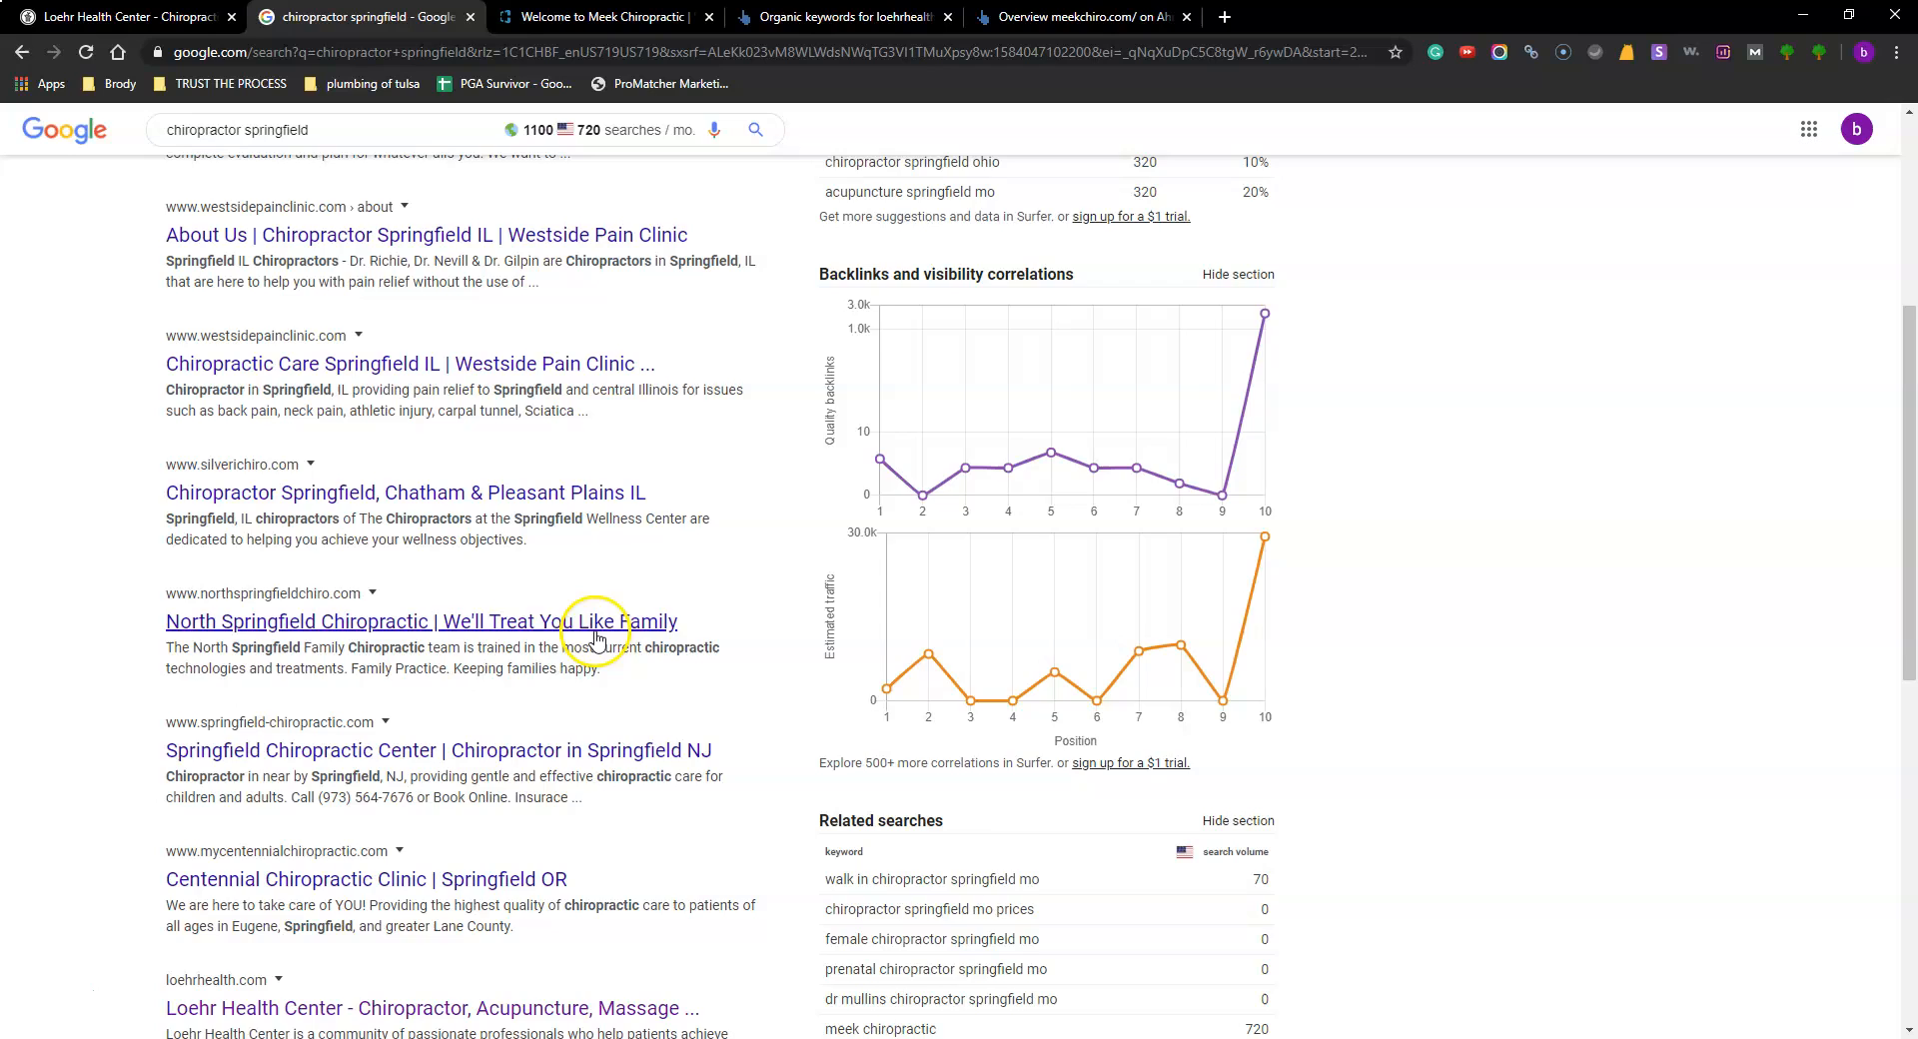
scroll(up, 3)
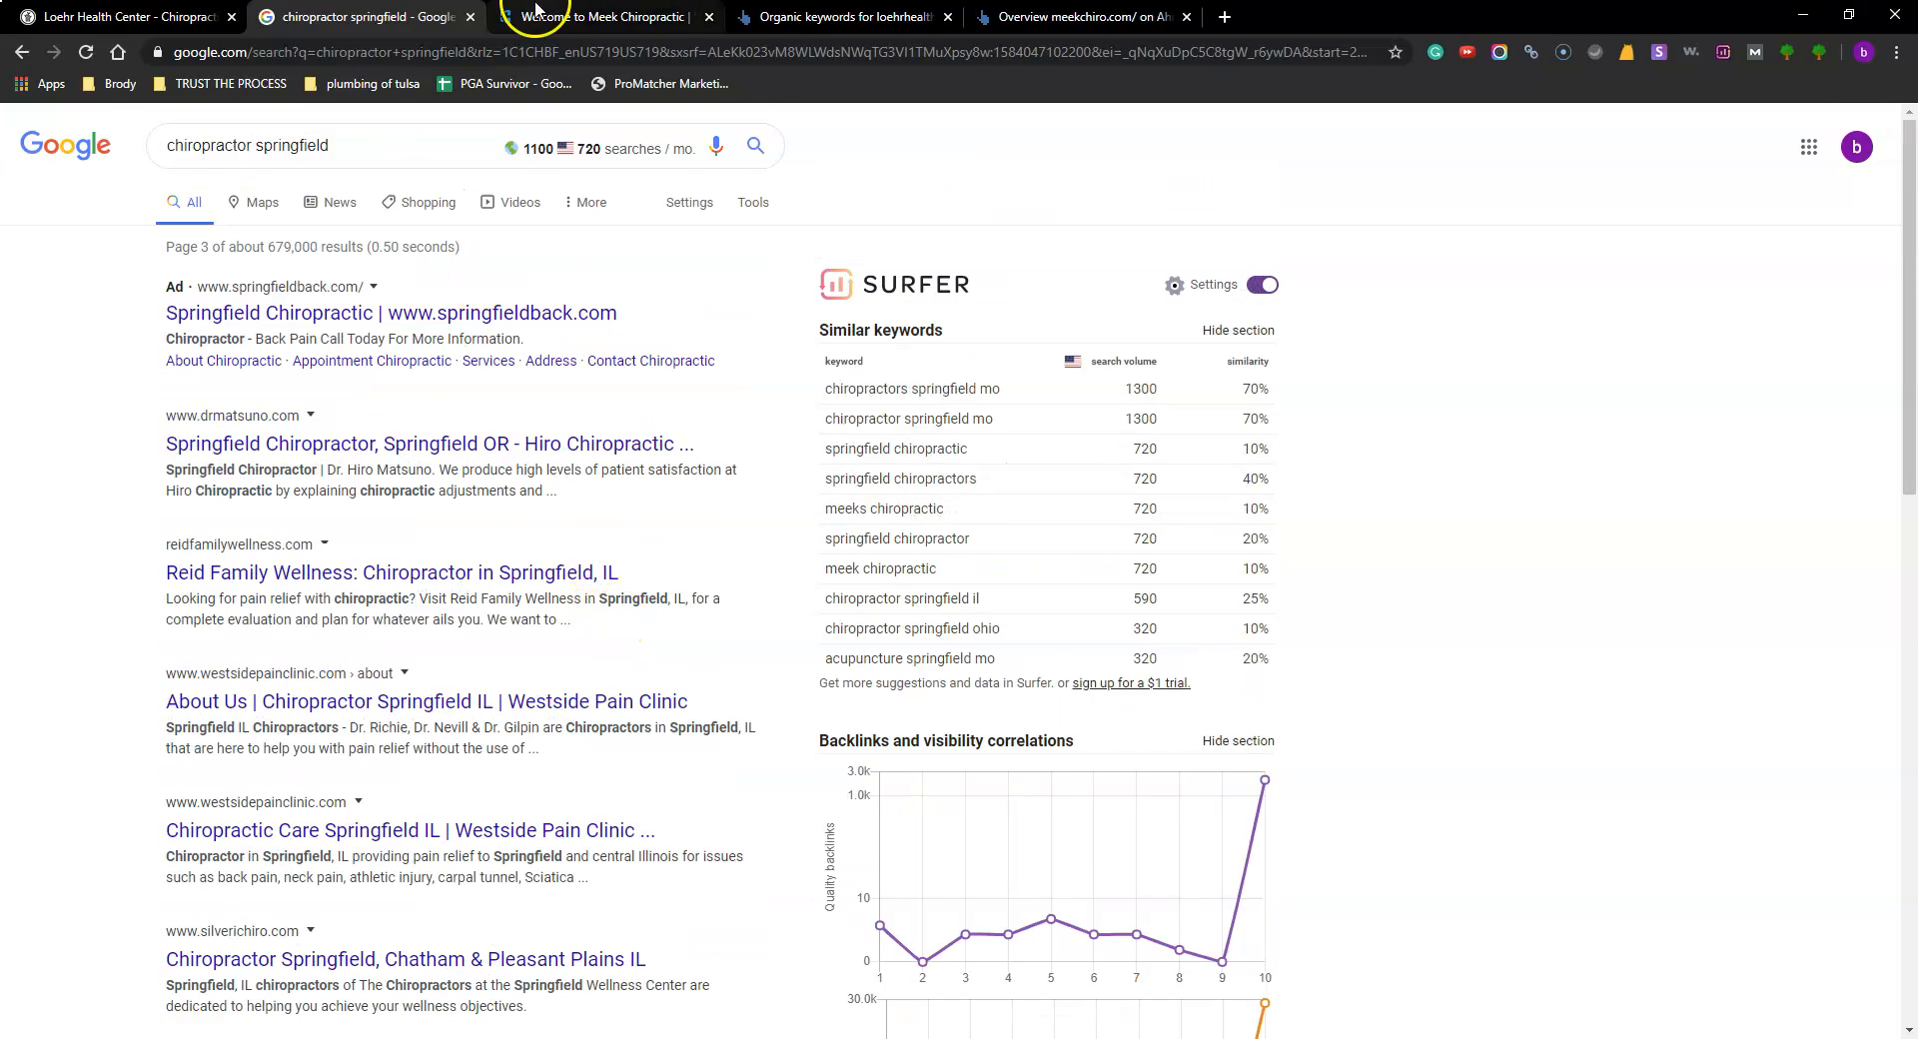
click(599, 16)
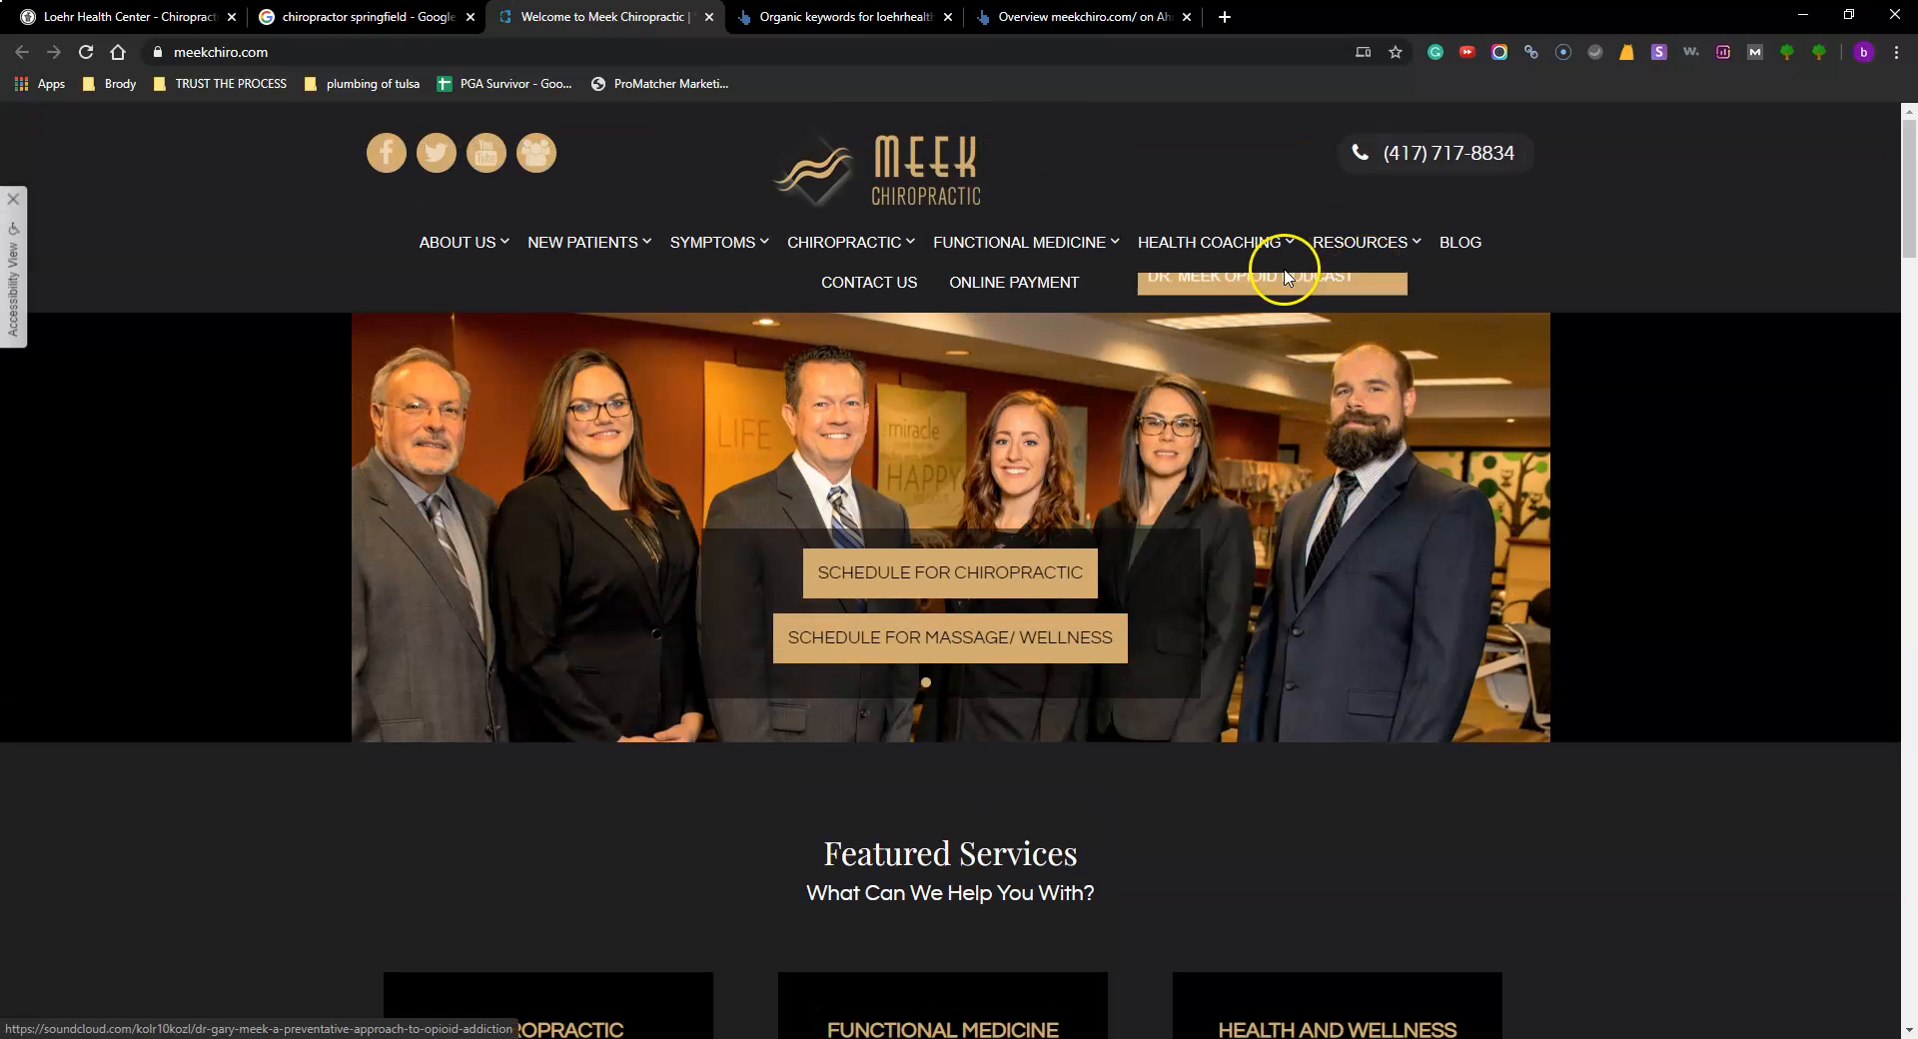
Step: Skim meekchiro.com's services, then bring up the Ahrefs loehrhealth.com report (DR 49, 147 referring domains)
scroll(down, 3)
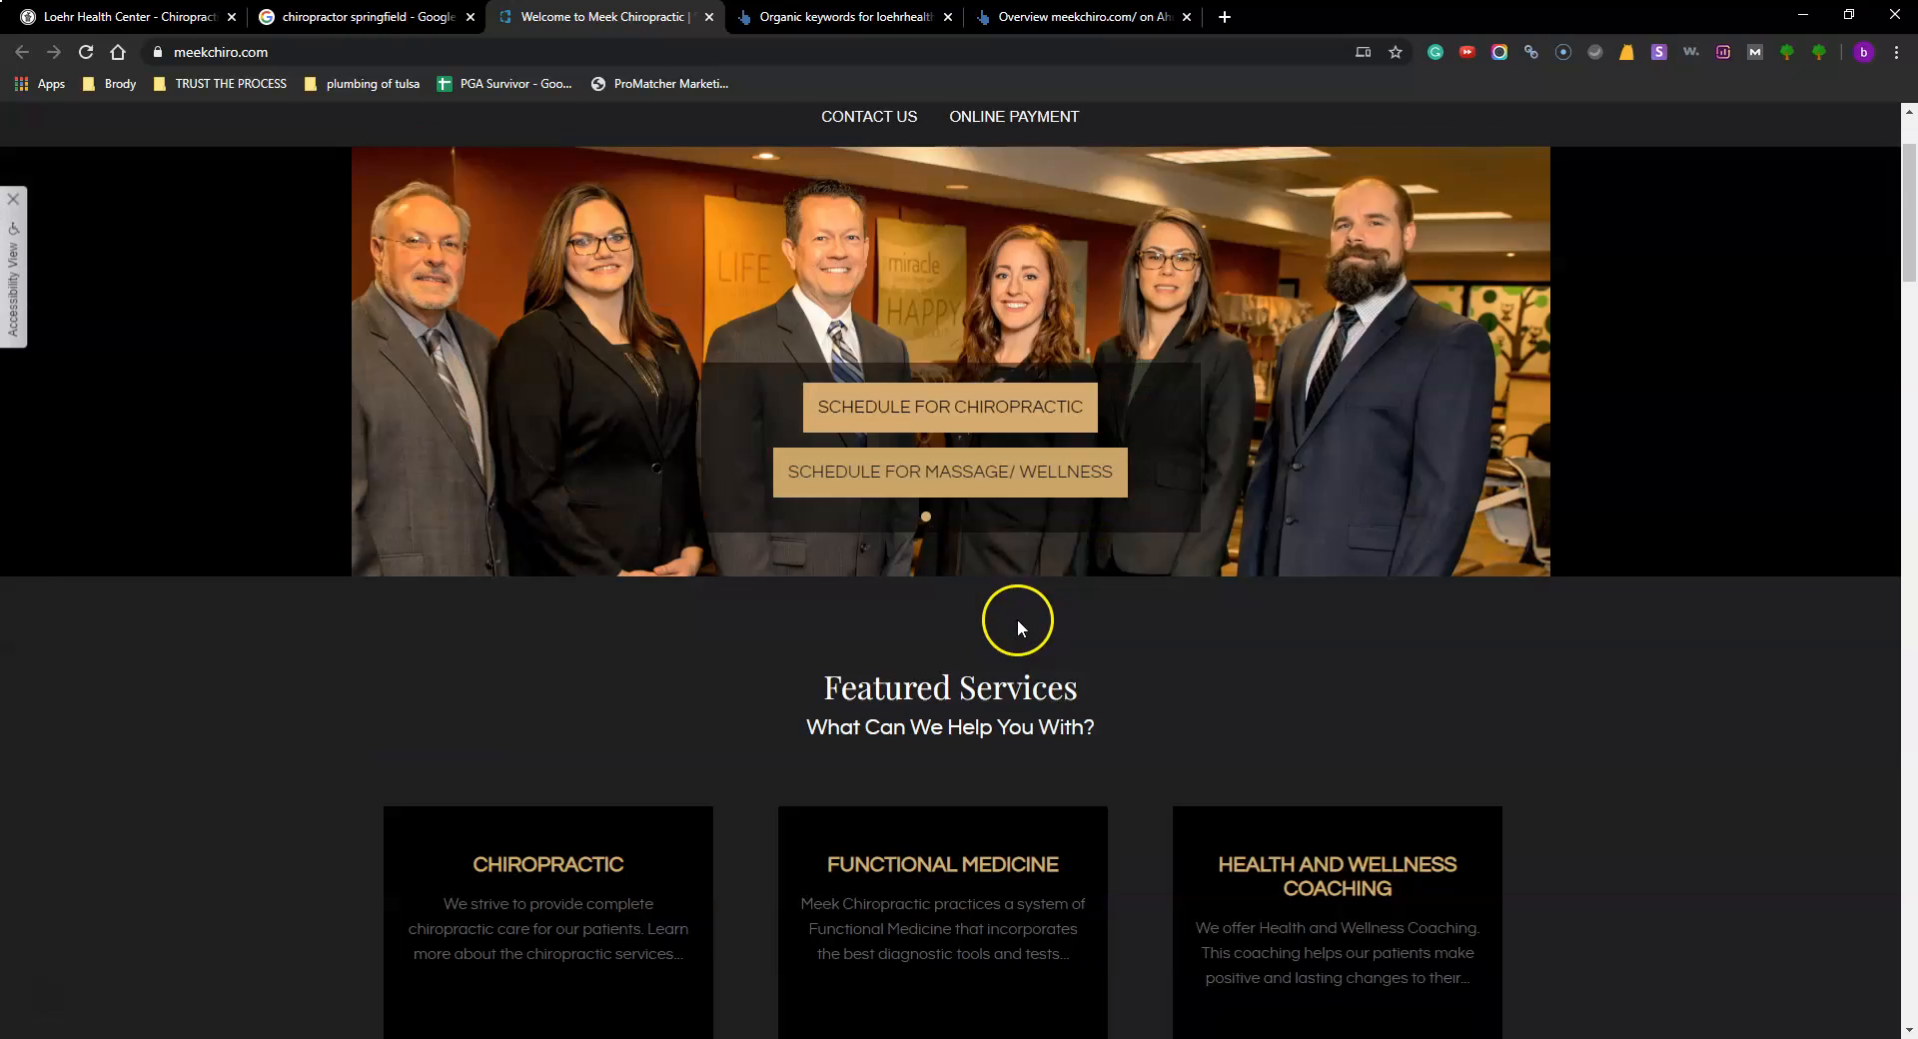
scroll(down, 3)
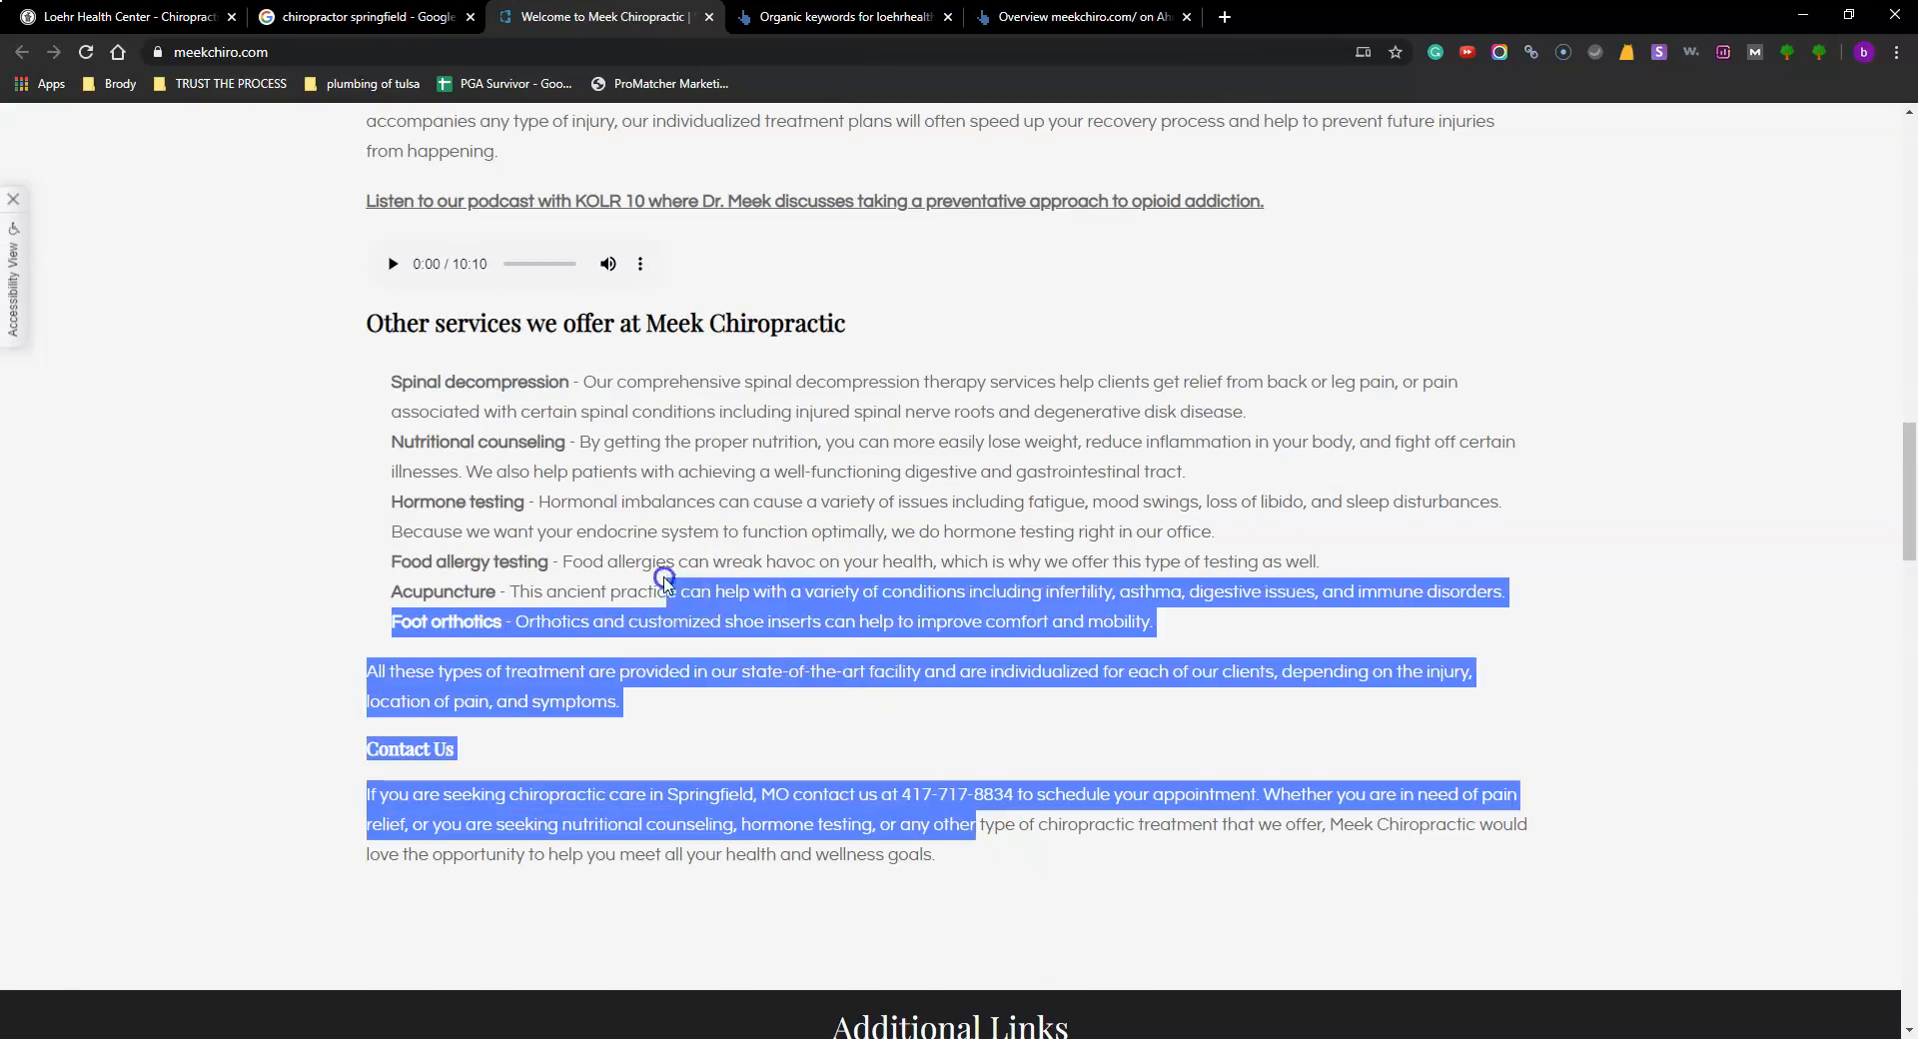
scroll(up, 3)
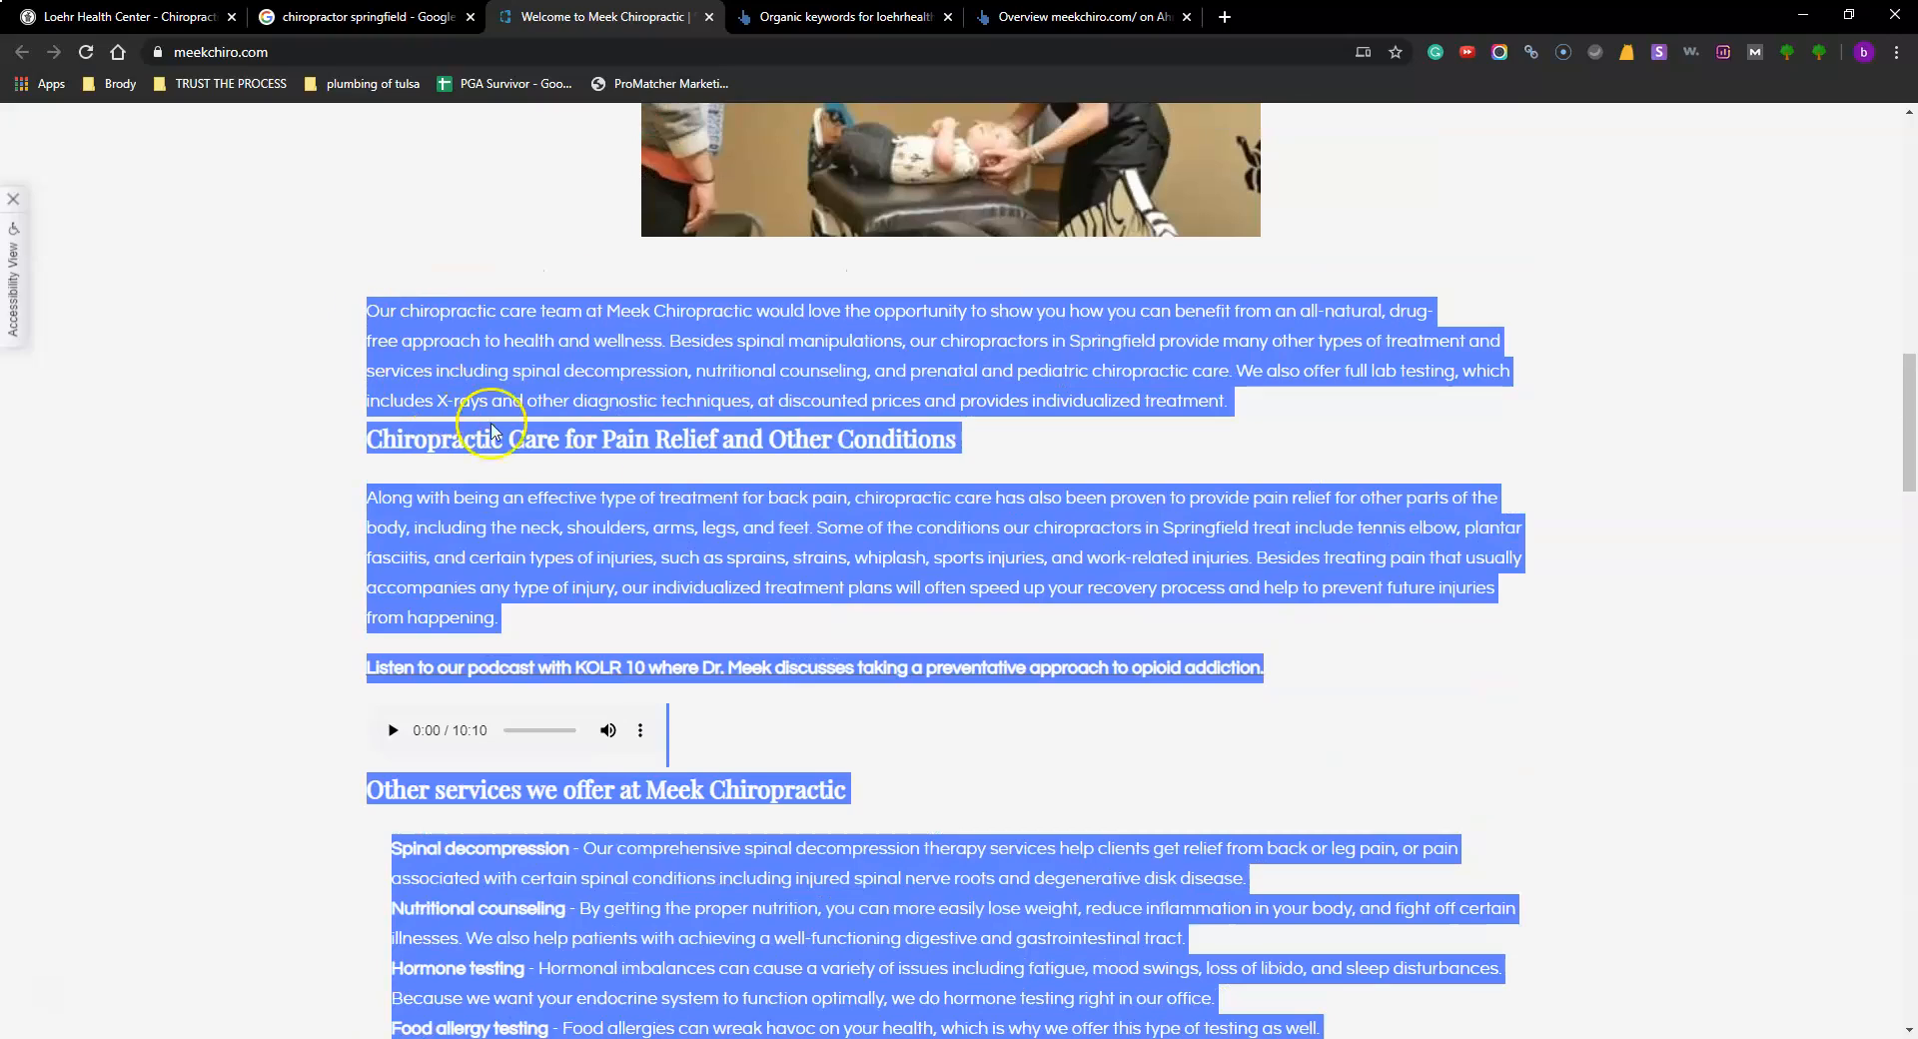
scroll(down, 3)
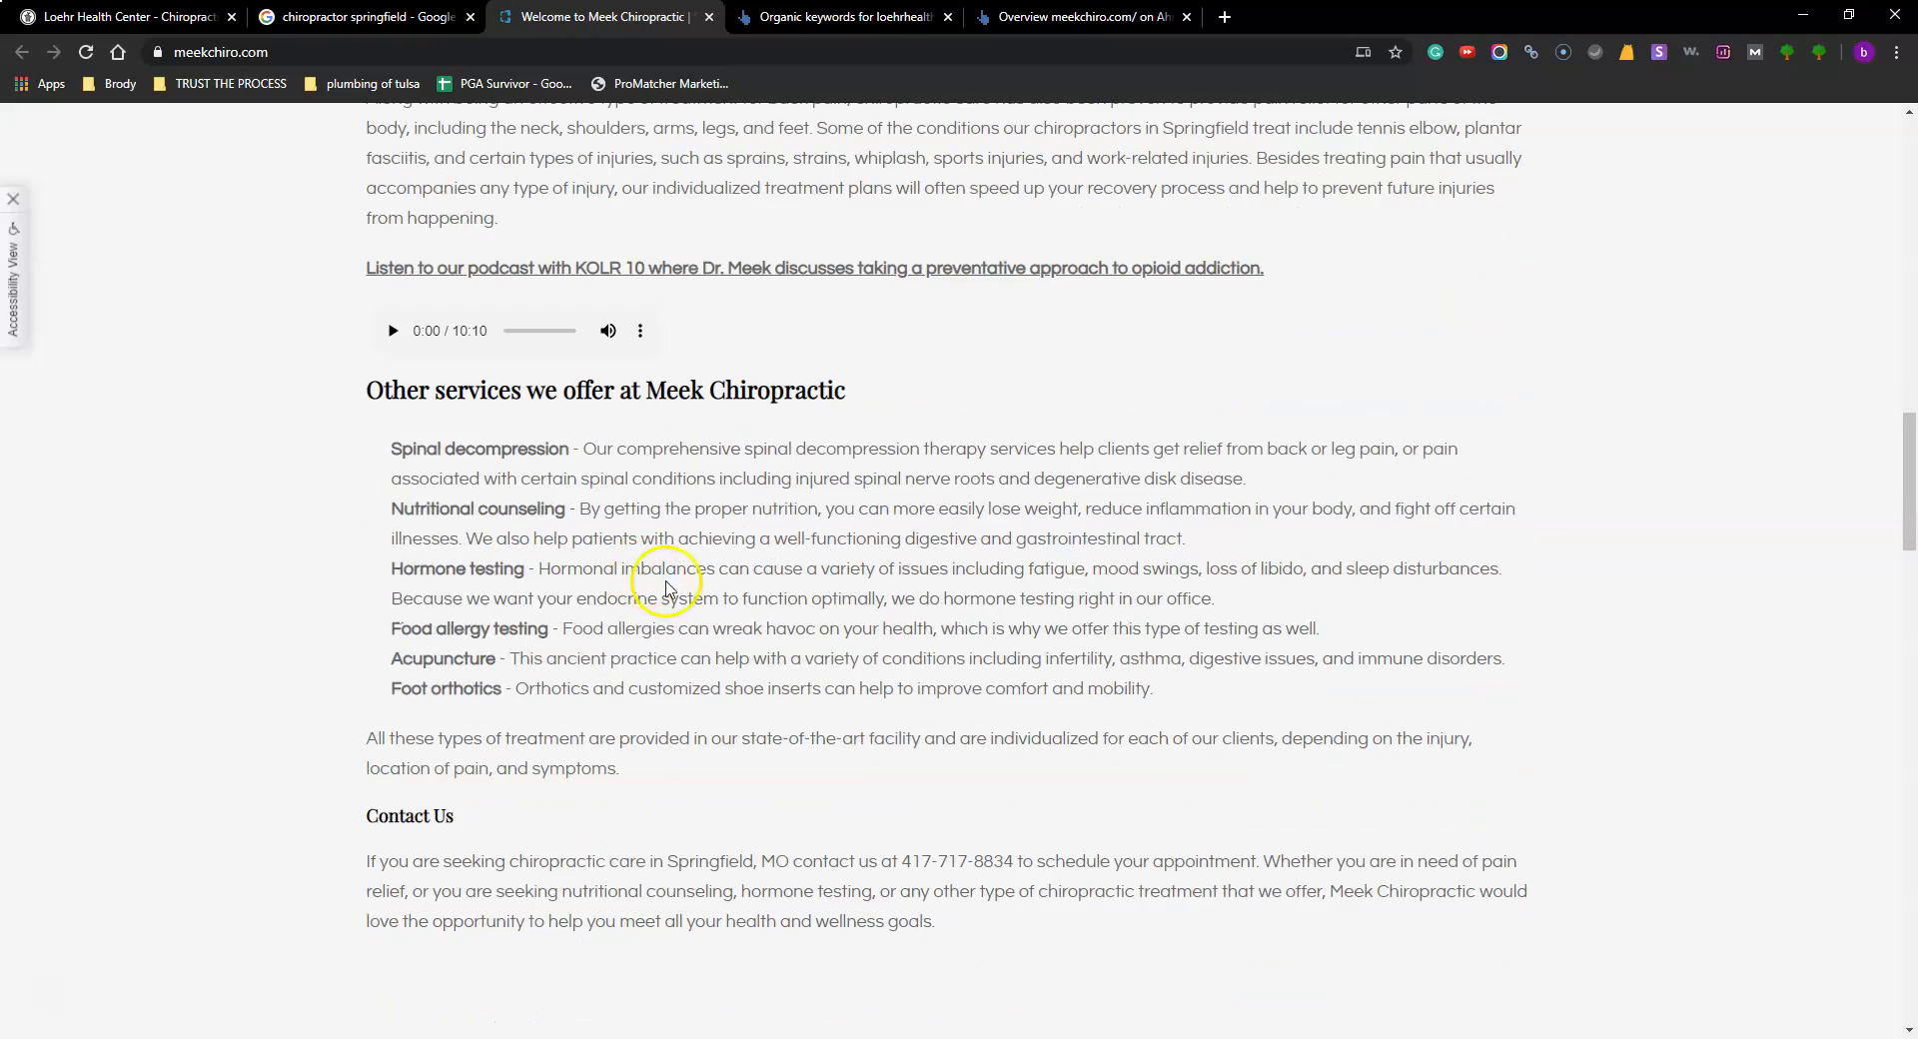
scroll(up, 3)
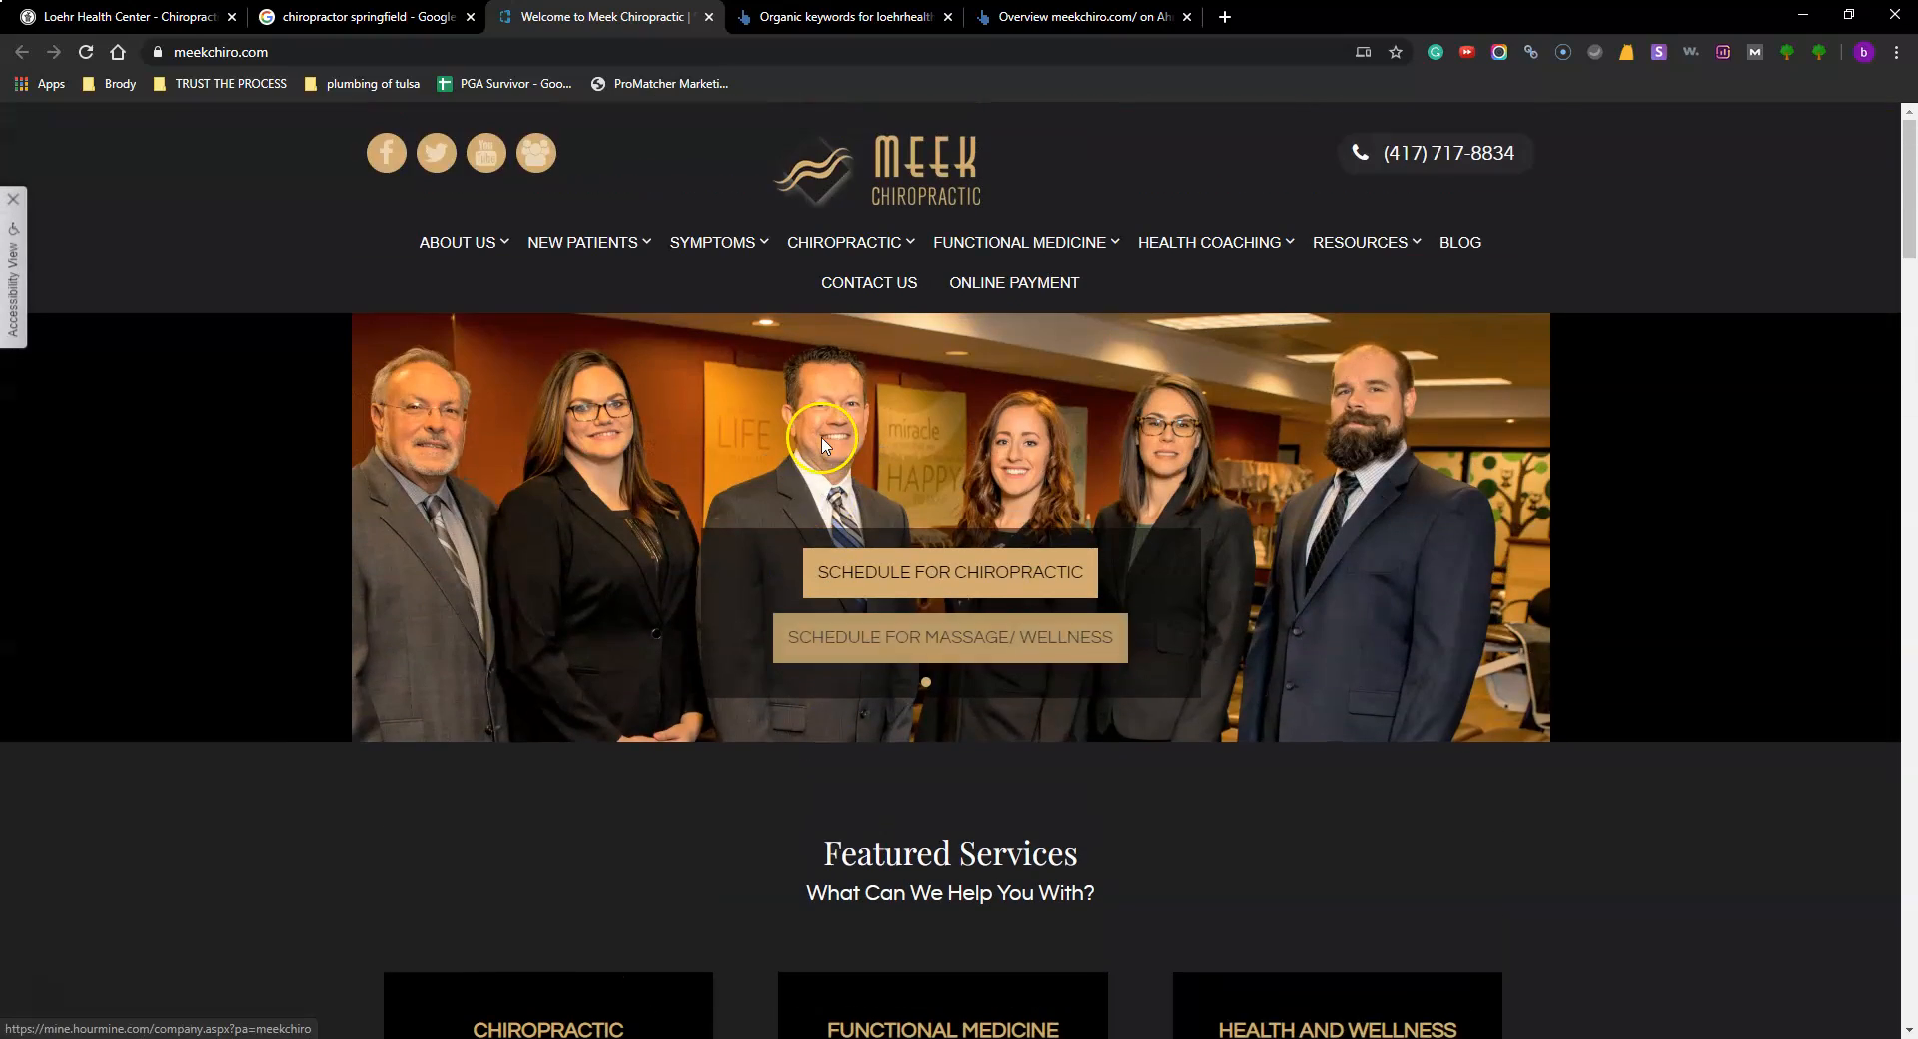
mouse_move(841, 16)
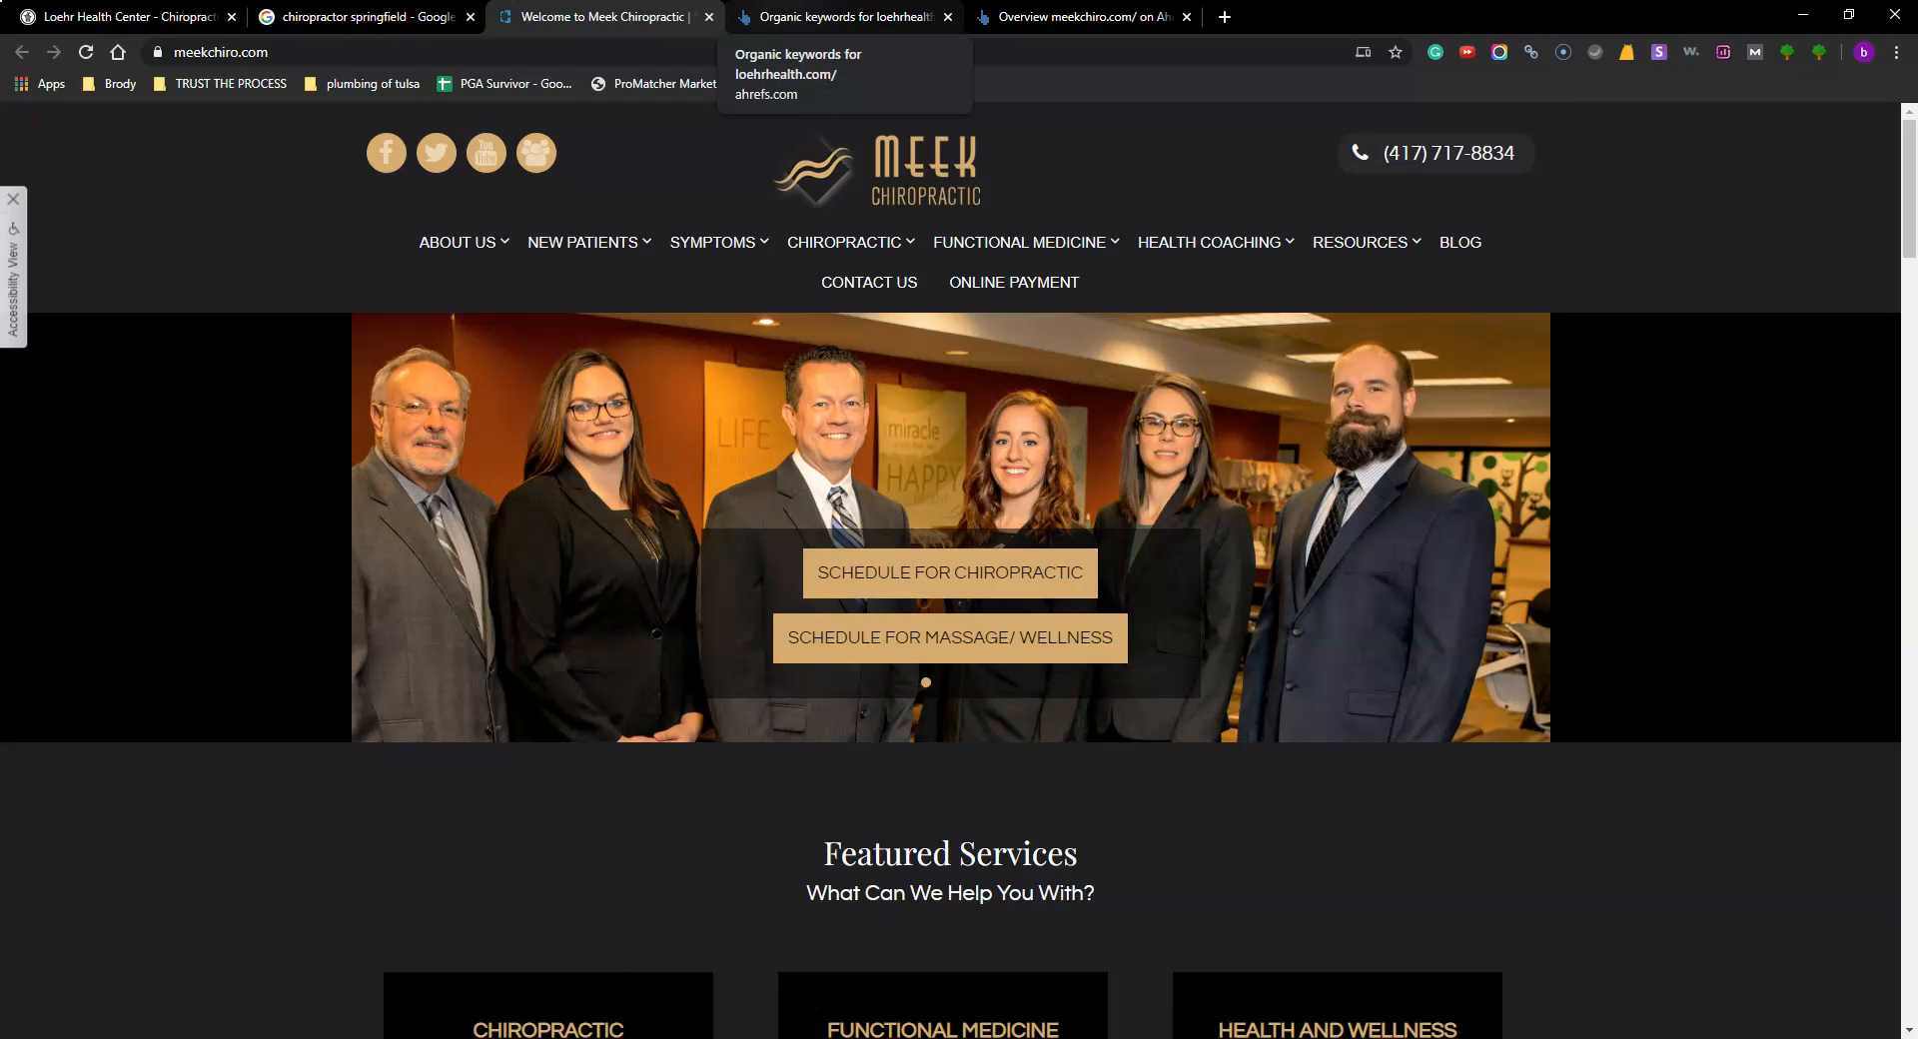
click(841, 16)
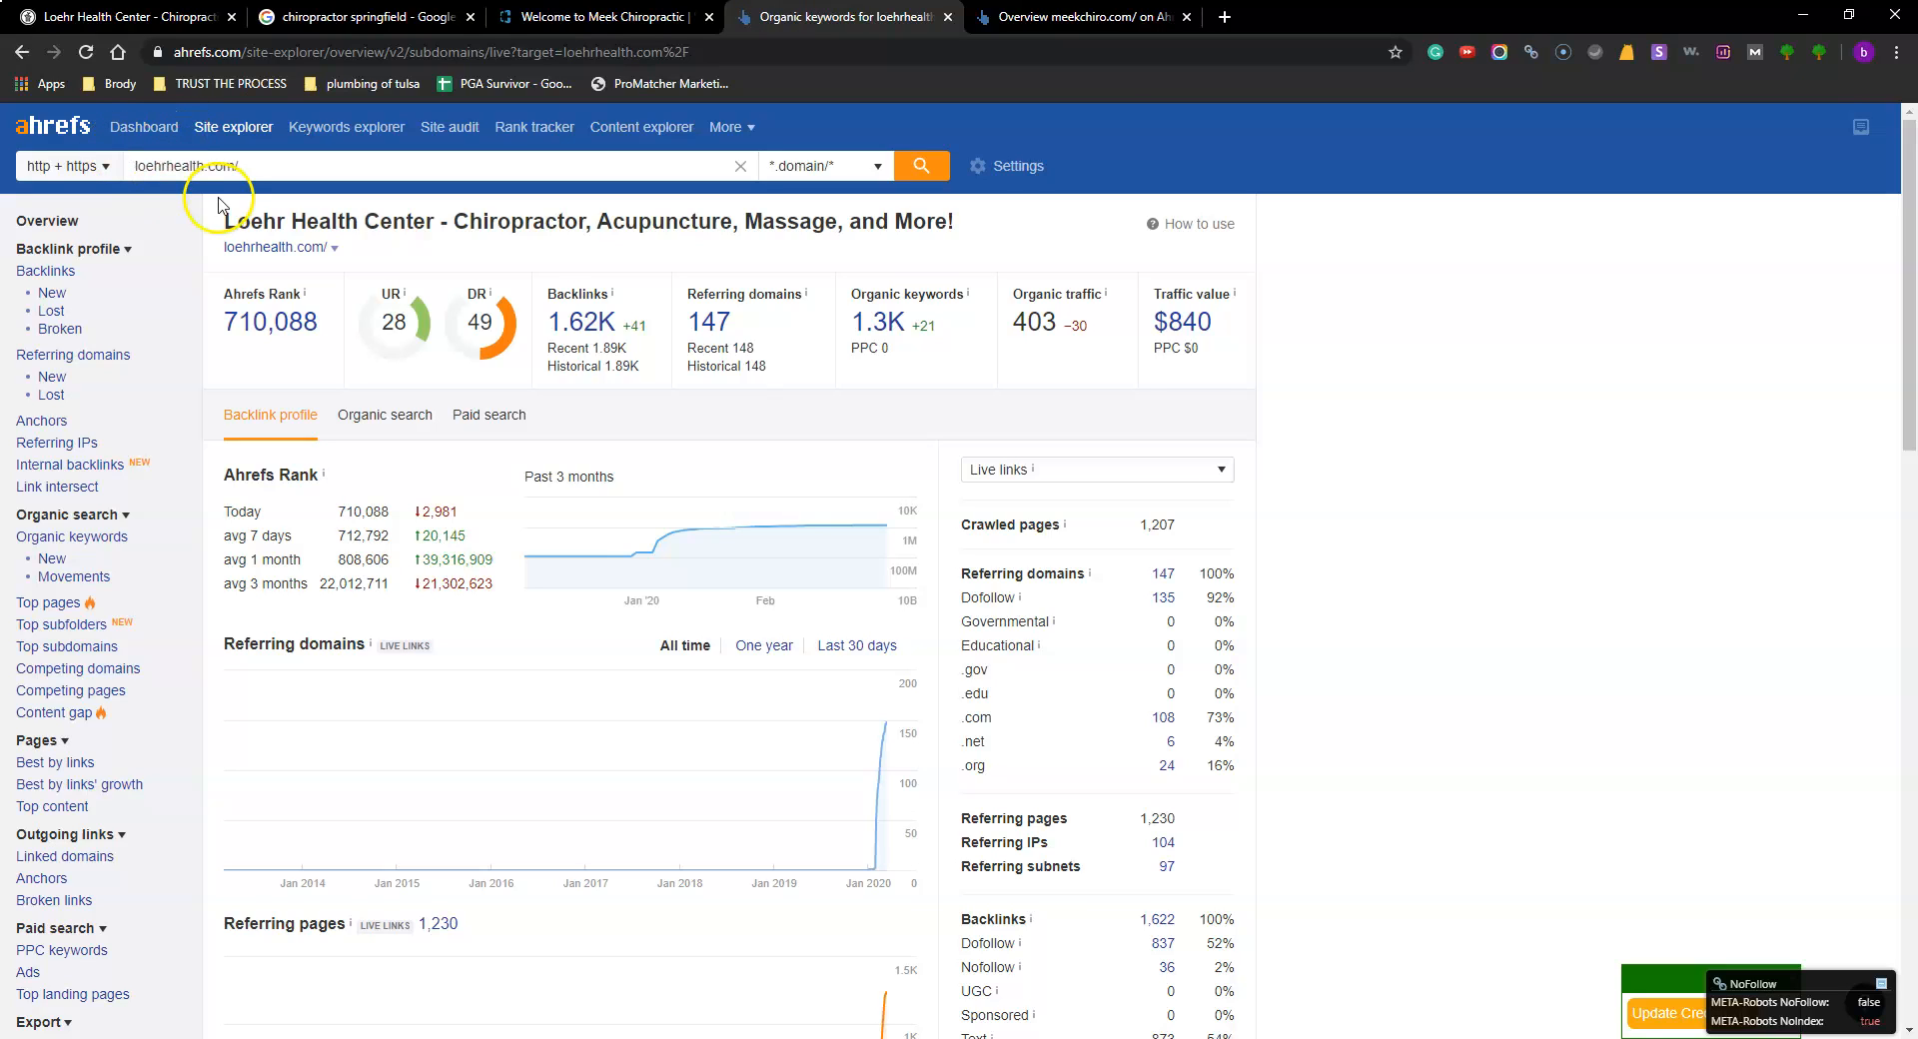
mouse_move(404, 355)
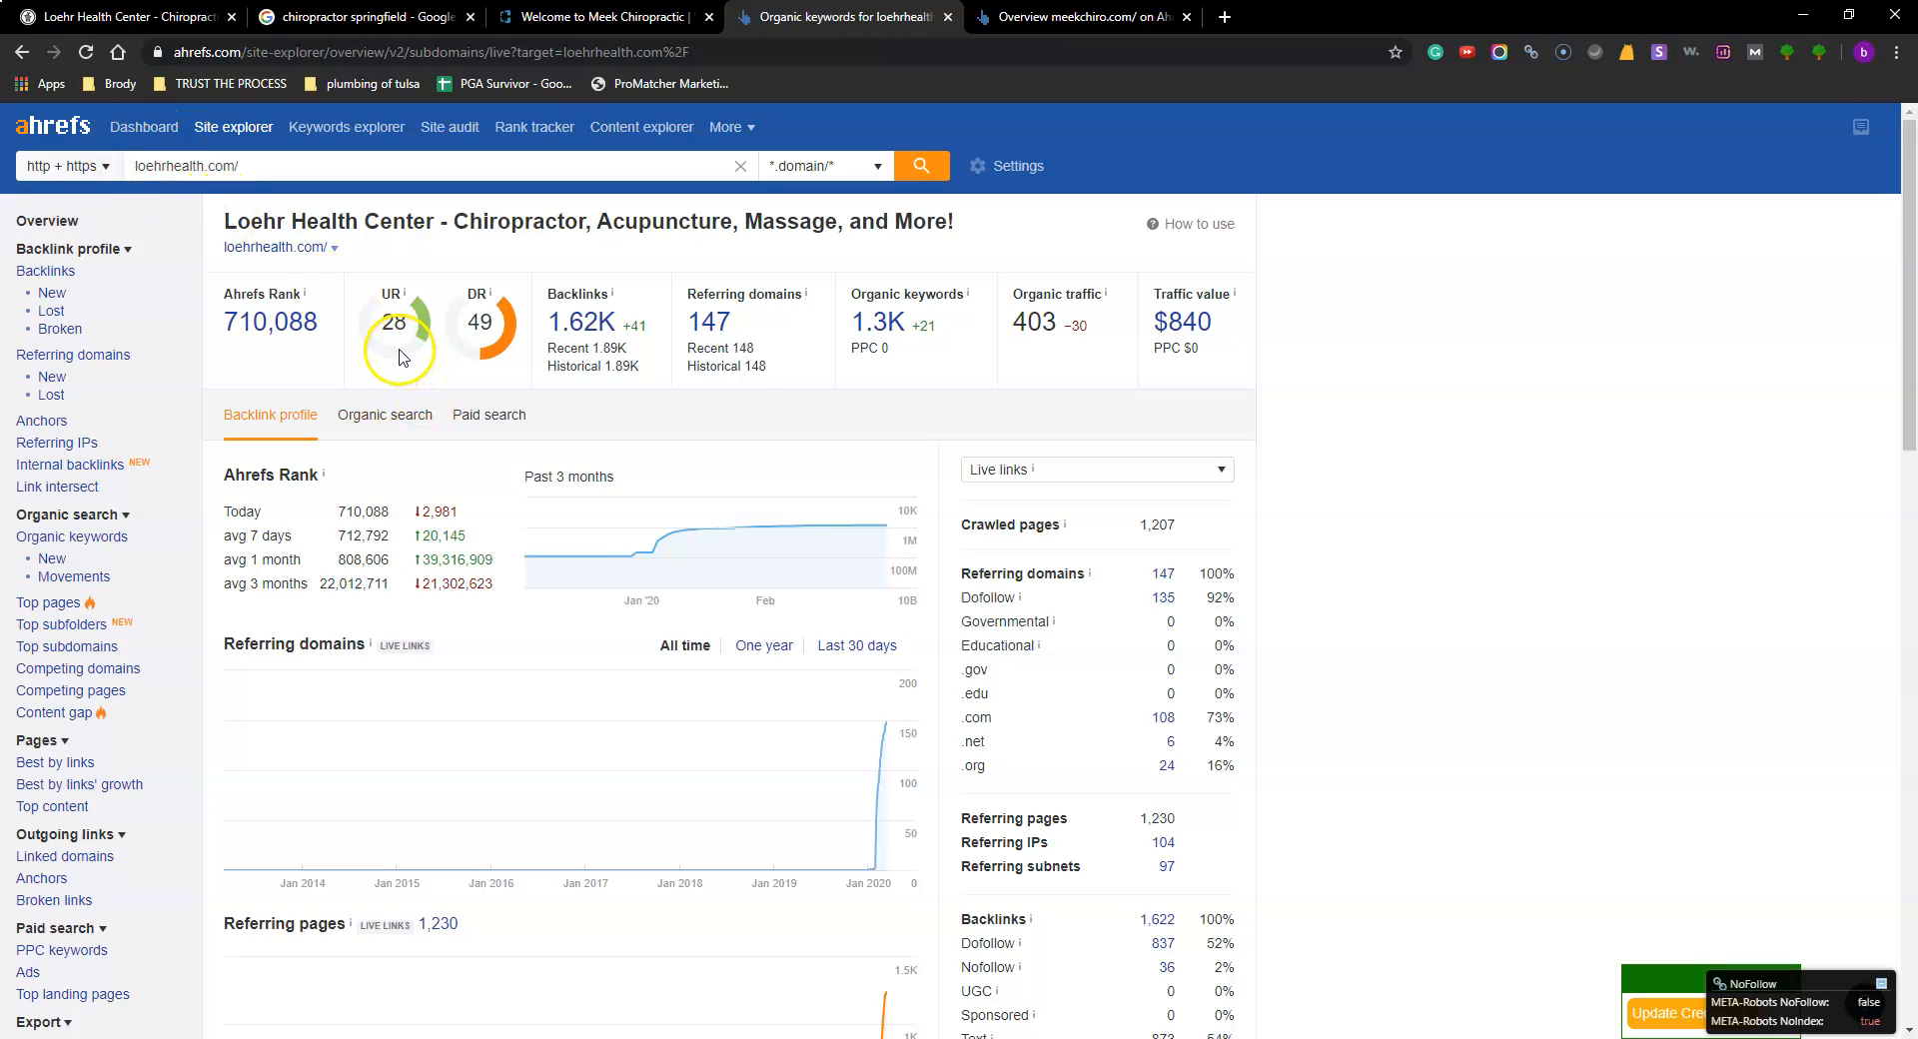
mouse_move(617, 344)
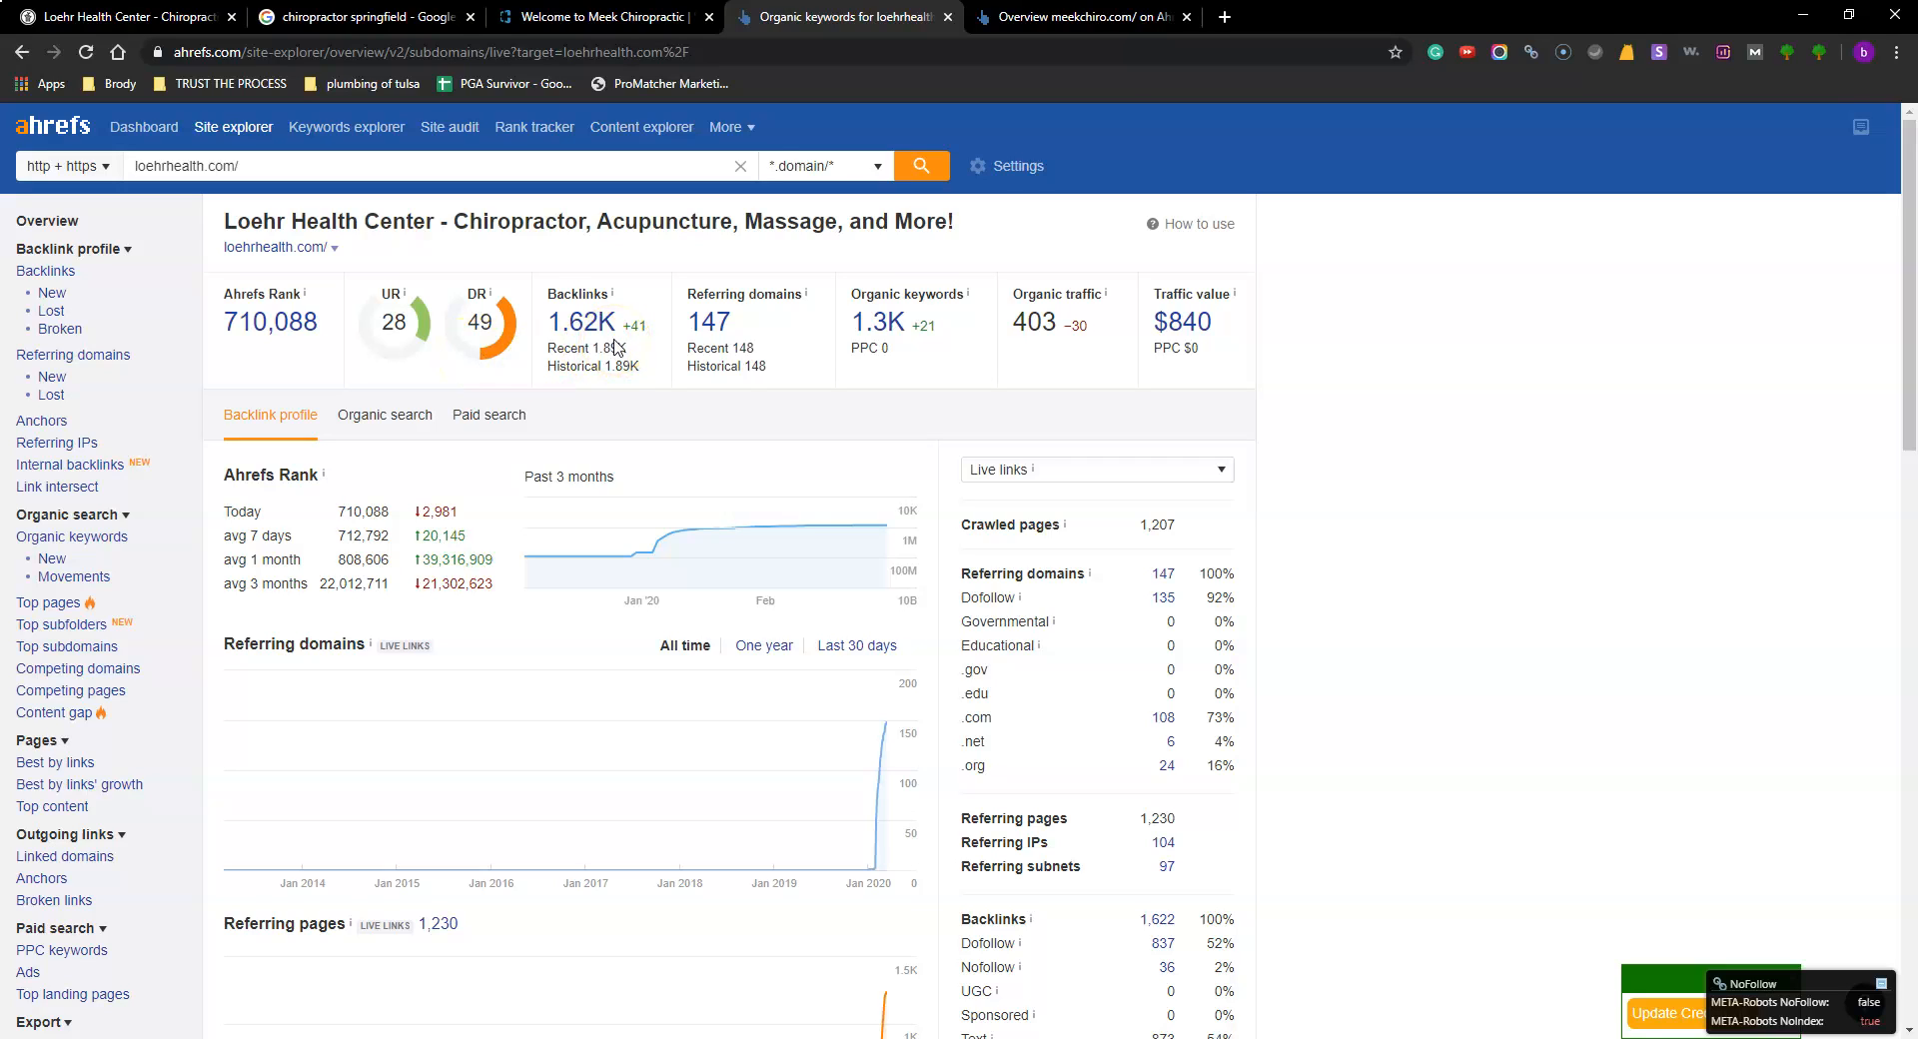
mouse_move(695, 300)
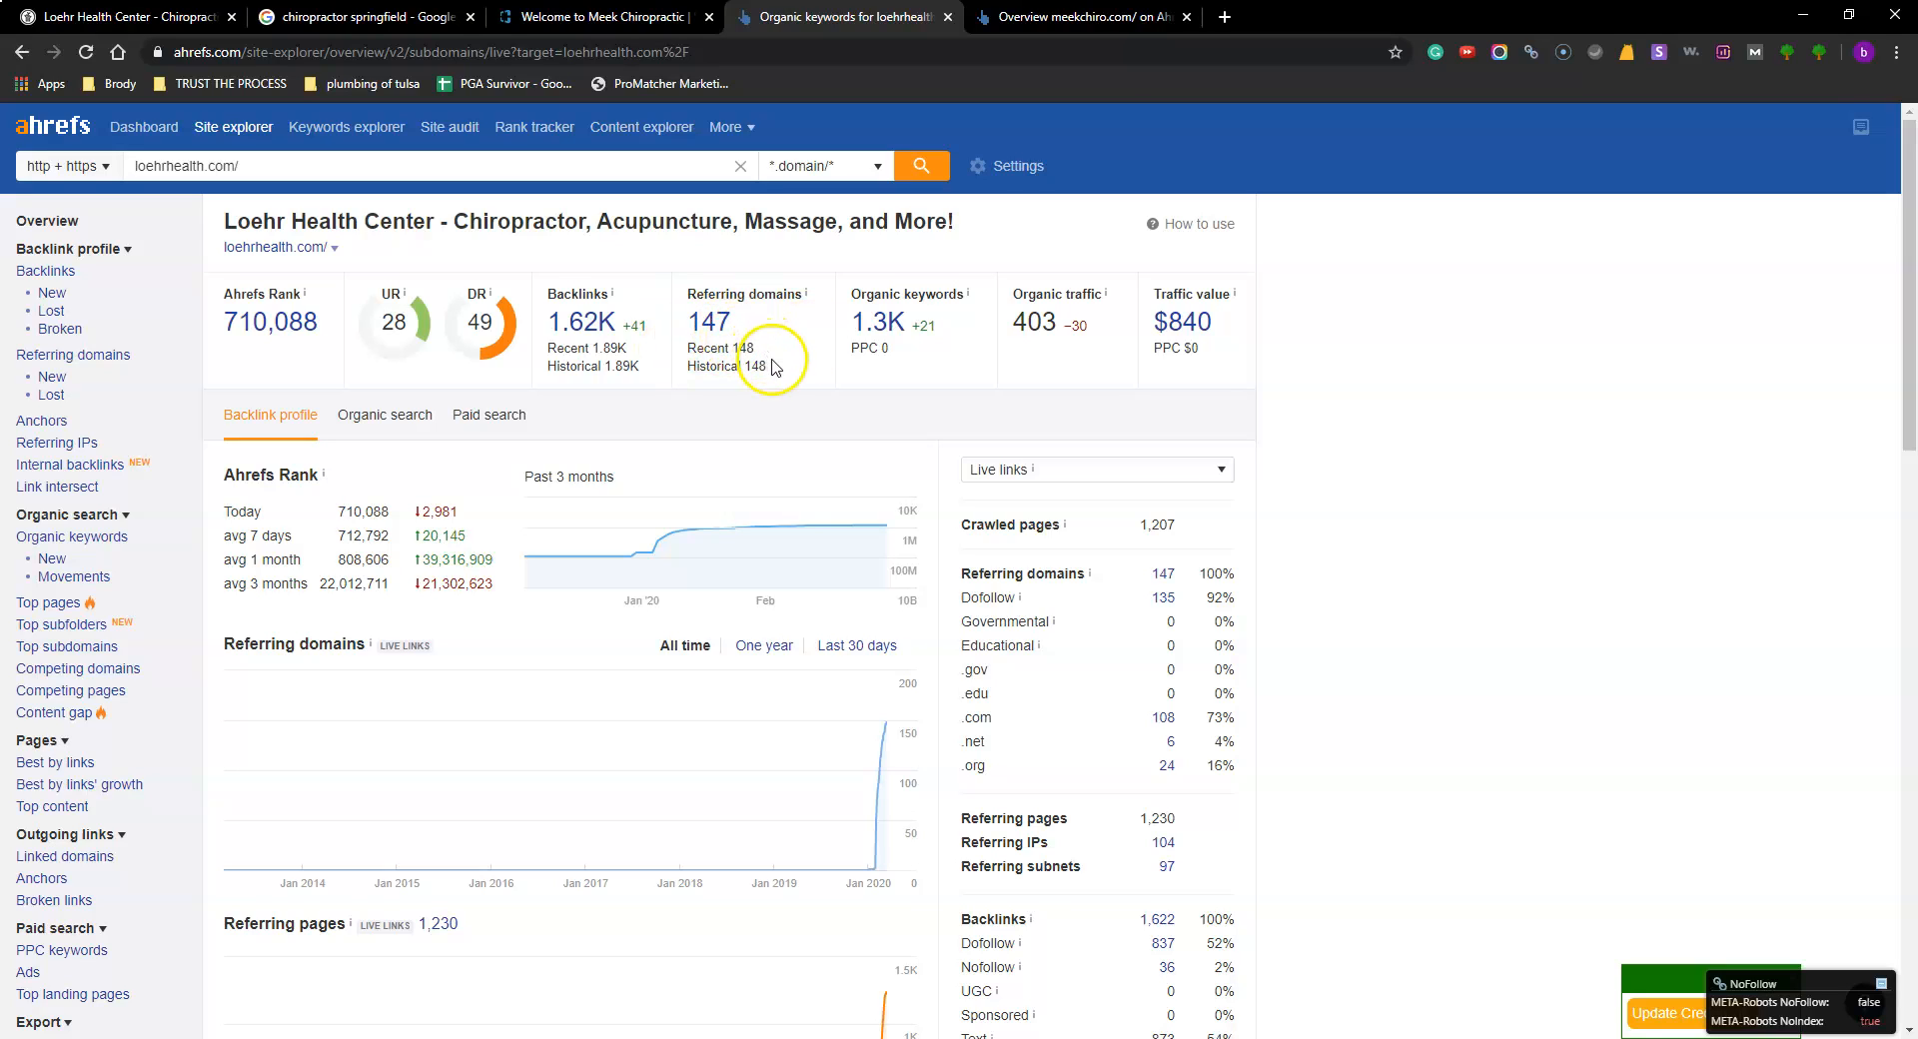
mouse_move(893, 354)
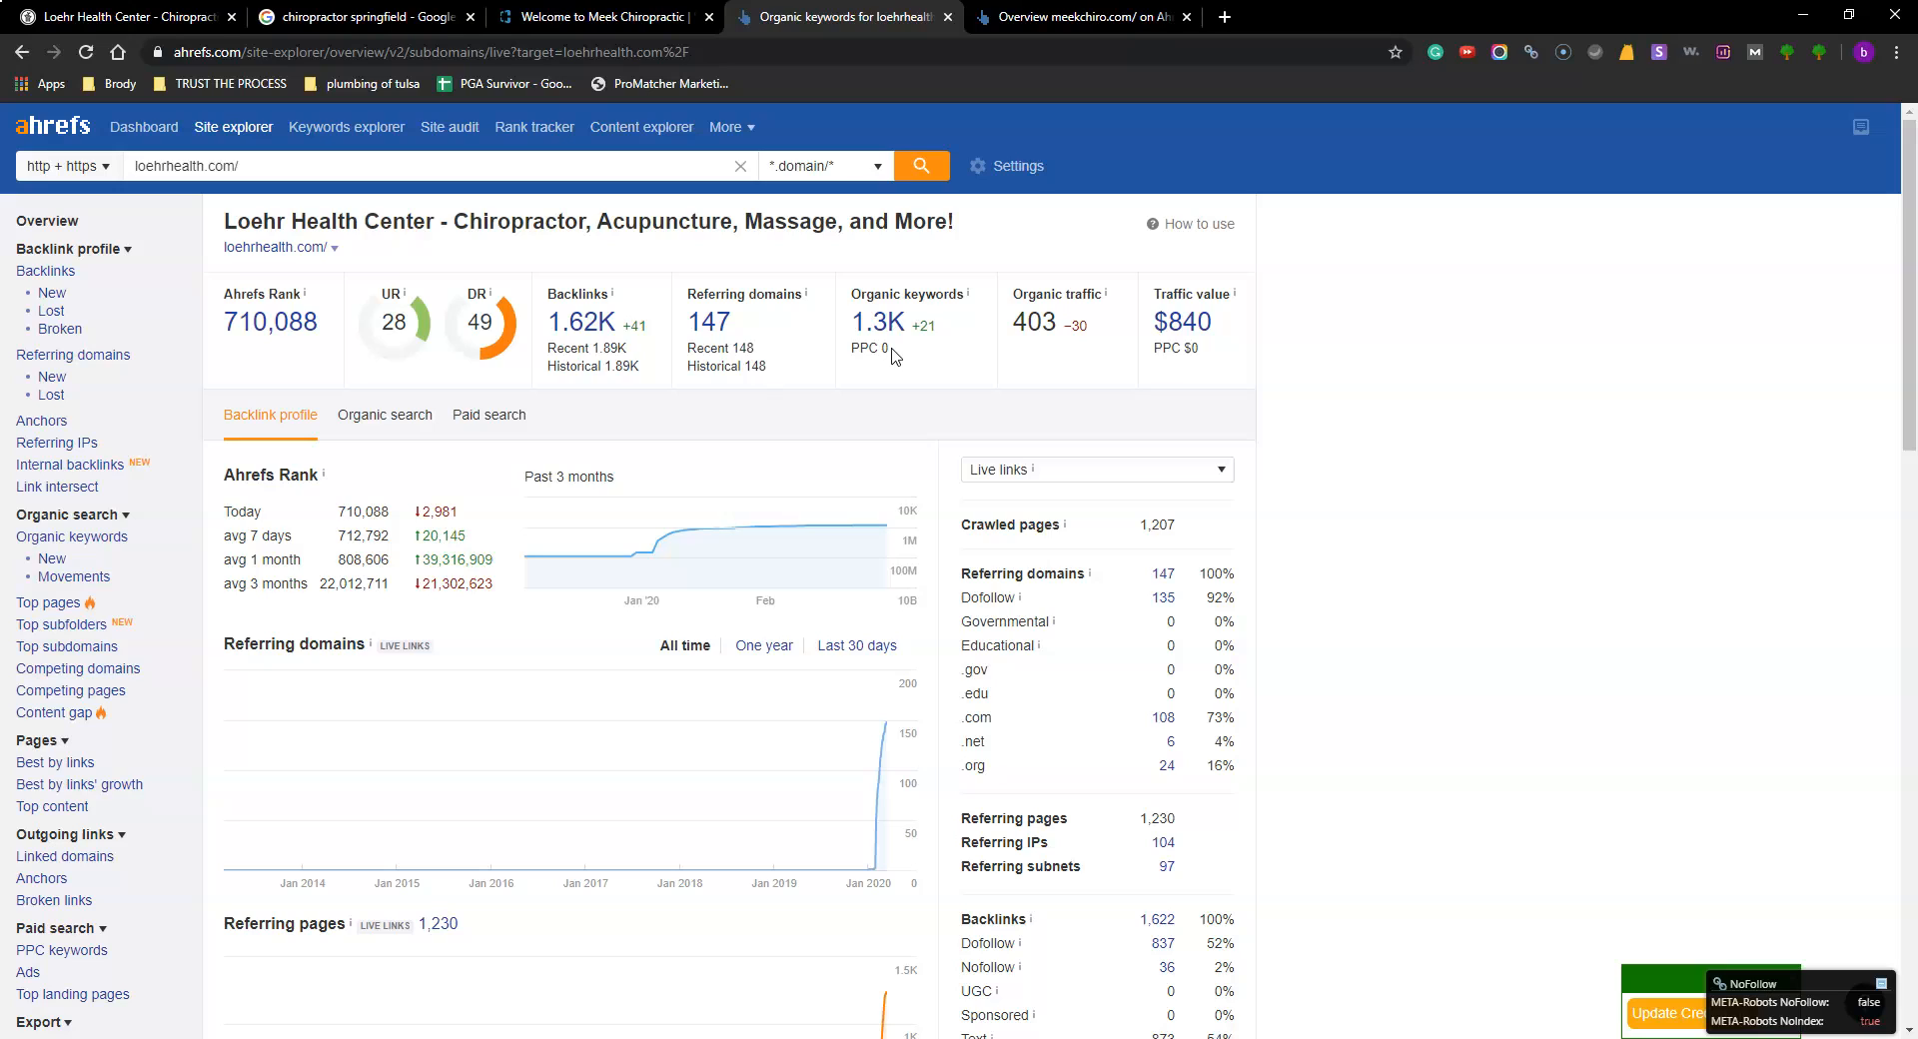
mouse_move(917, 349)
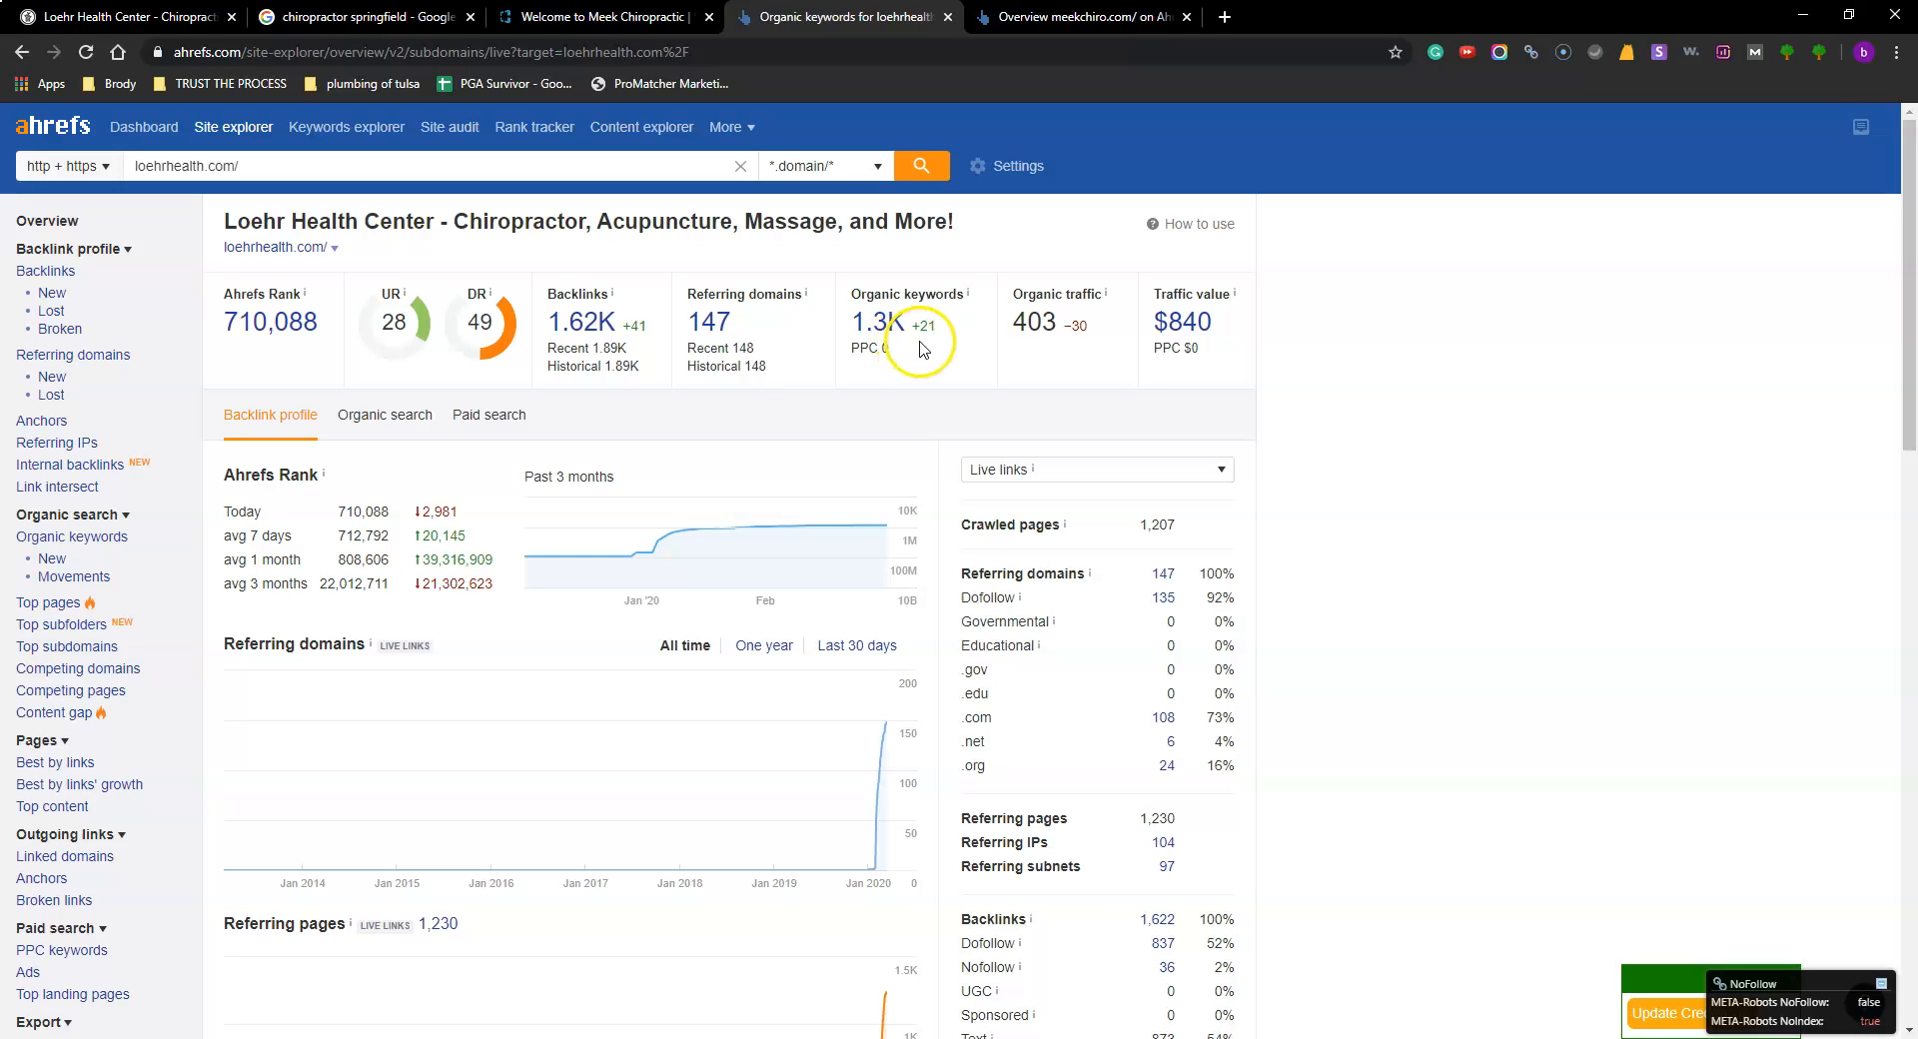
mouse_move(921, 349)
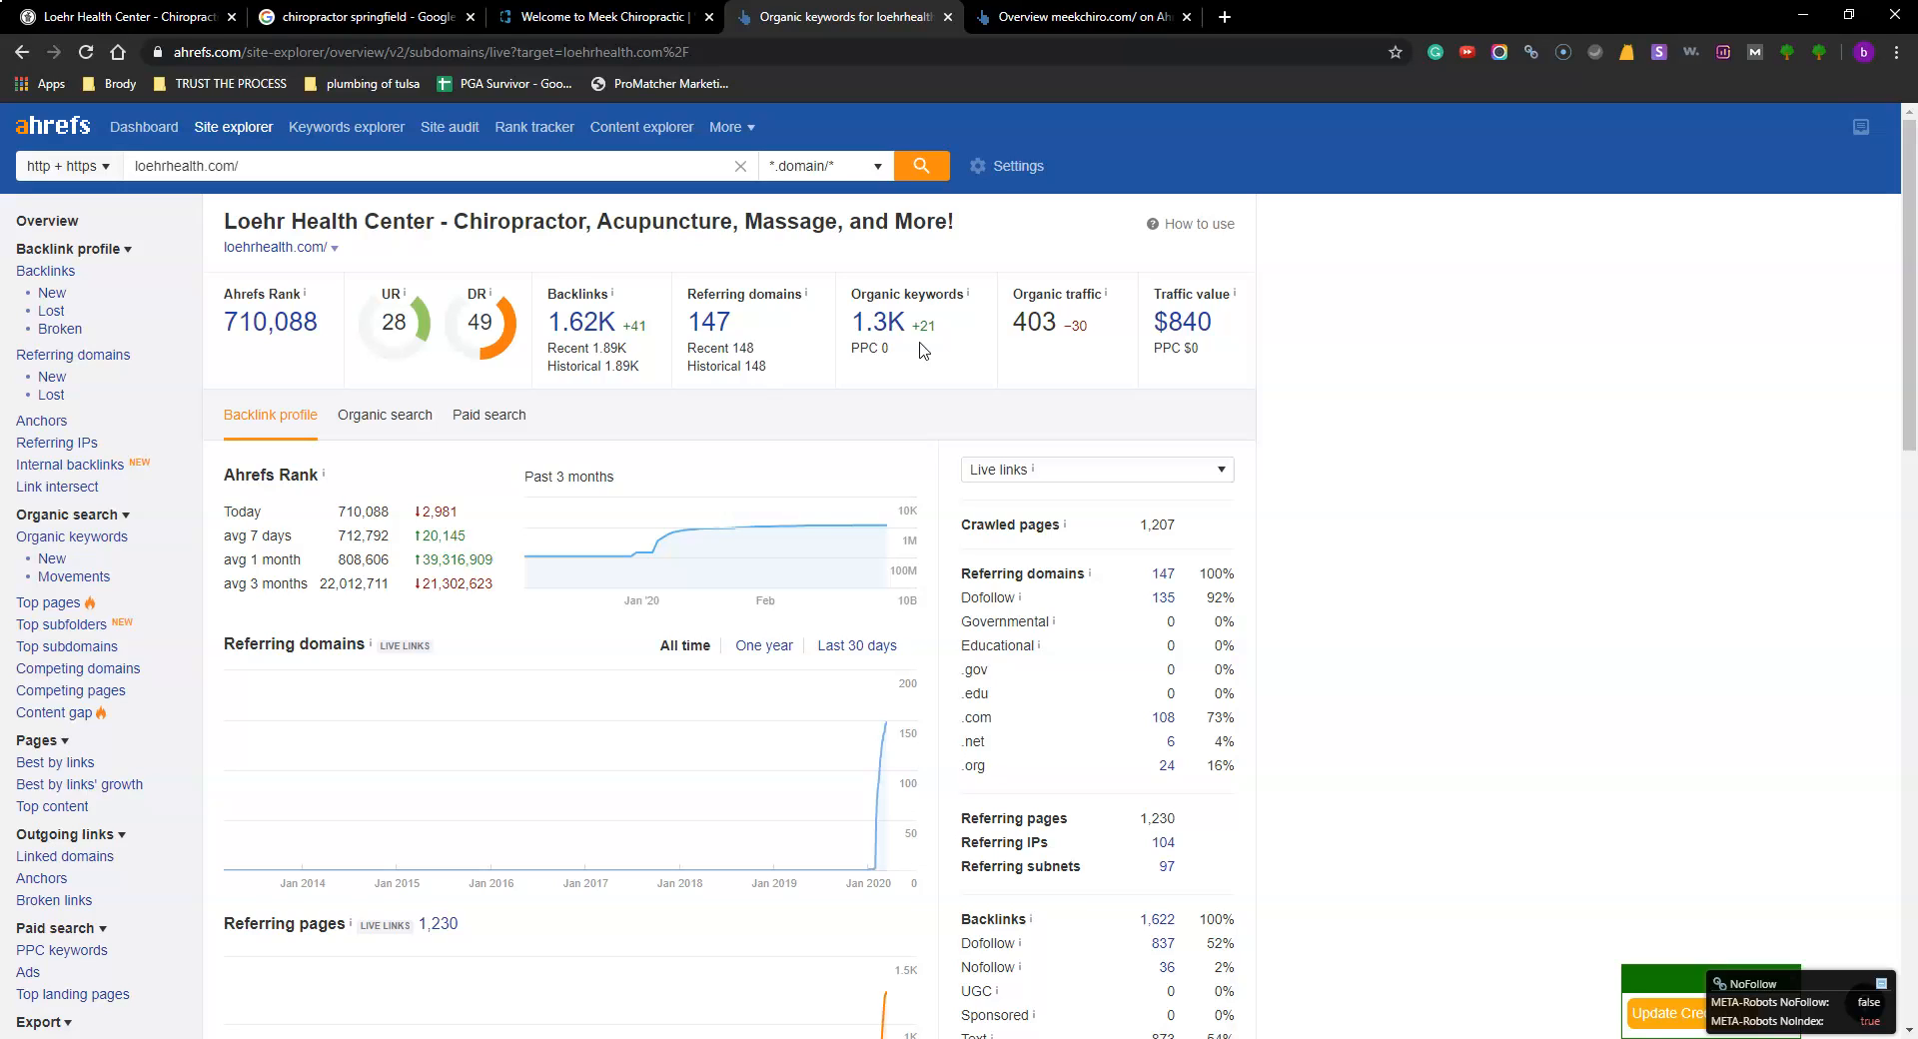
mouse_move(1048, 343)
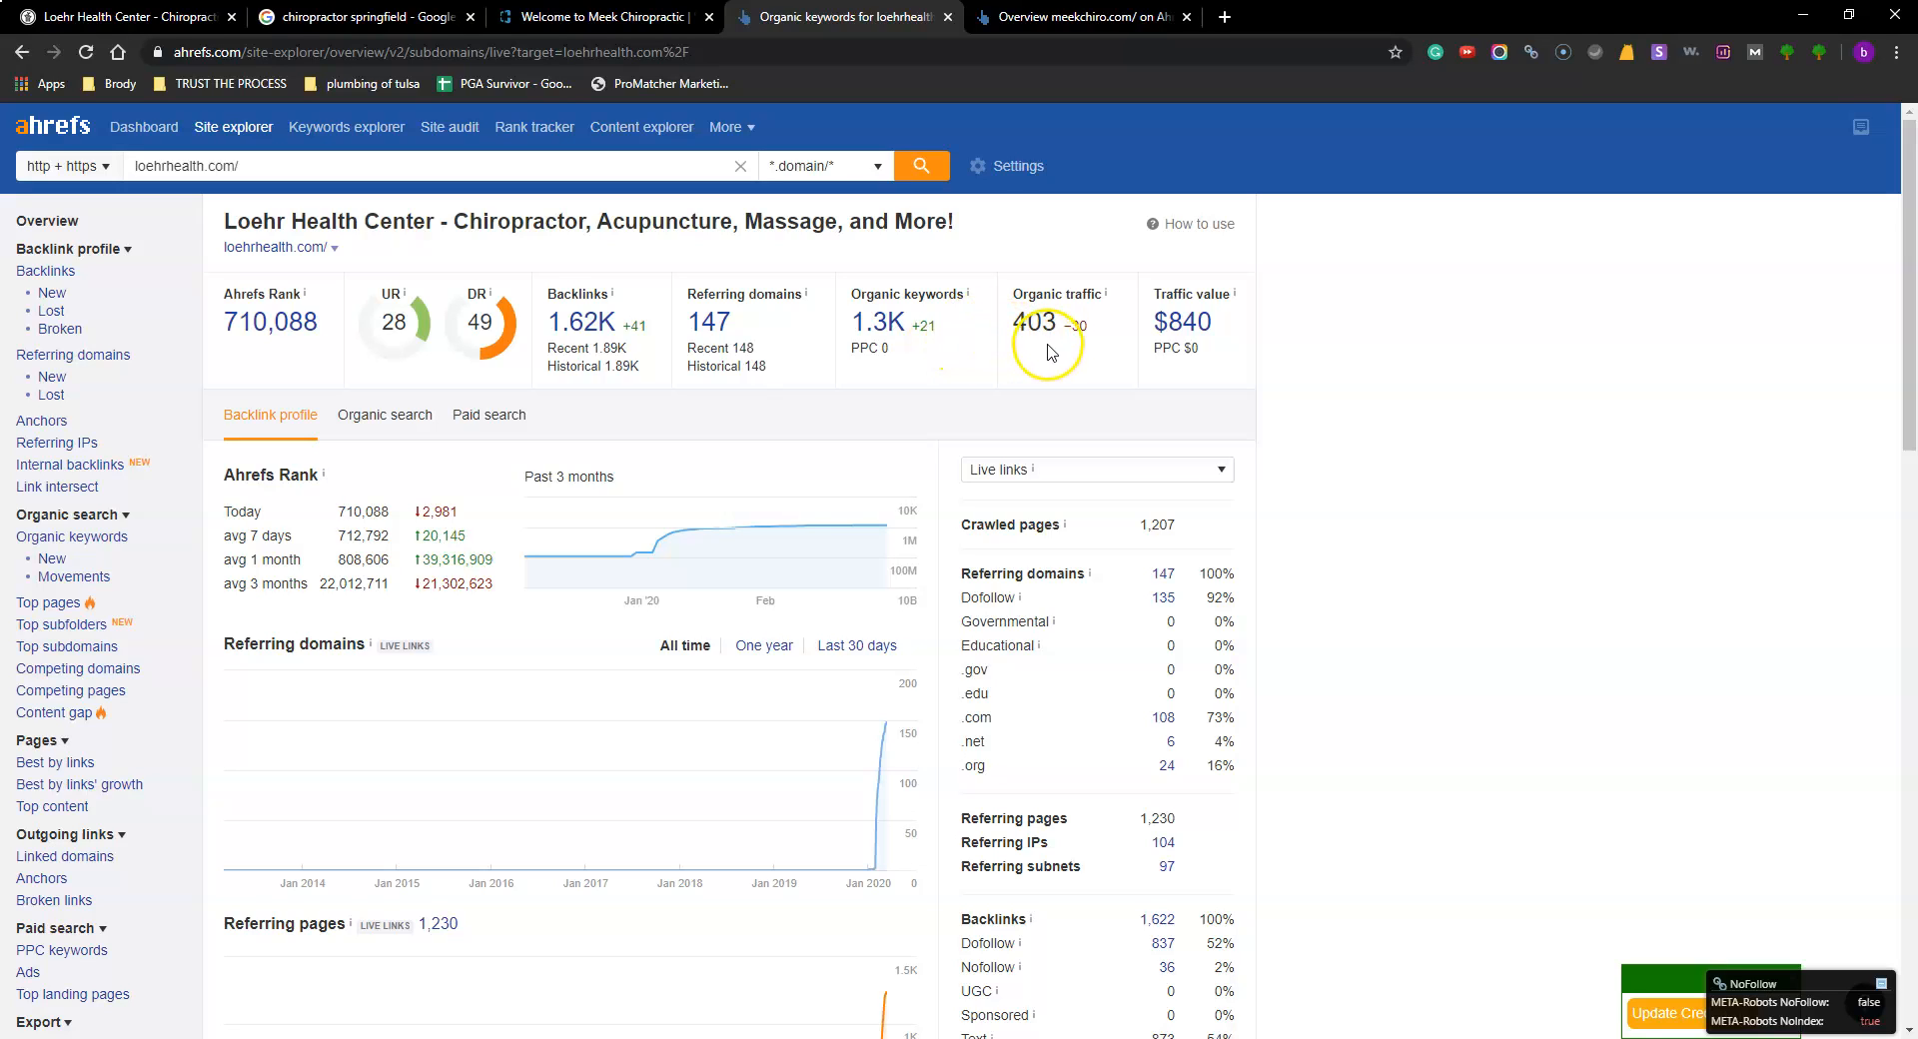
mouse_move(1107, 373)
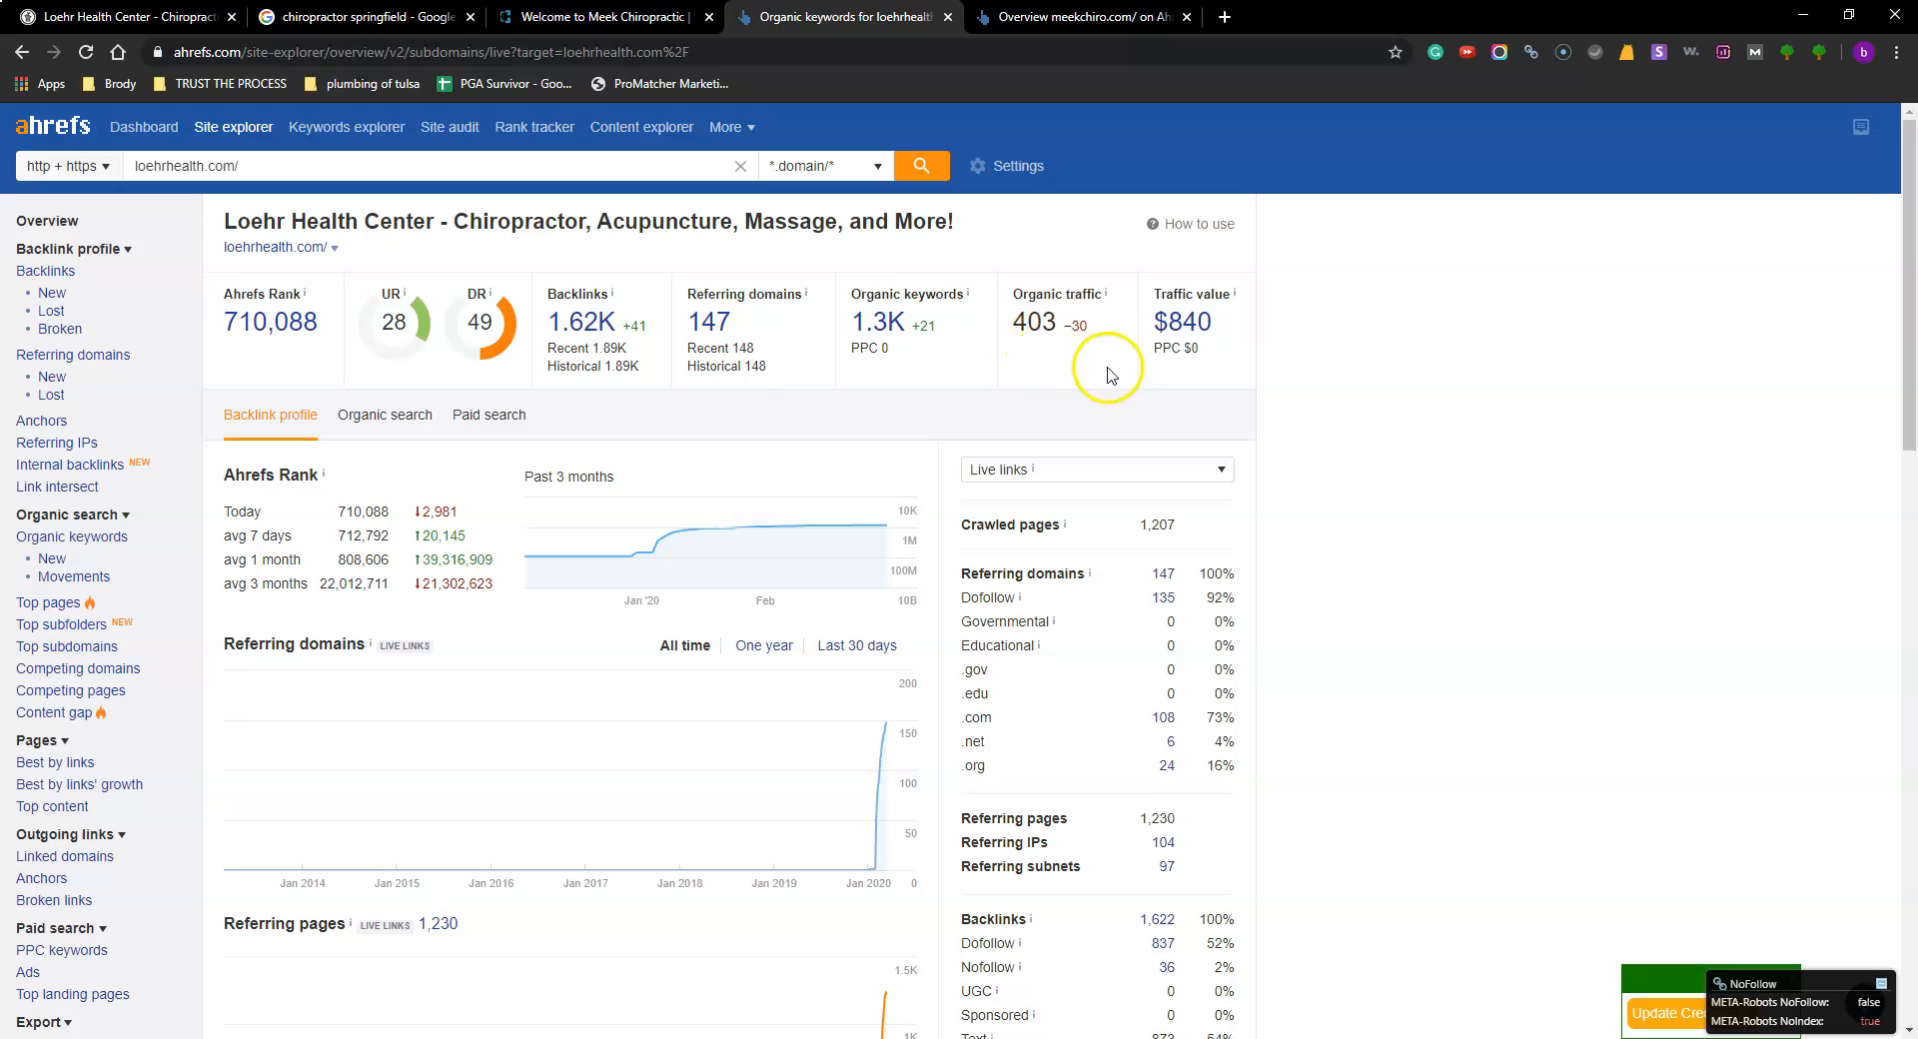
mouse_move(1029, 310)
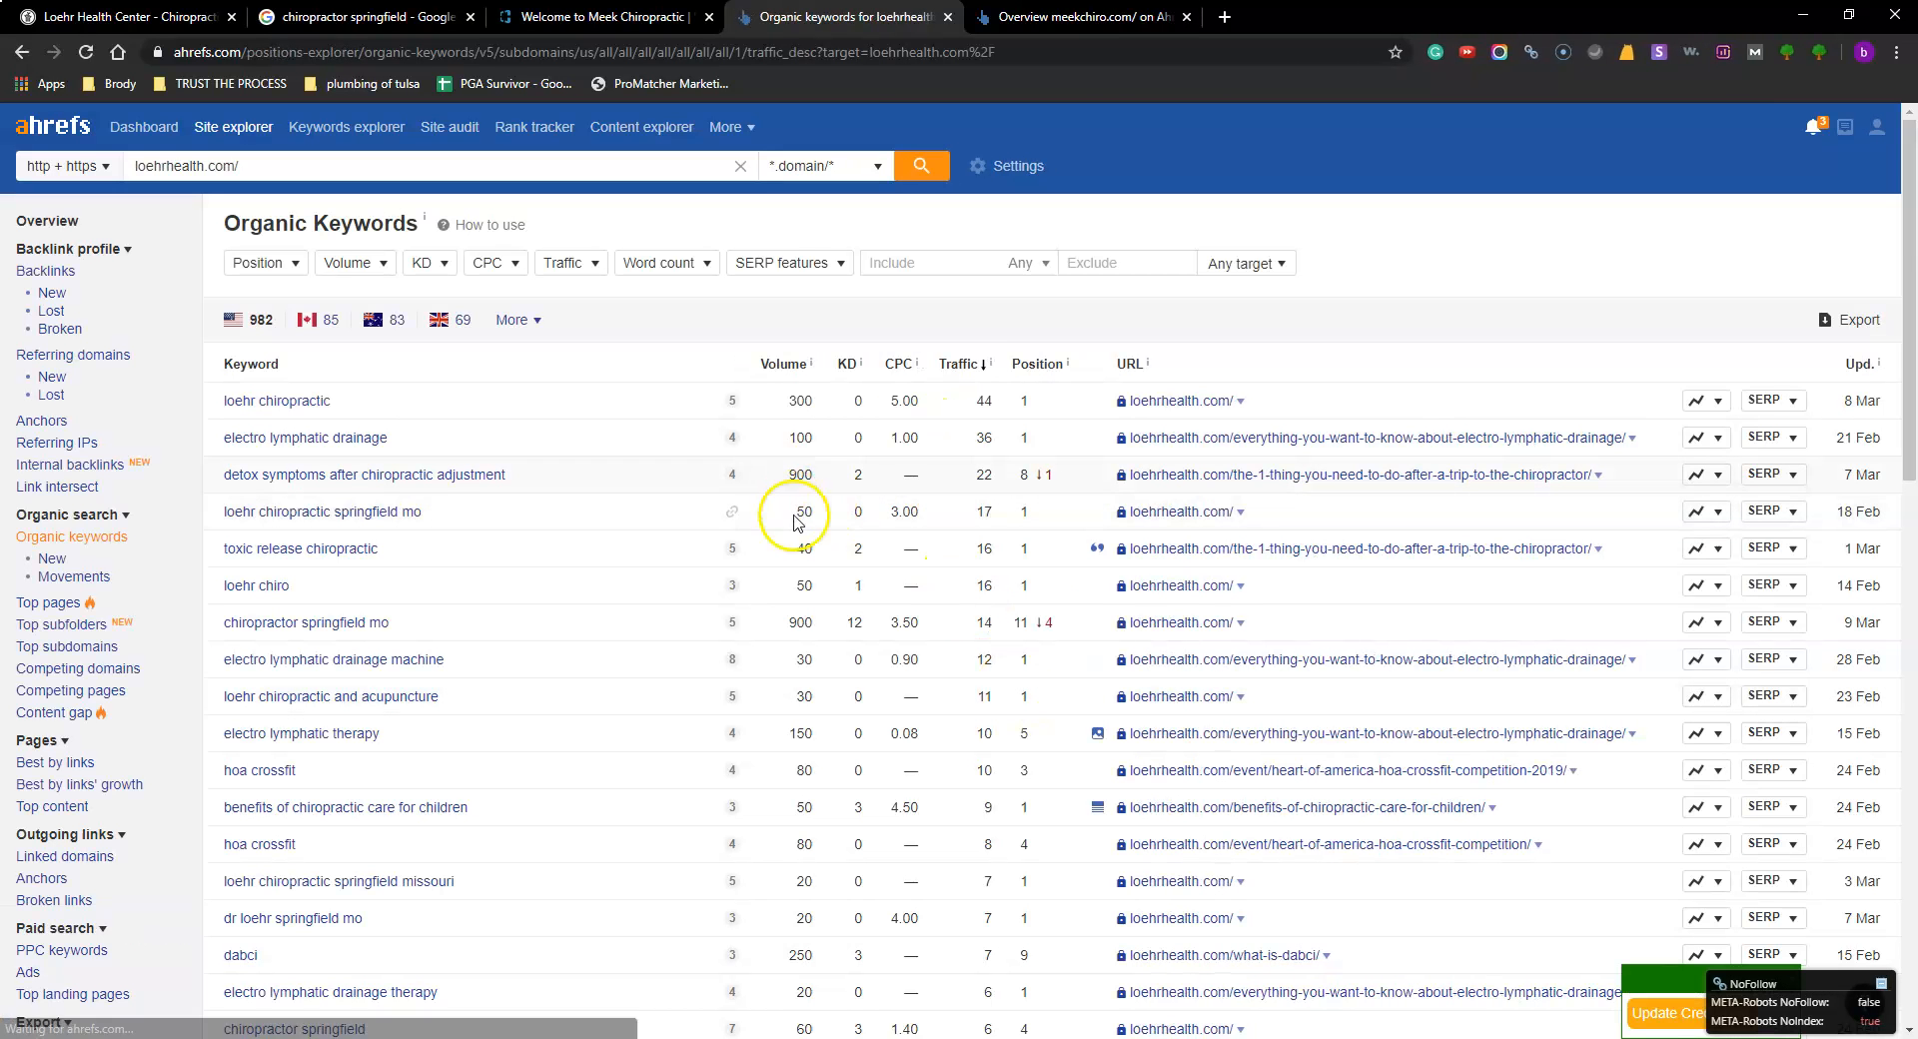
mouse_move(429, 411)
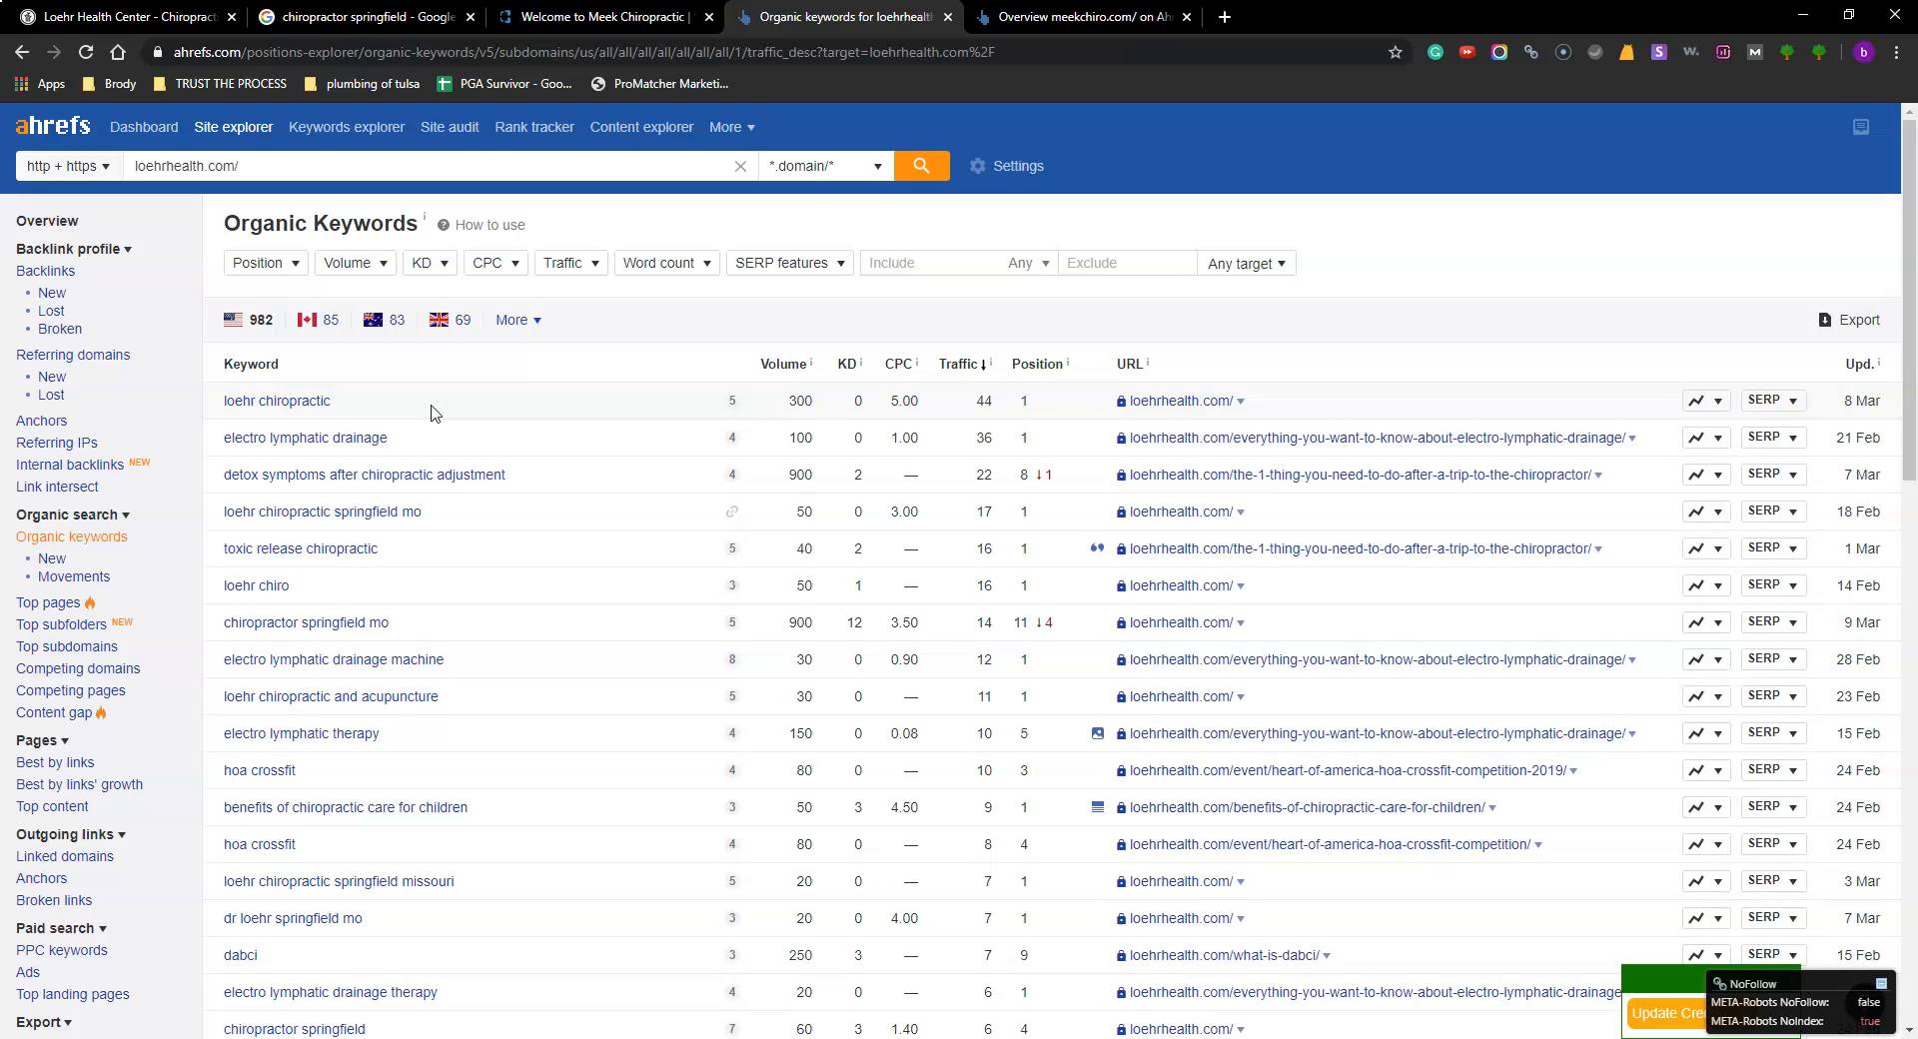
mouse_move(425, 437)
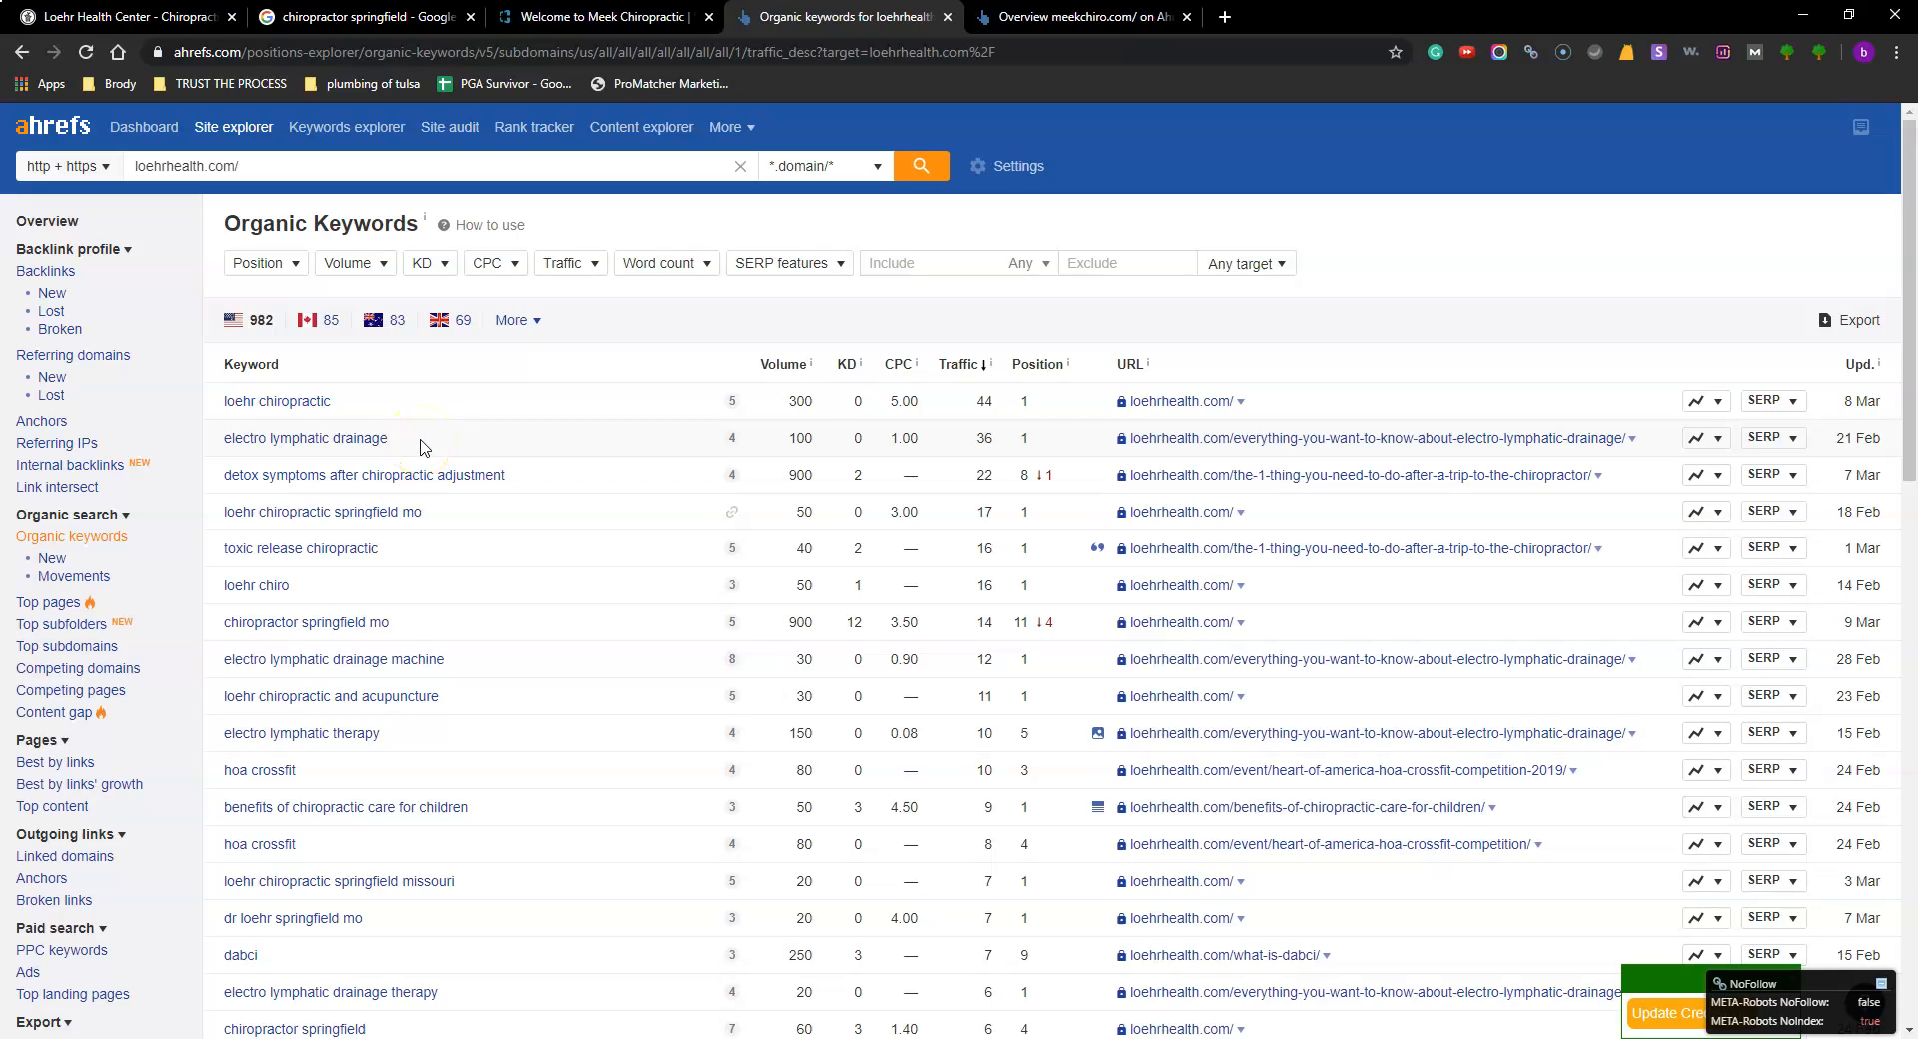
mouse_move(616, 429)
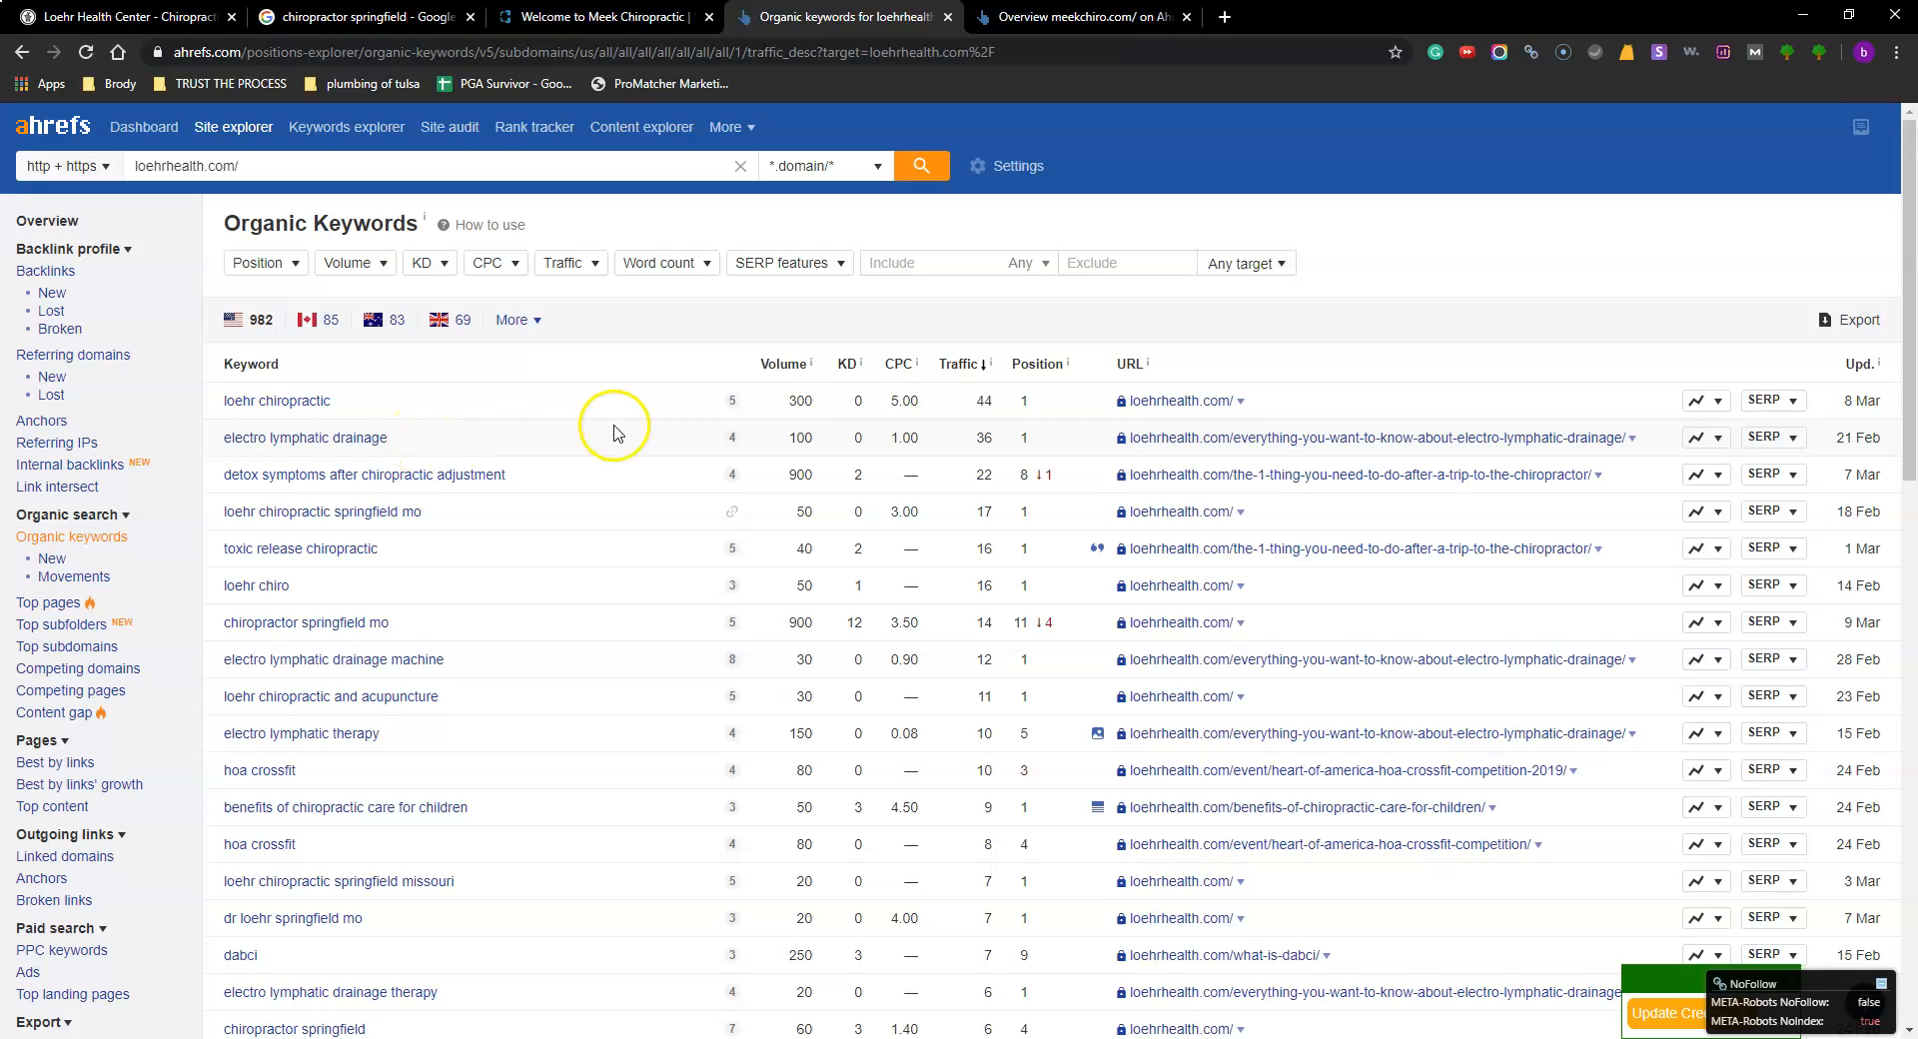
mouse_move(771, 442)
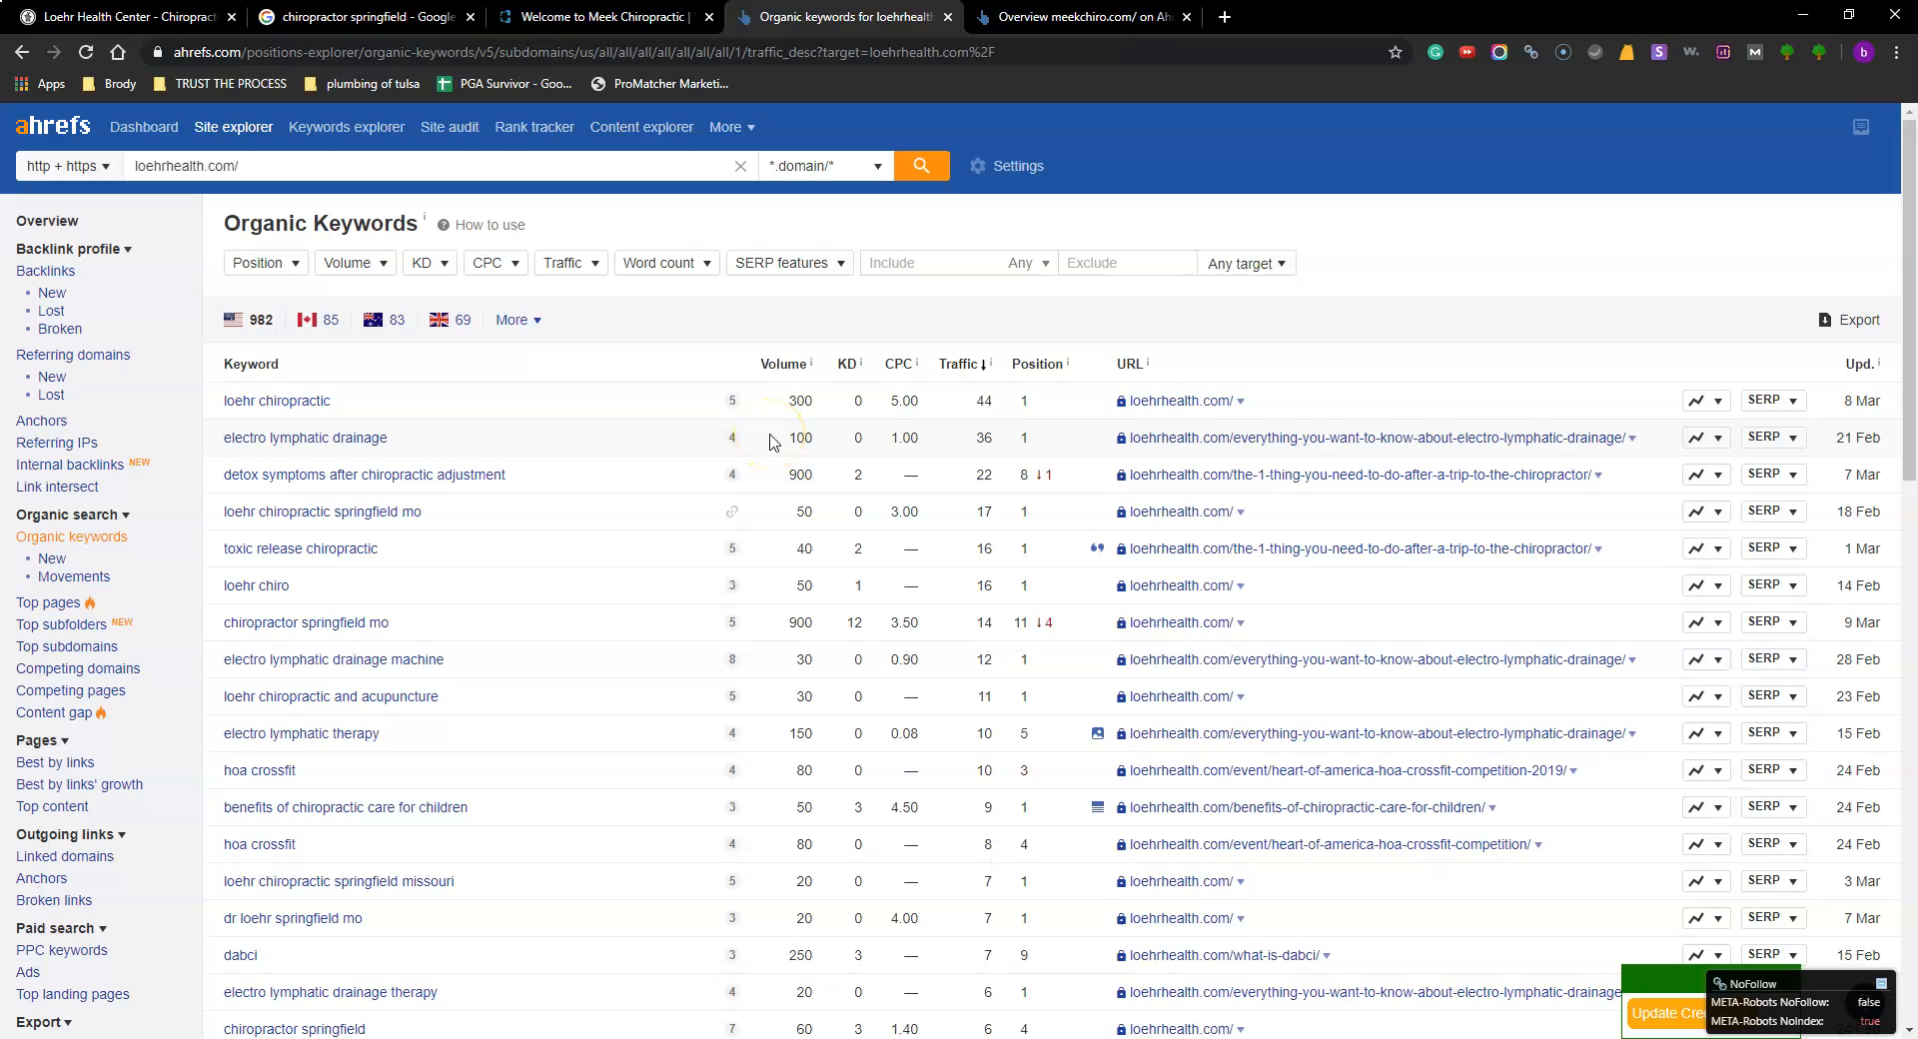
mouse_move(848, 459)
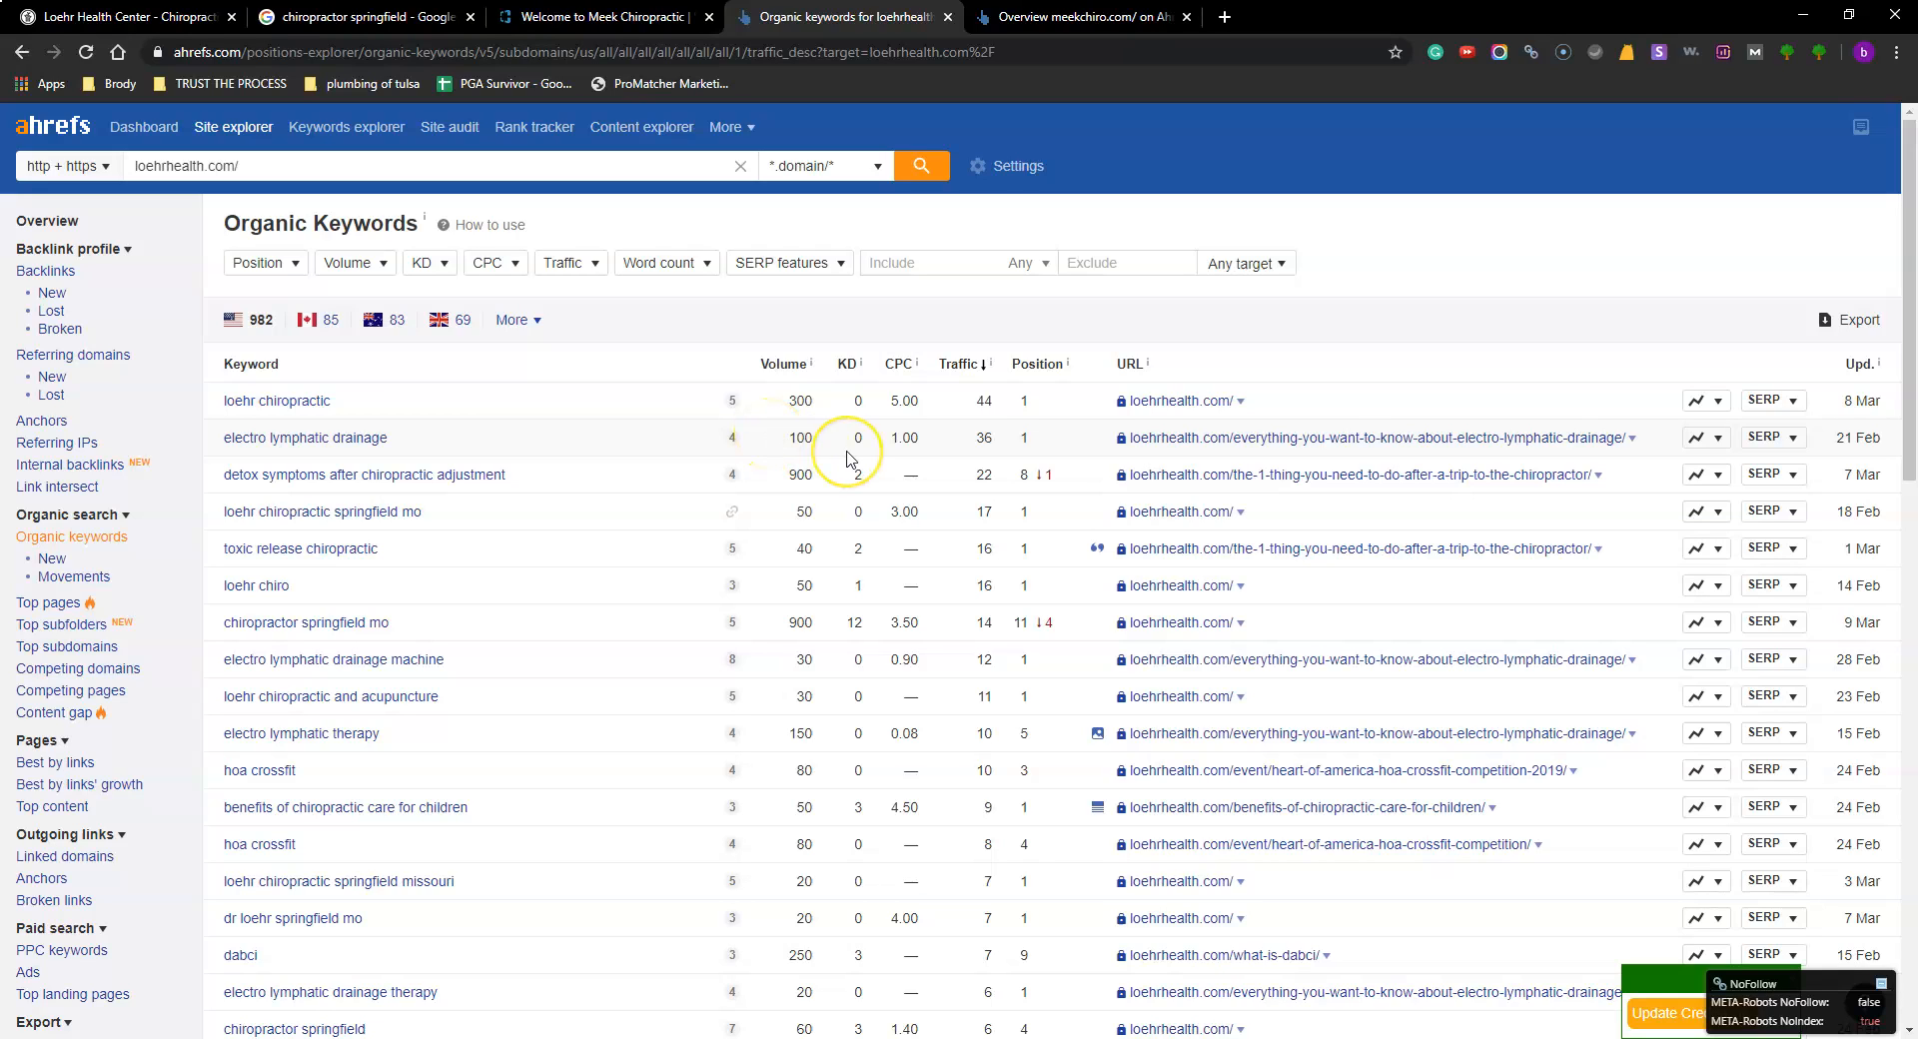
mouse_move(979, 450)
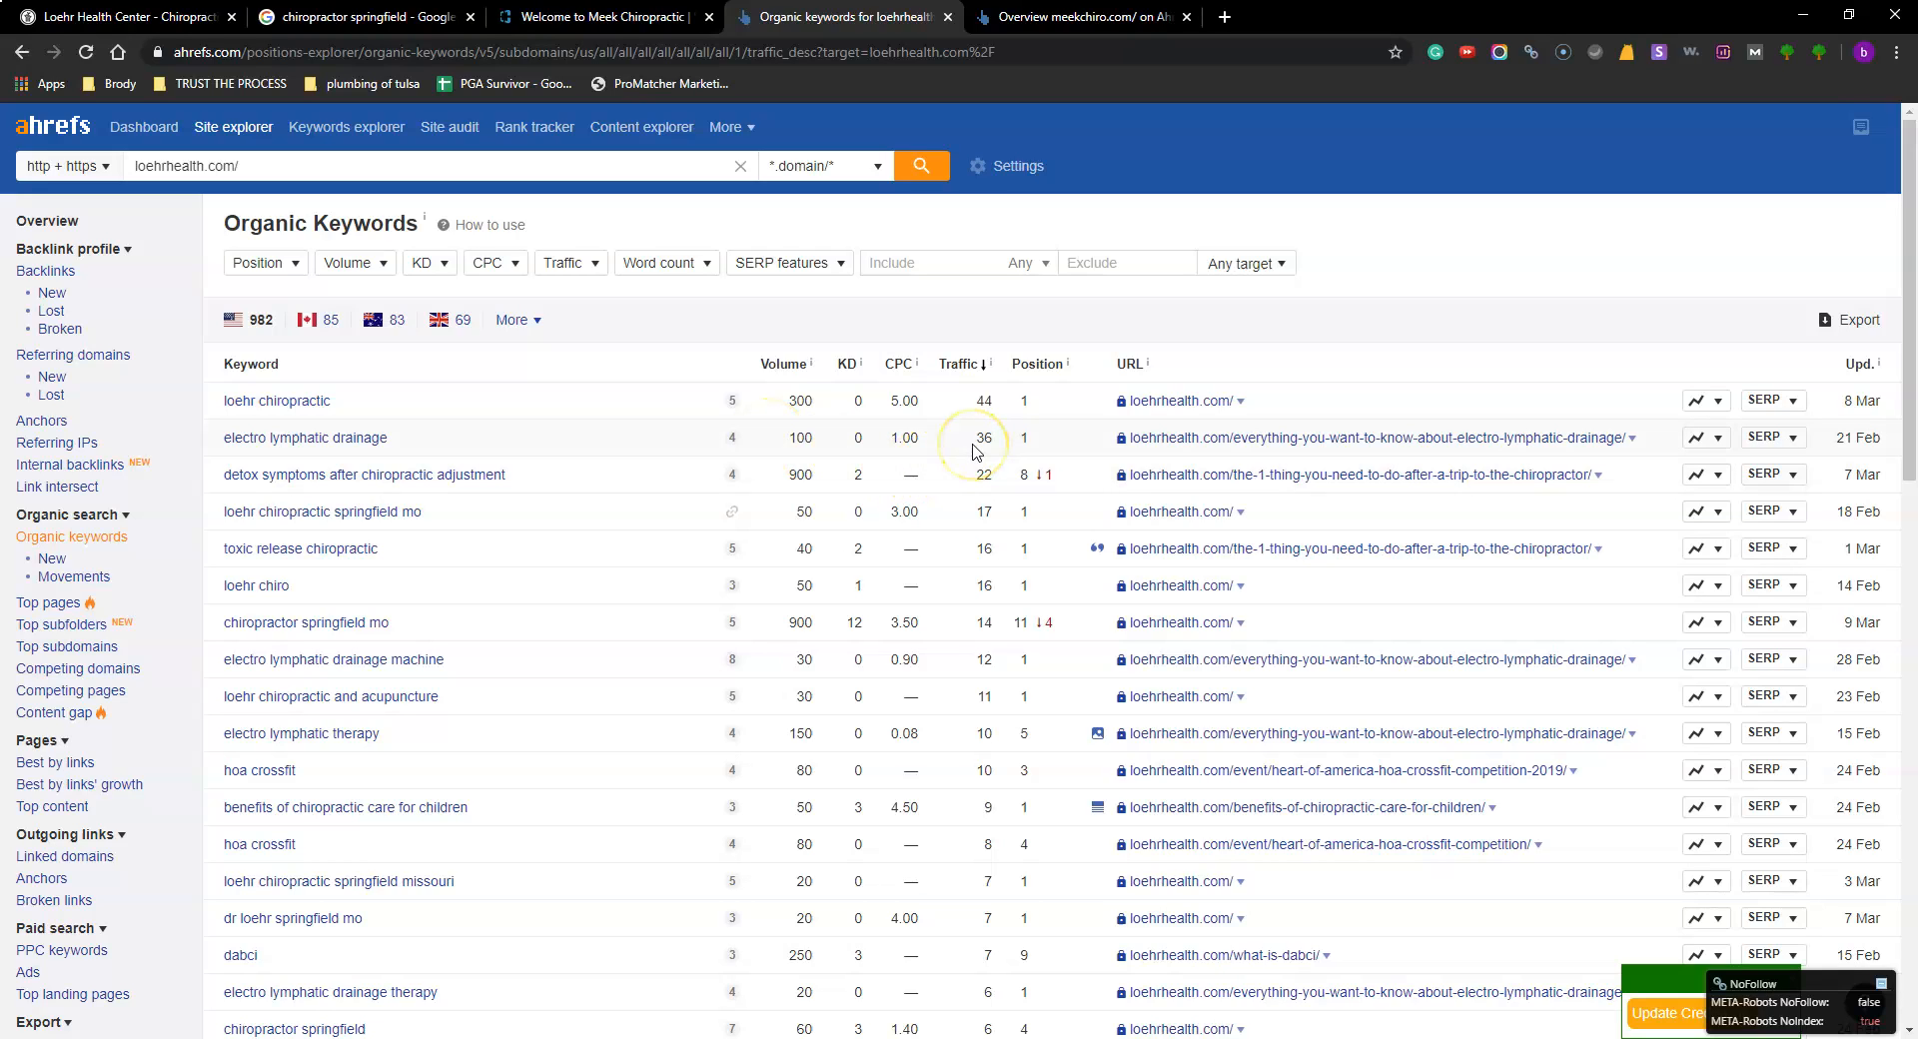
mouse_move(930, 475)
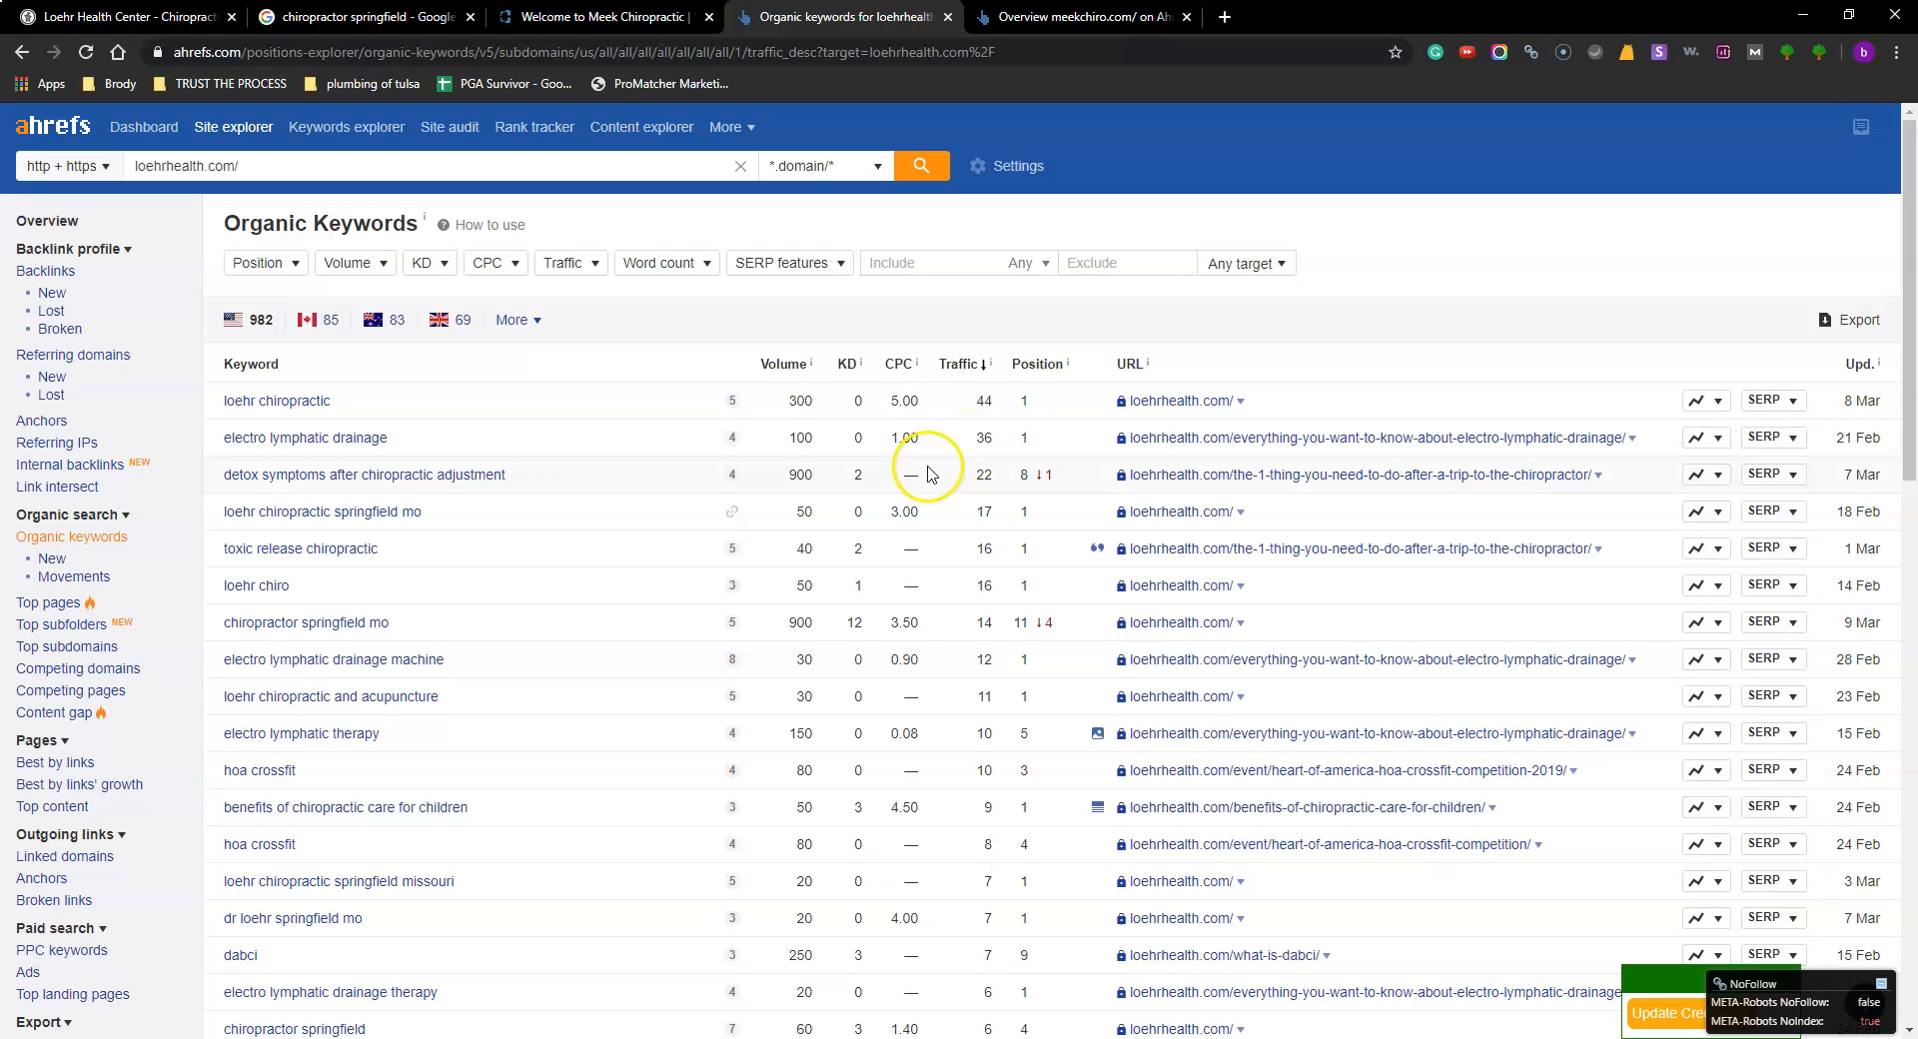
mouse_move(654, 446)
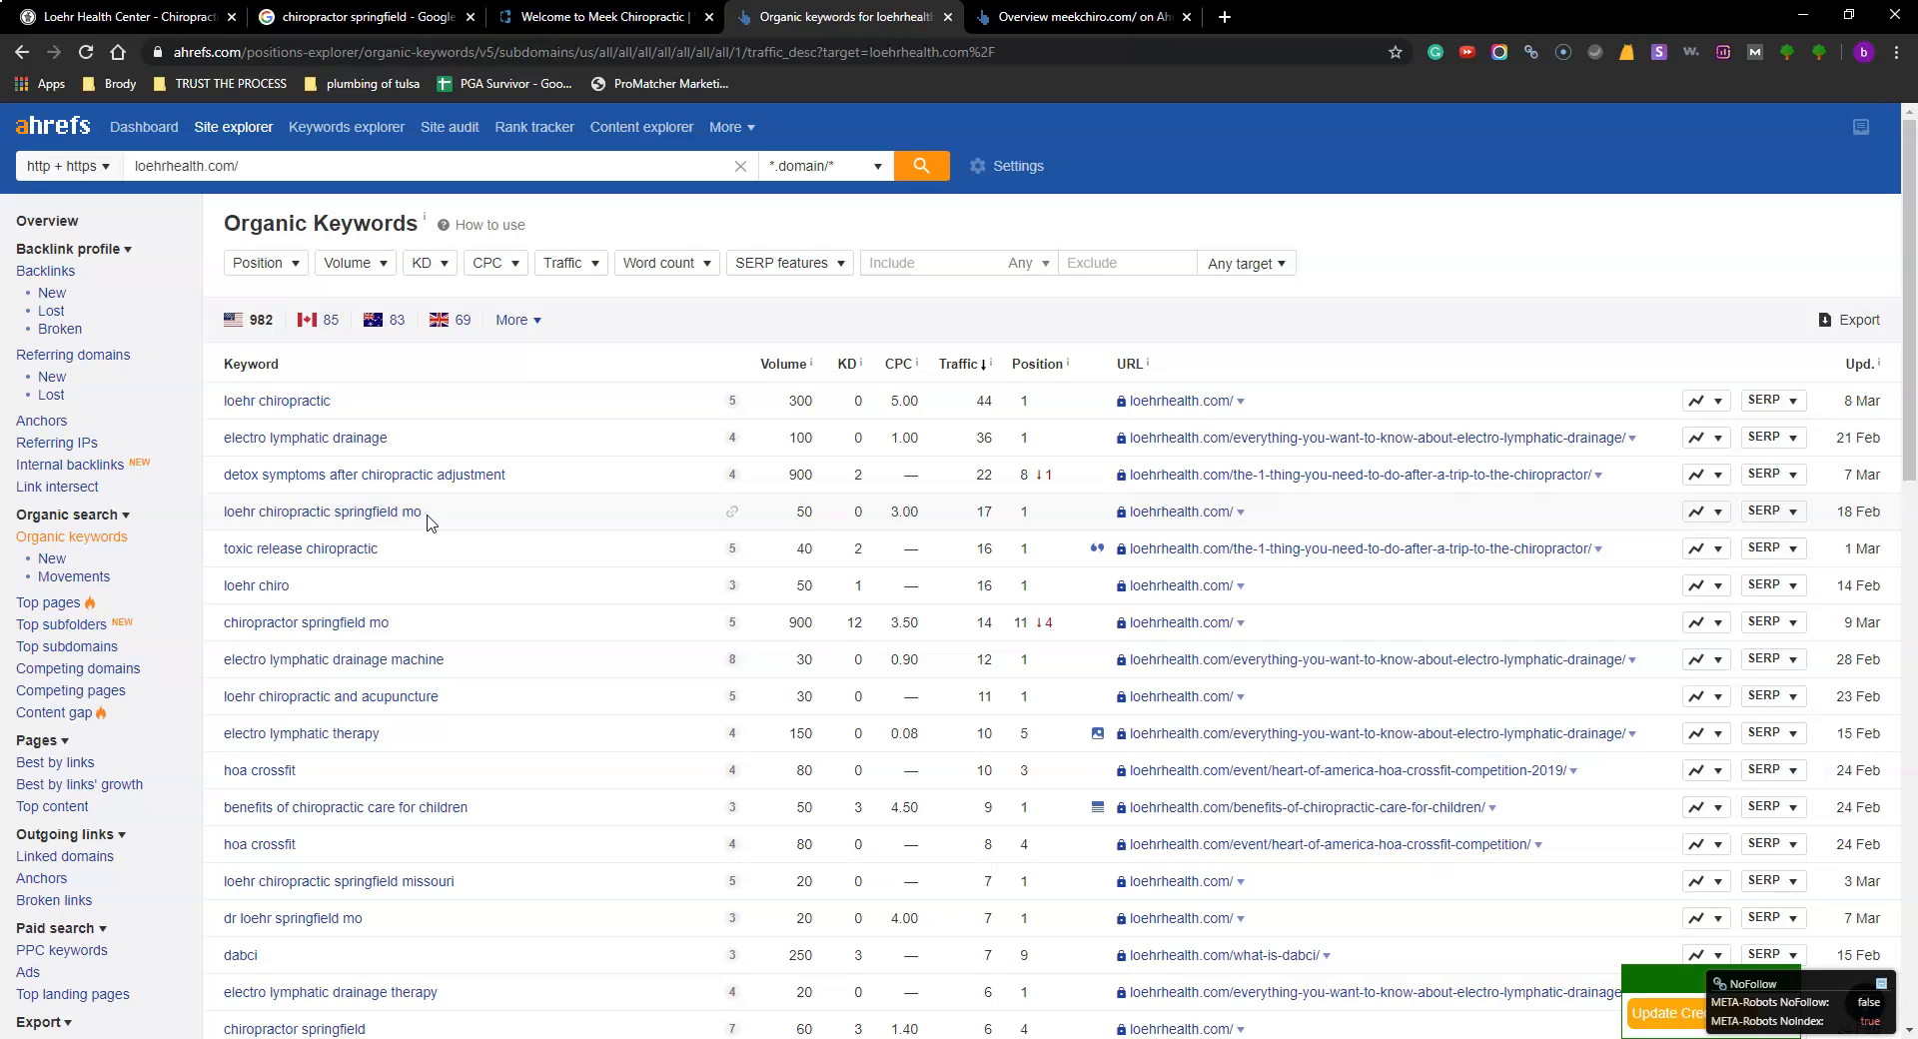
mouse_move(361, 591)
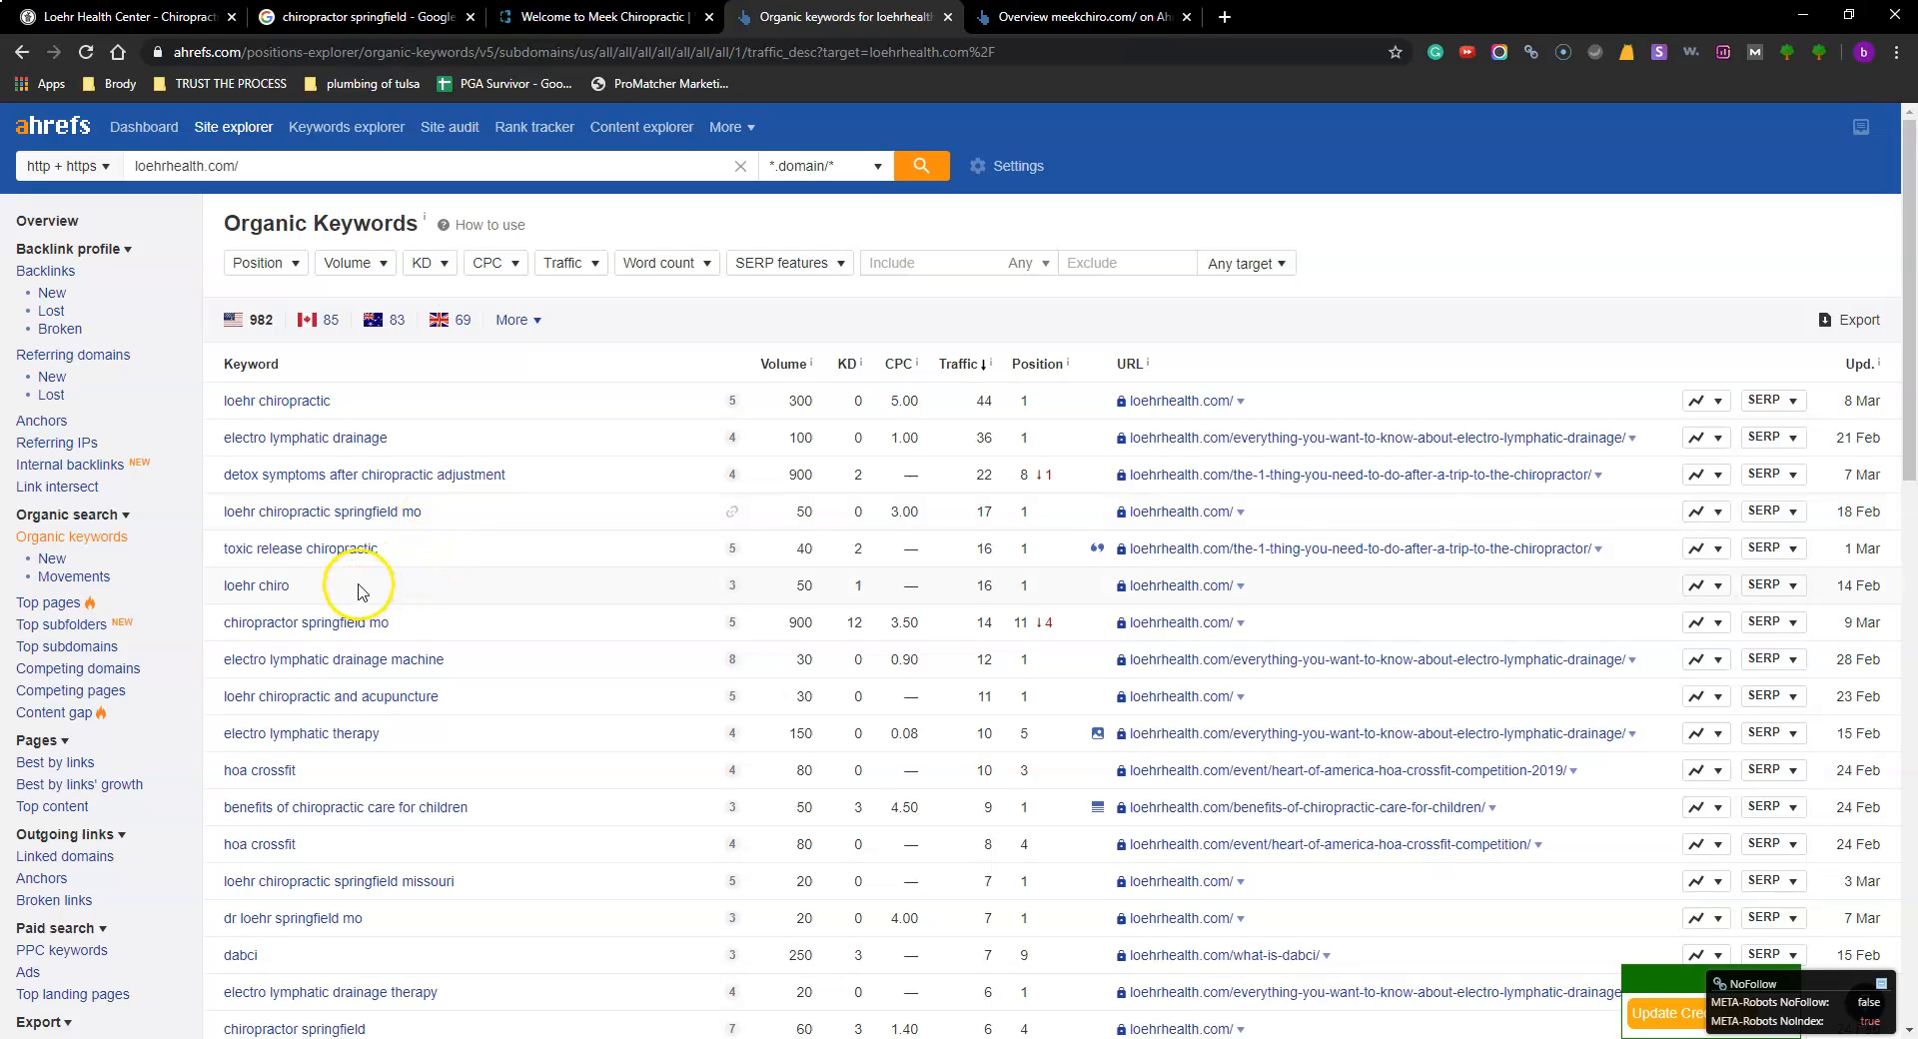
mouse_move(407, 564)
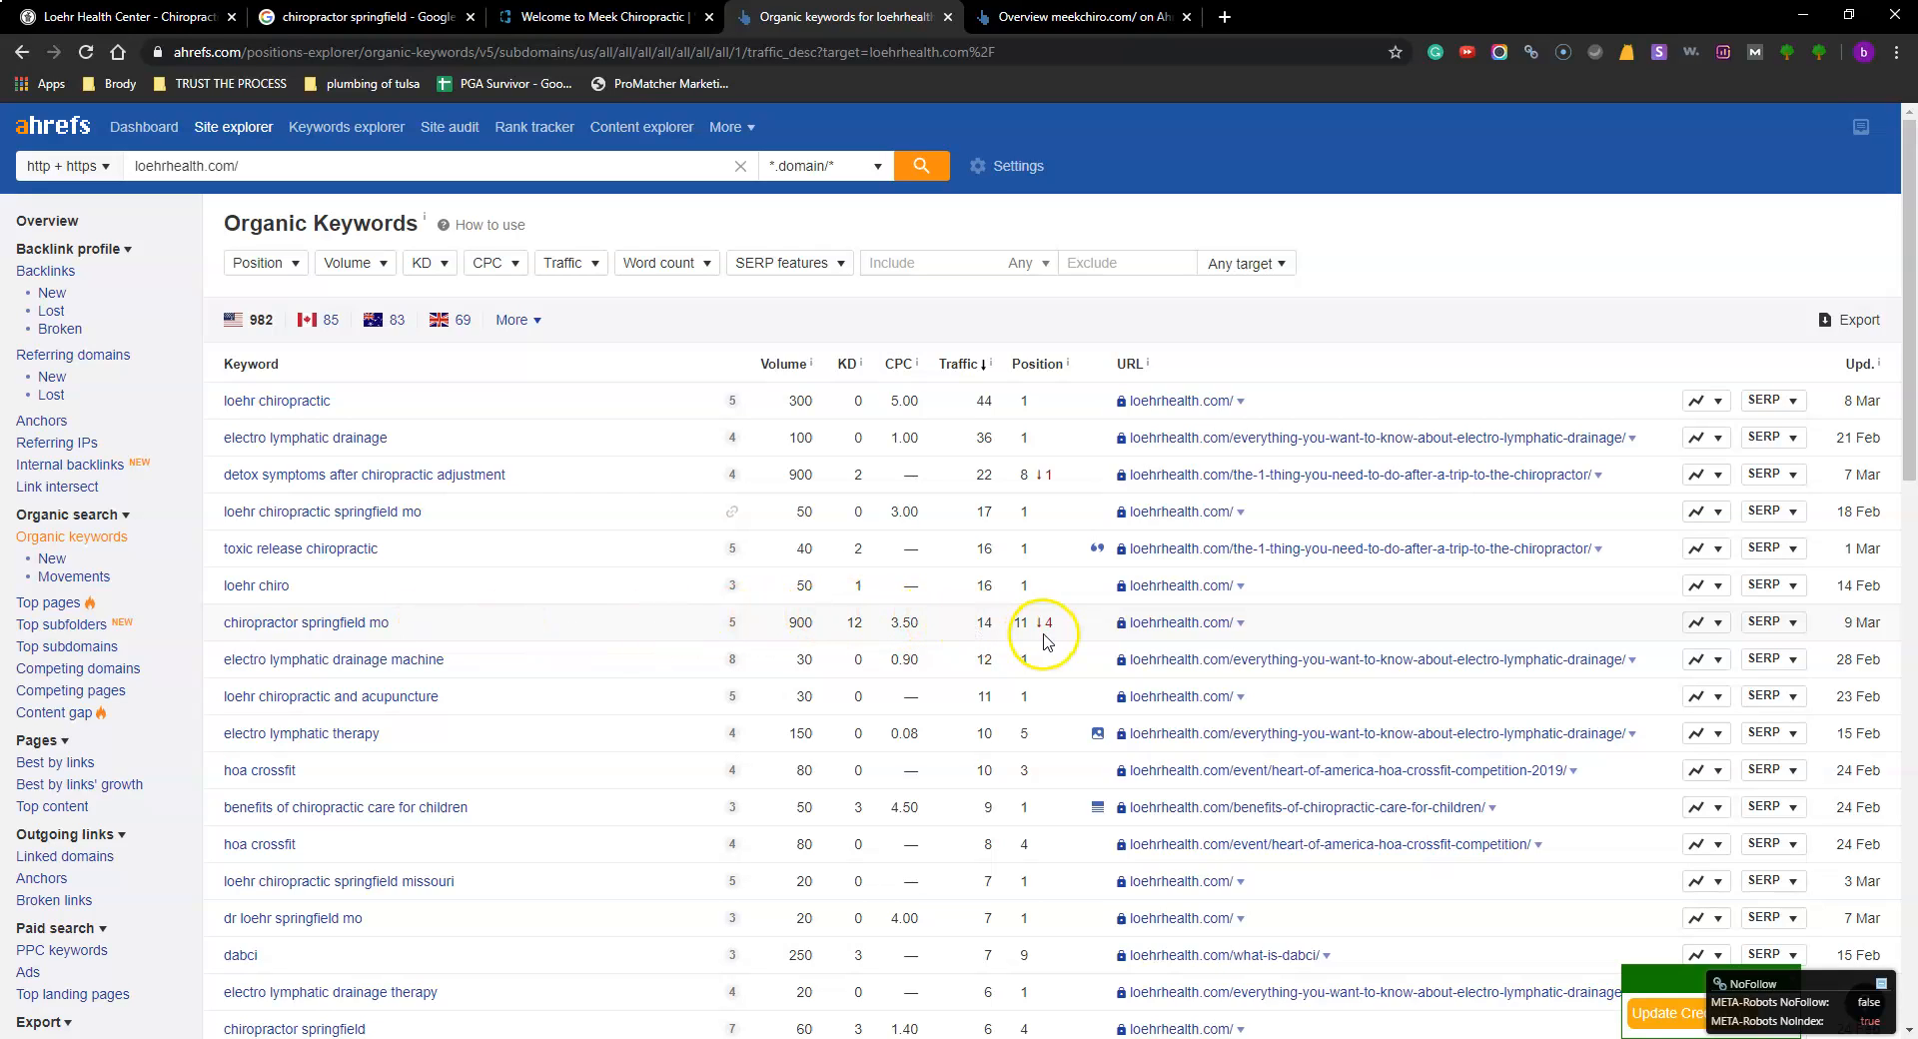
mouse_move(822, 641)
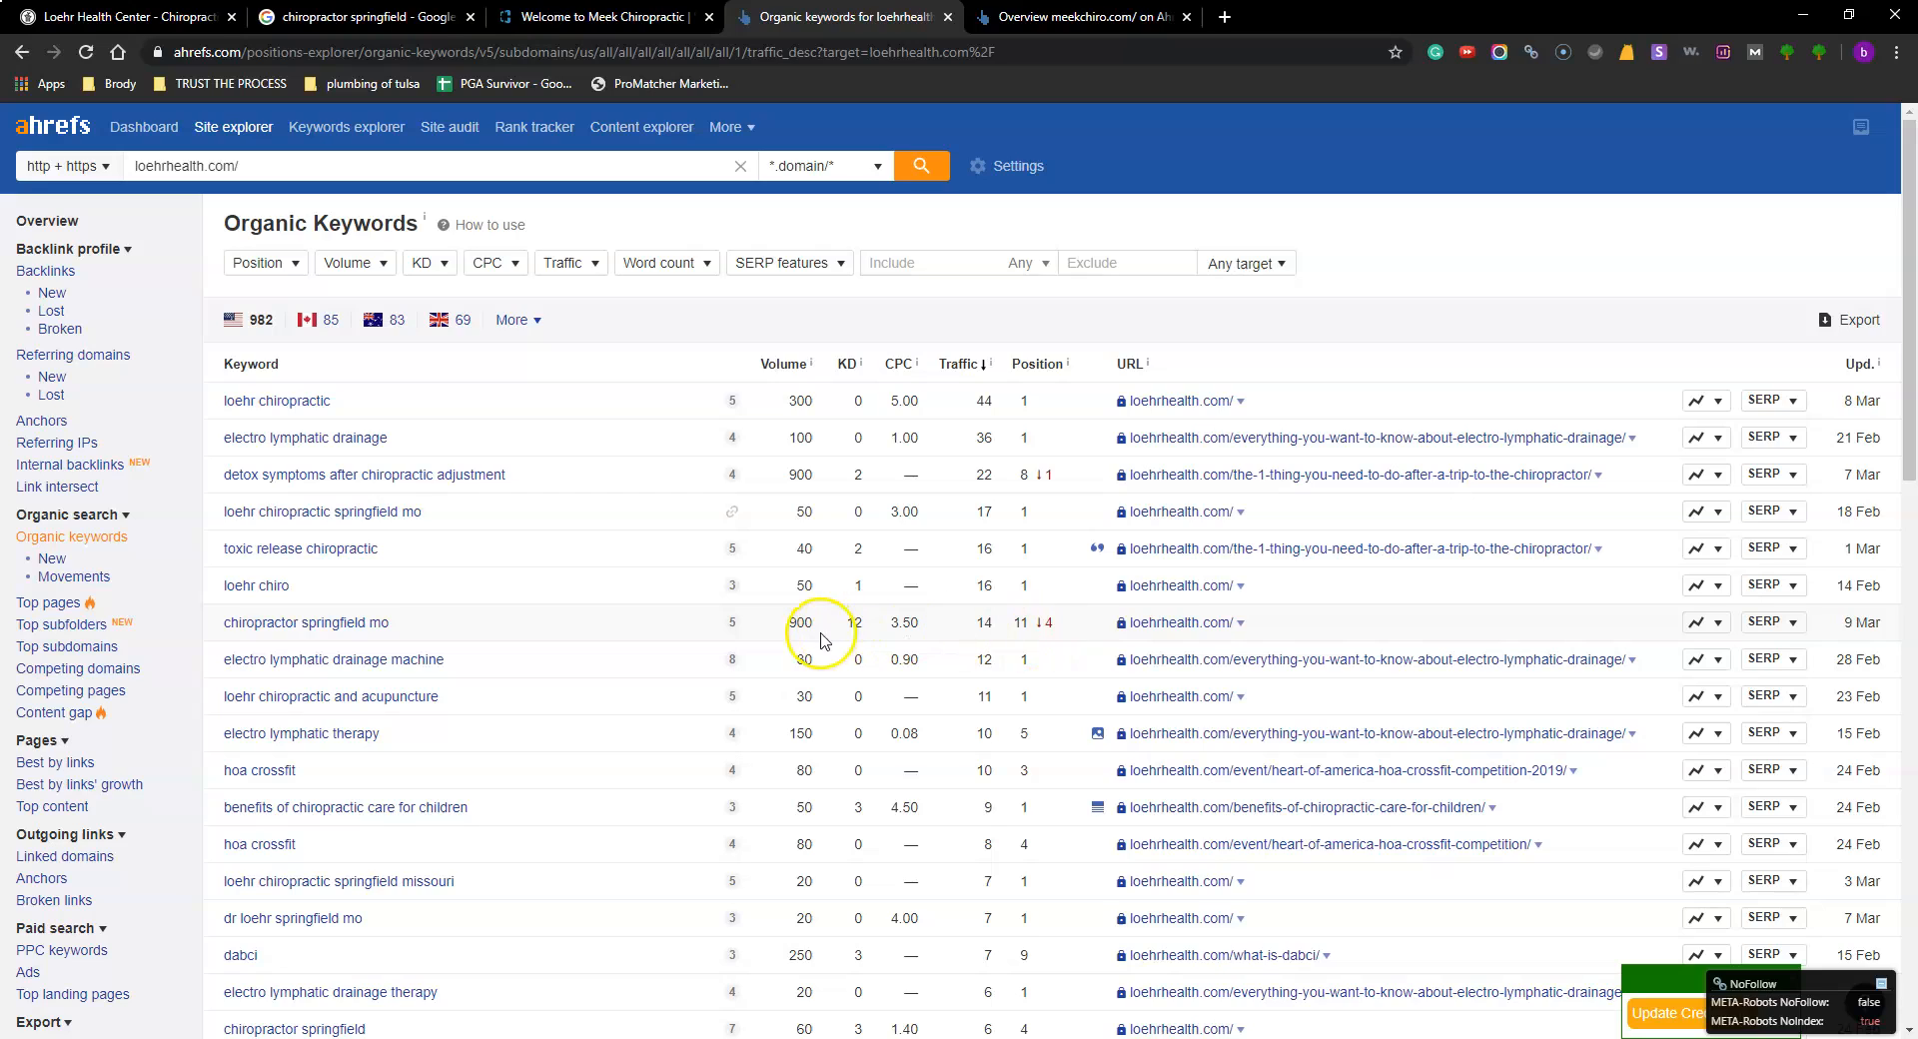
mouse_move(1020, 626)
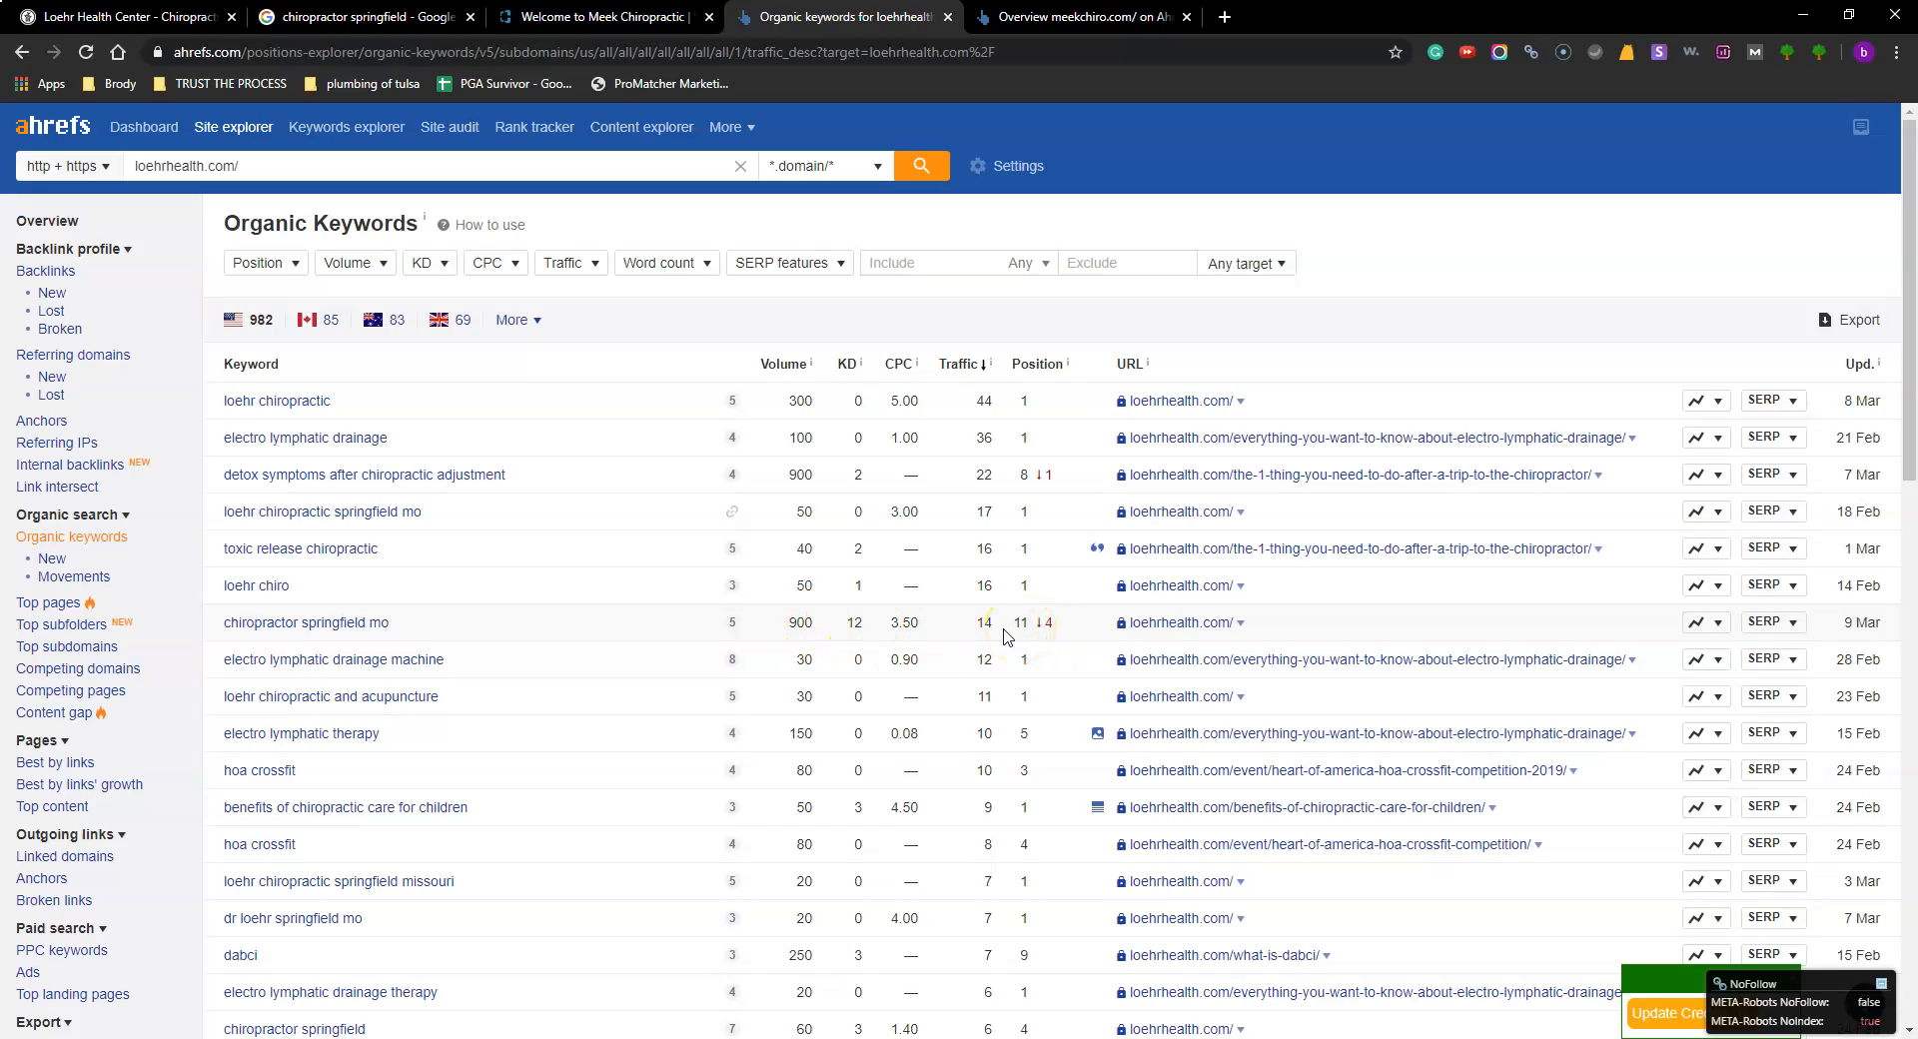
mouse_move(993, 636)
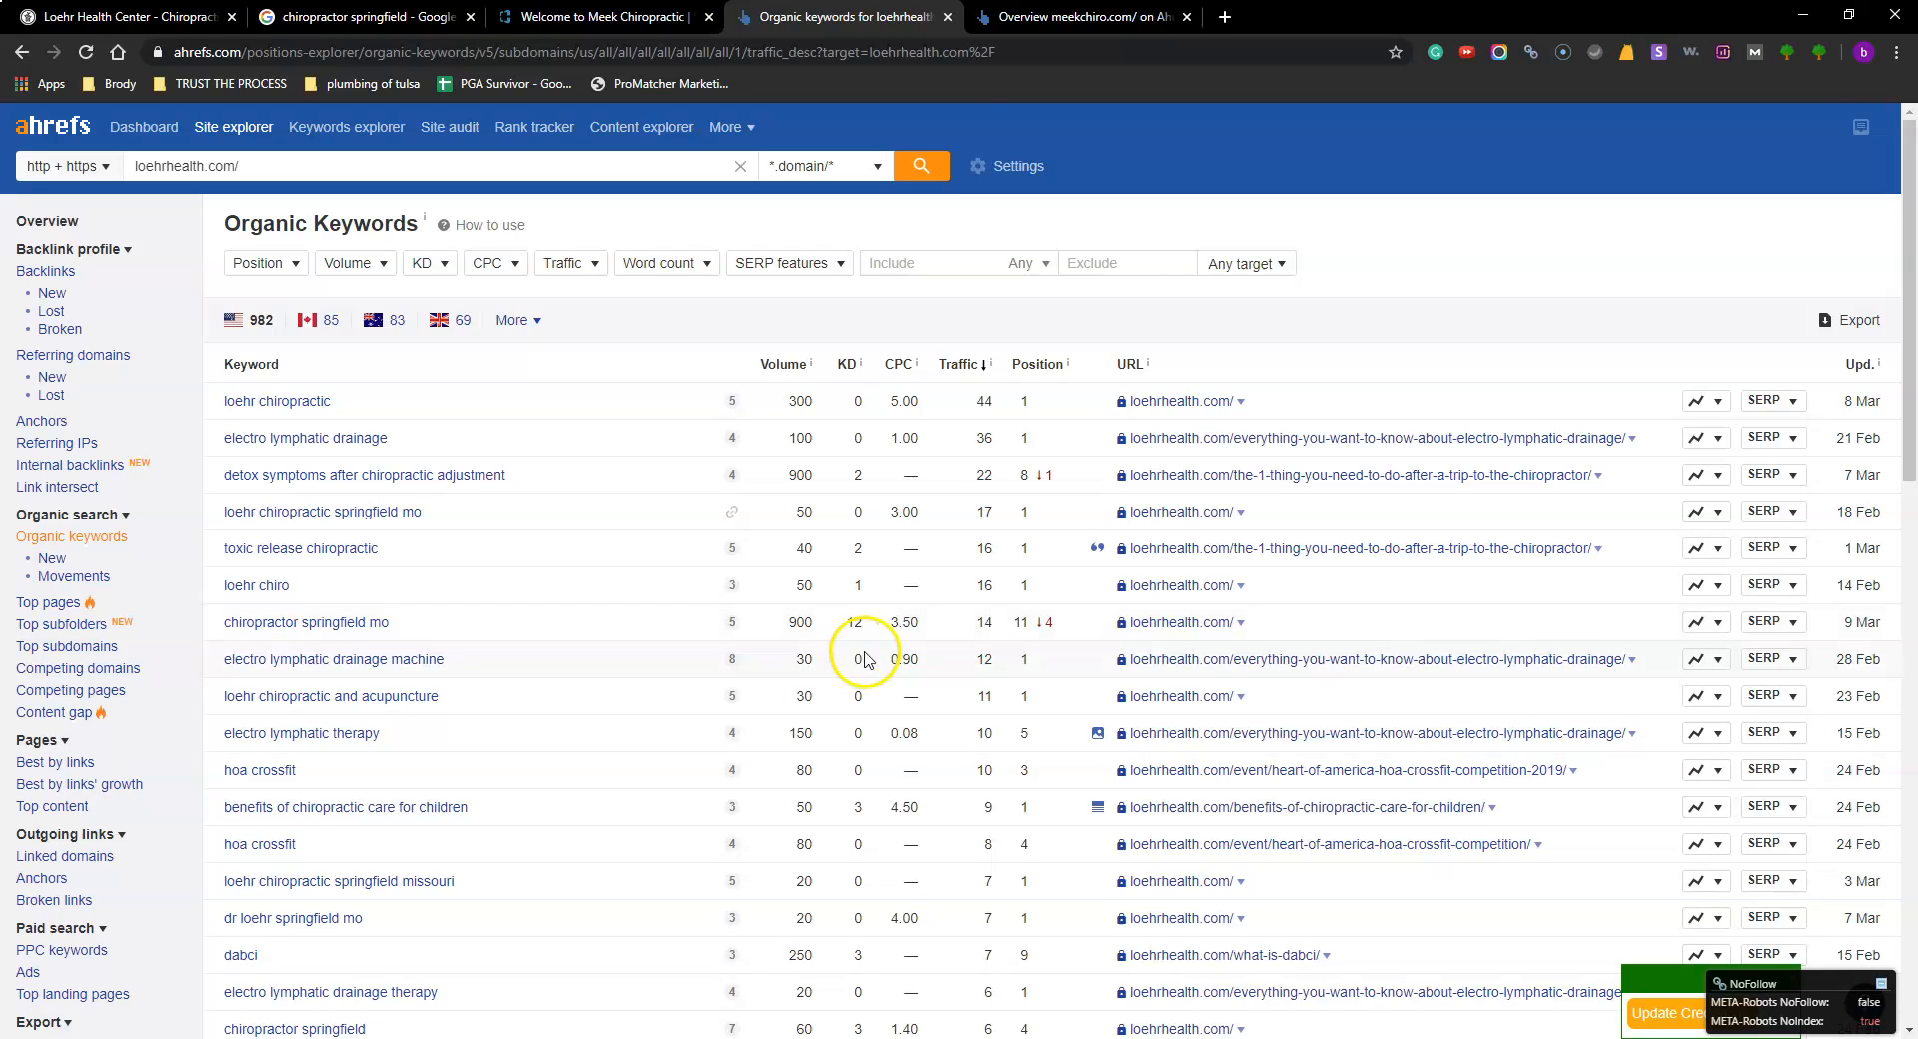
Step: Bring up meekchiro.com's Ahrefs overview: DR 12, 404 backlinks, 65 referring domains
click(1083, 16)
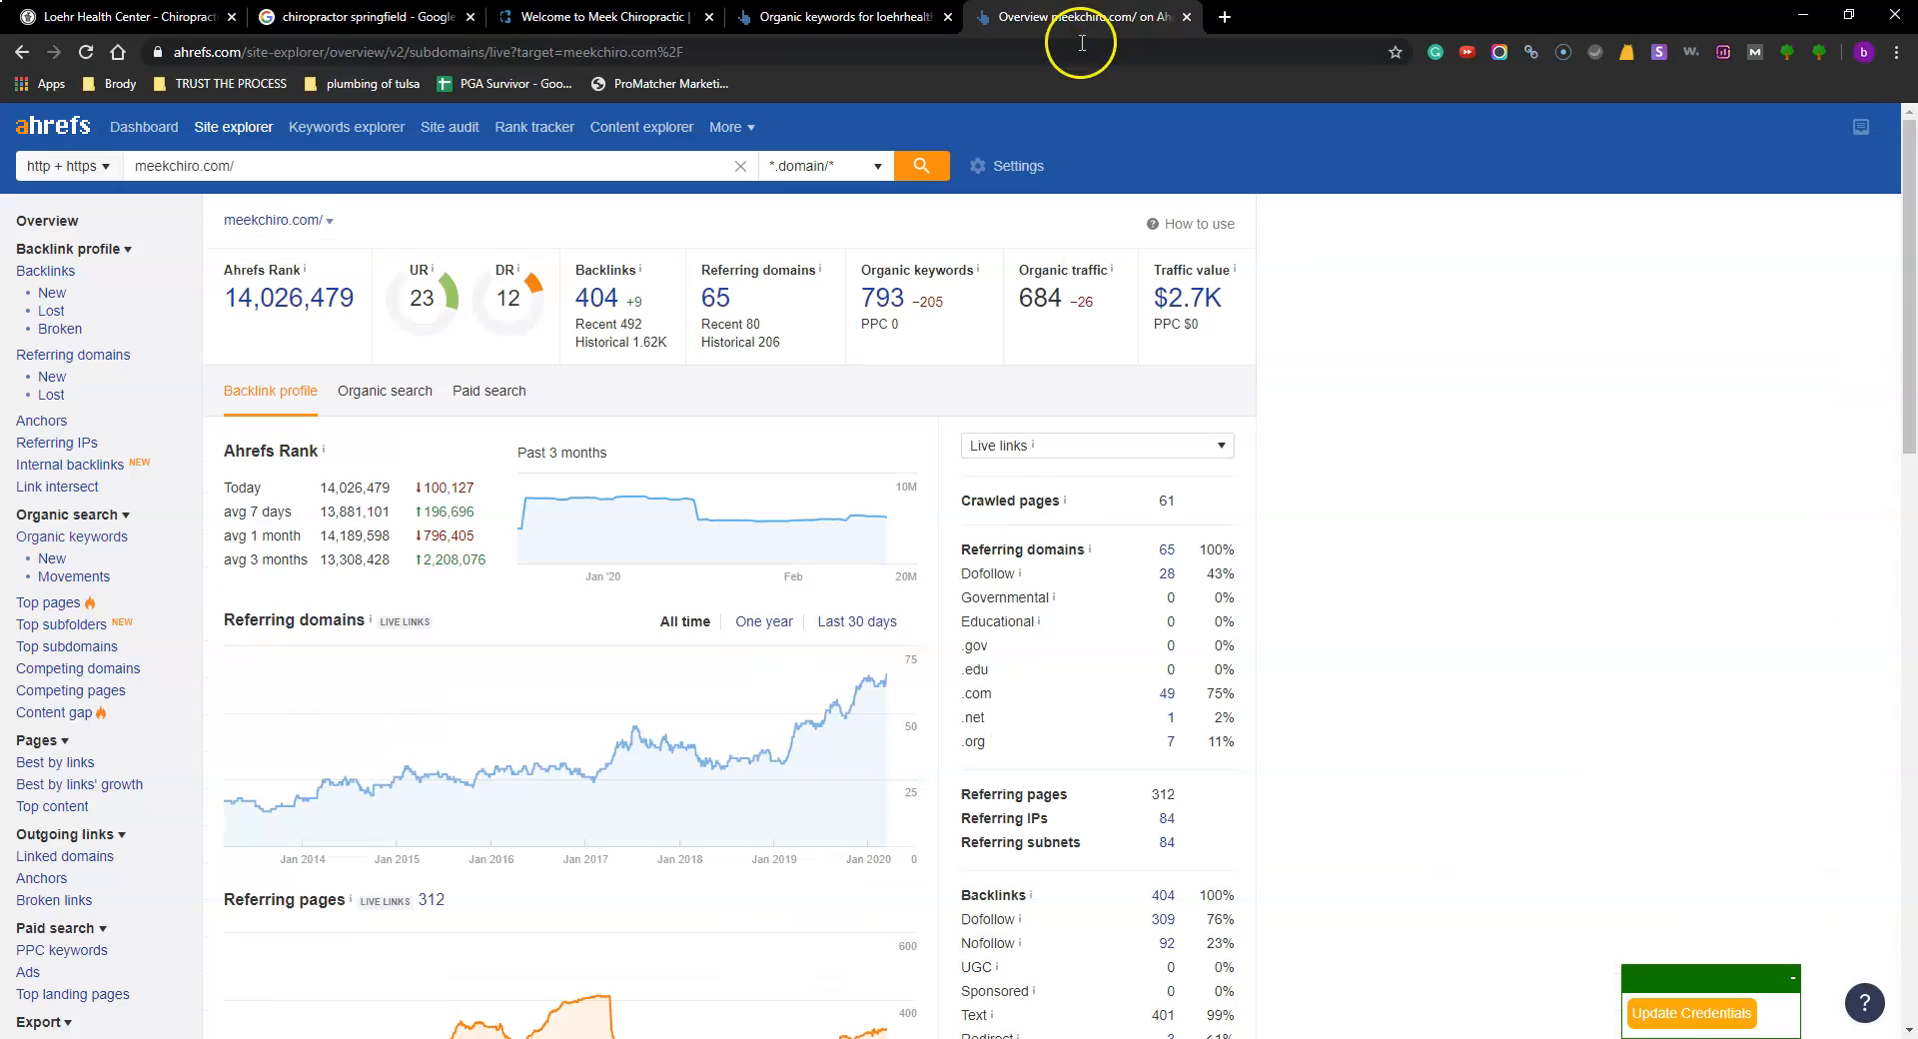
mouse_move(930, 573)
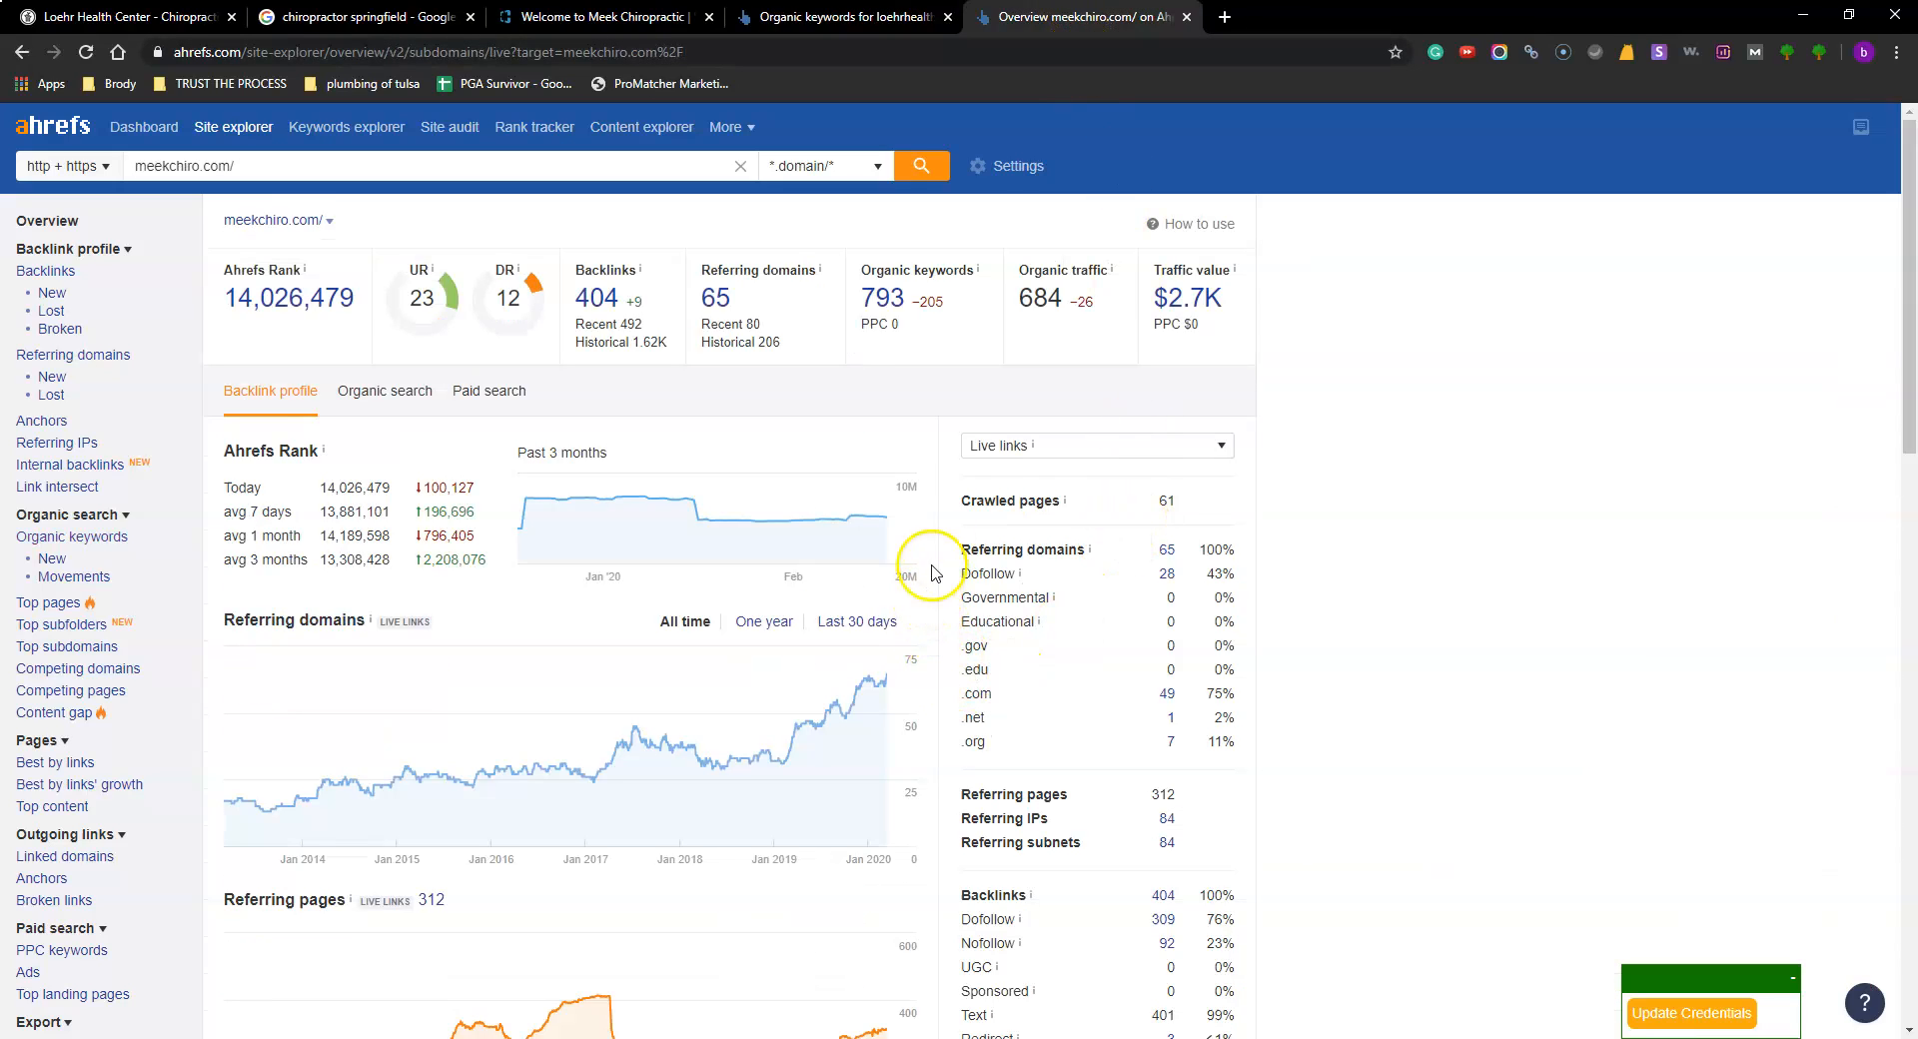
mouse_move(883, 298)
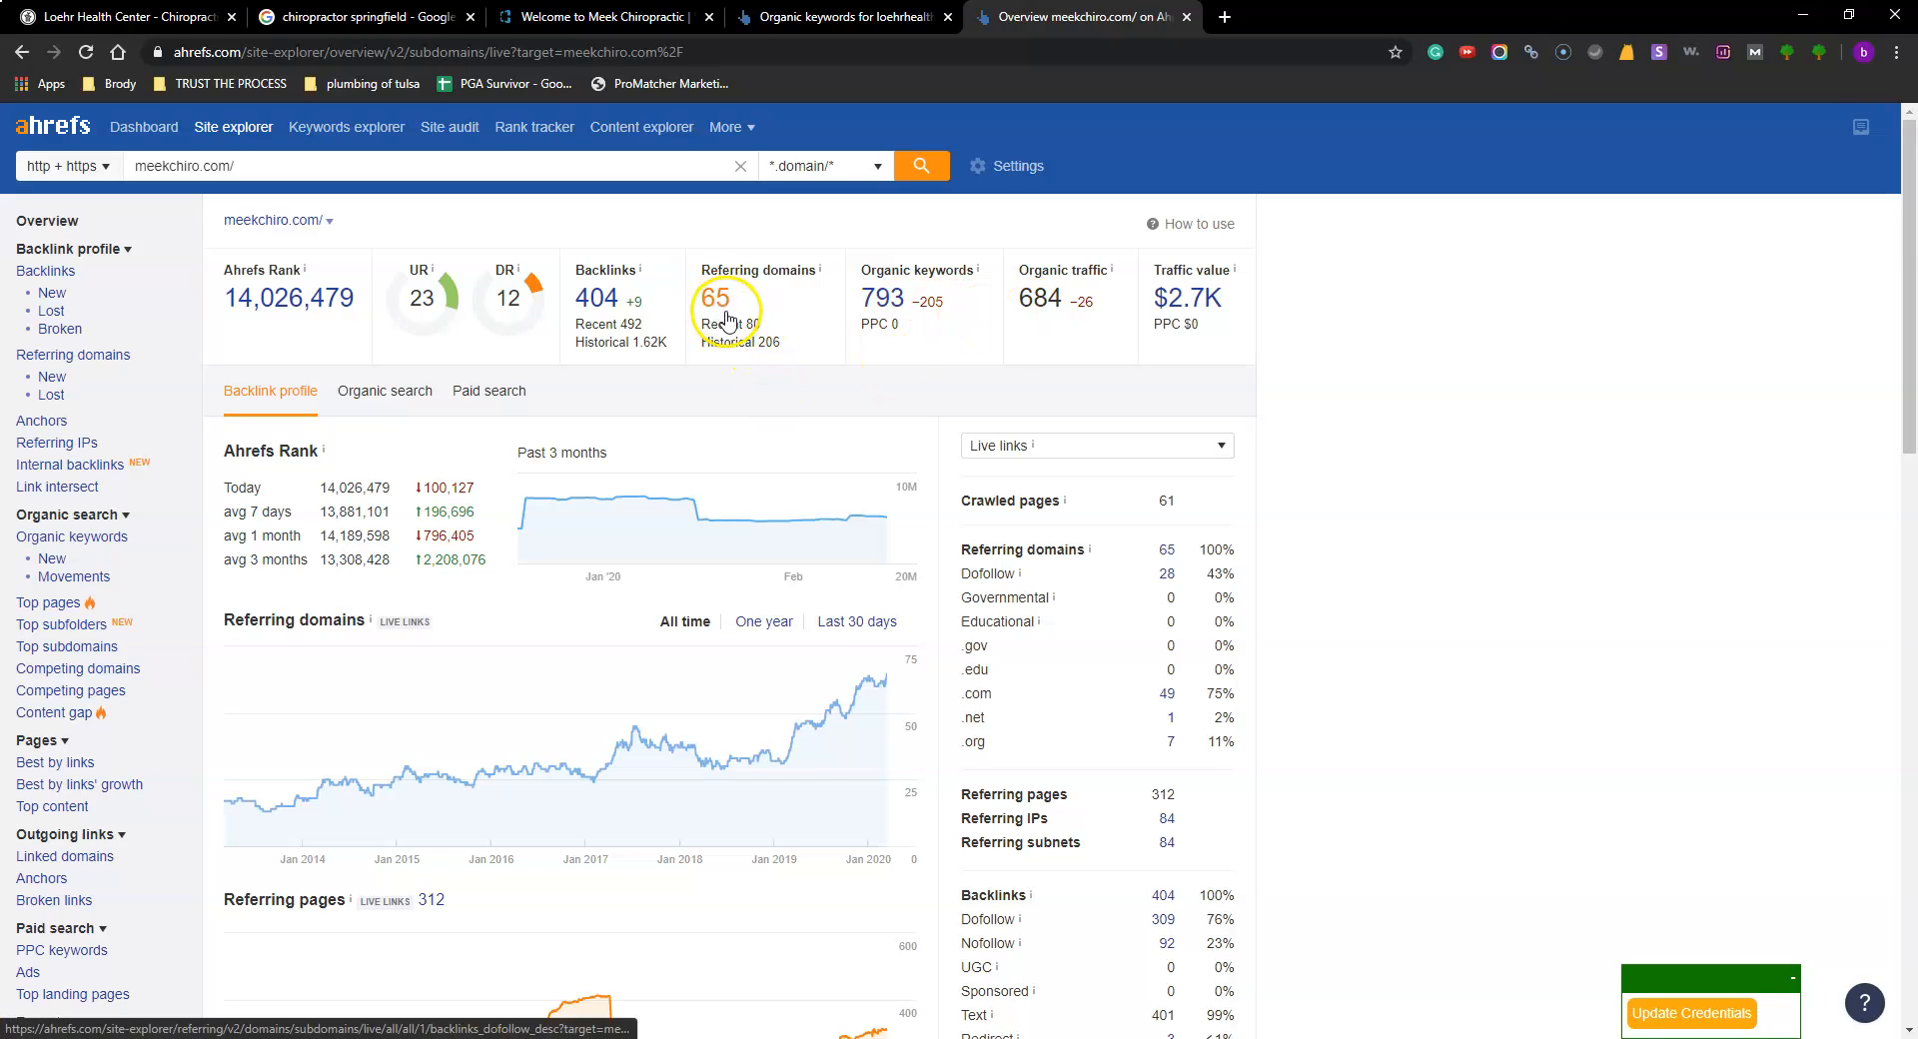
mouse_move(817, 371)
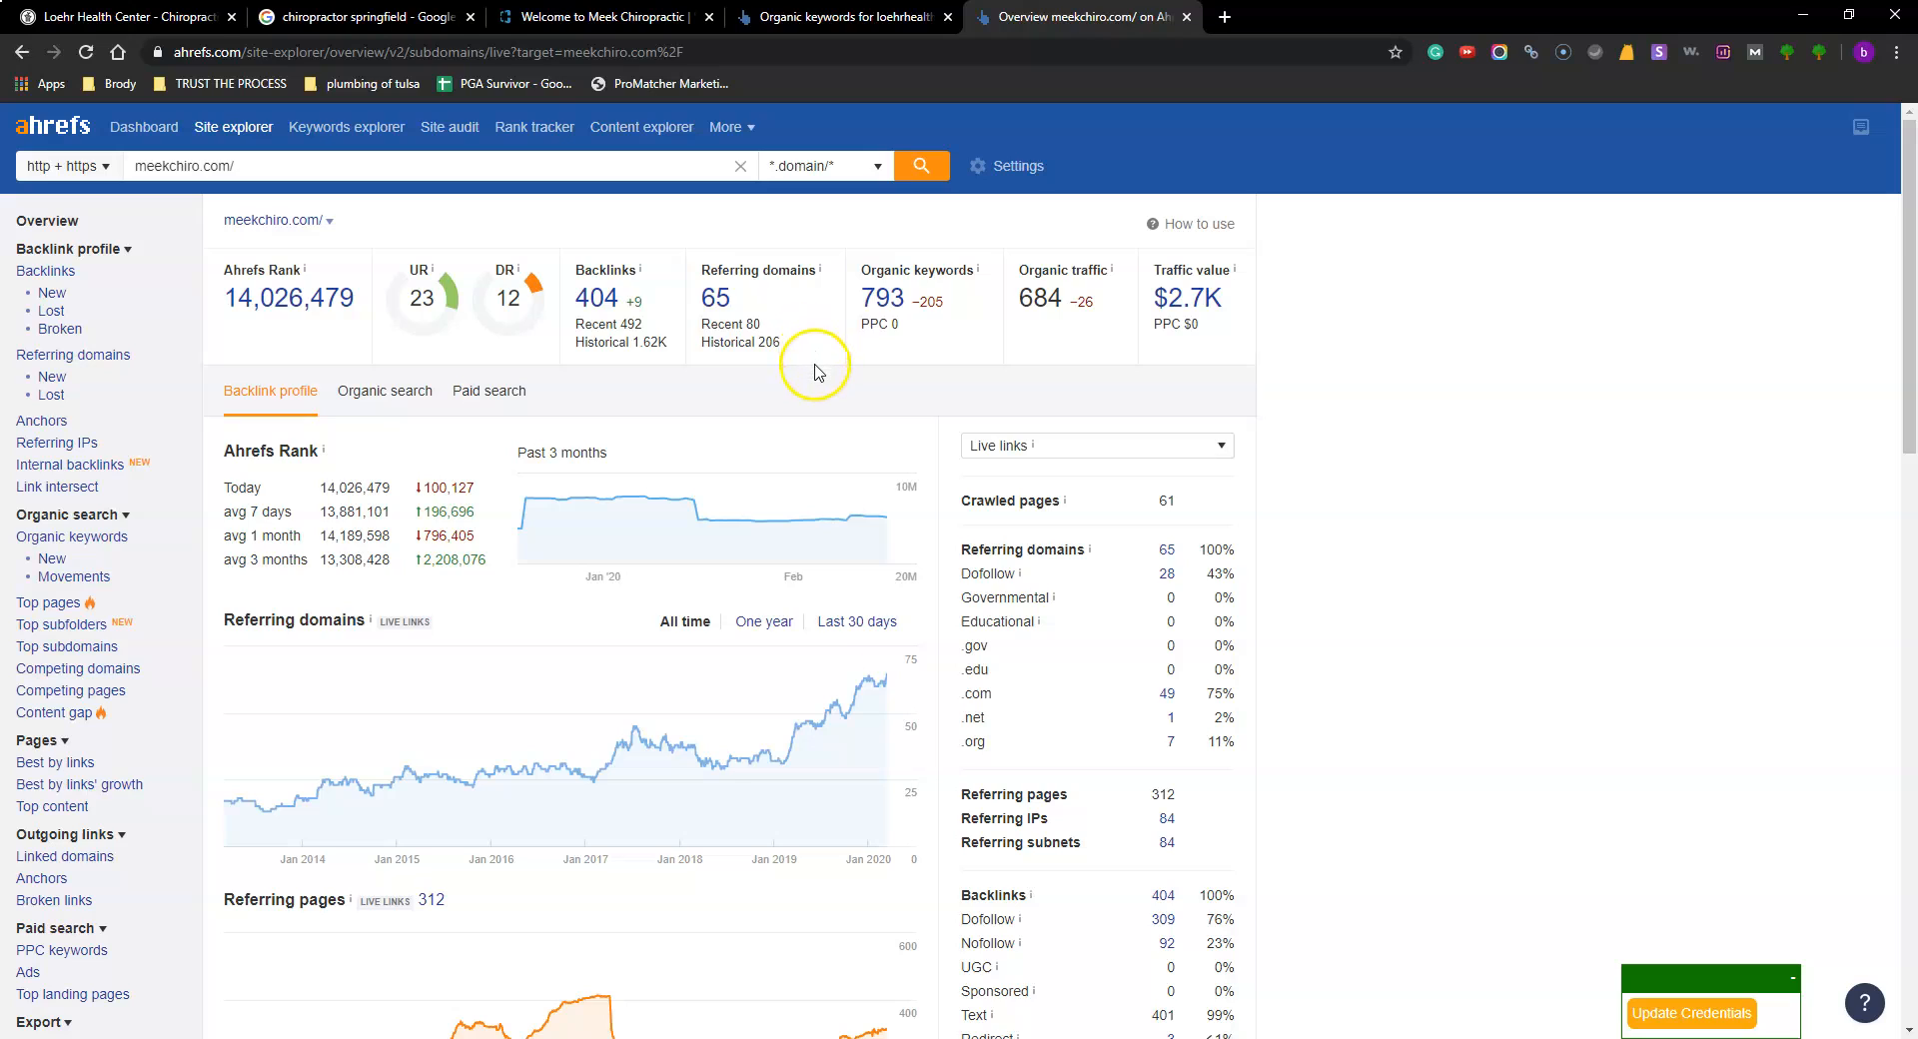
mouse_move(933, 370)
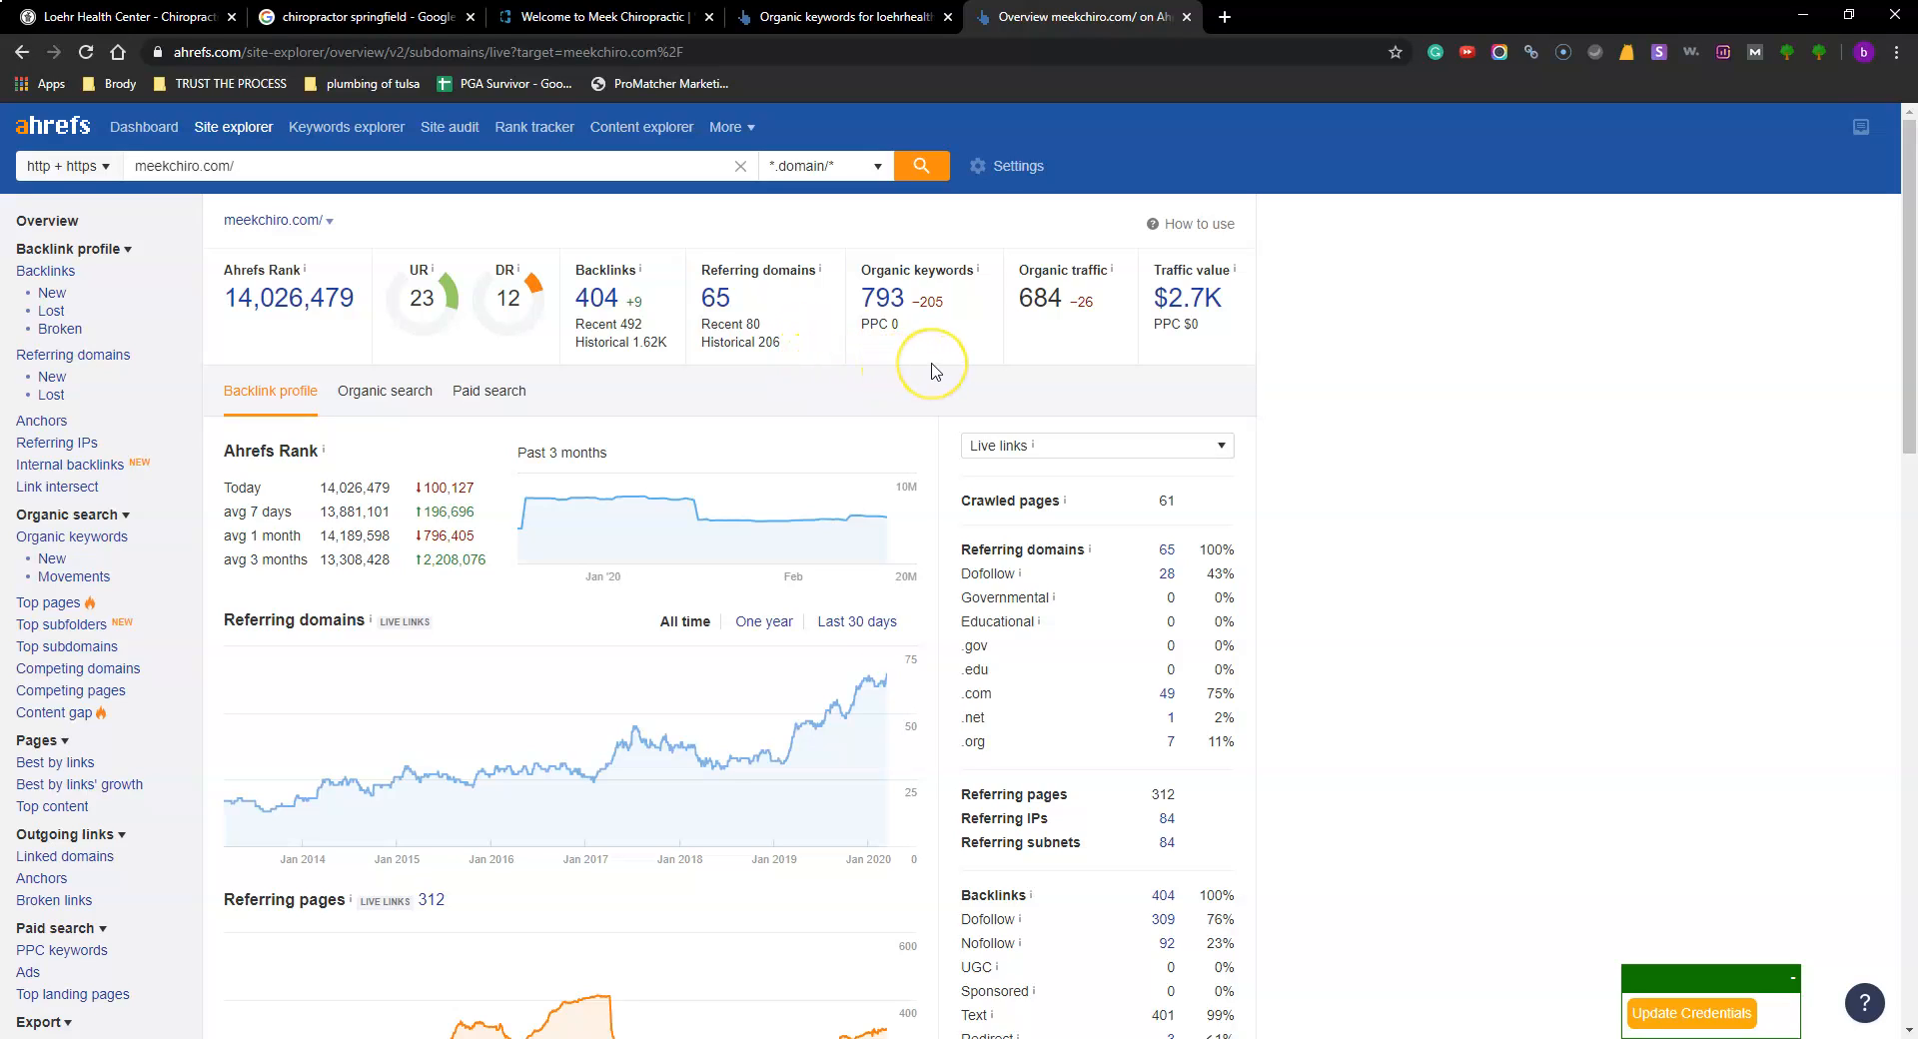
mouse_move(992, 373)
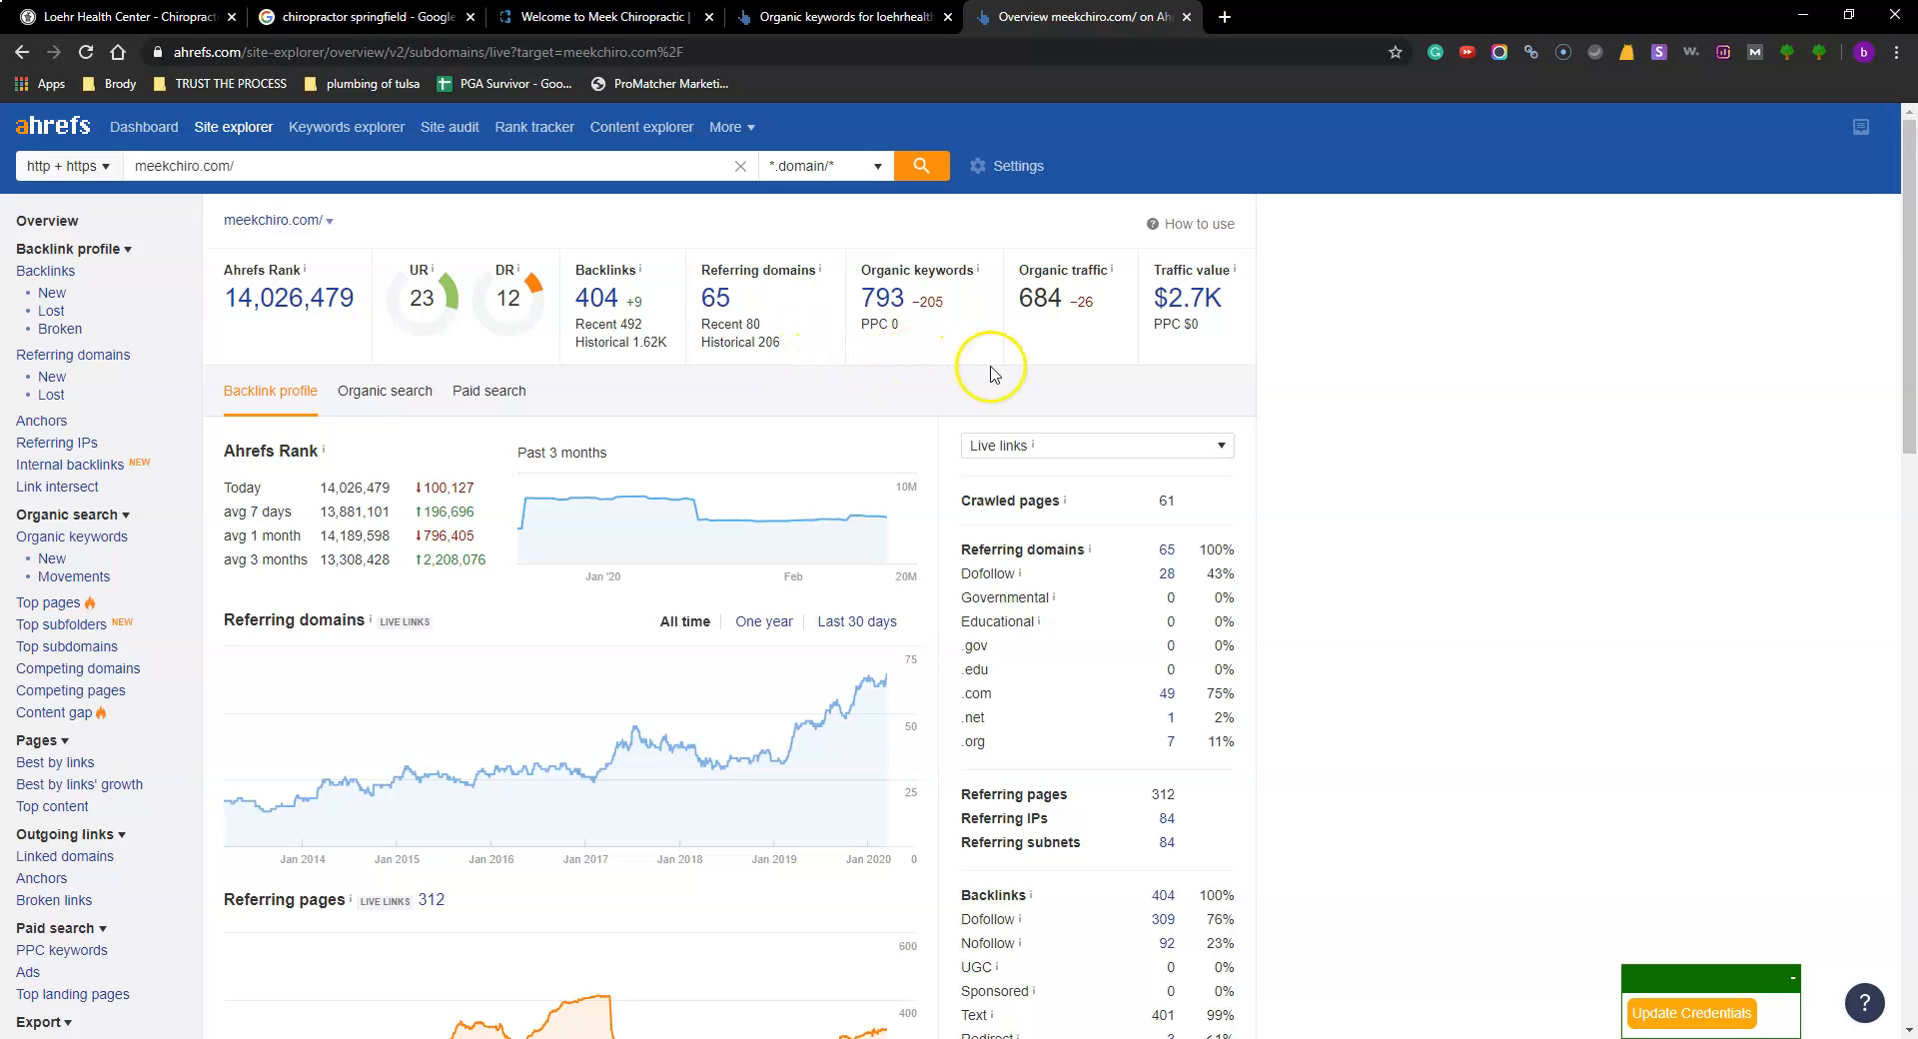
mouse_move(1119, 429)
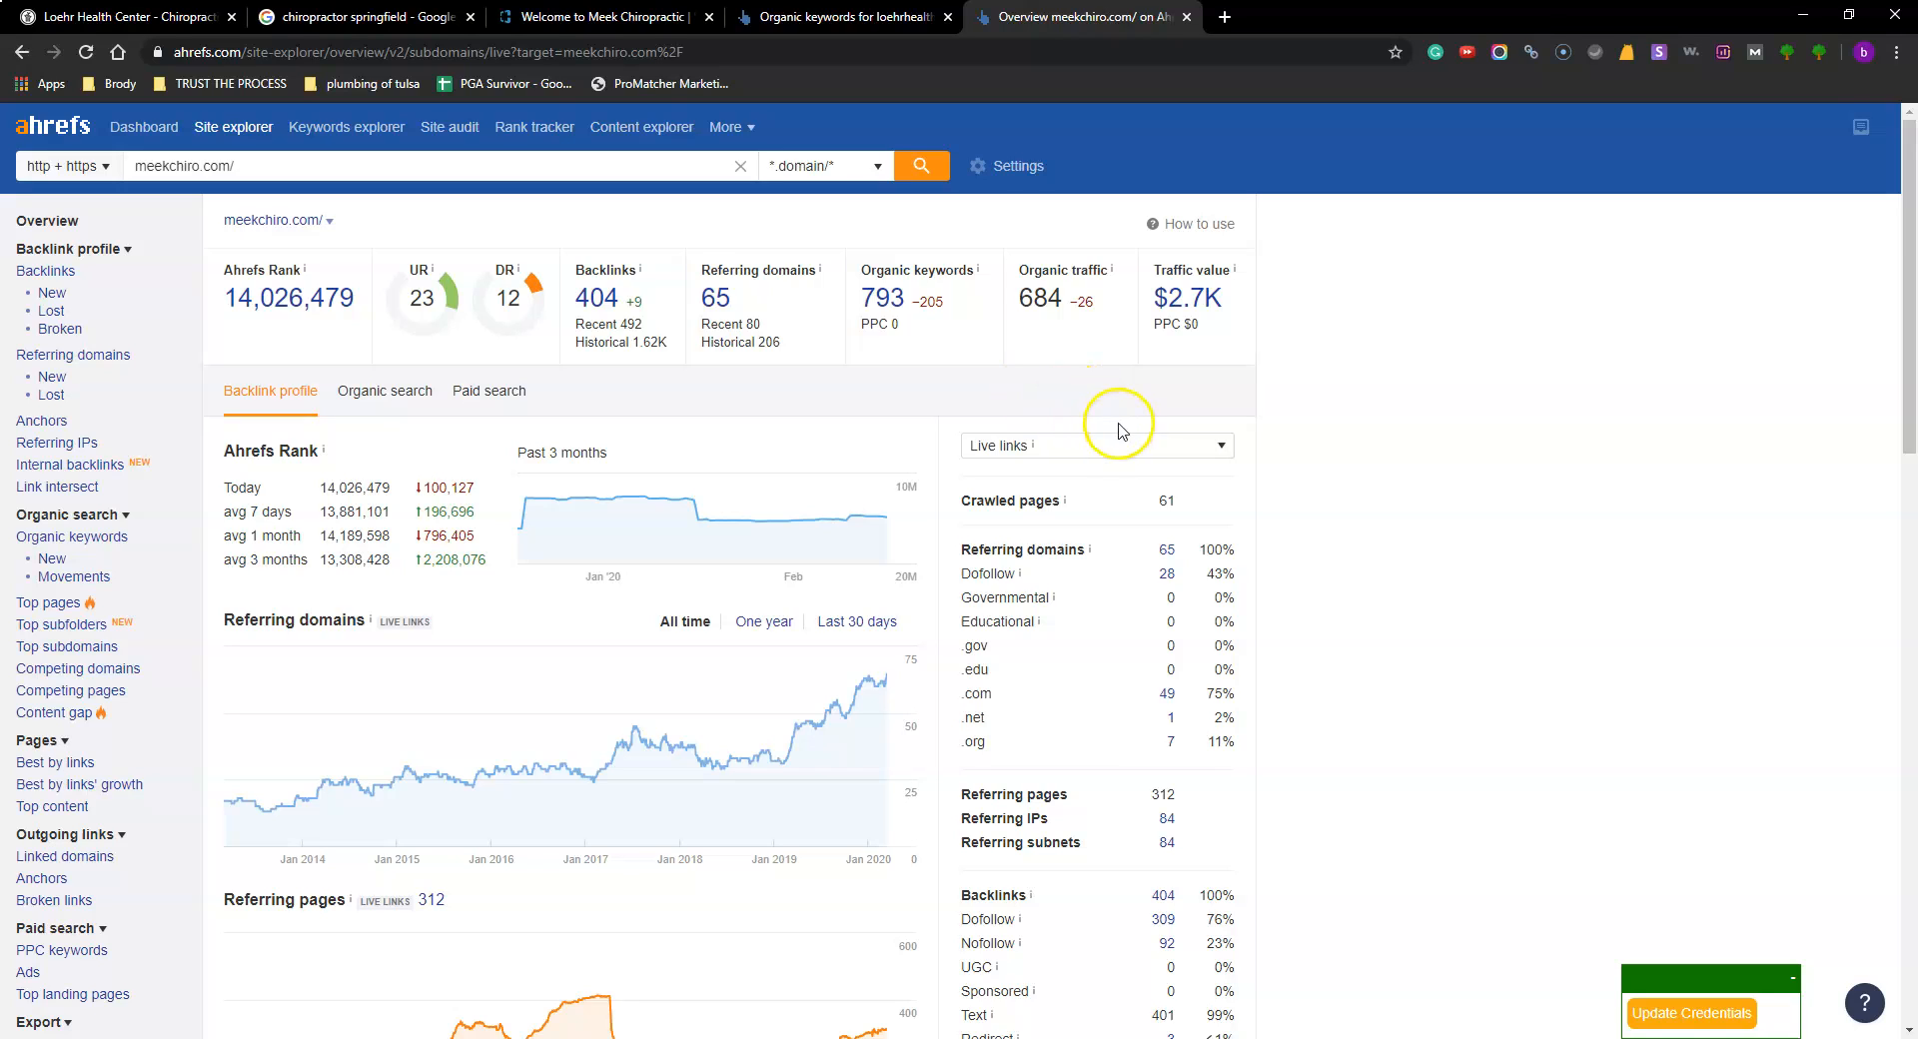
mouse_move(1129, 382)
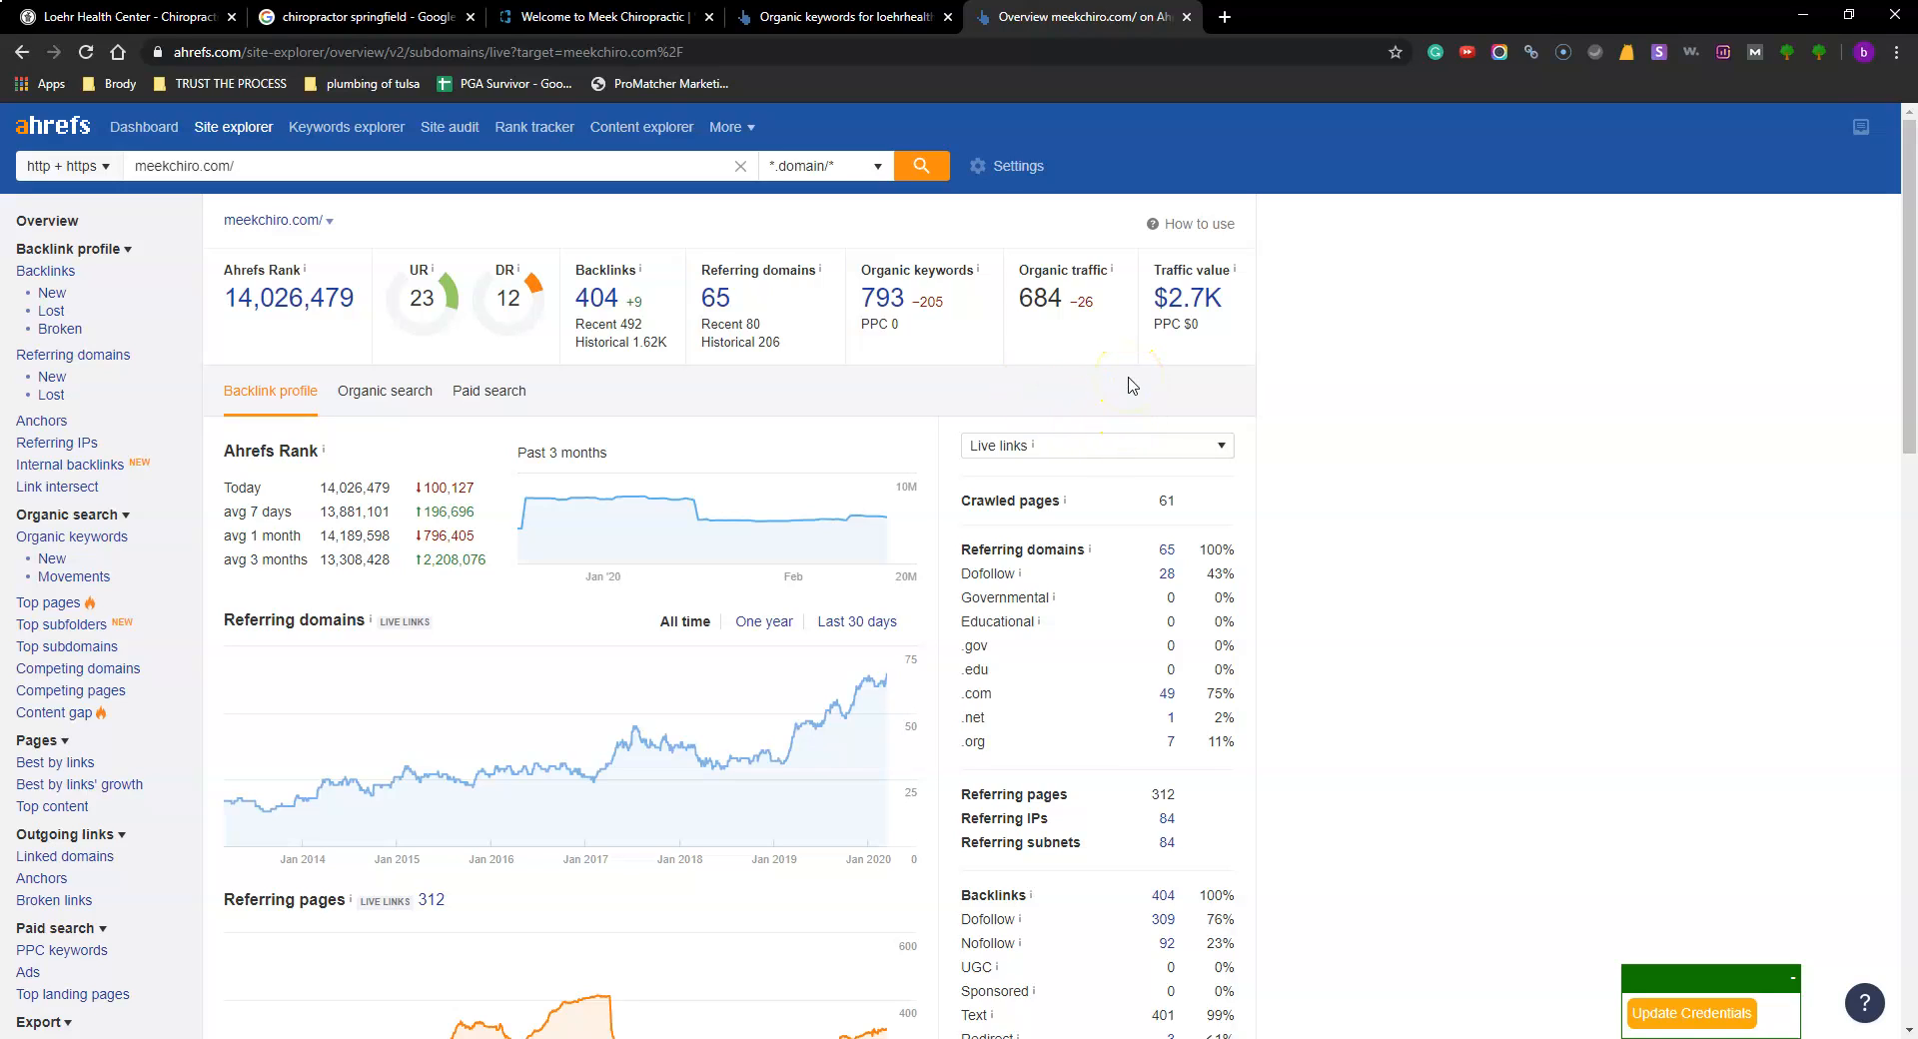
click(881, 298)
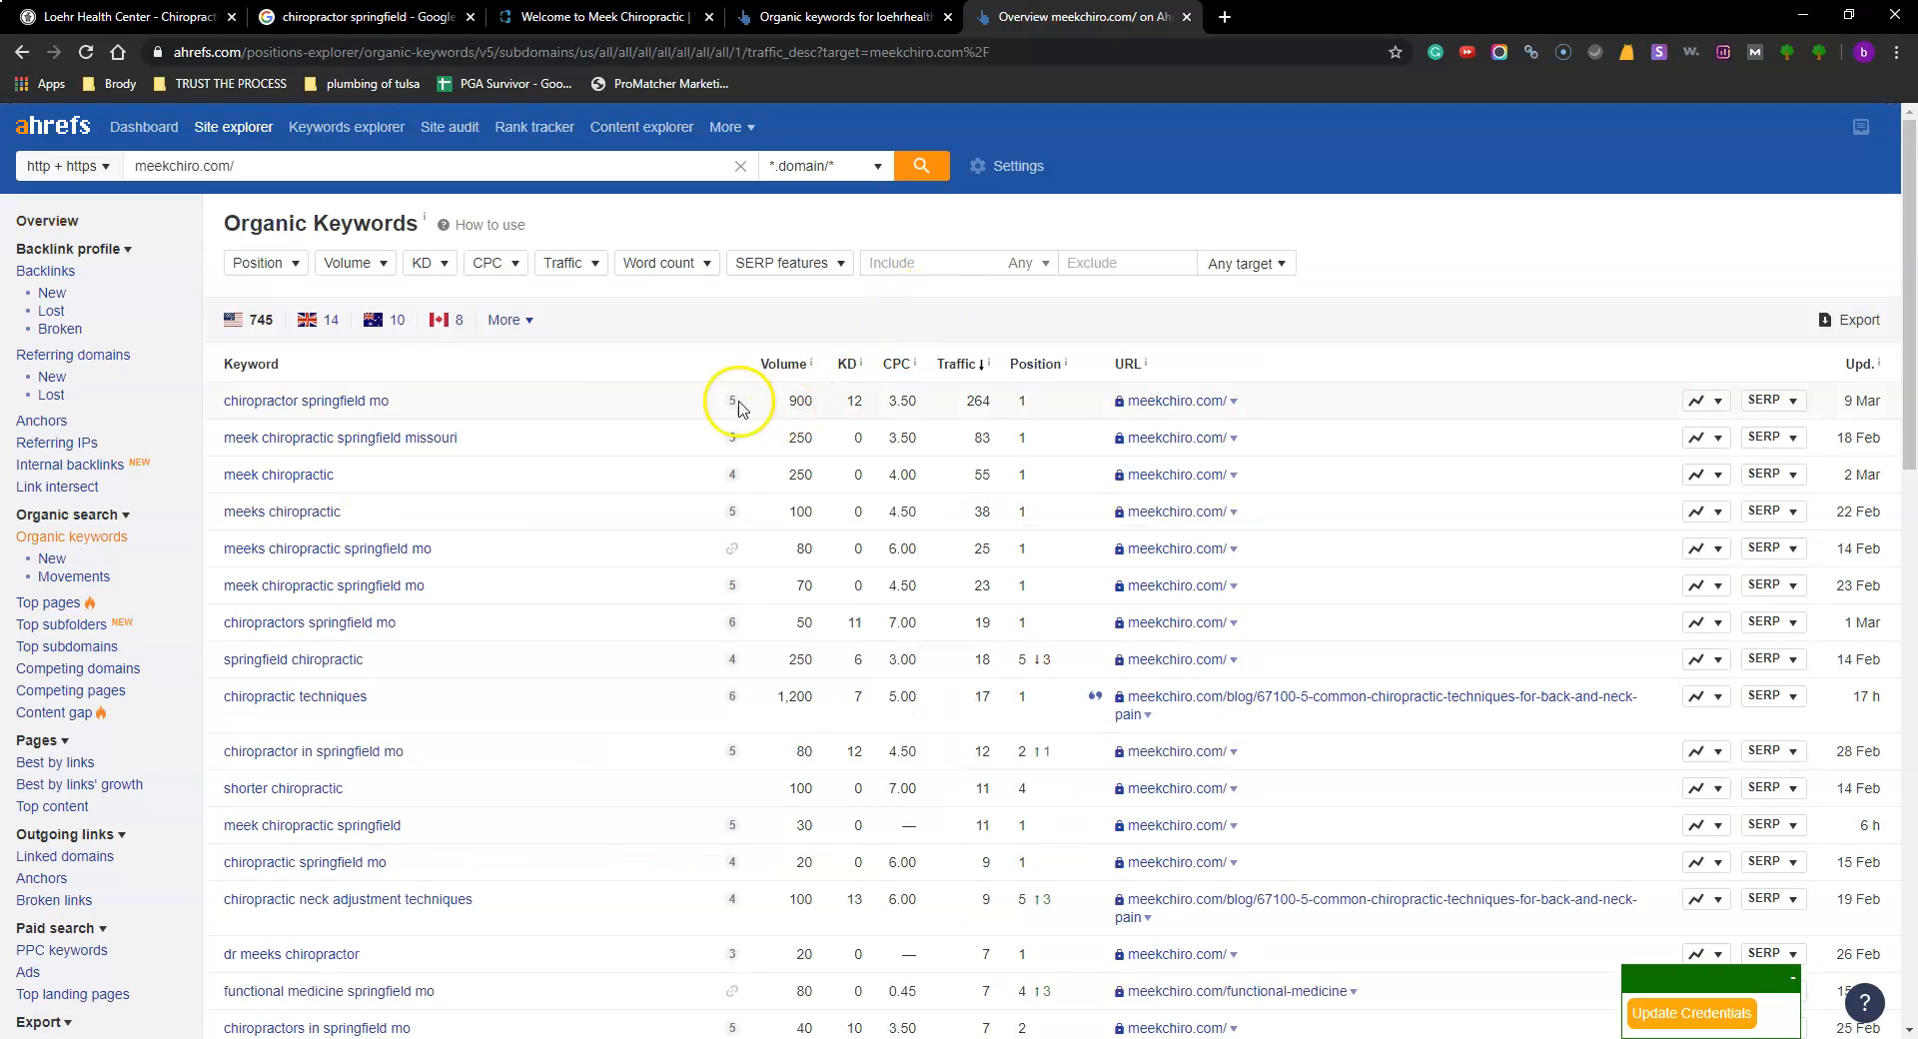
mouse_move(431, 409)
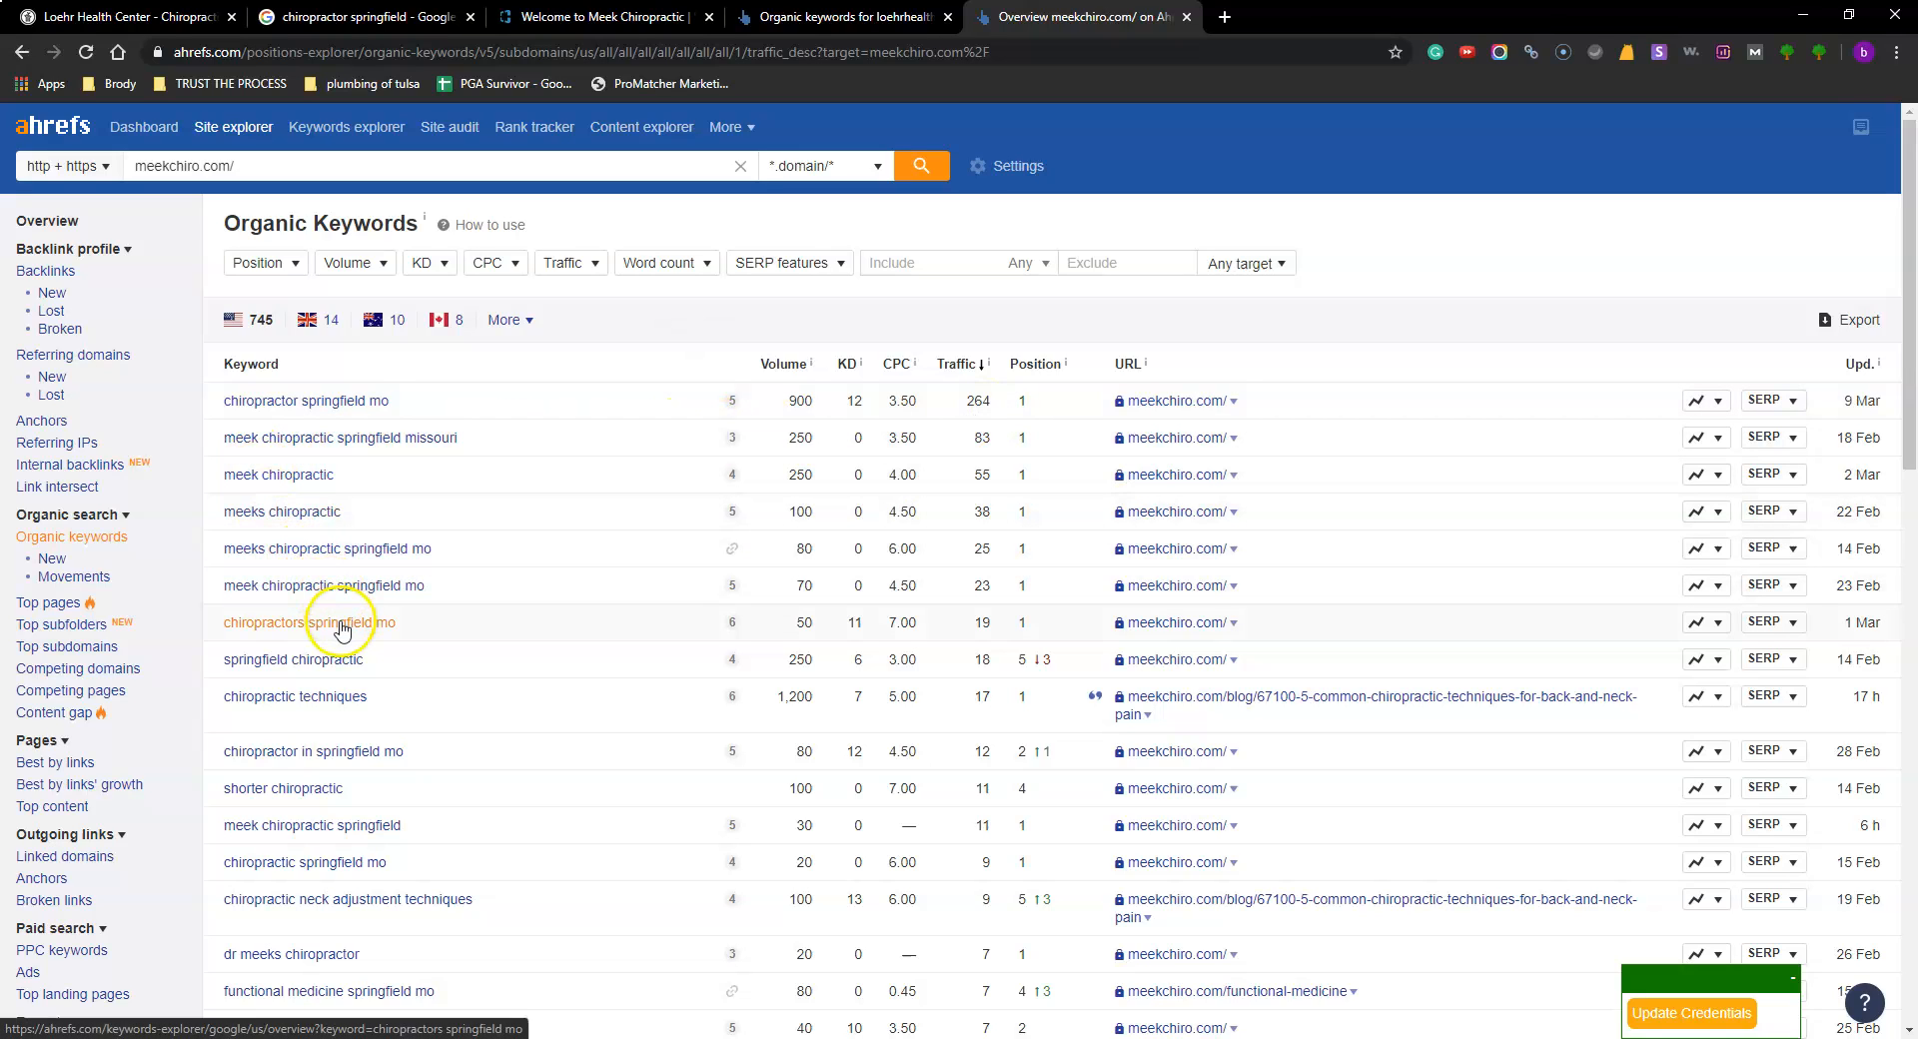
mouse_move(1023, 624)
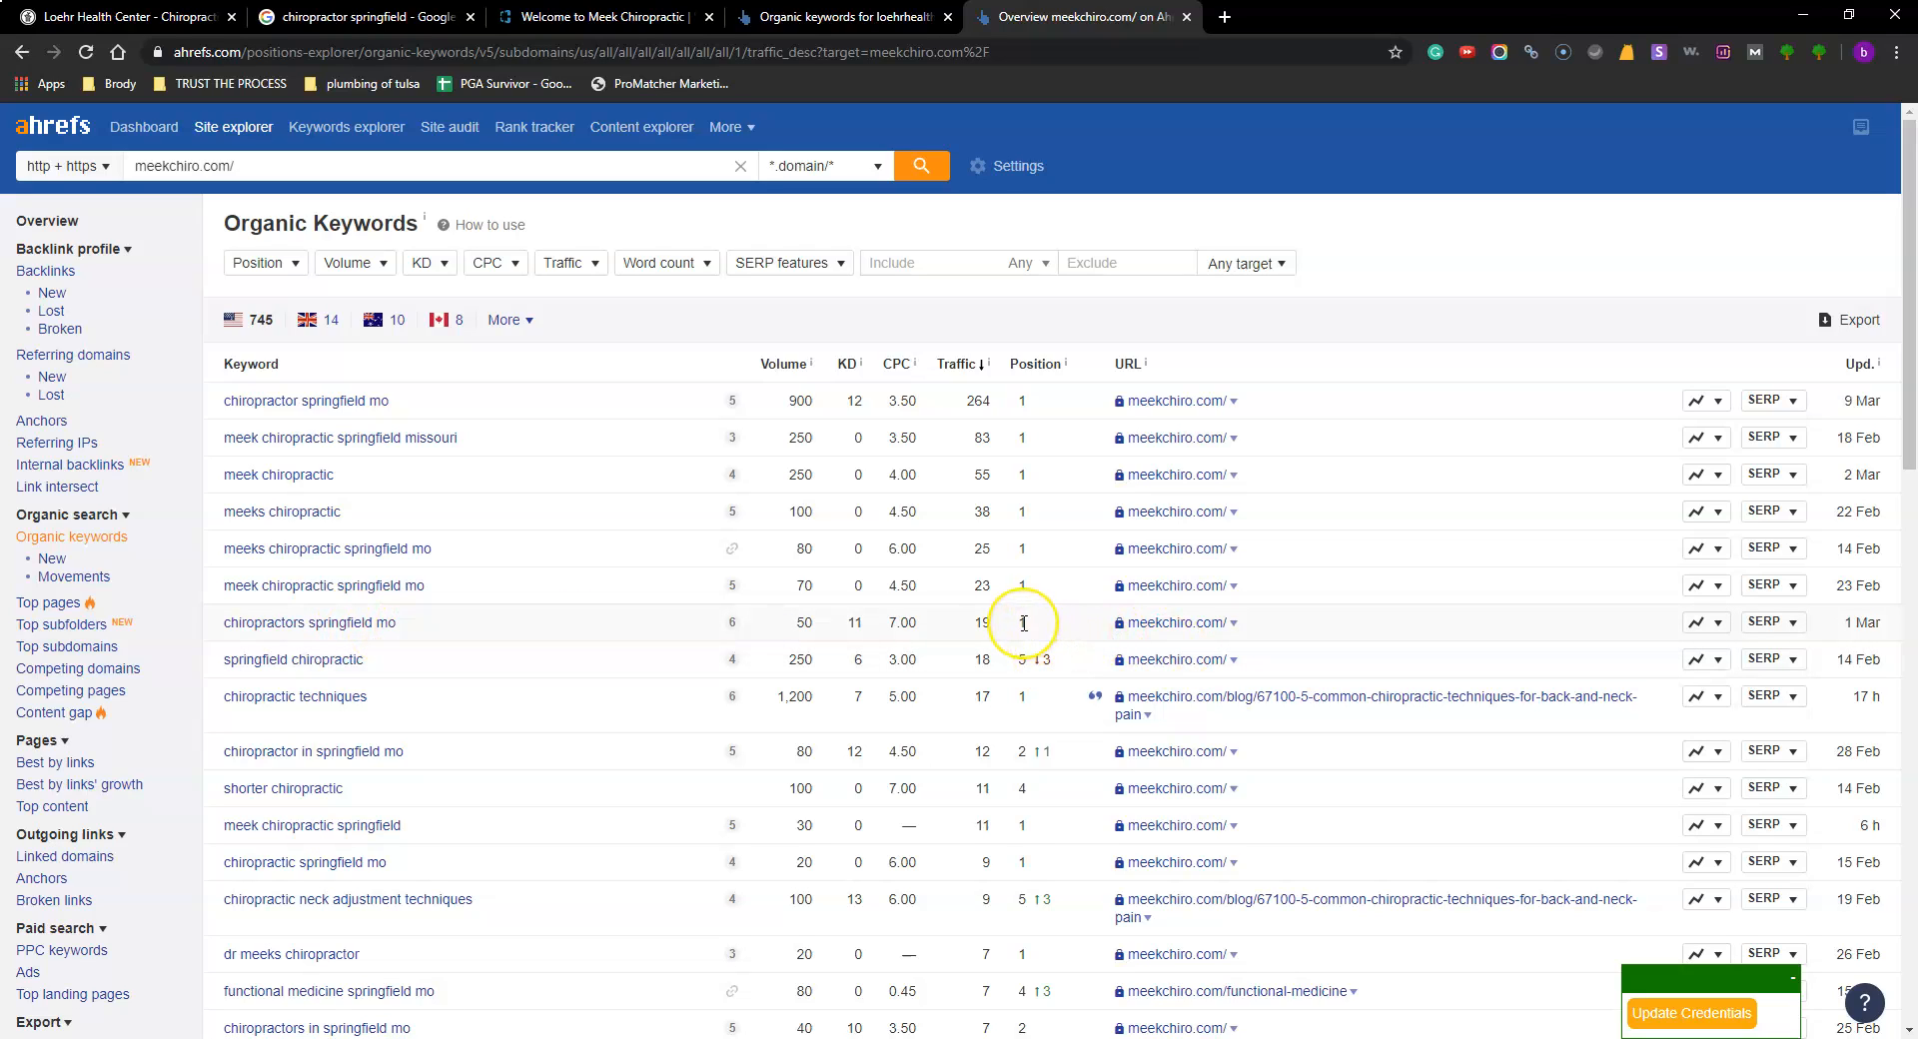
mouse_move(474, 657)
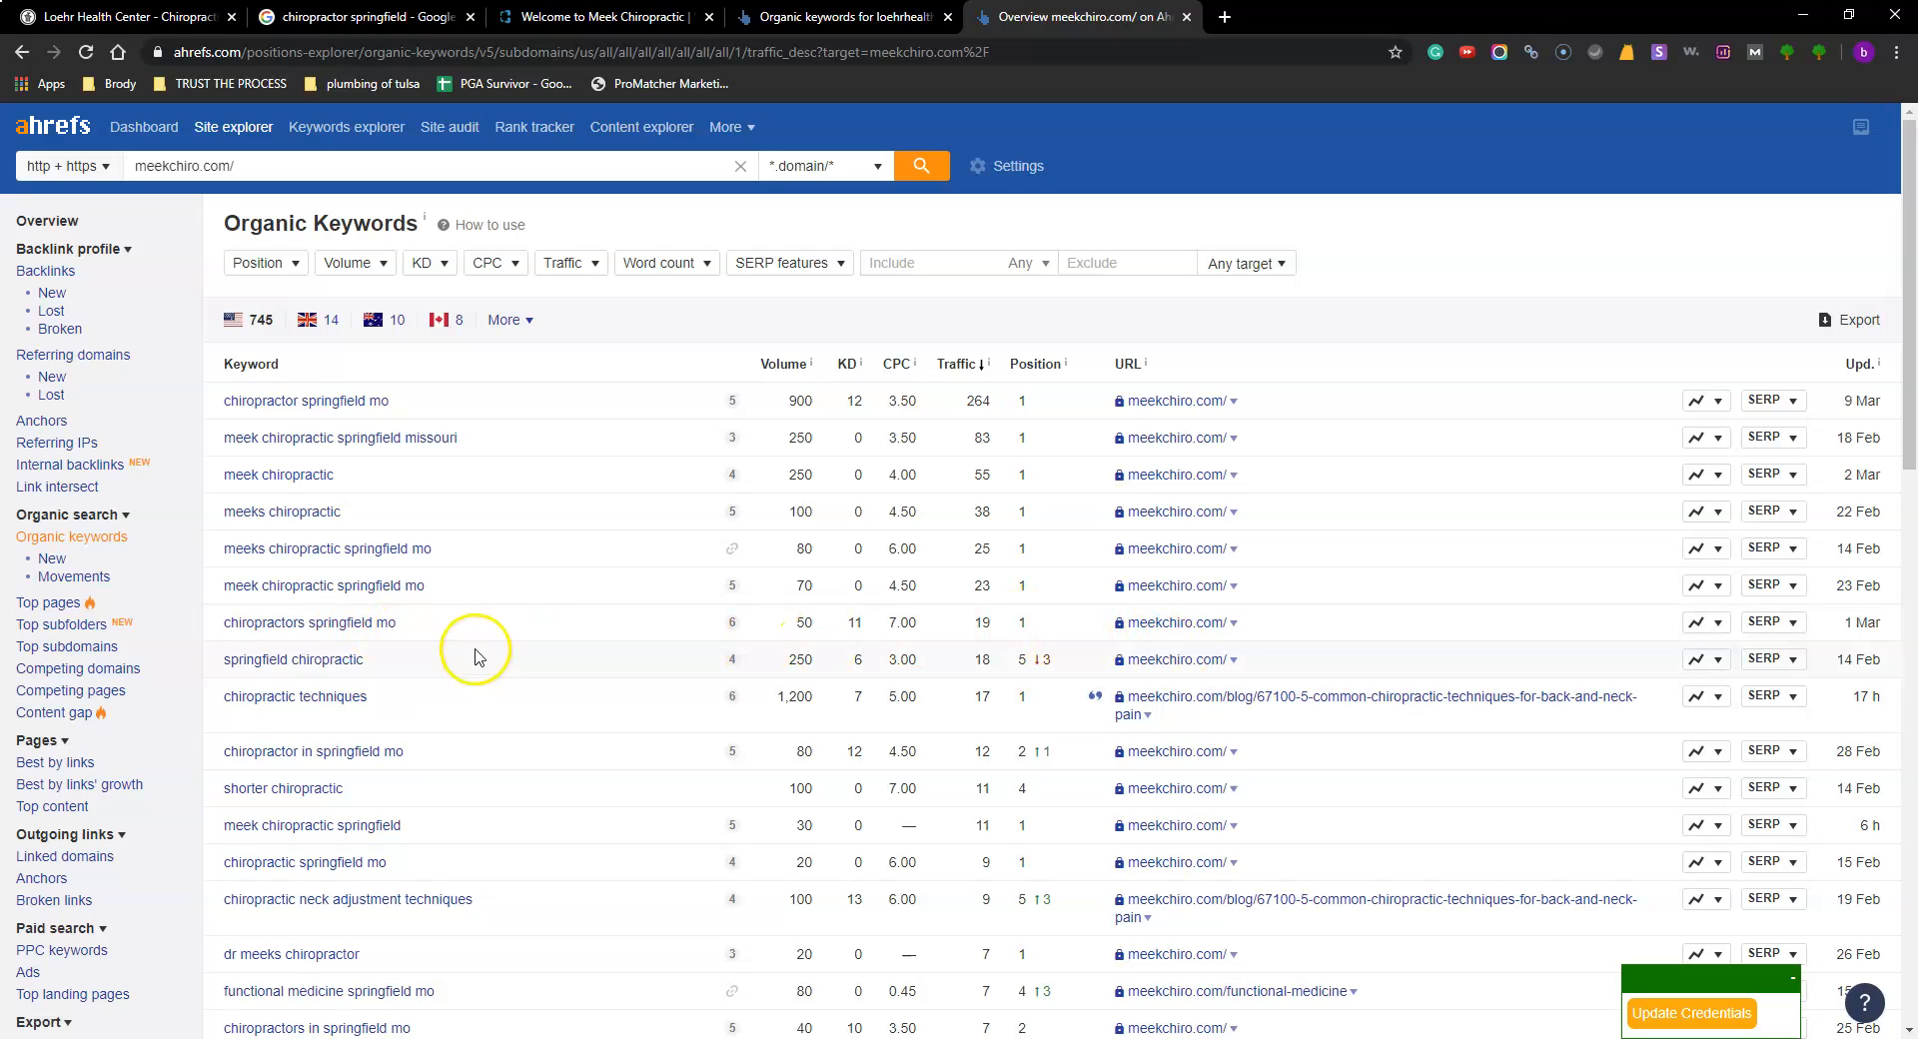
mouse_move(1031, 665)
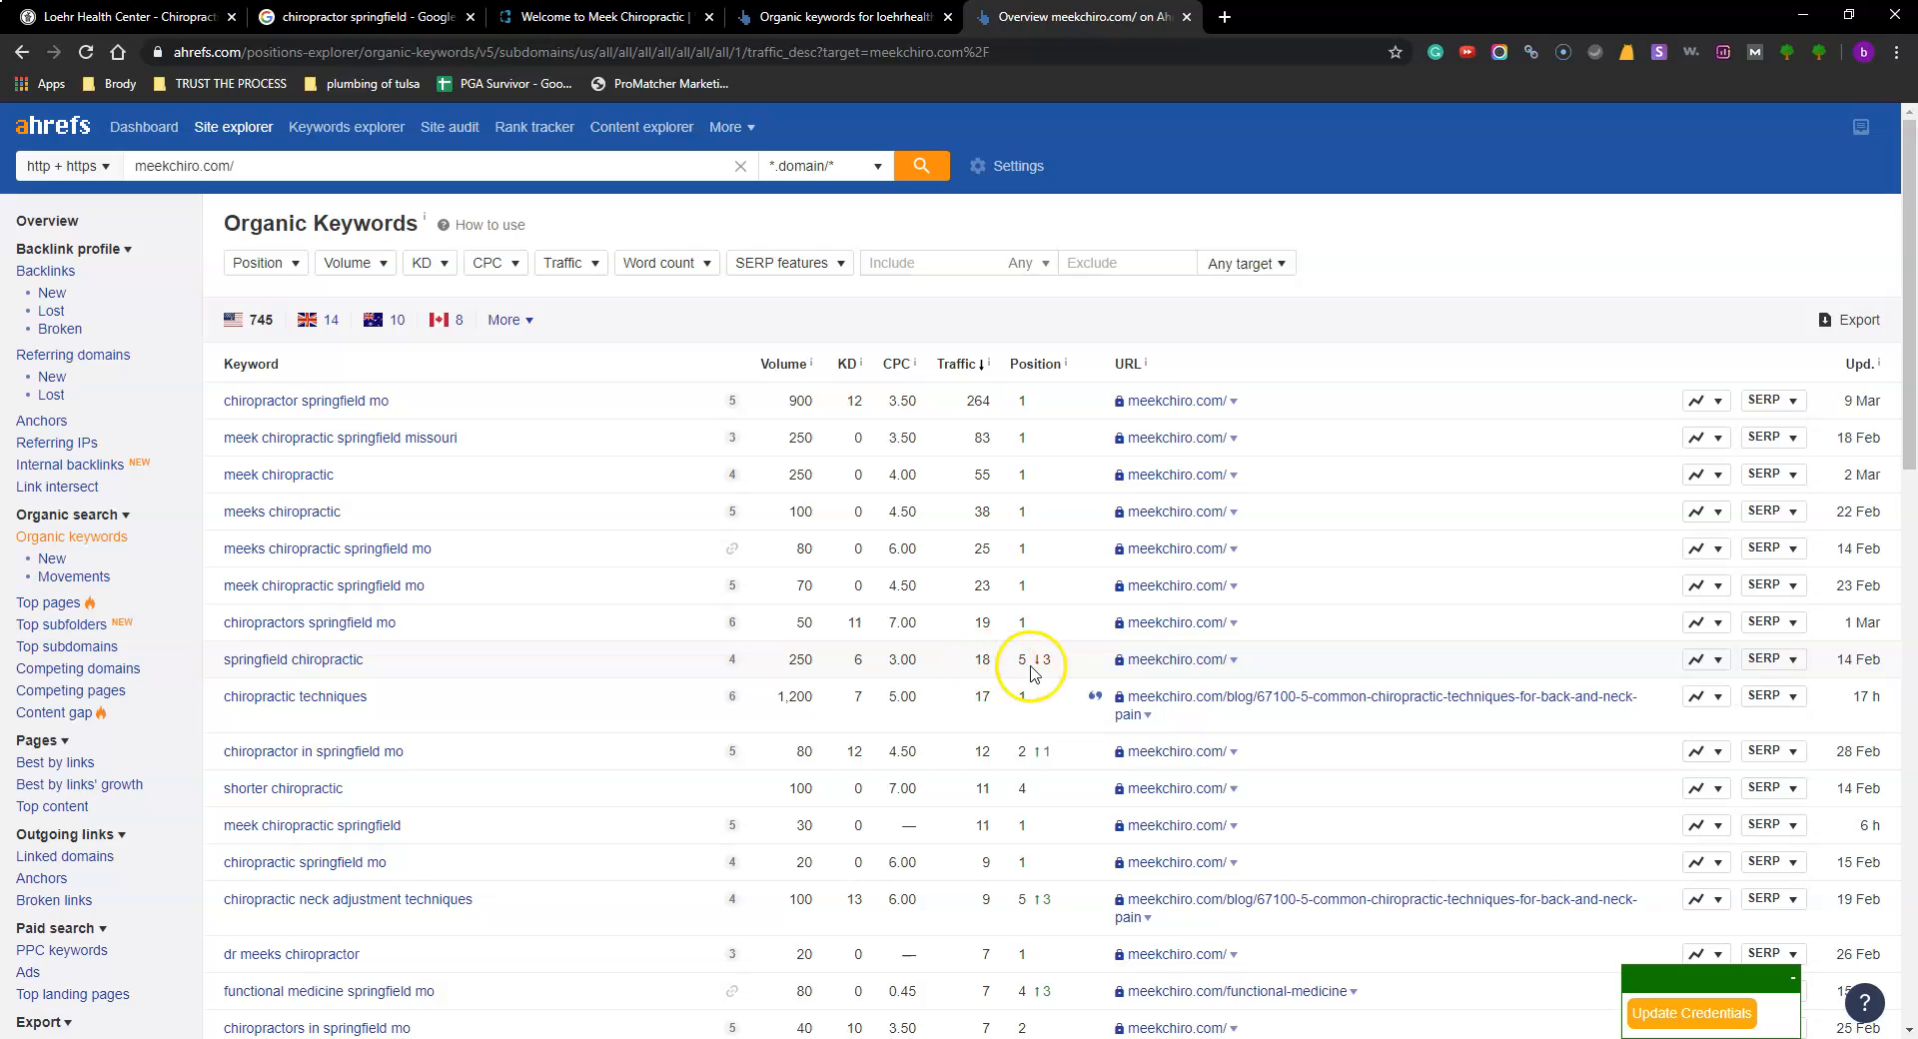
mouse_move(542, 664)
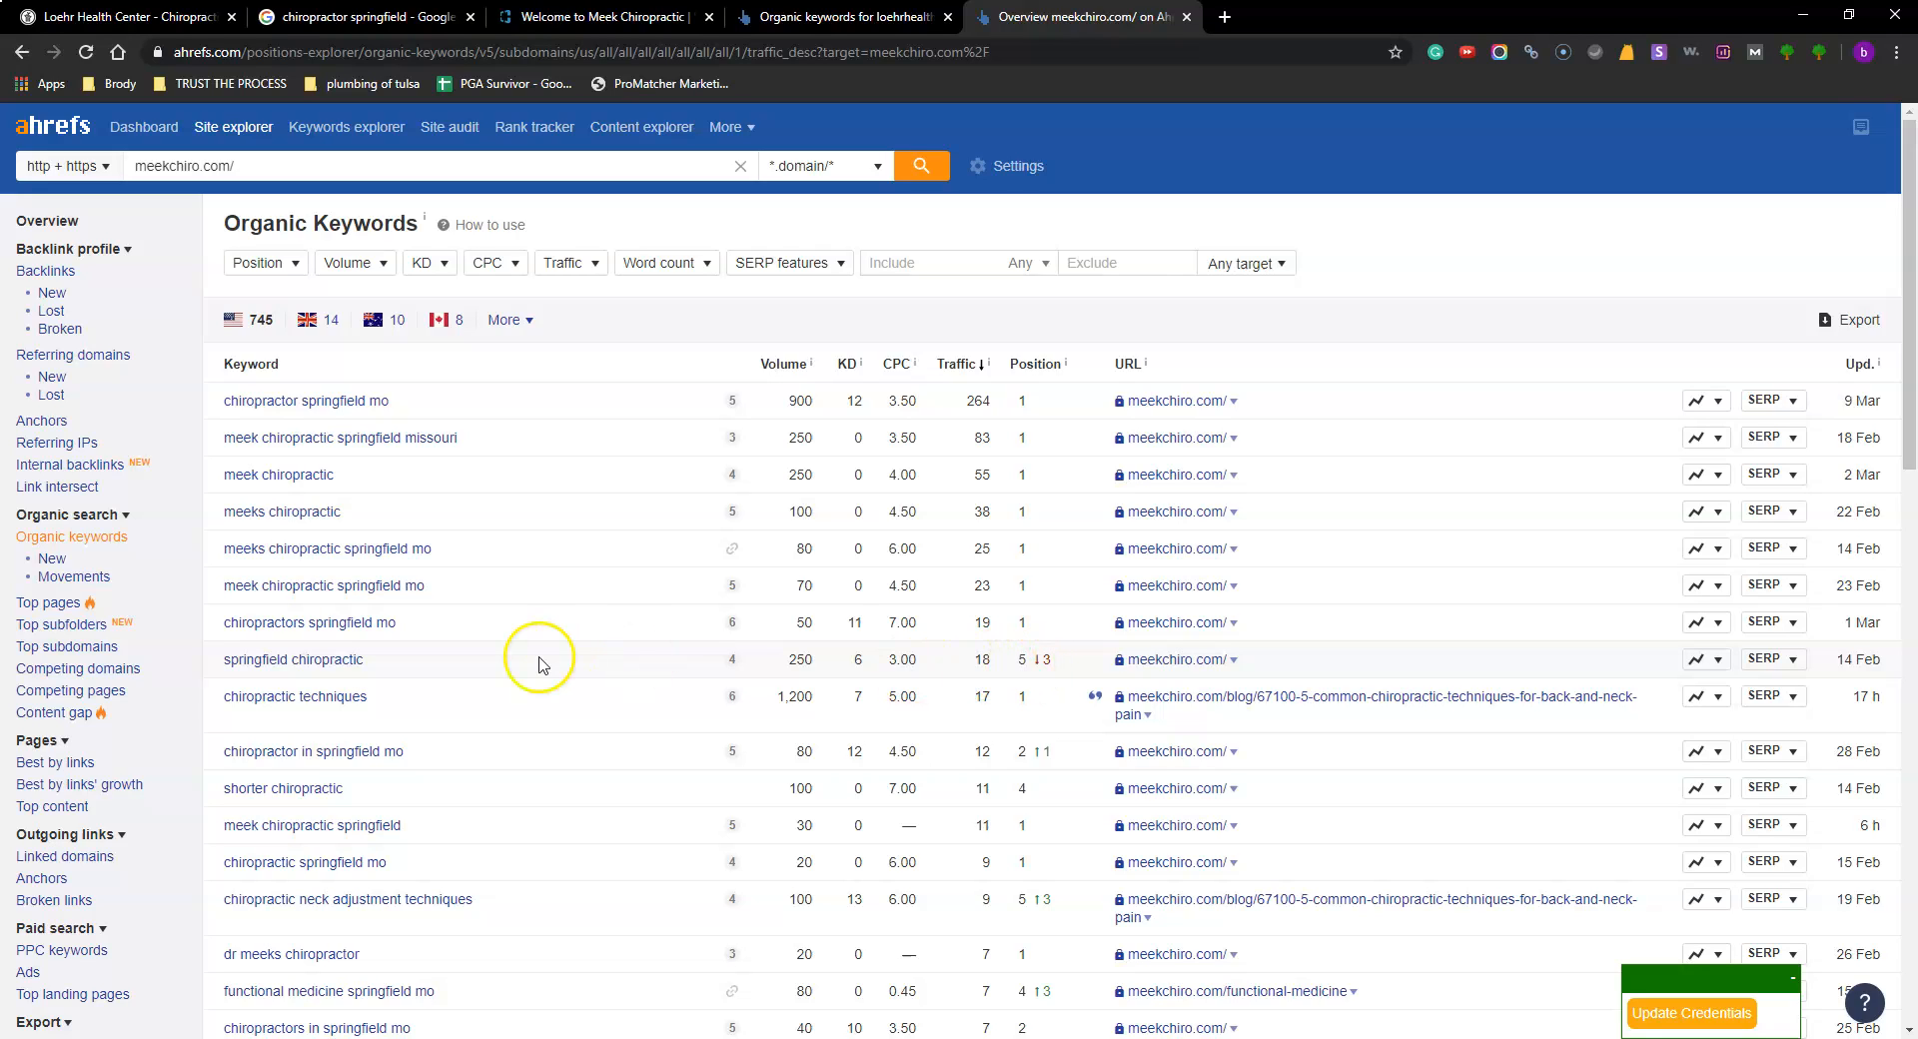
mouse_move(1004, 670)
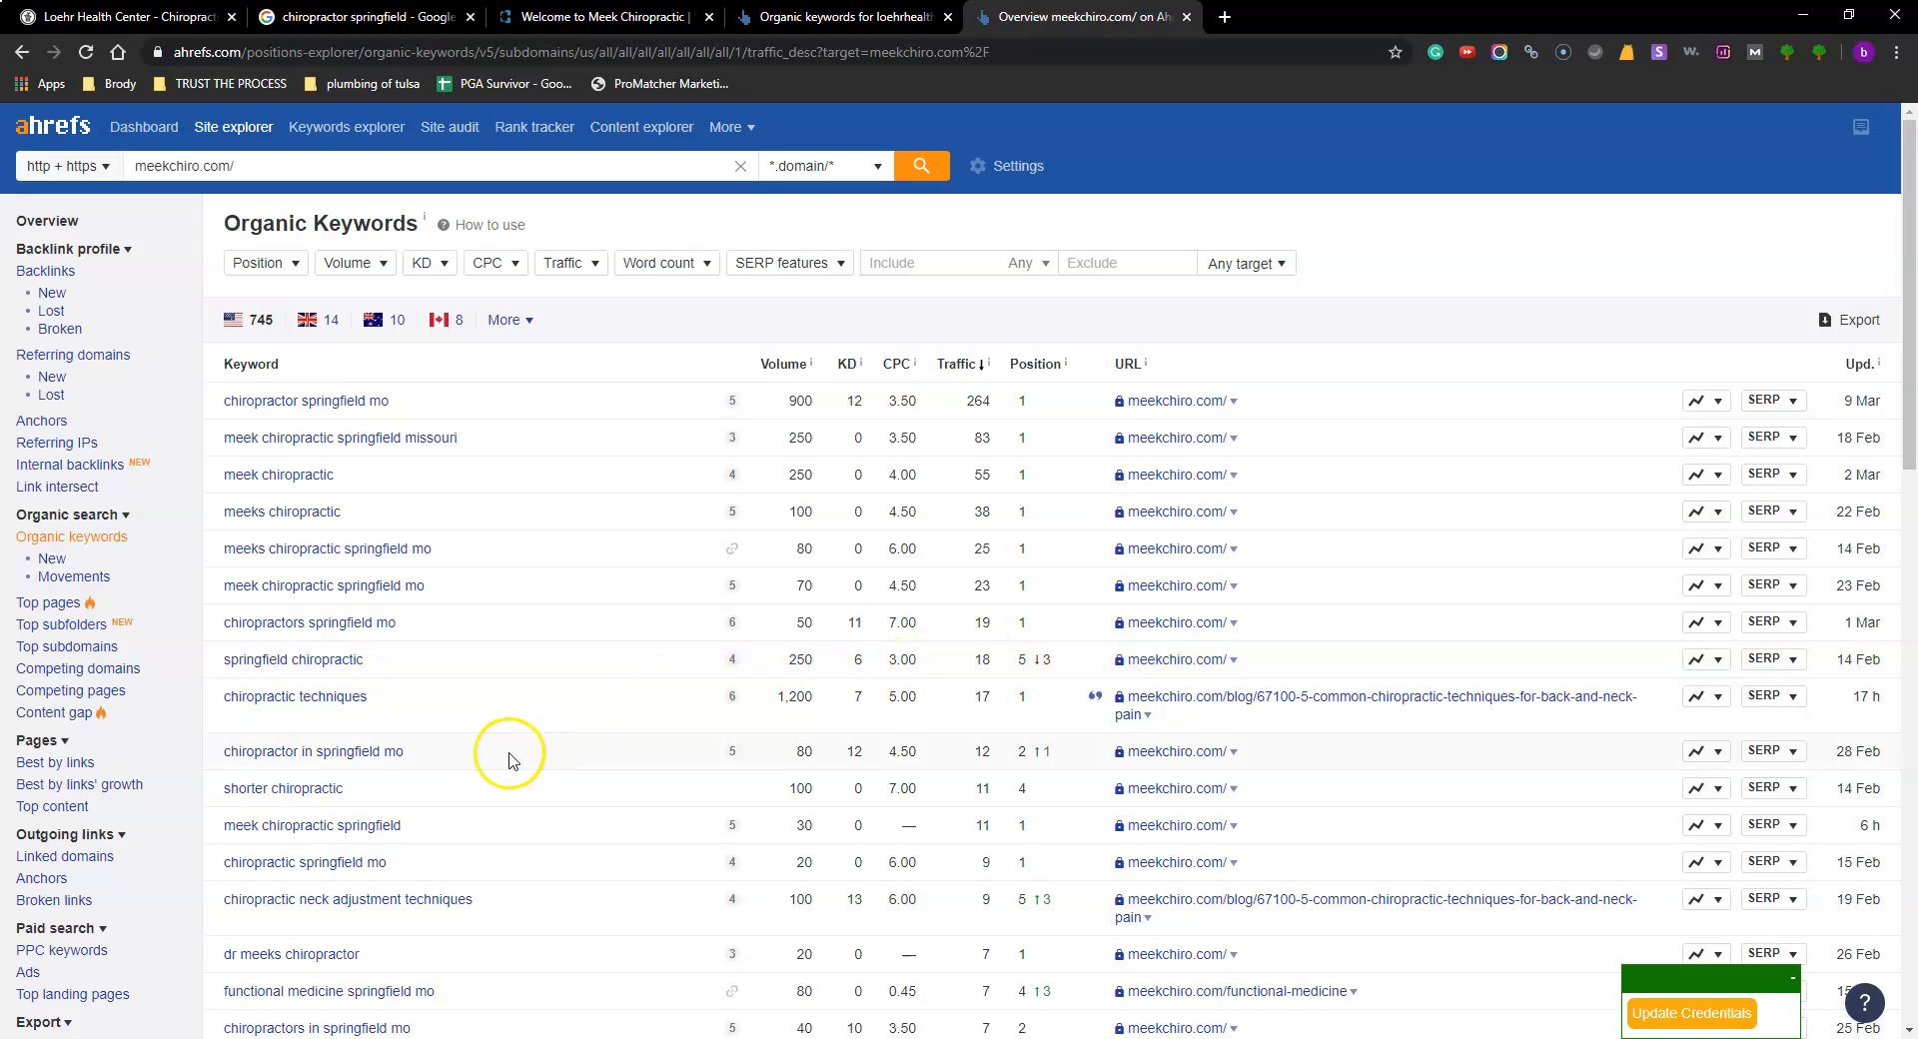
mouse_move(930, 758)
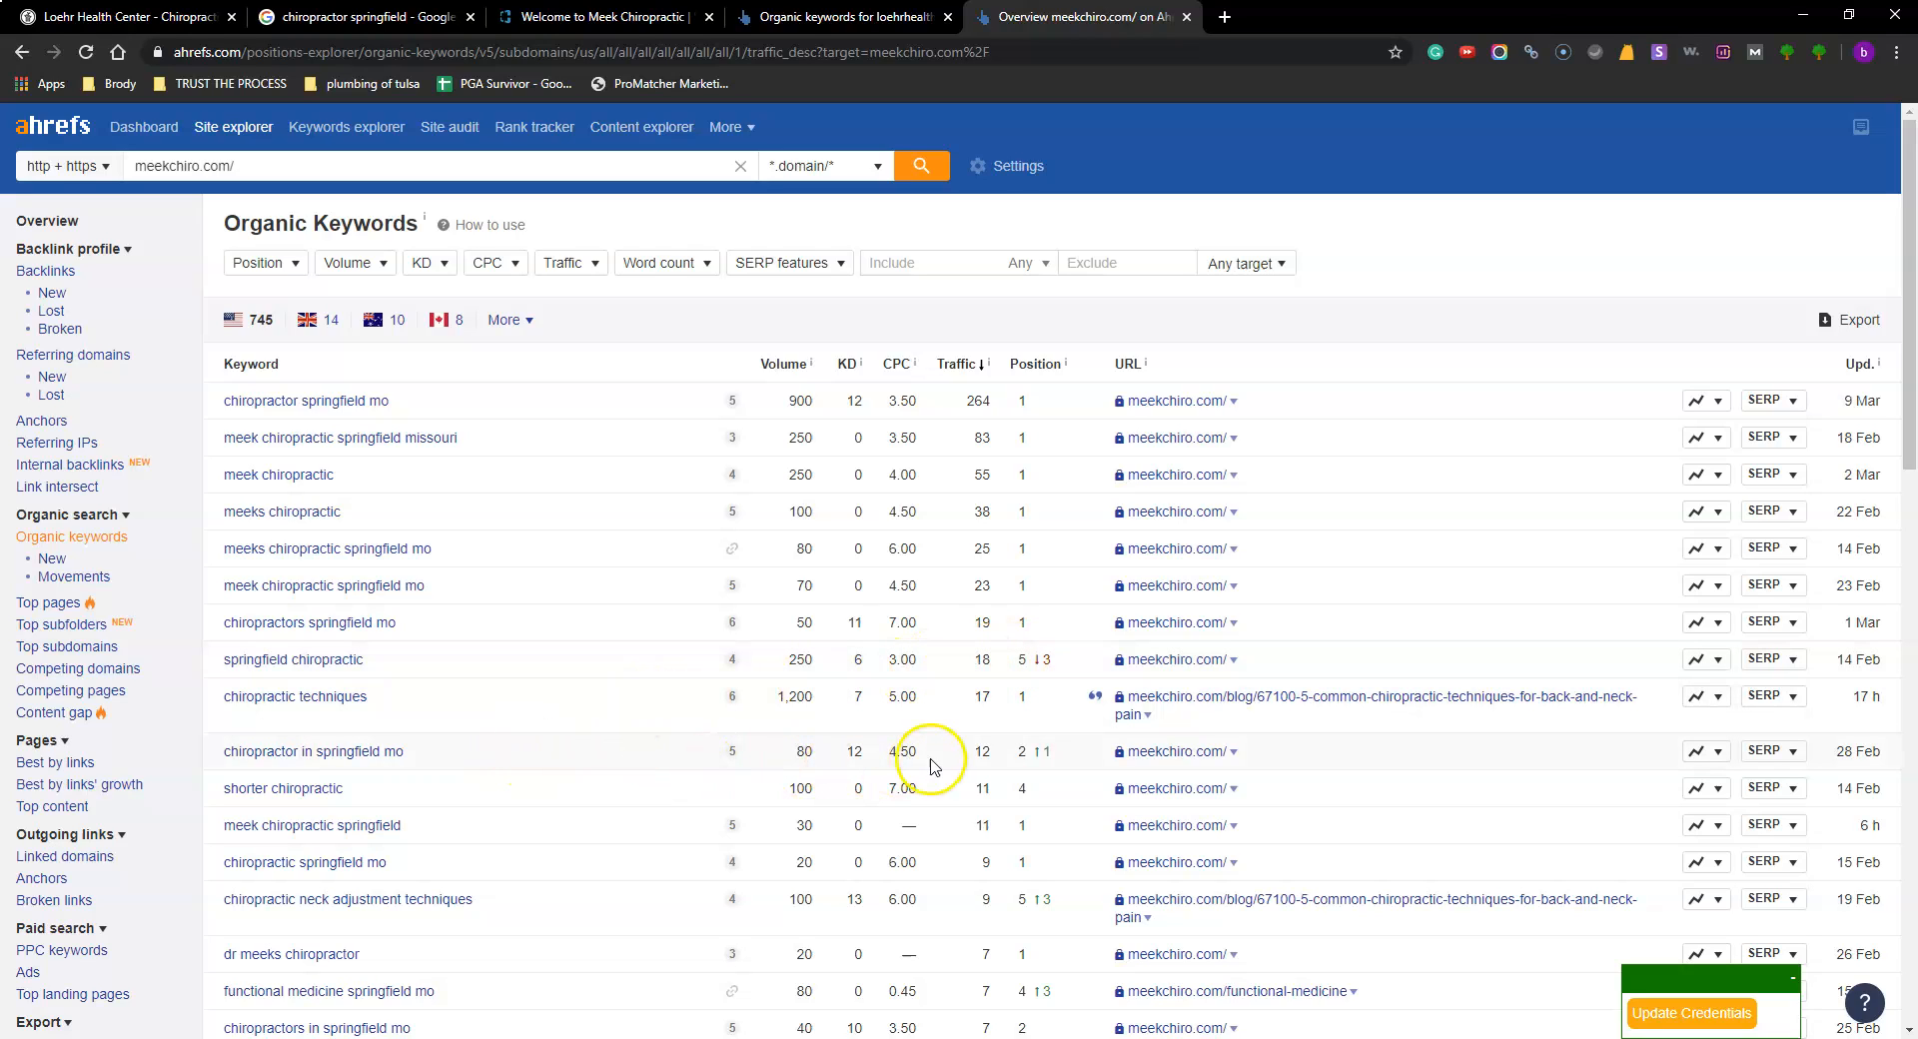
mouse_move(1028, 758)
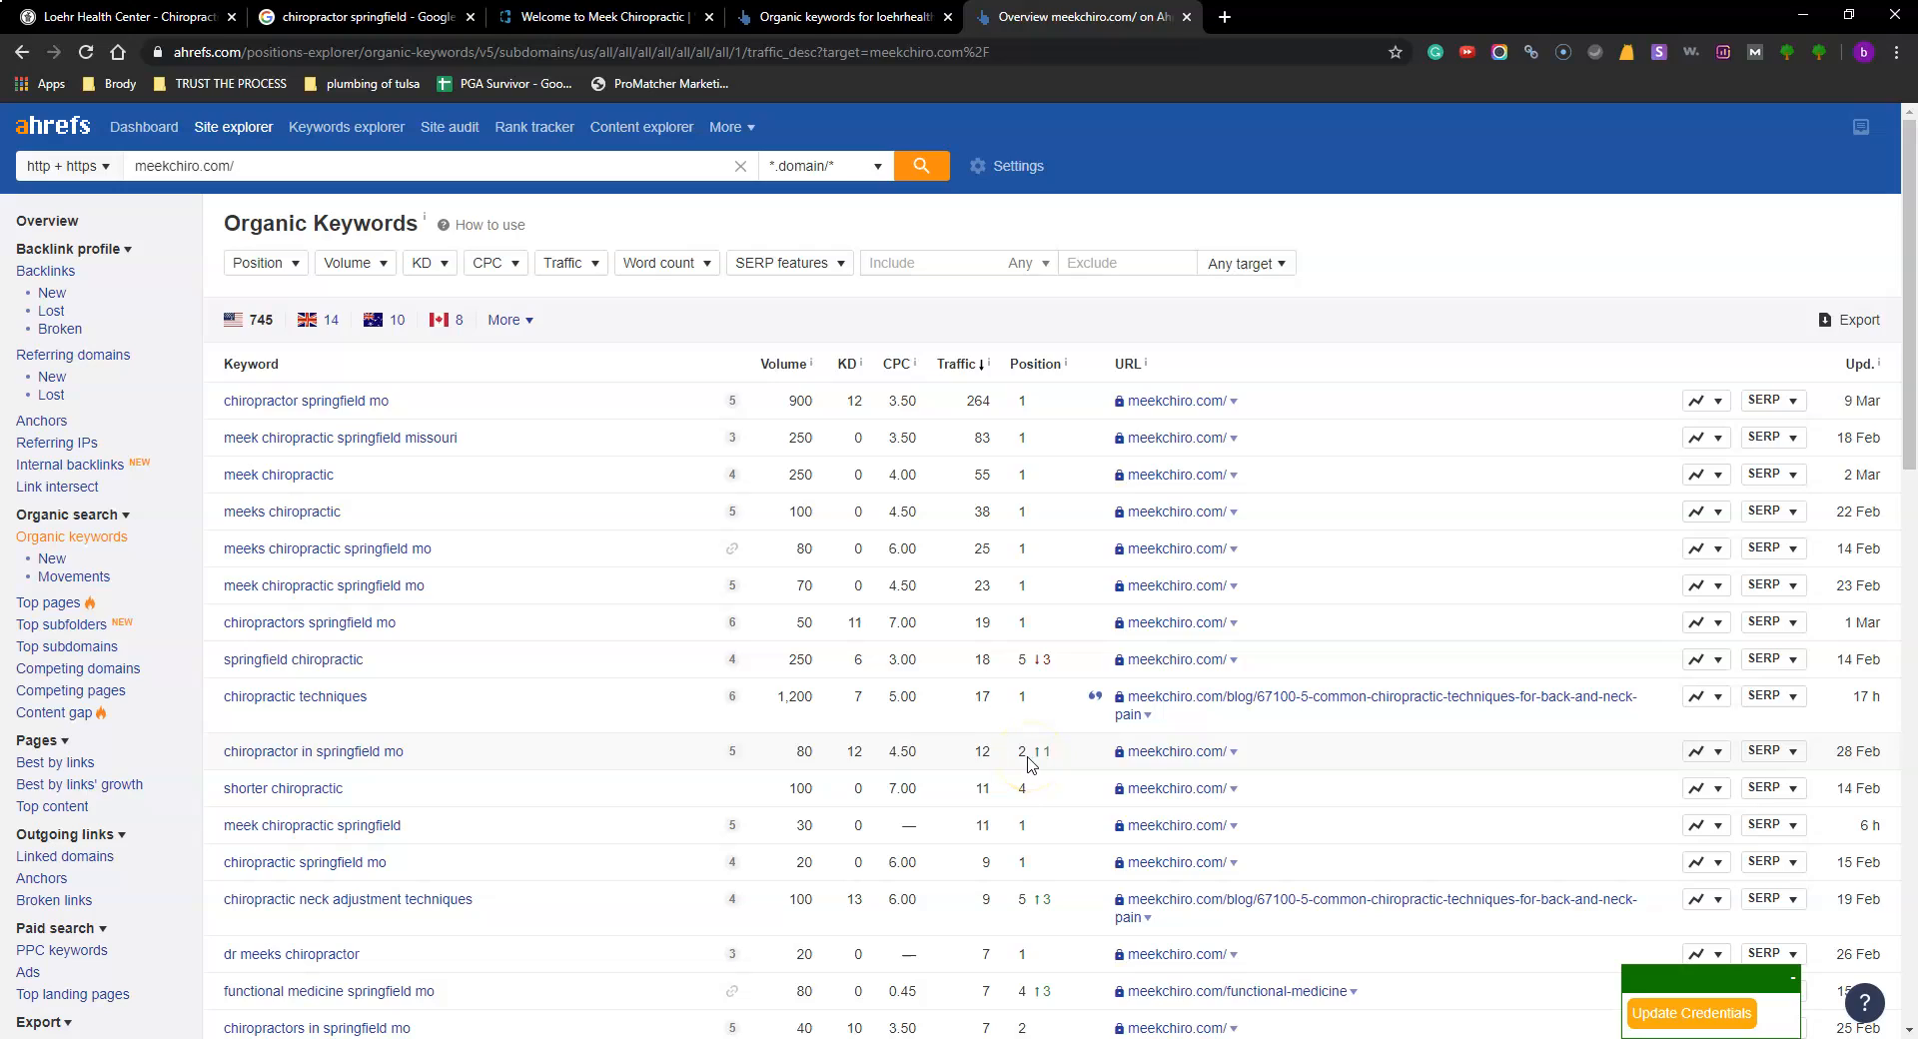
mouse_move(970, 765)
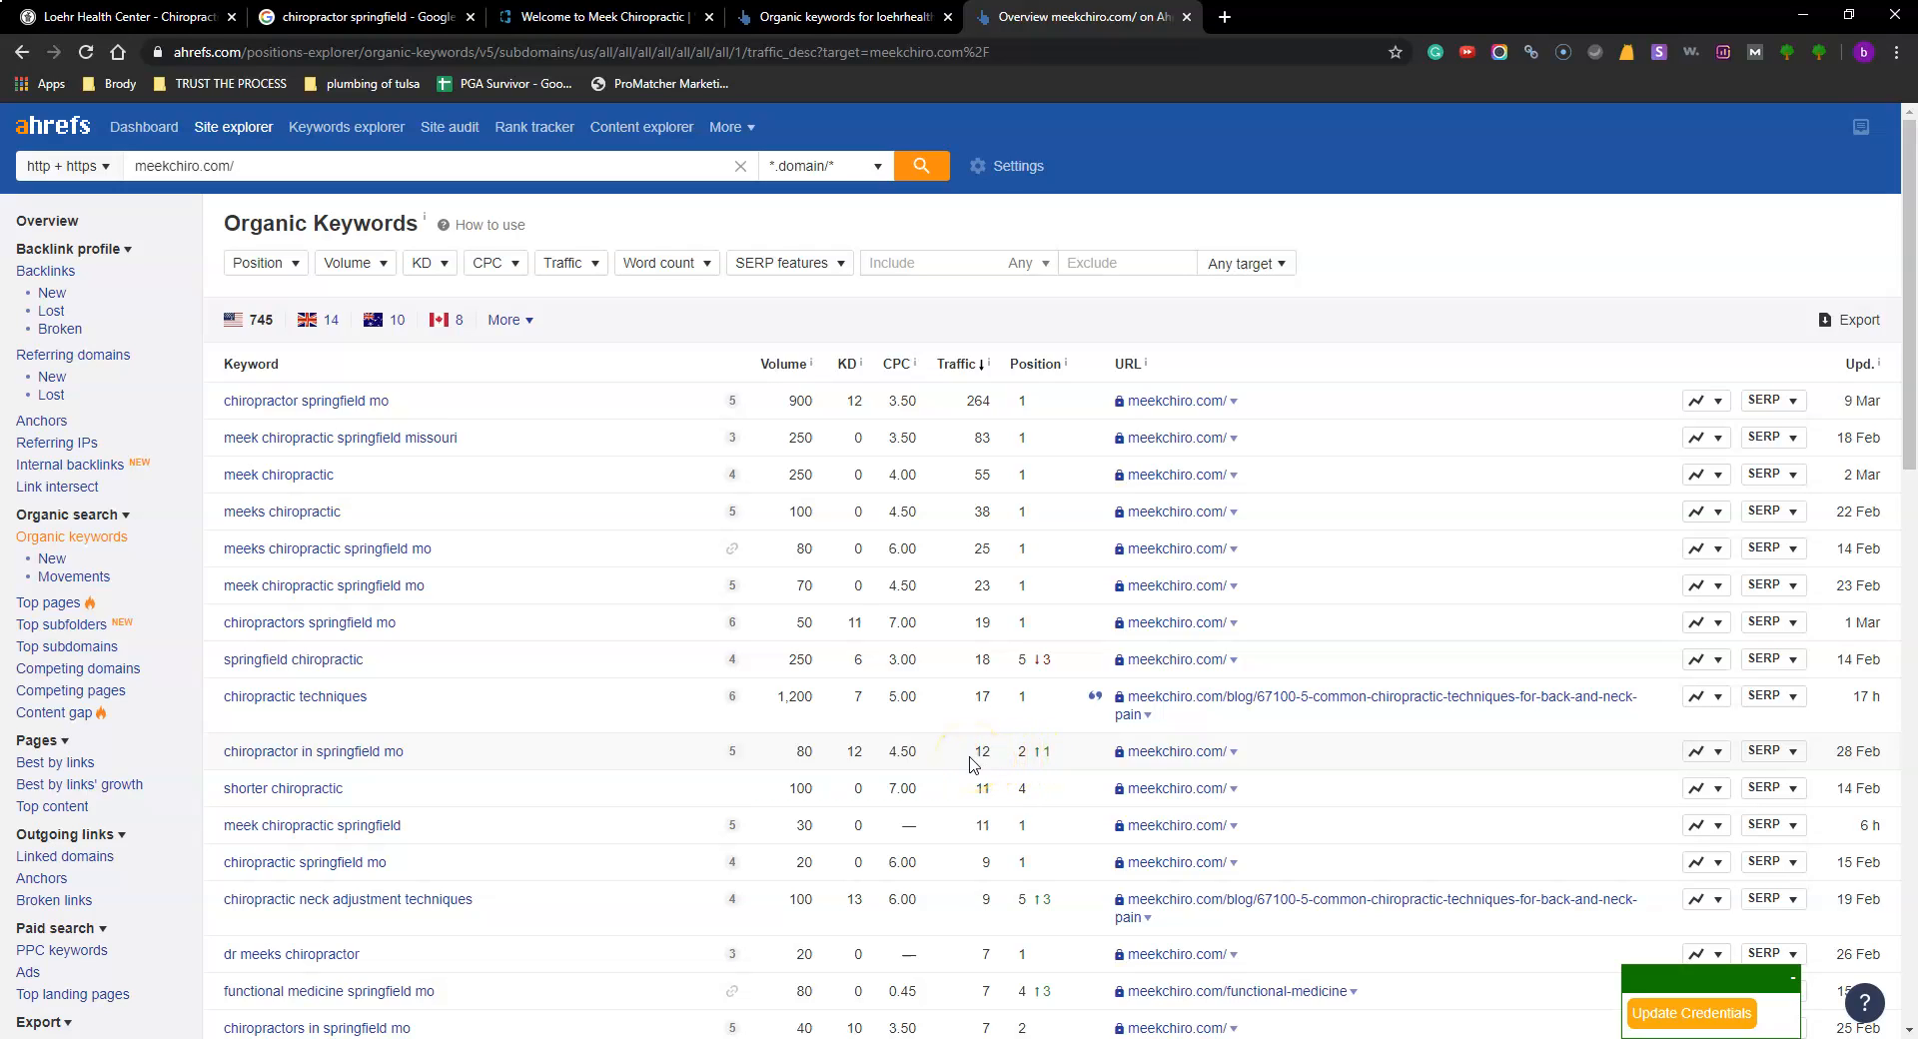
mouse_move(584, 827)
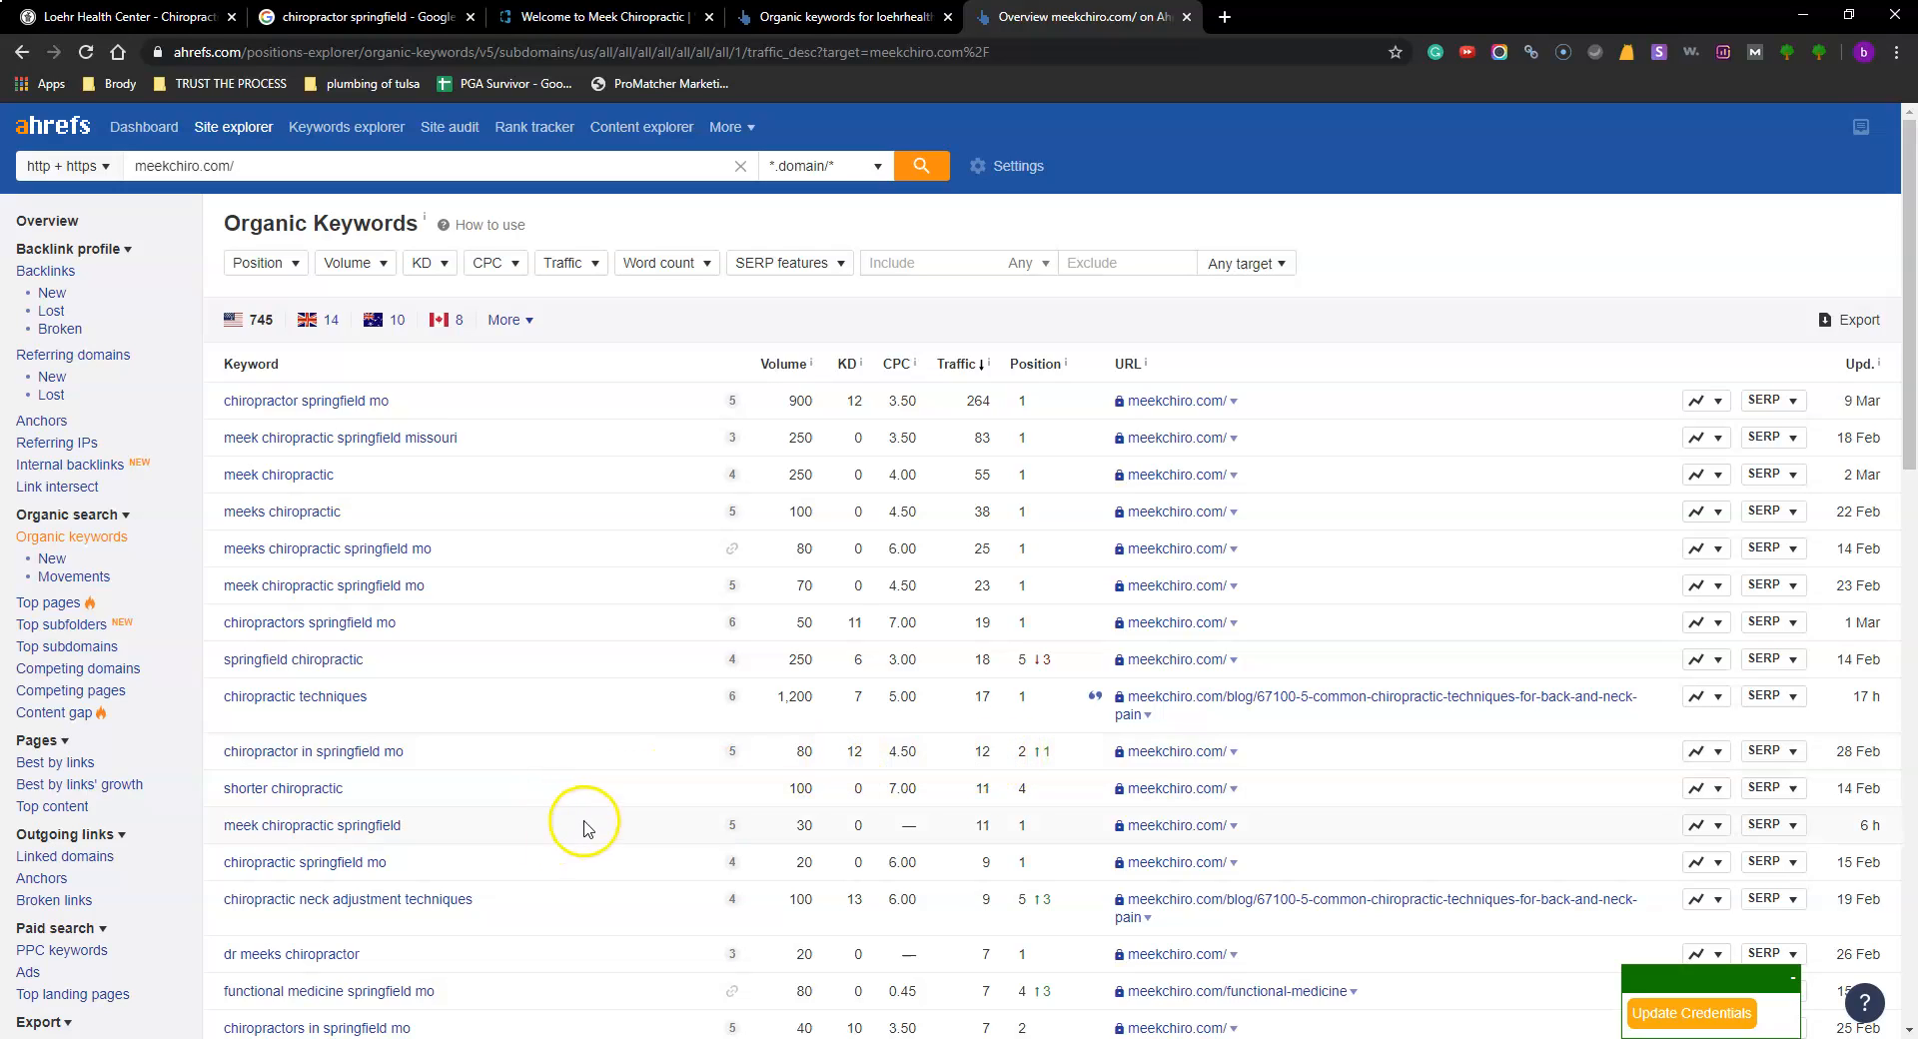
mouse_move(609, 777)
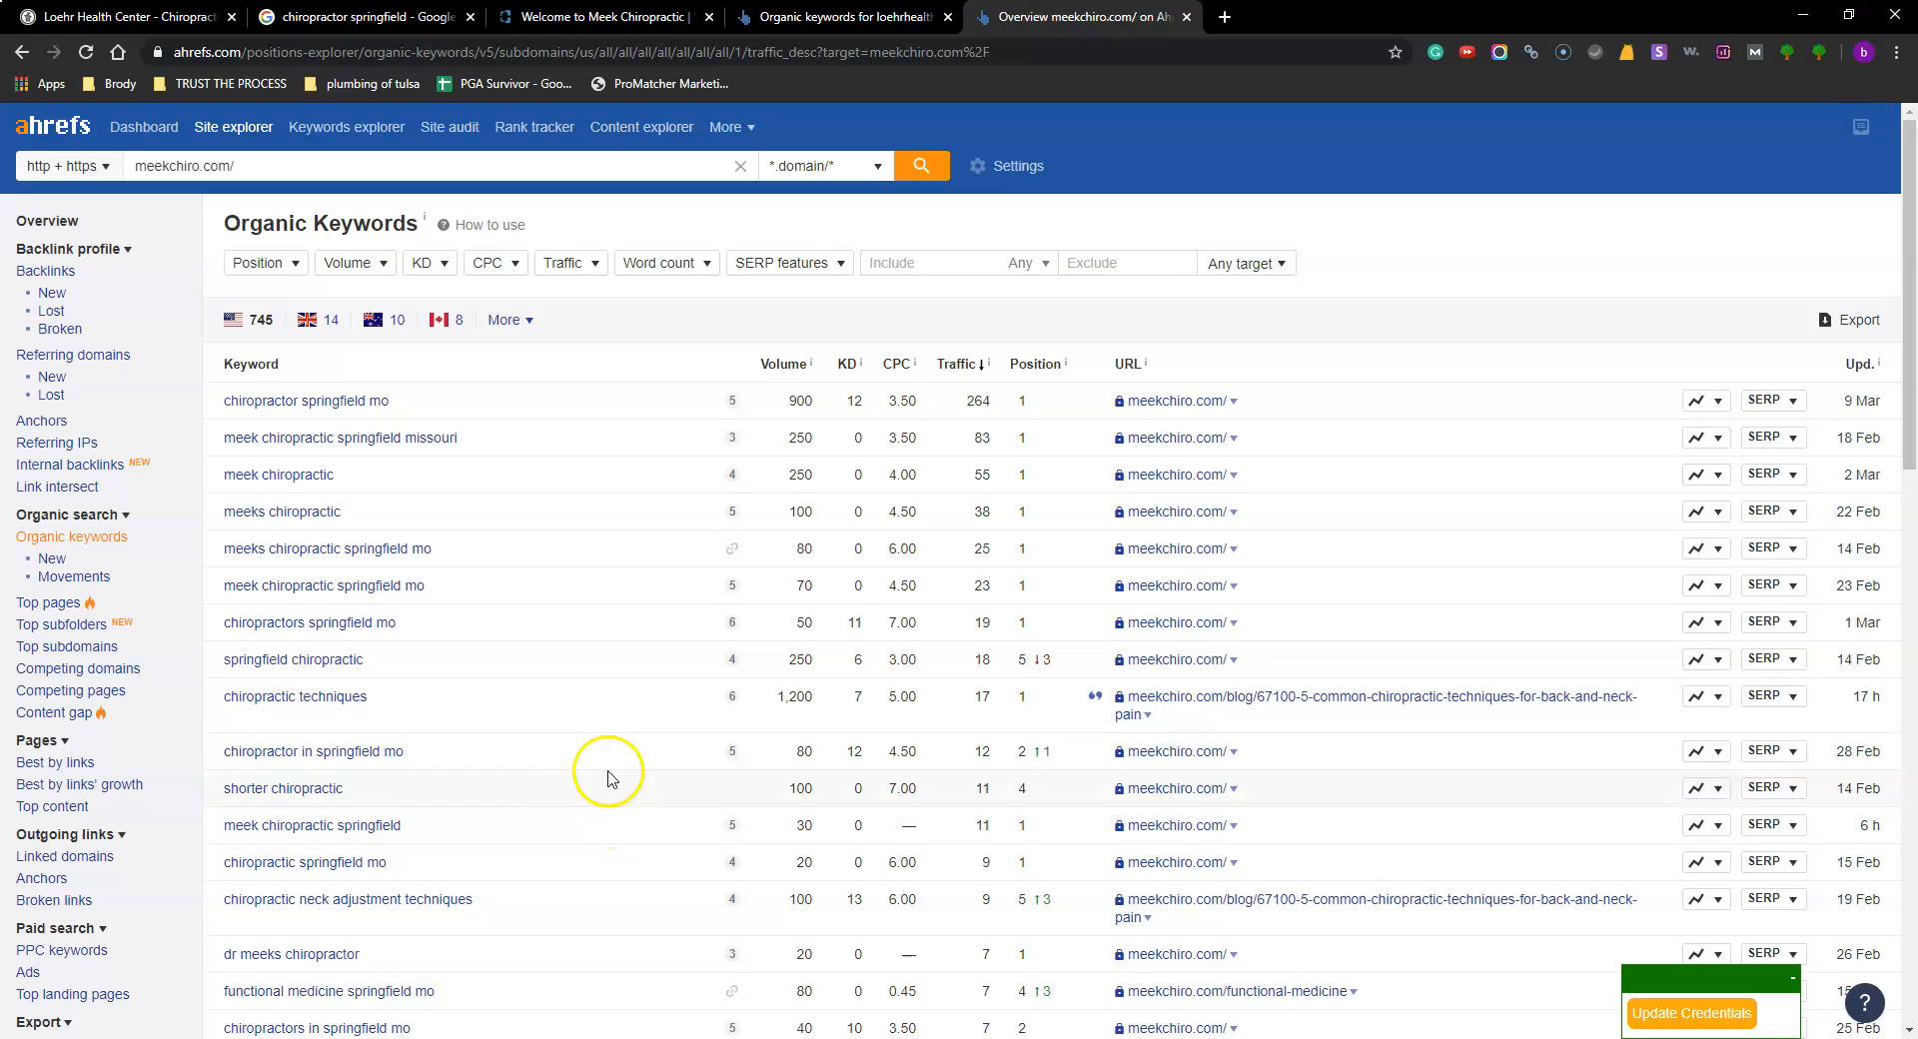
Step: View Loehr Health Center's holistic services section, briefly checking the Google and Ahrefs tabs
click(355, 16)
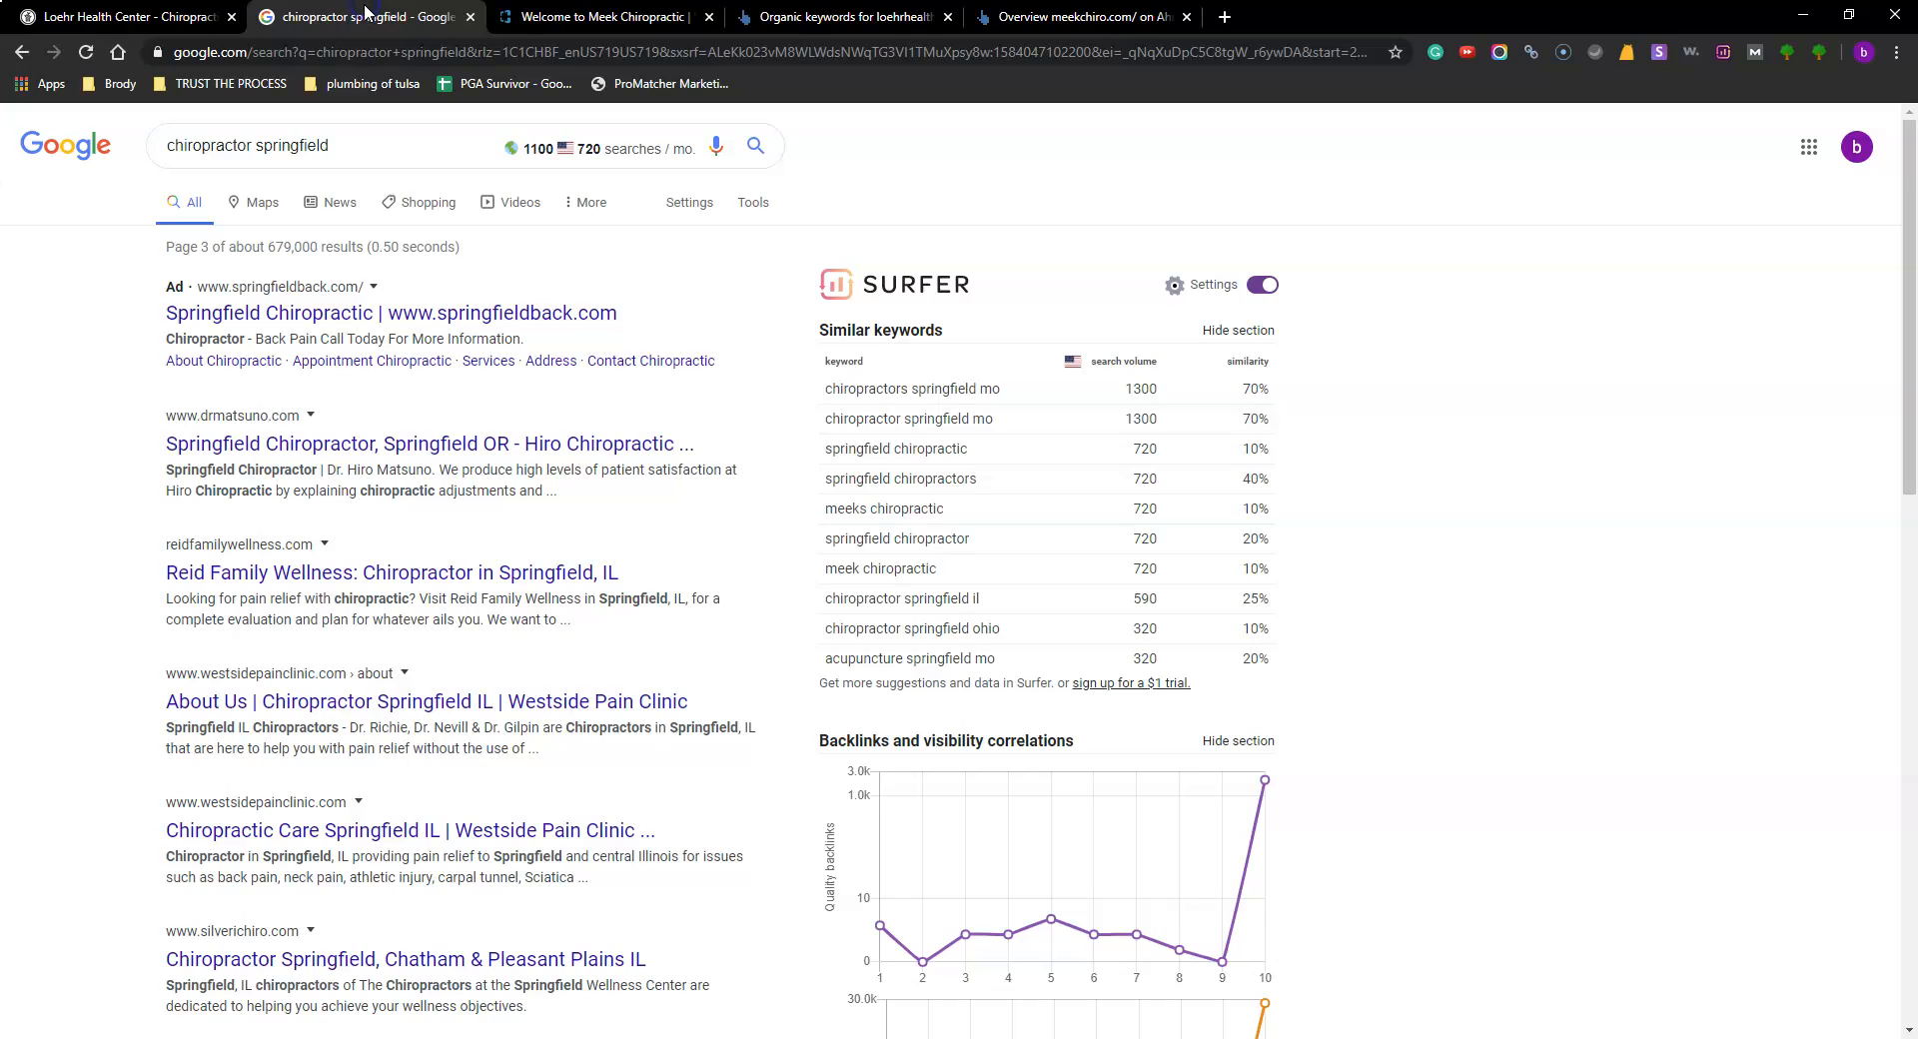
click(122, 16)
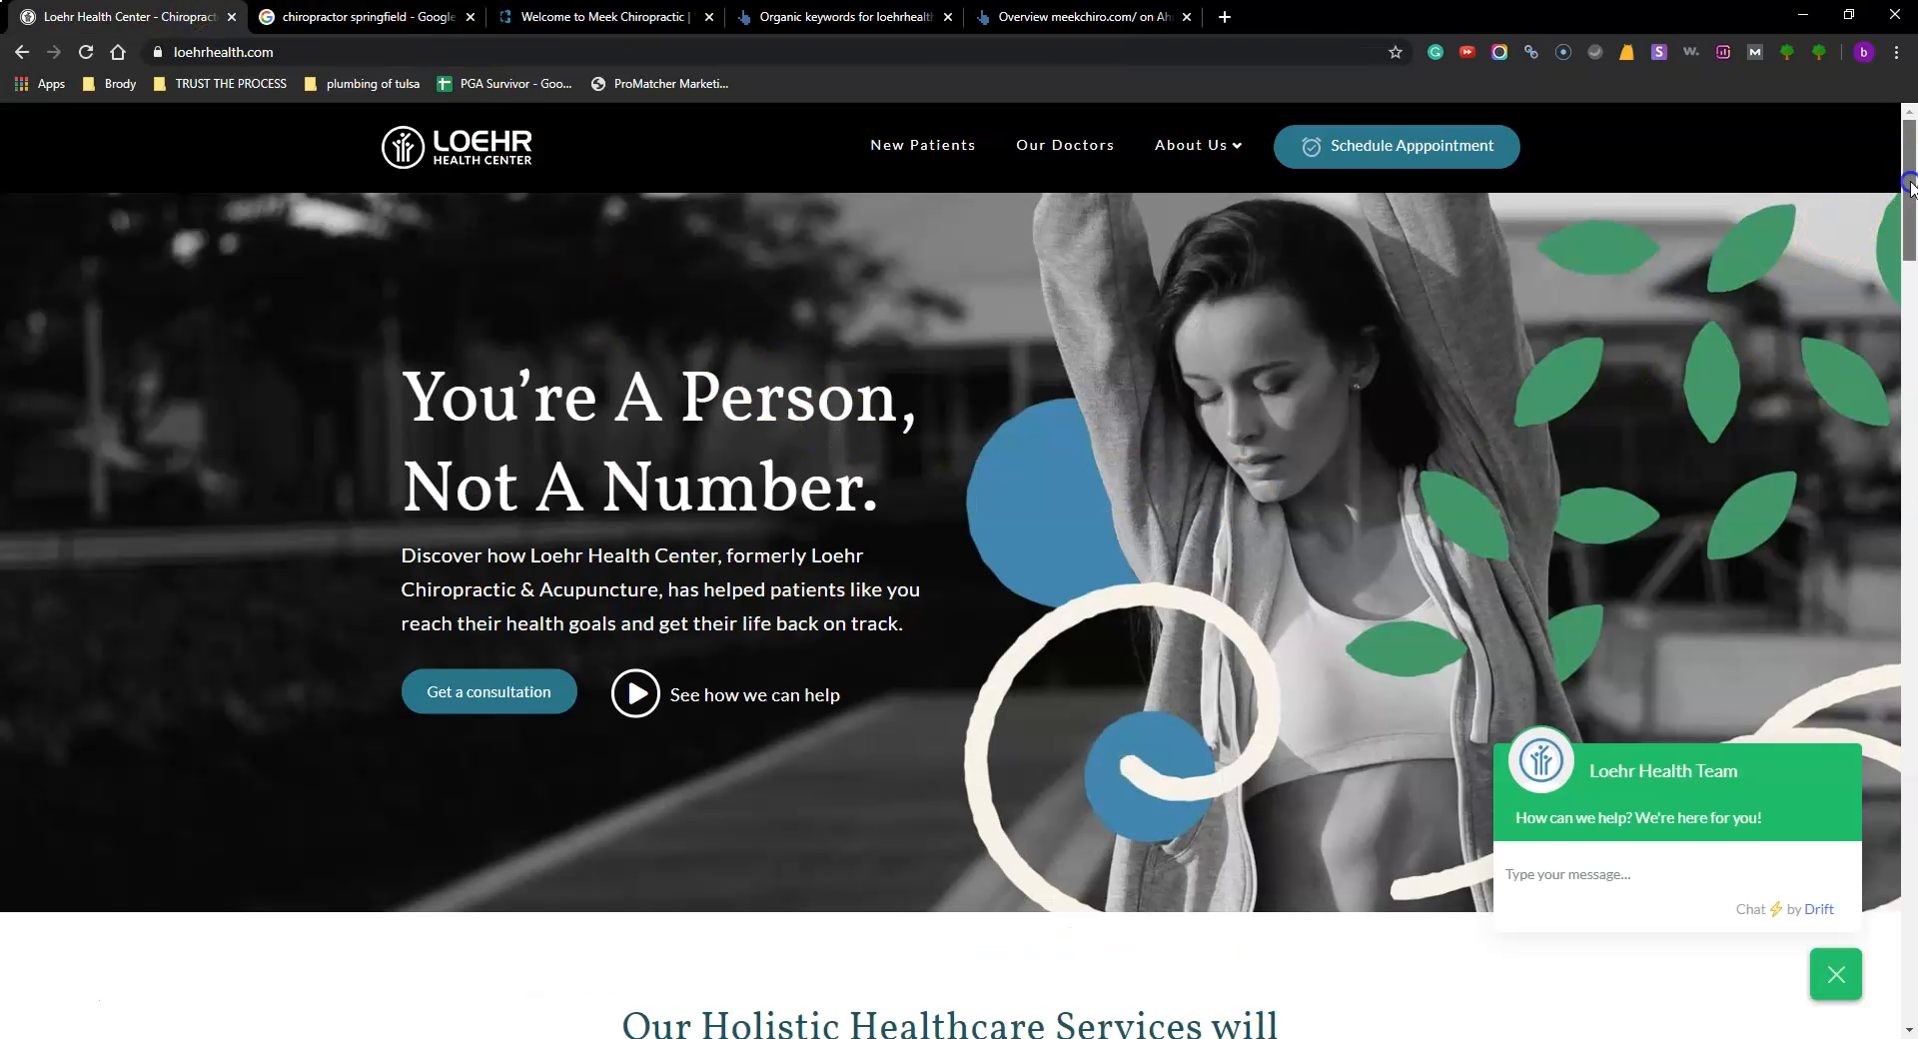
scroll(down, 3)
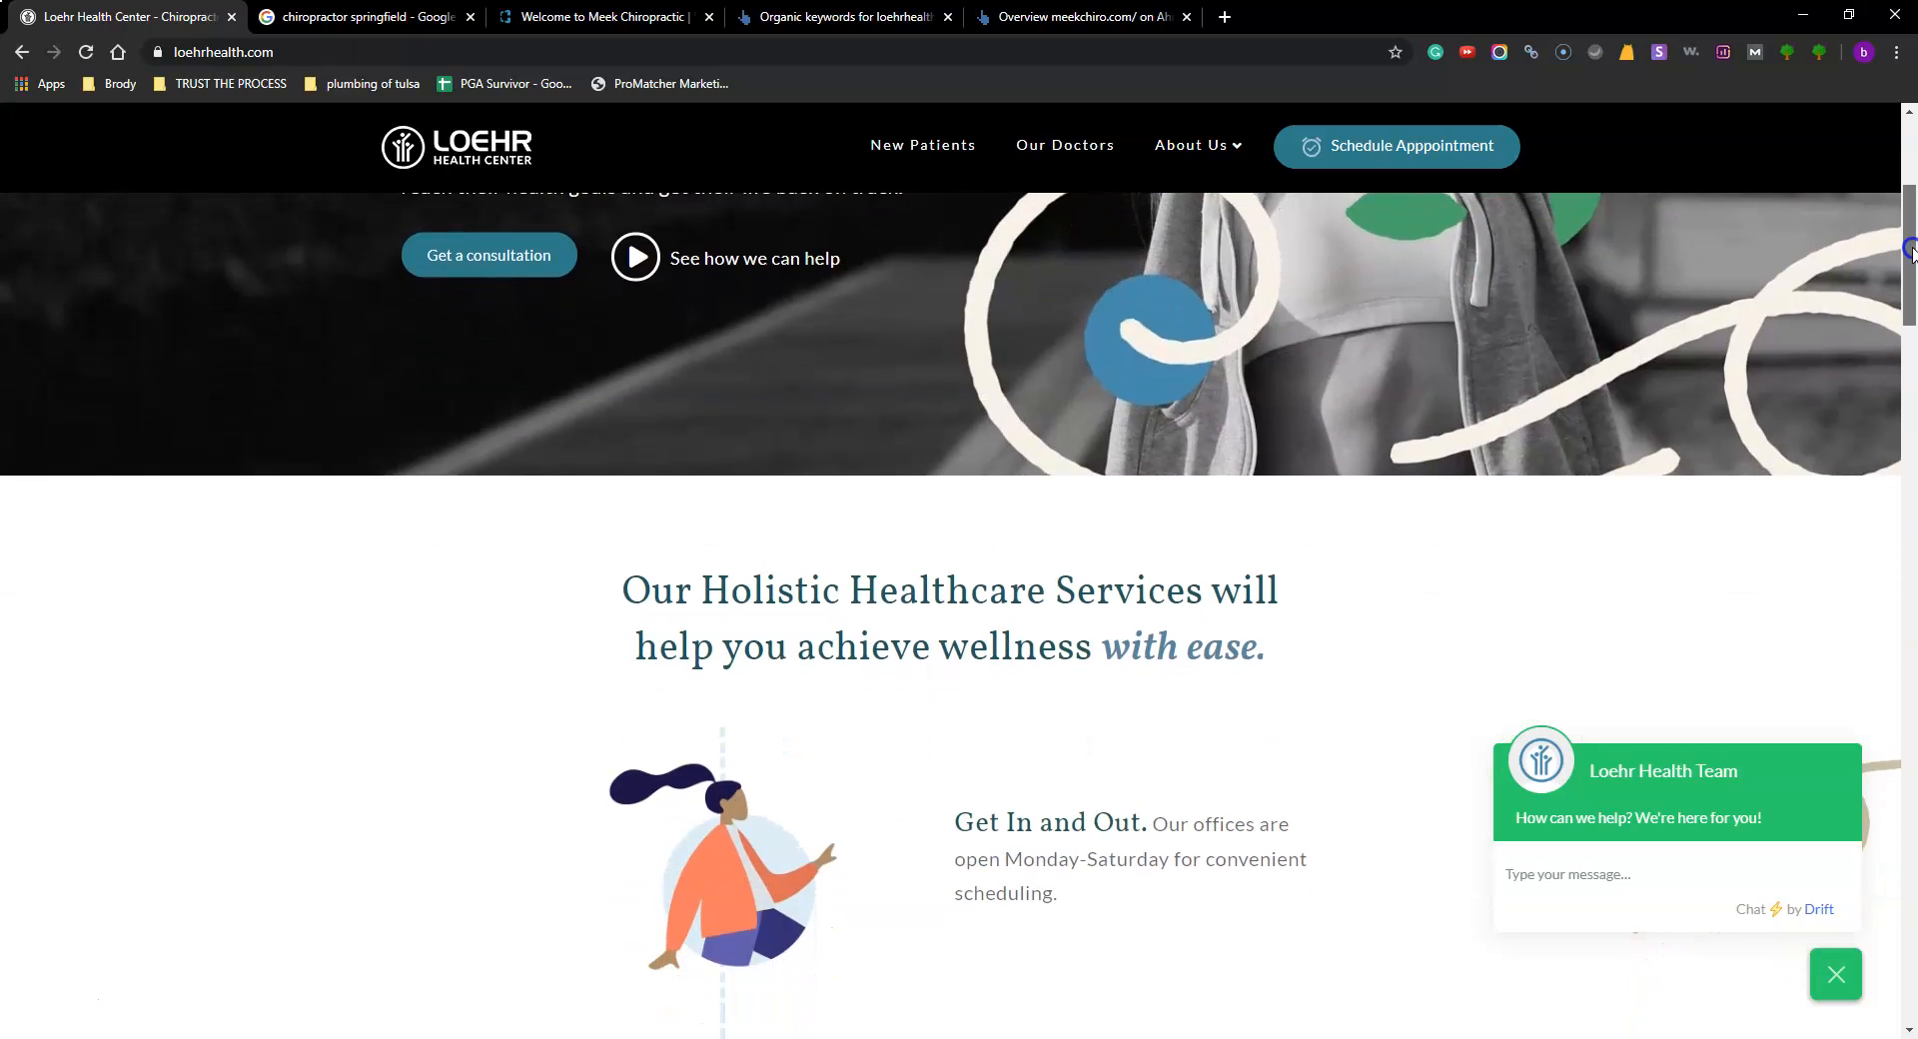
scroll(down, 3)
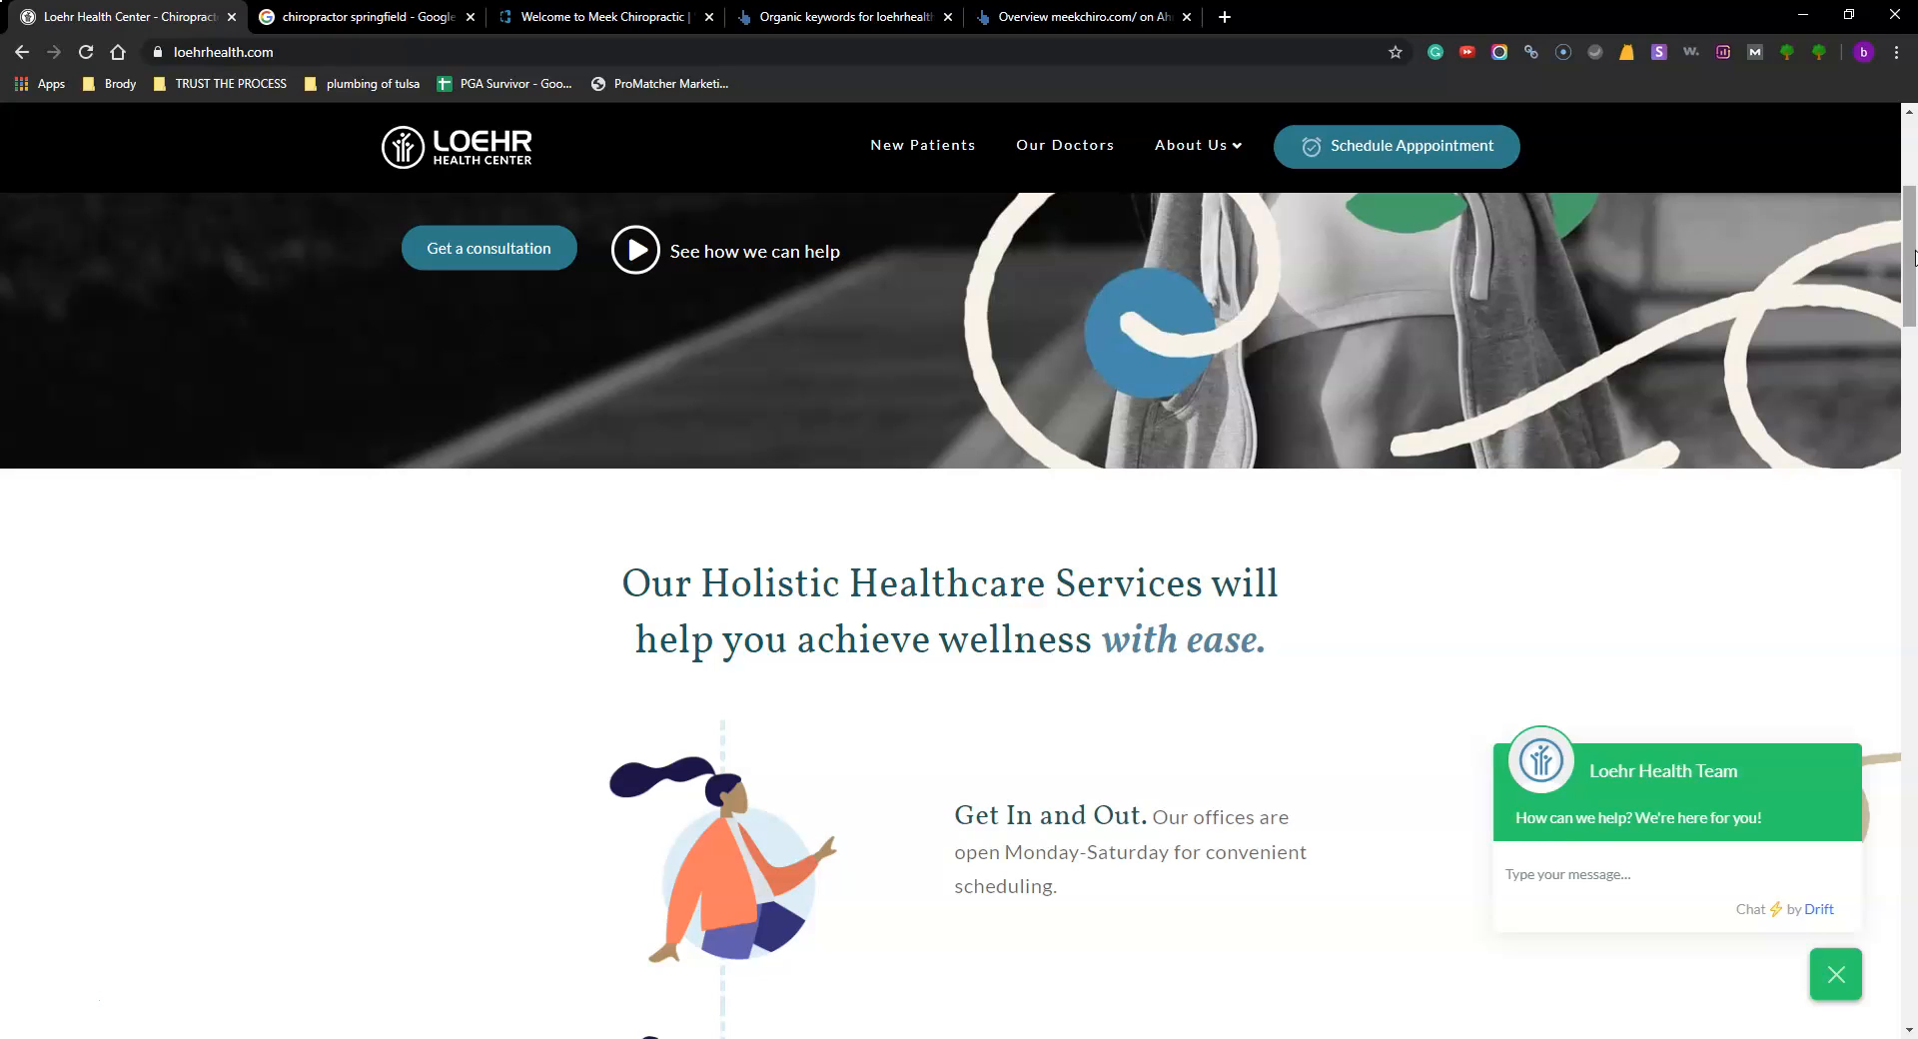
mouse_move(512, 165)
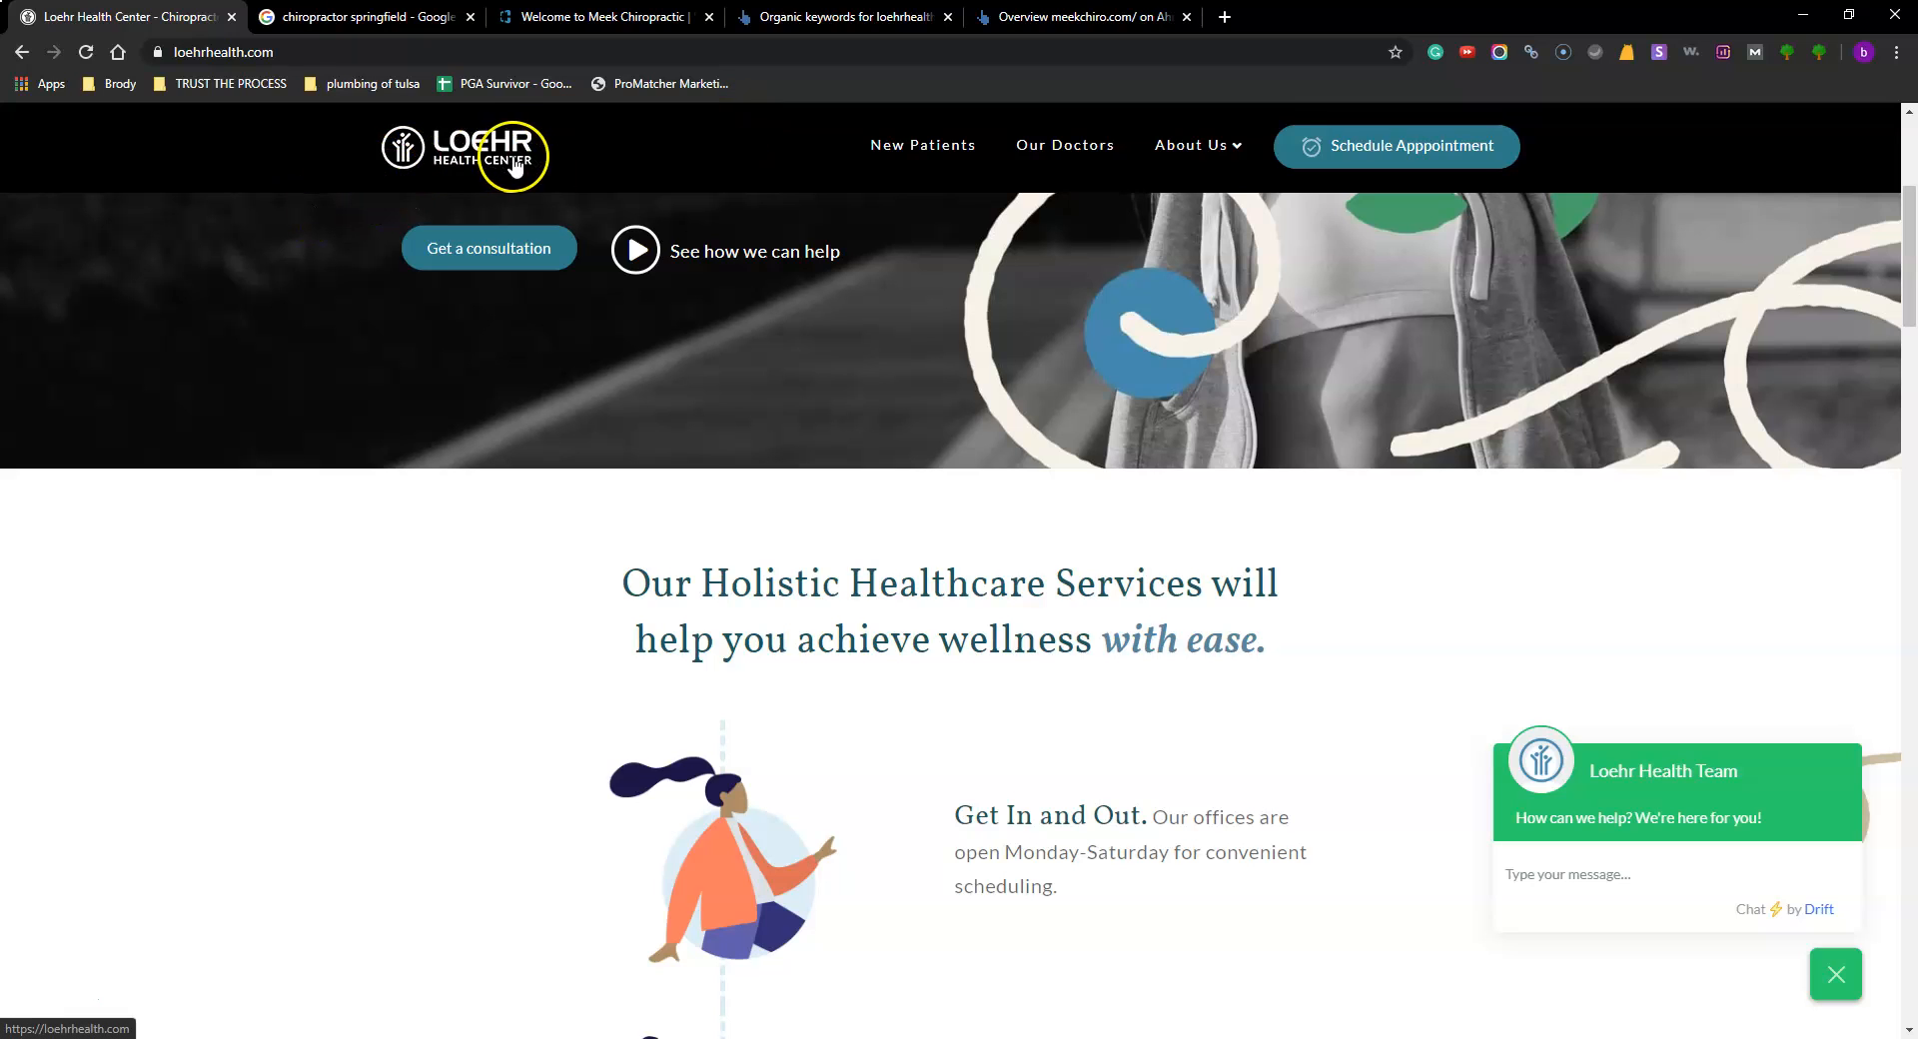
mouse_move(1902, 220)
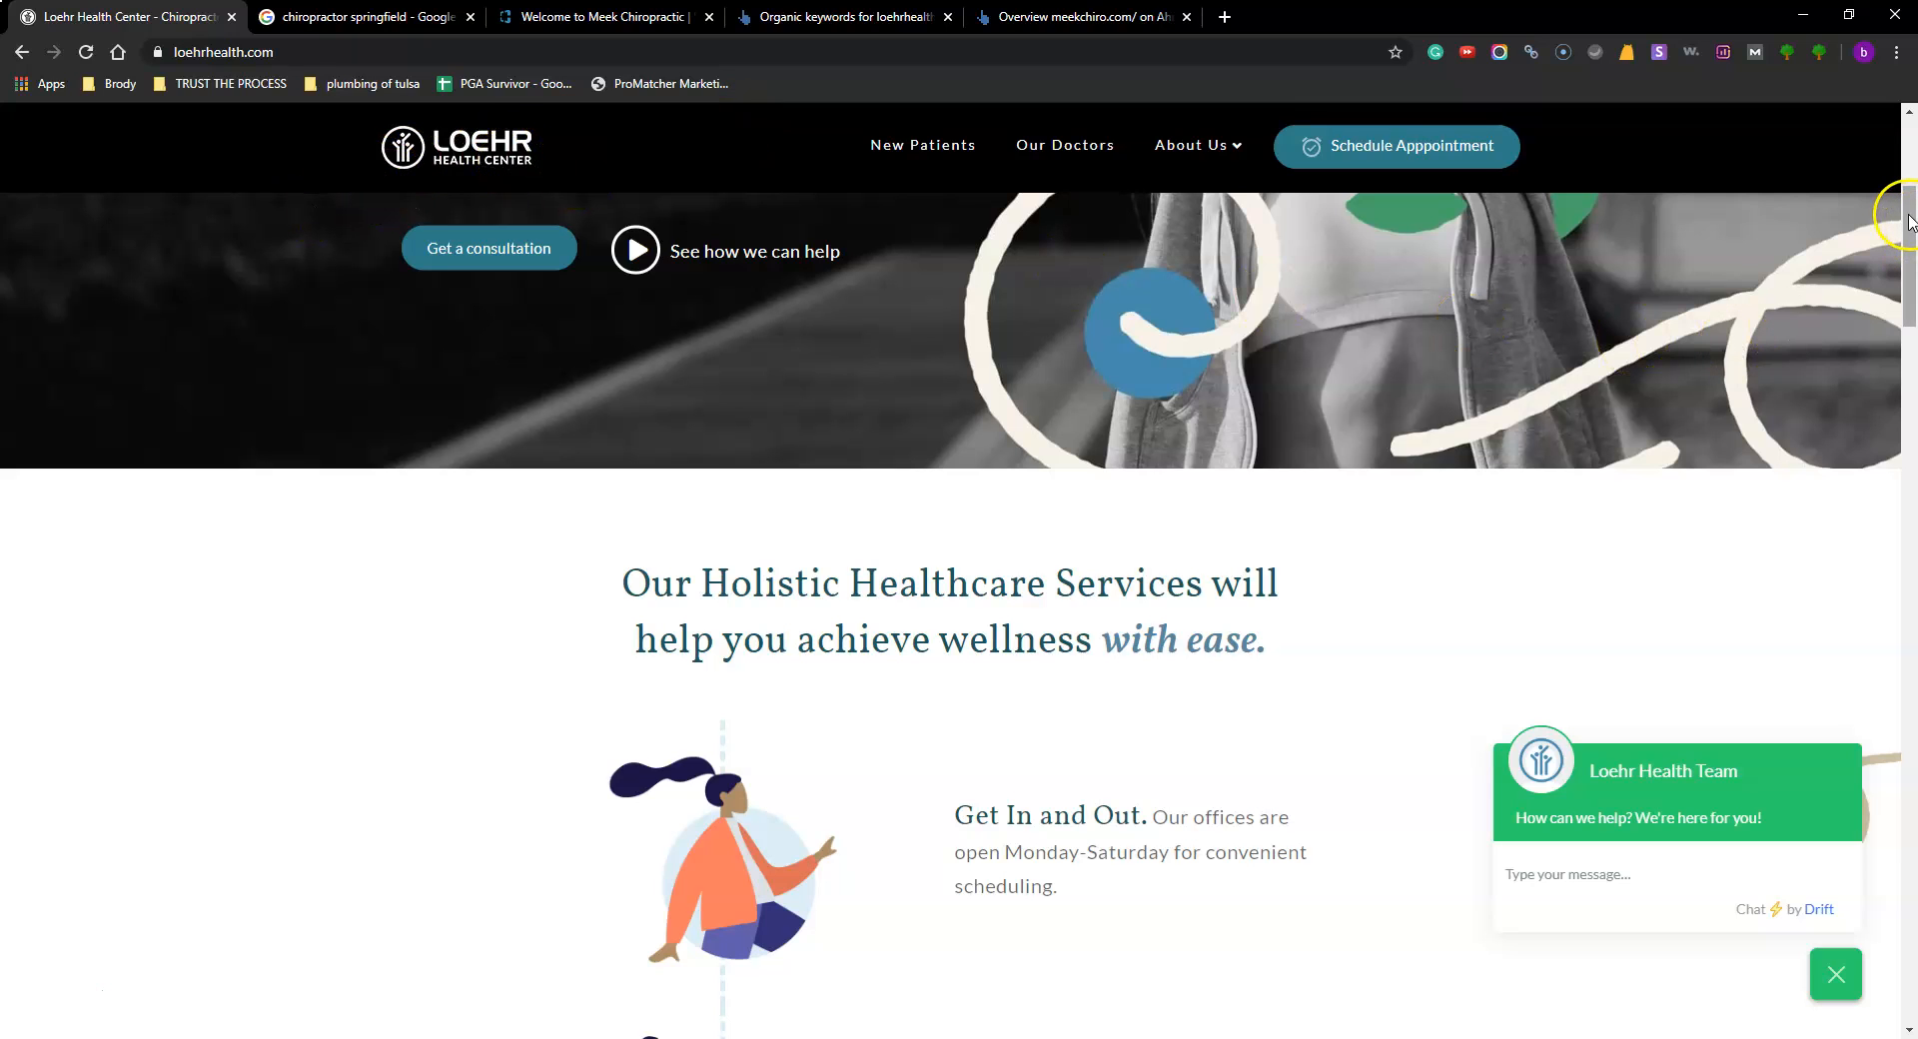
click(841, 16)
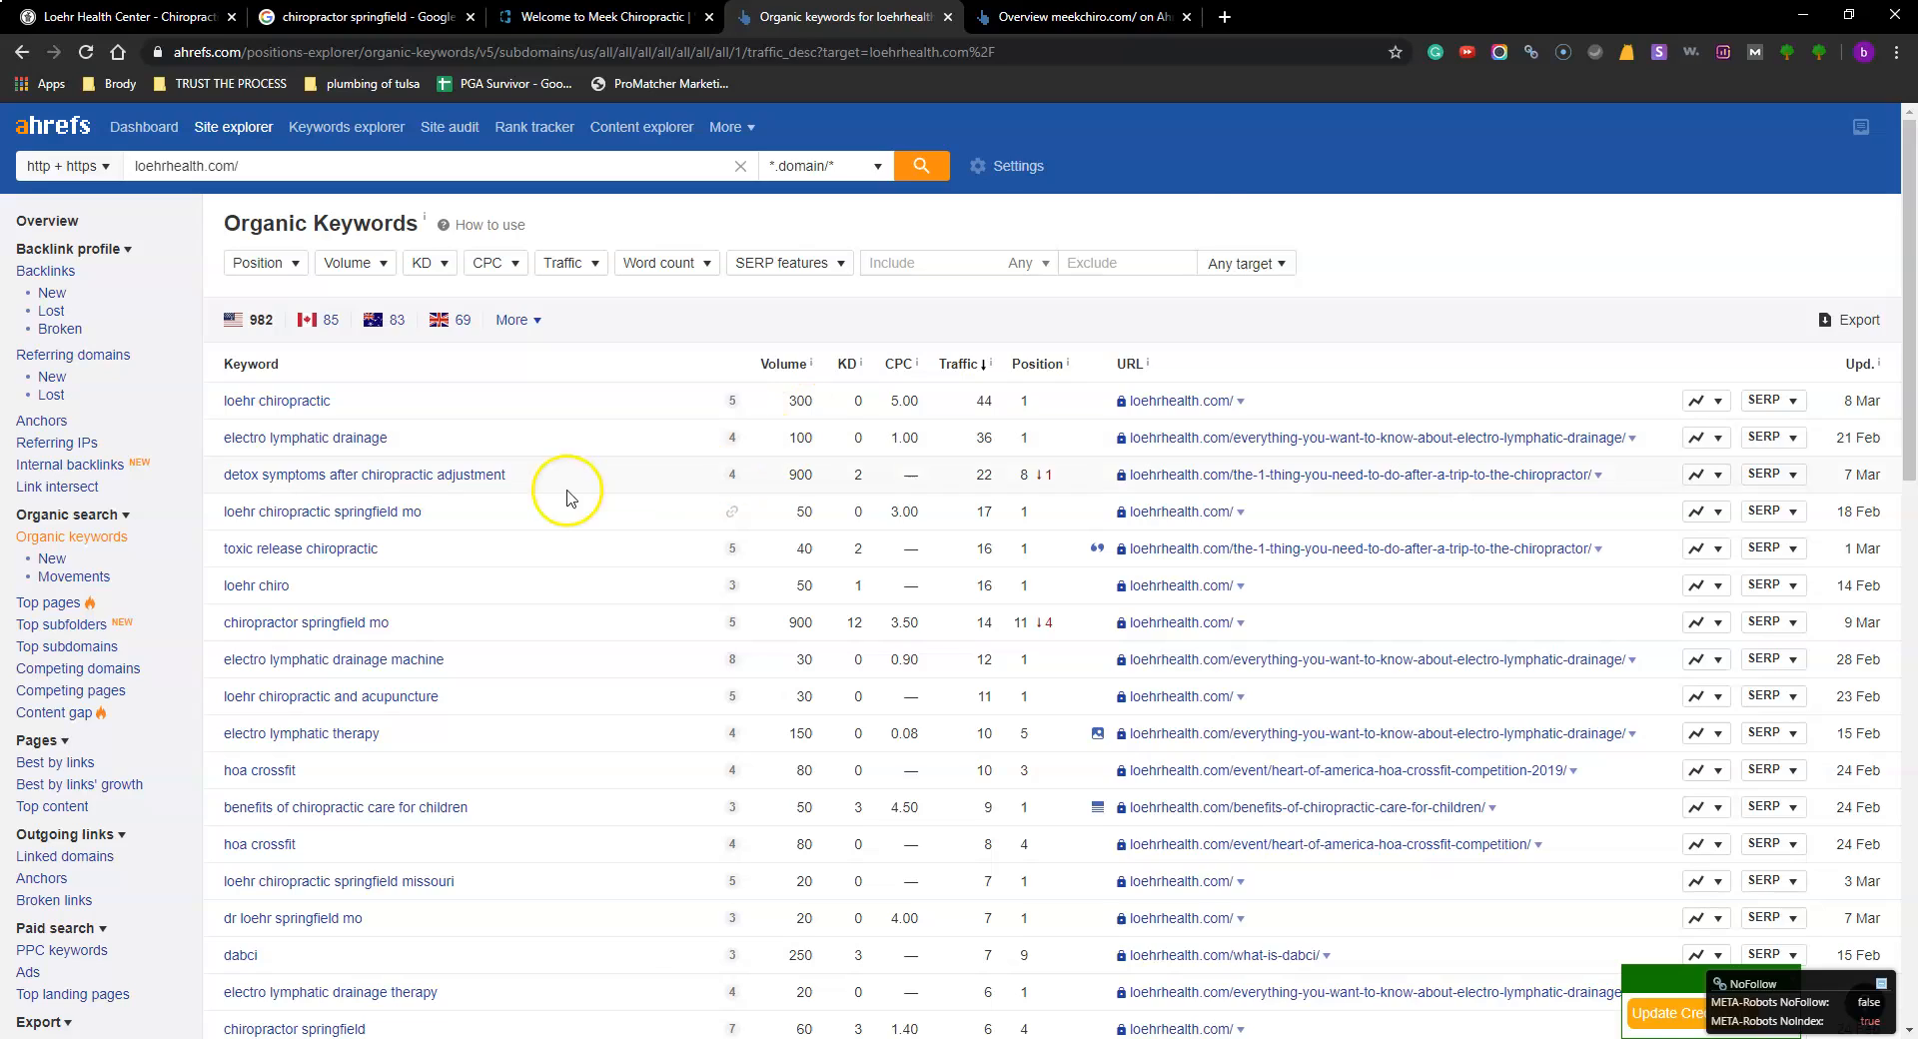
click(122, 16)
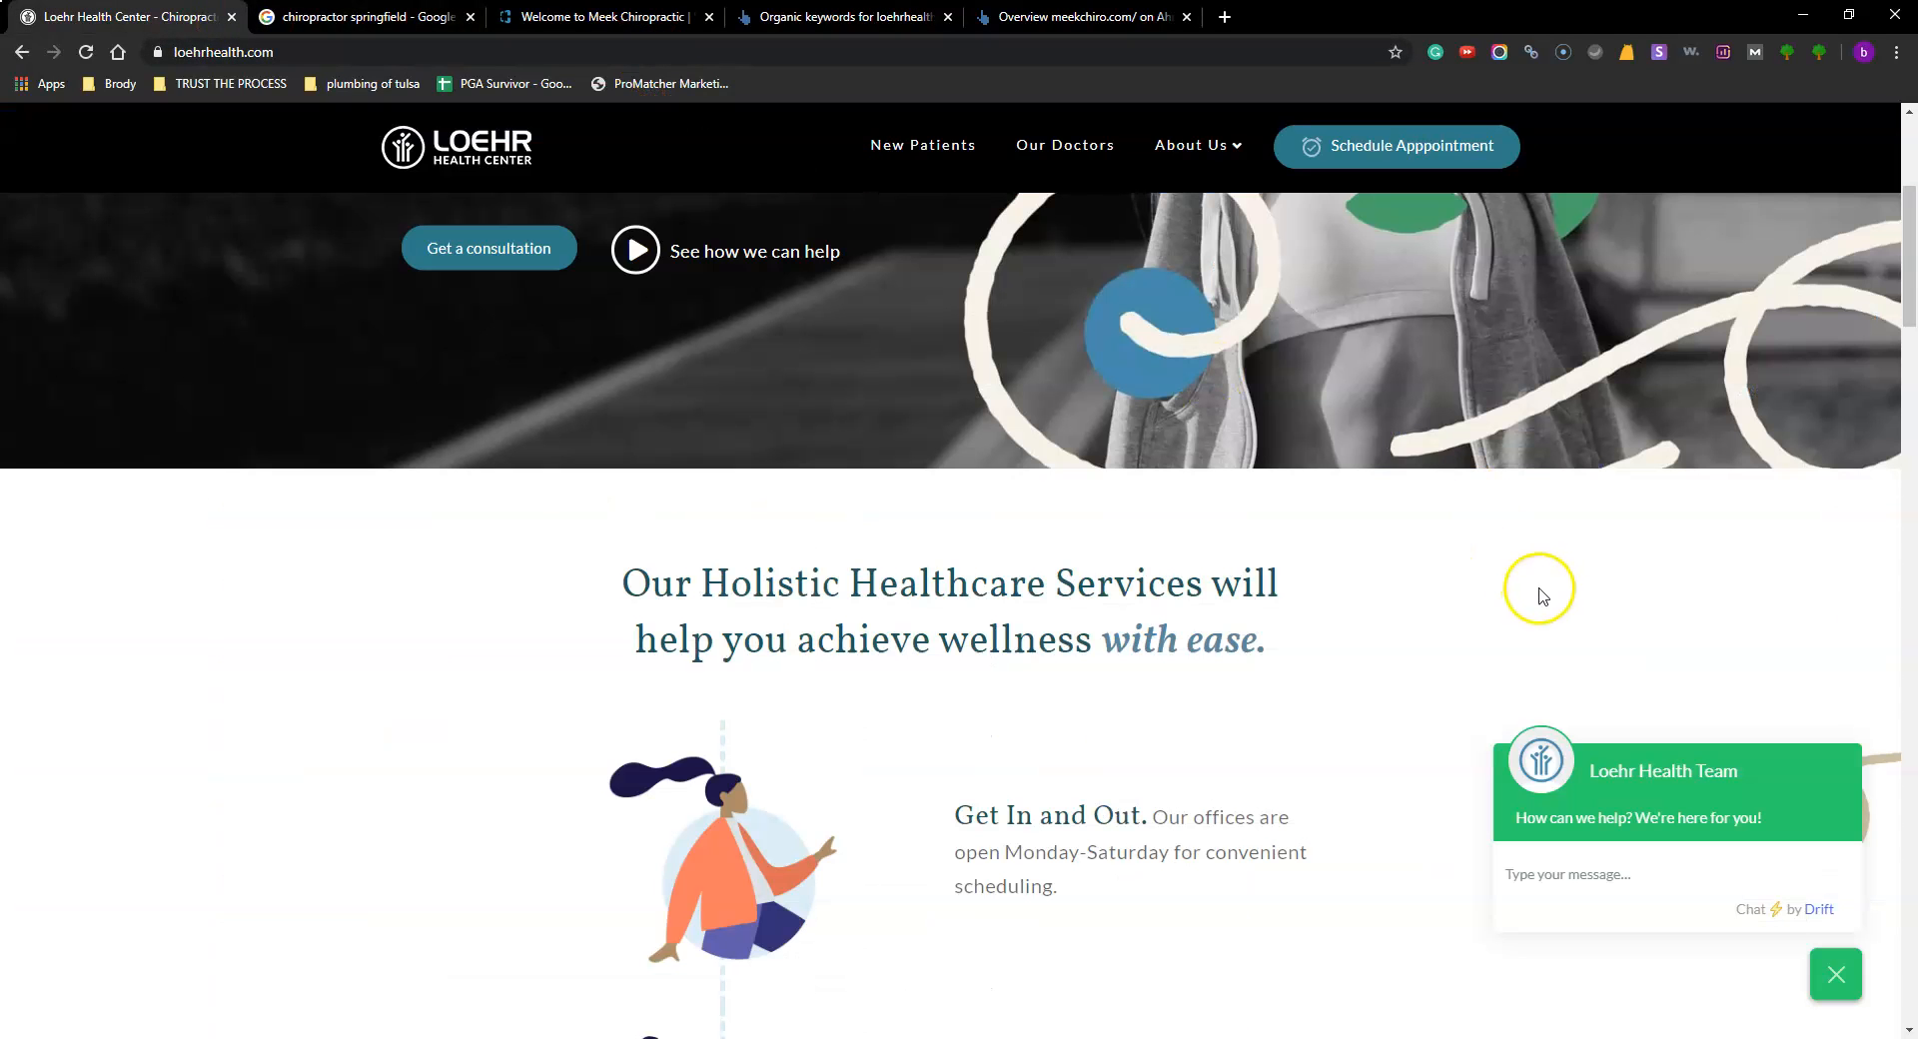
mouse_move(1148, 575)
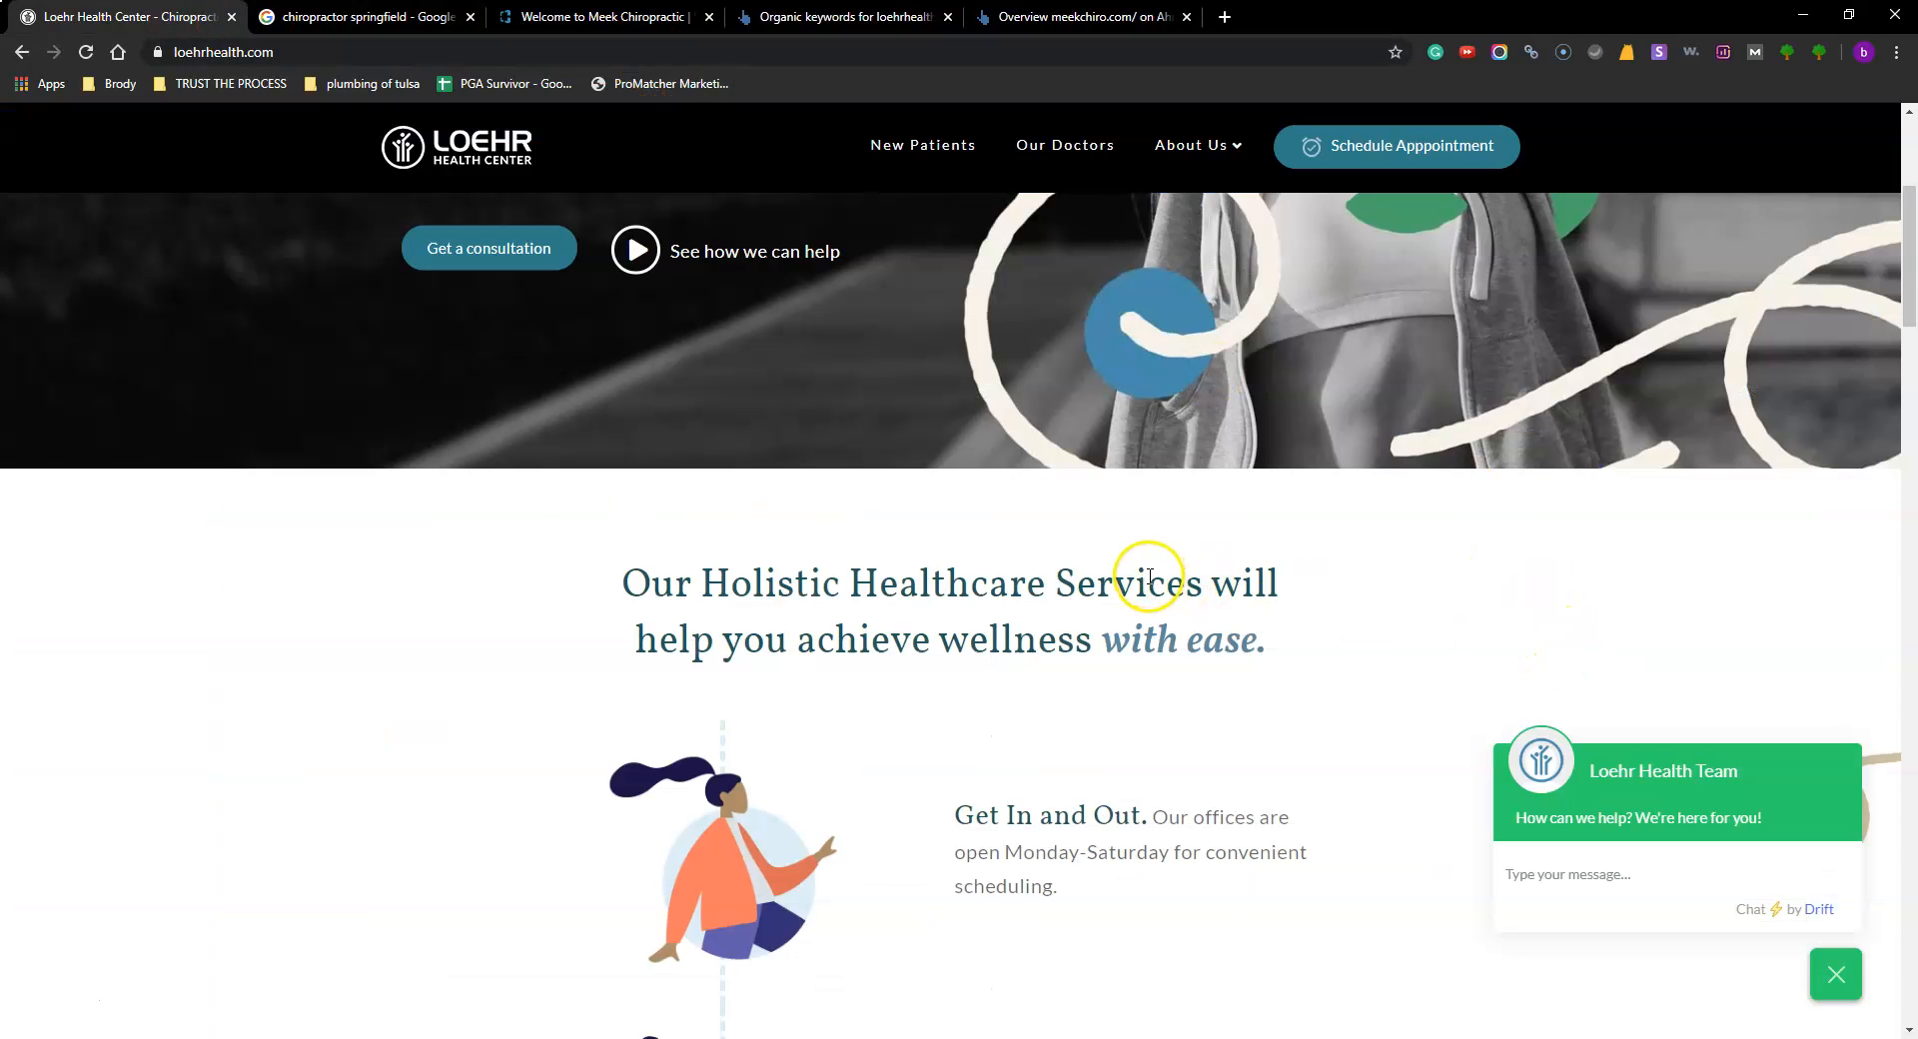
mouse_move(316, 131)
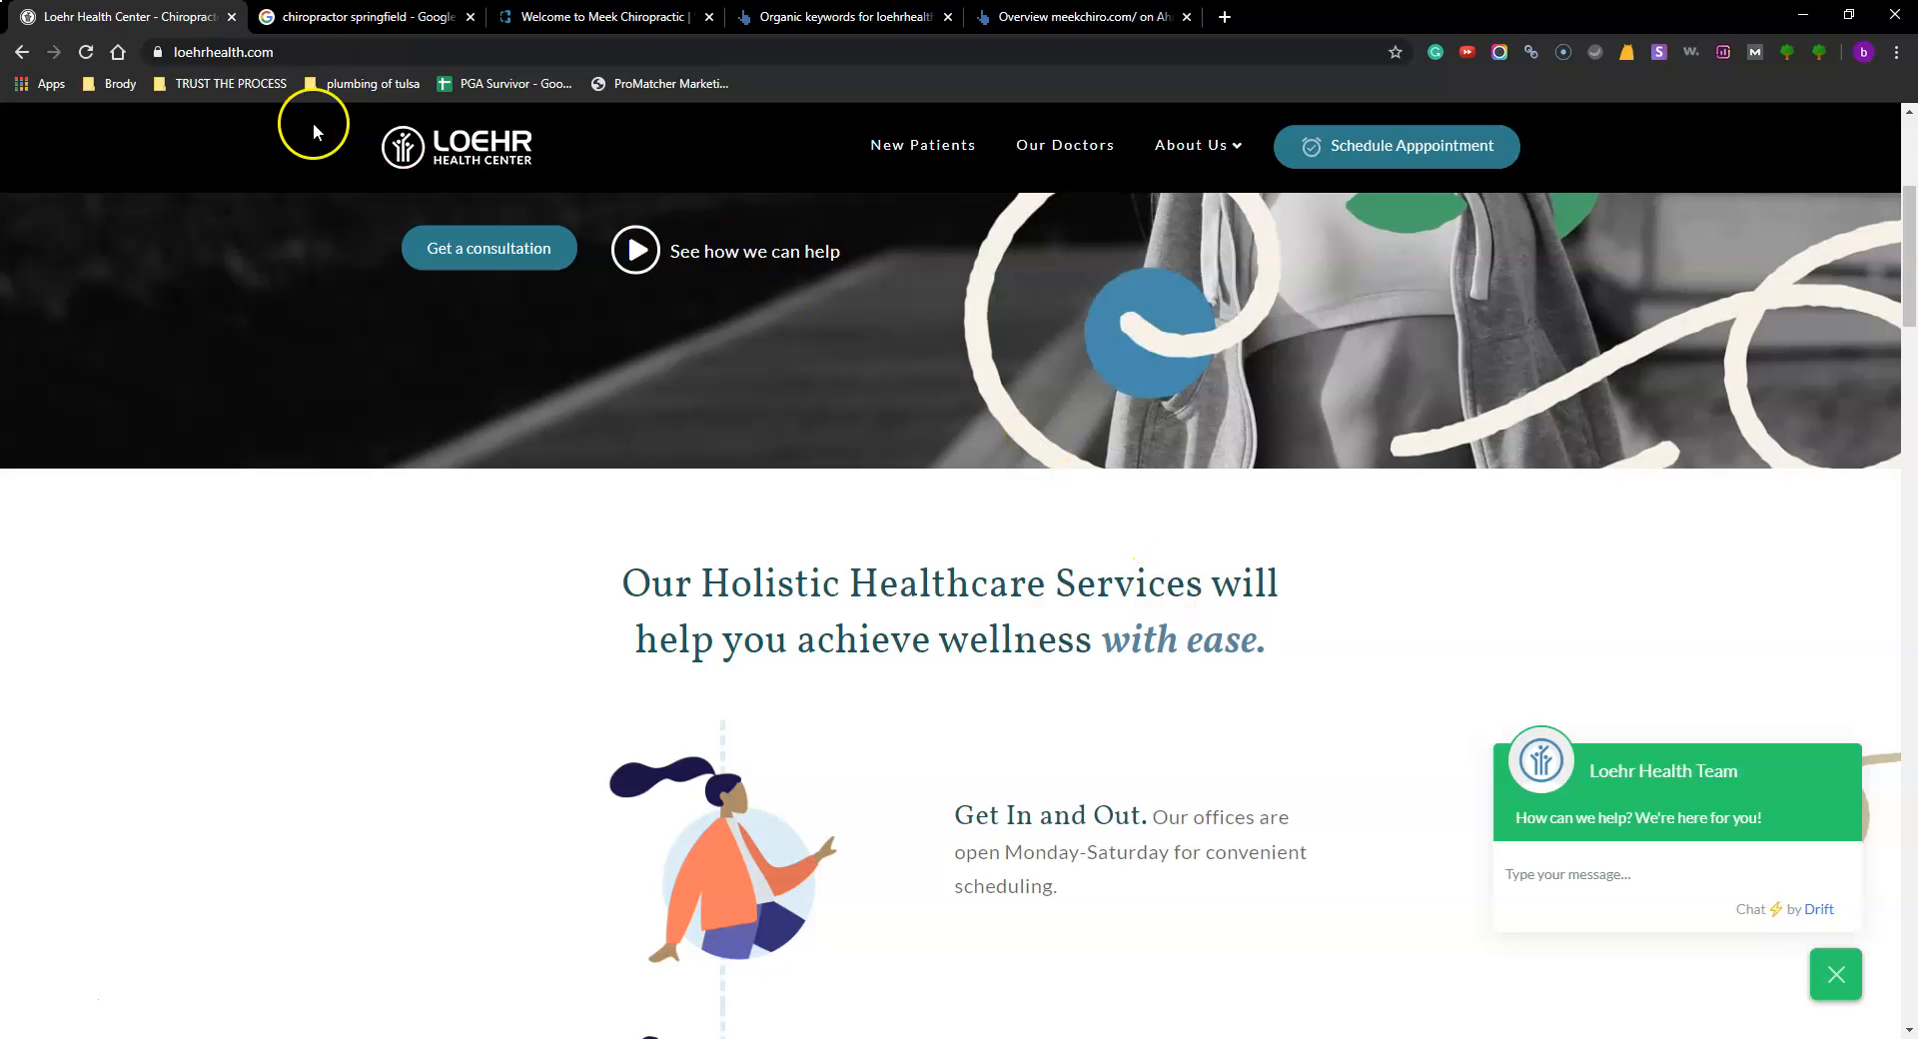
mouse_move(890, 511)
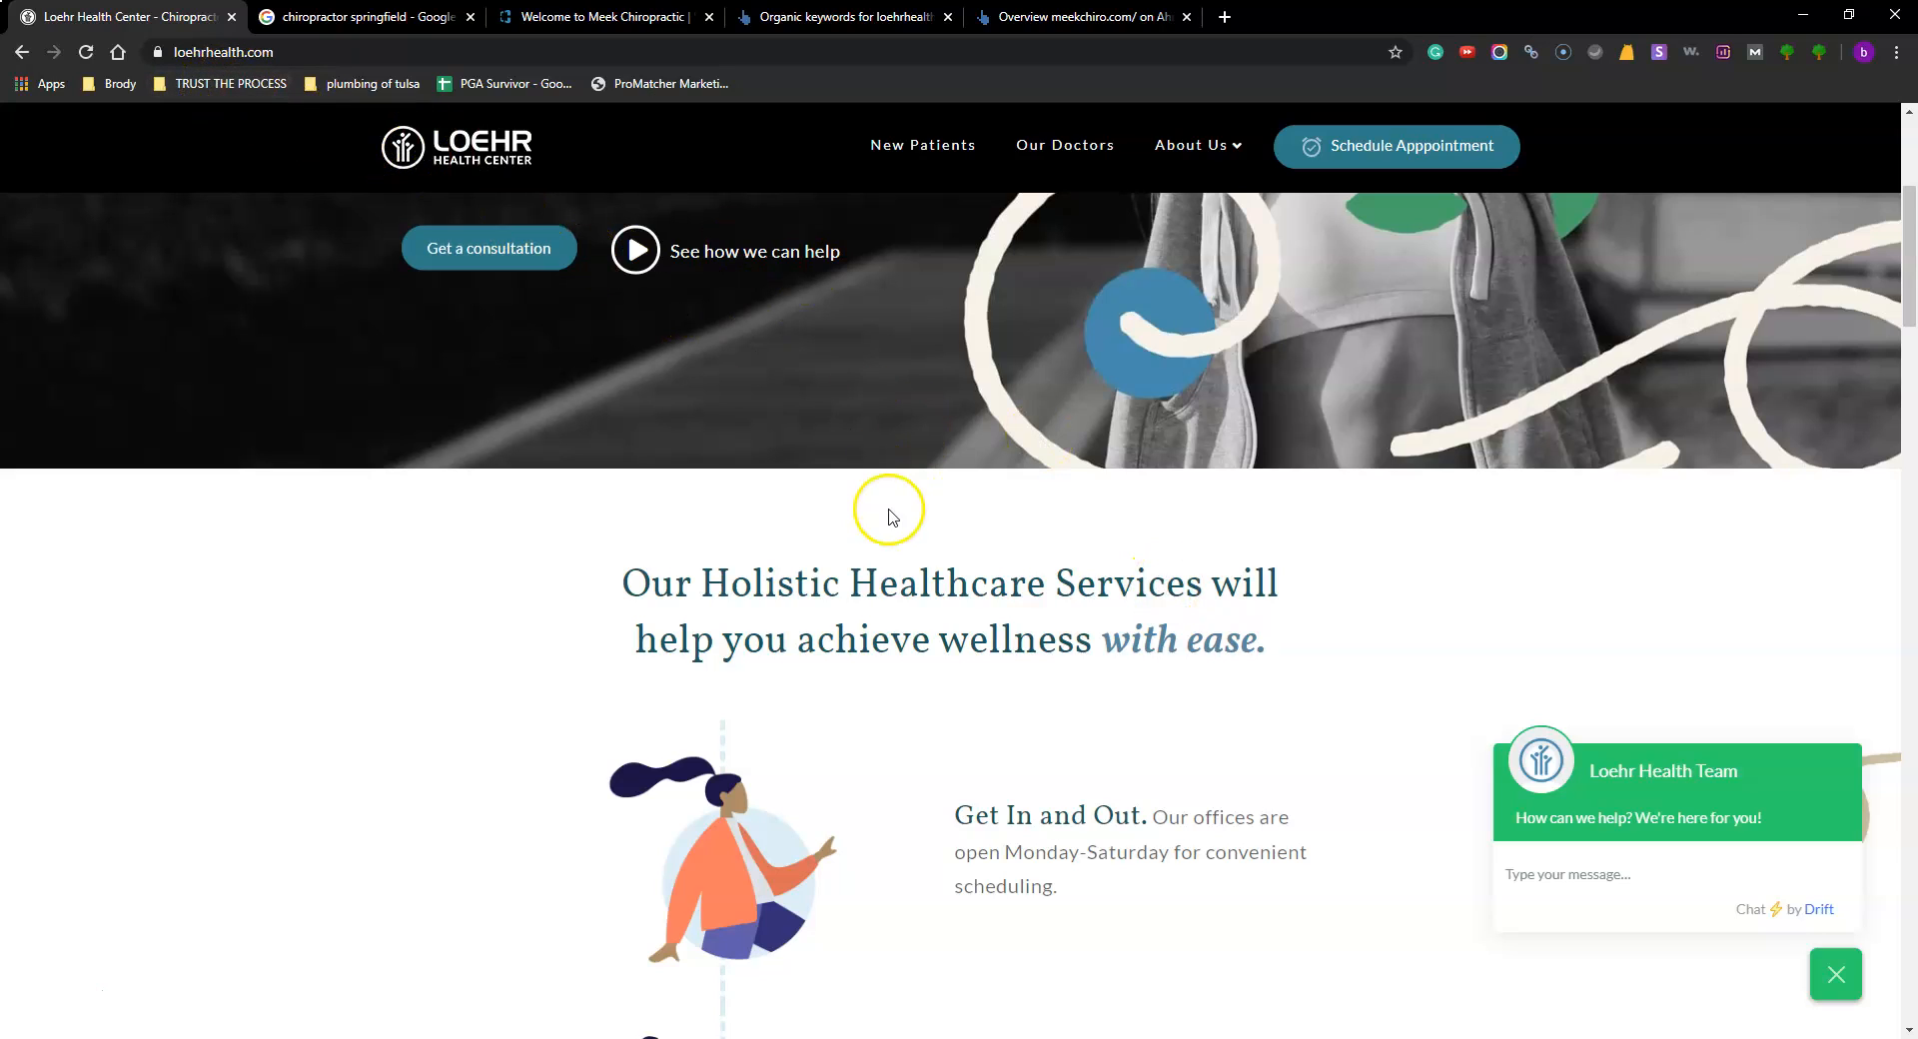
mouse_move(446, 902)
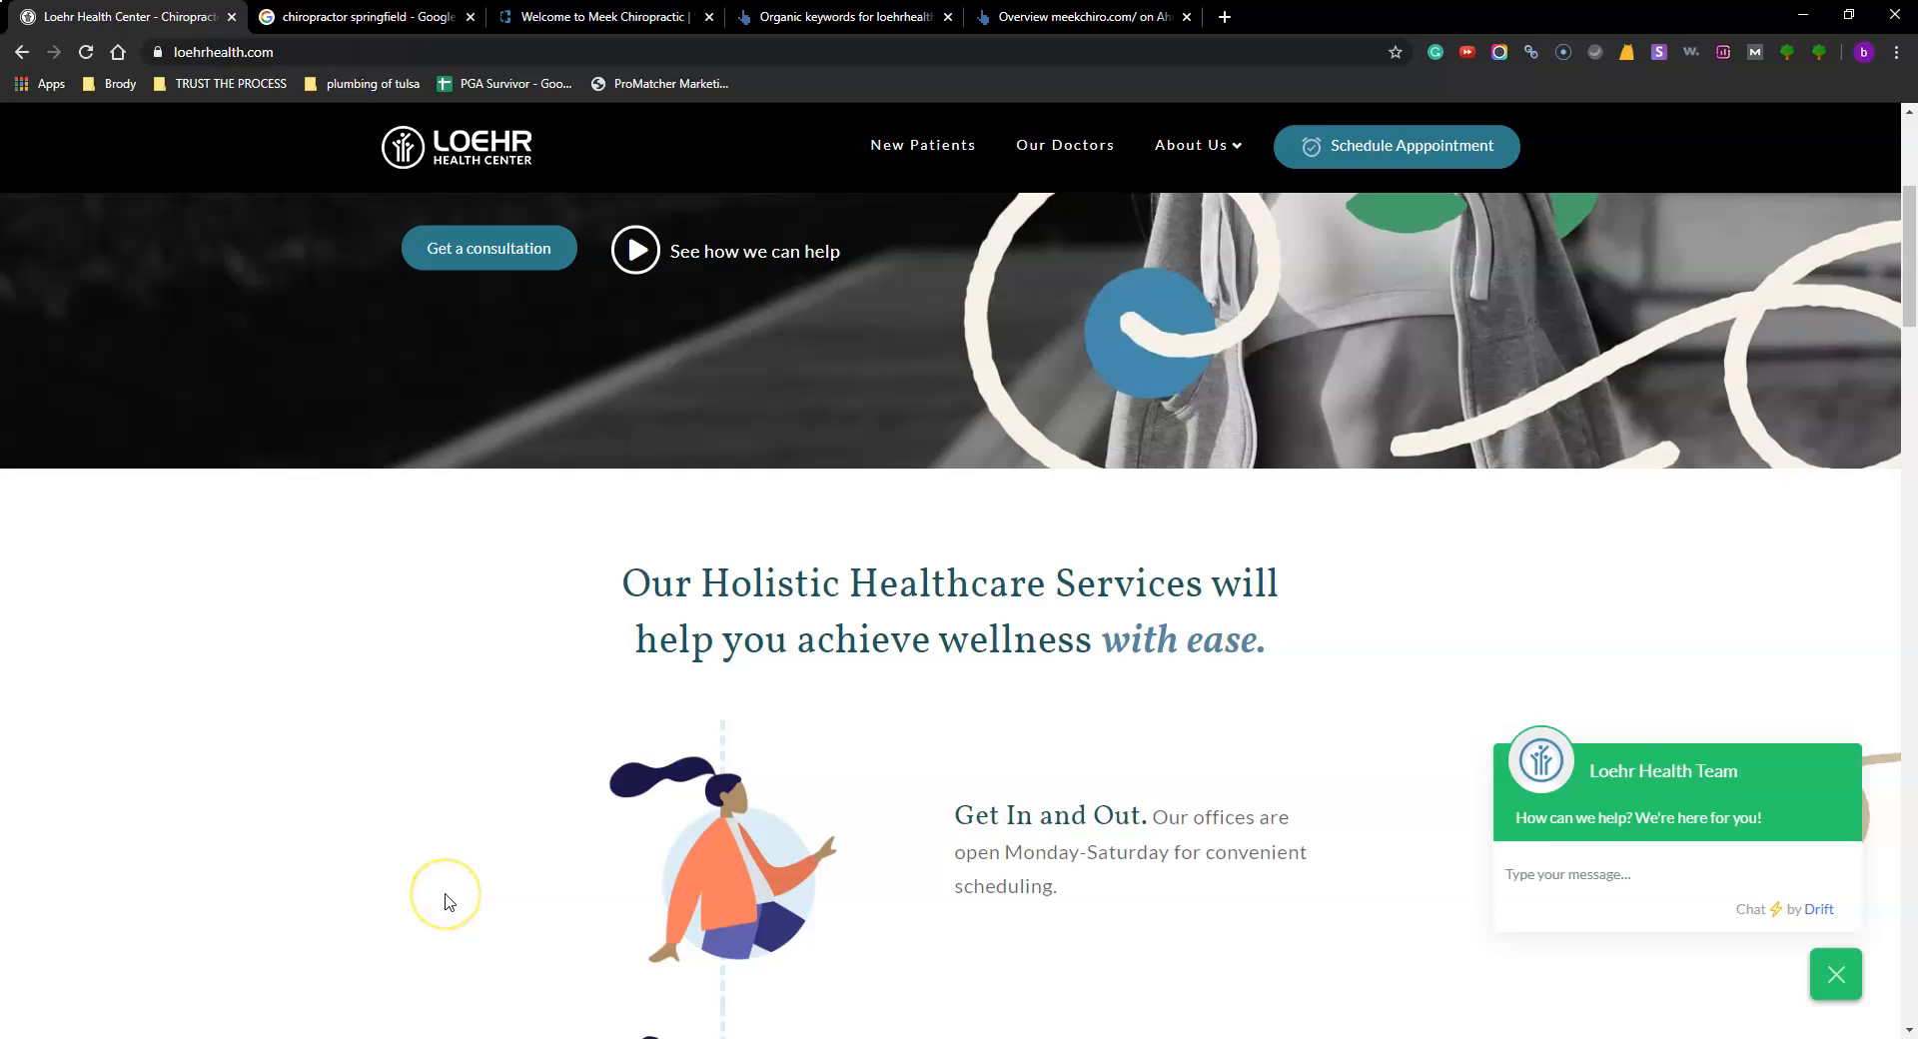